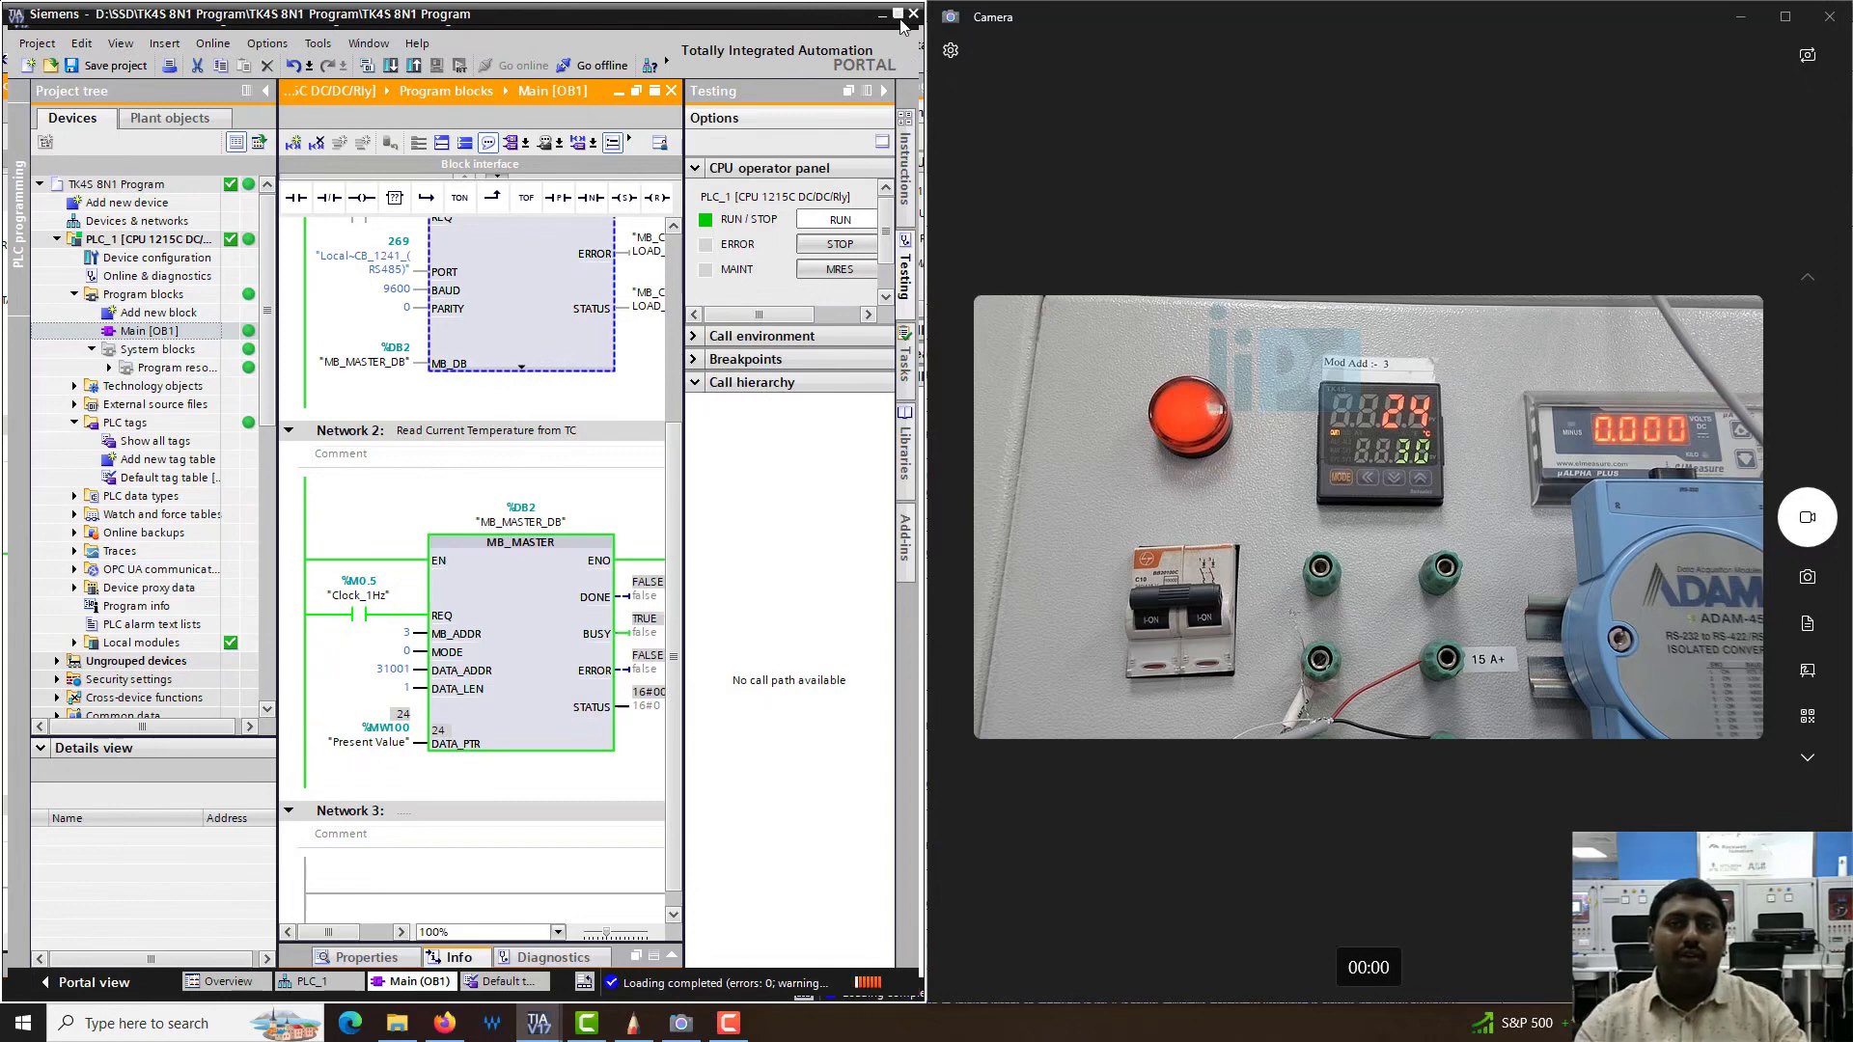
- Maximize the TIA Portal window so the OB1 editor with Networks 1 and 2 fills the screen
left_click(897, 14)
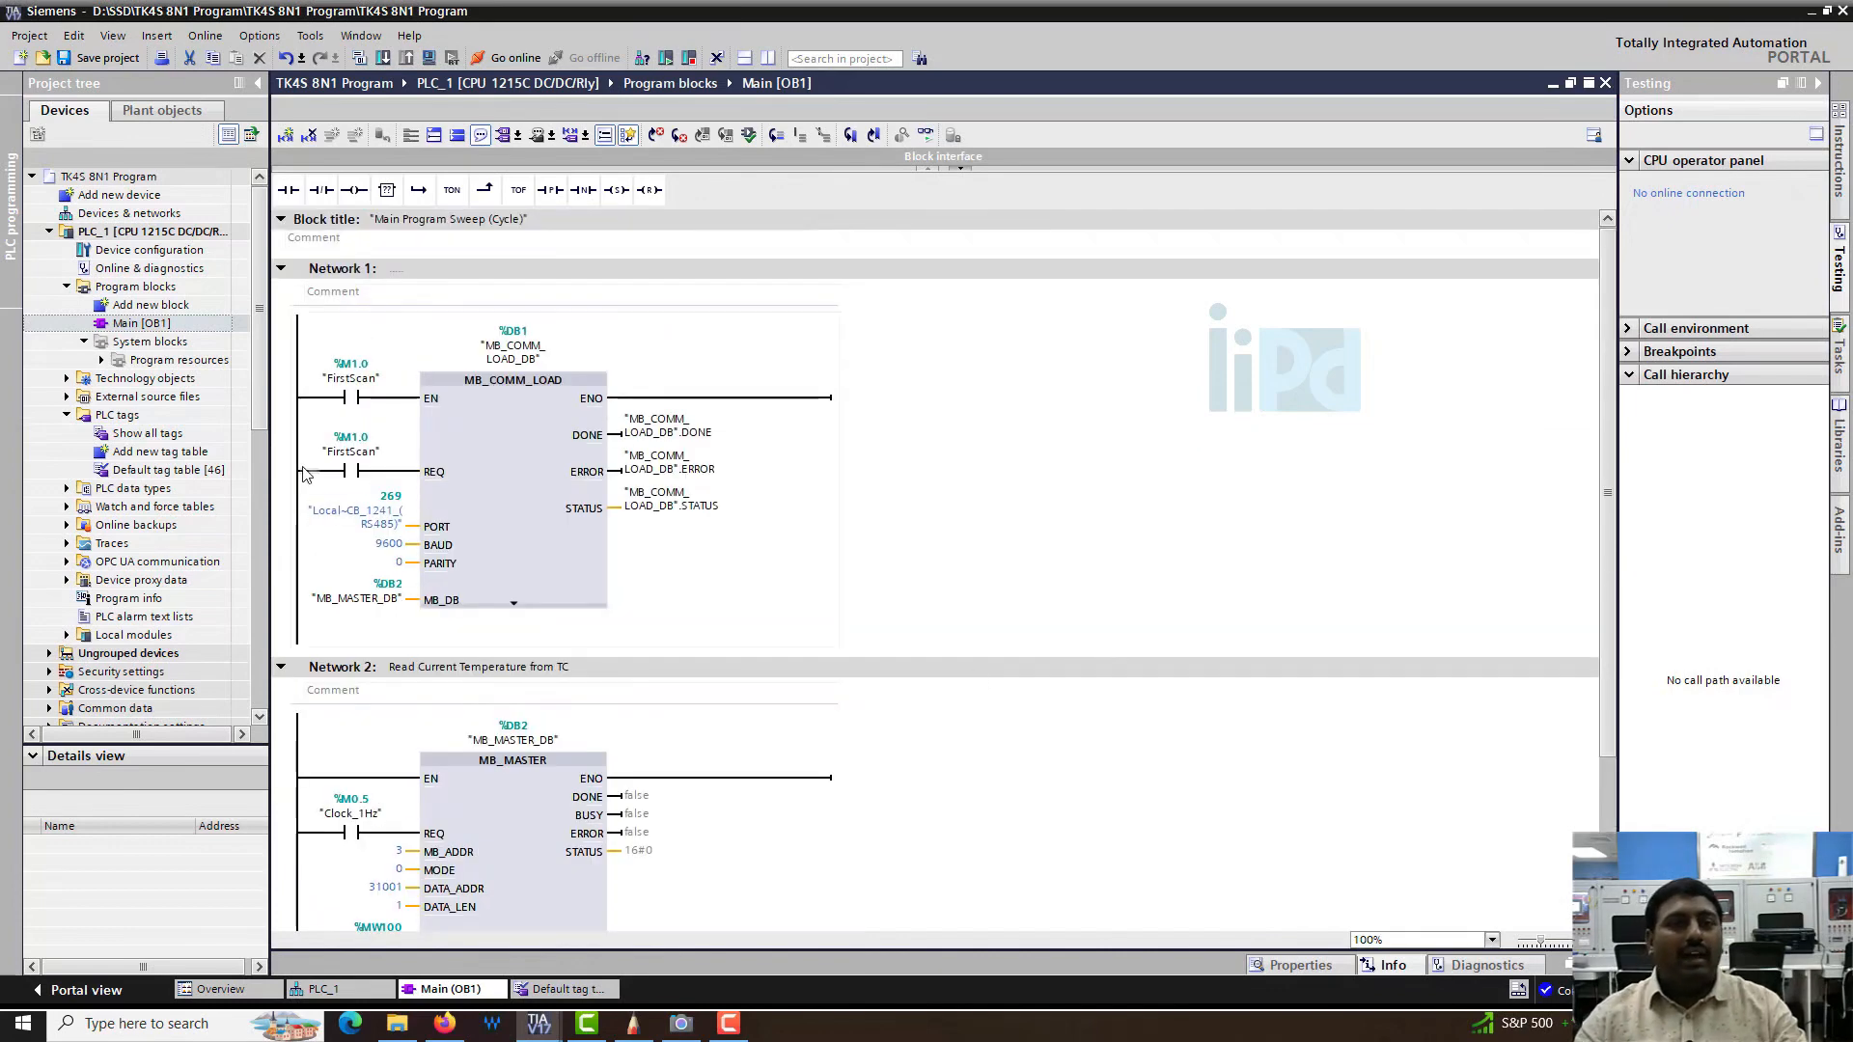
- Scroll down to the empty Network 3 rung to place a second MB_MASTER there
scroll("down", 3)
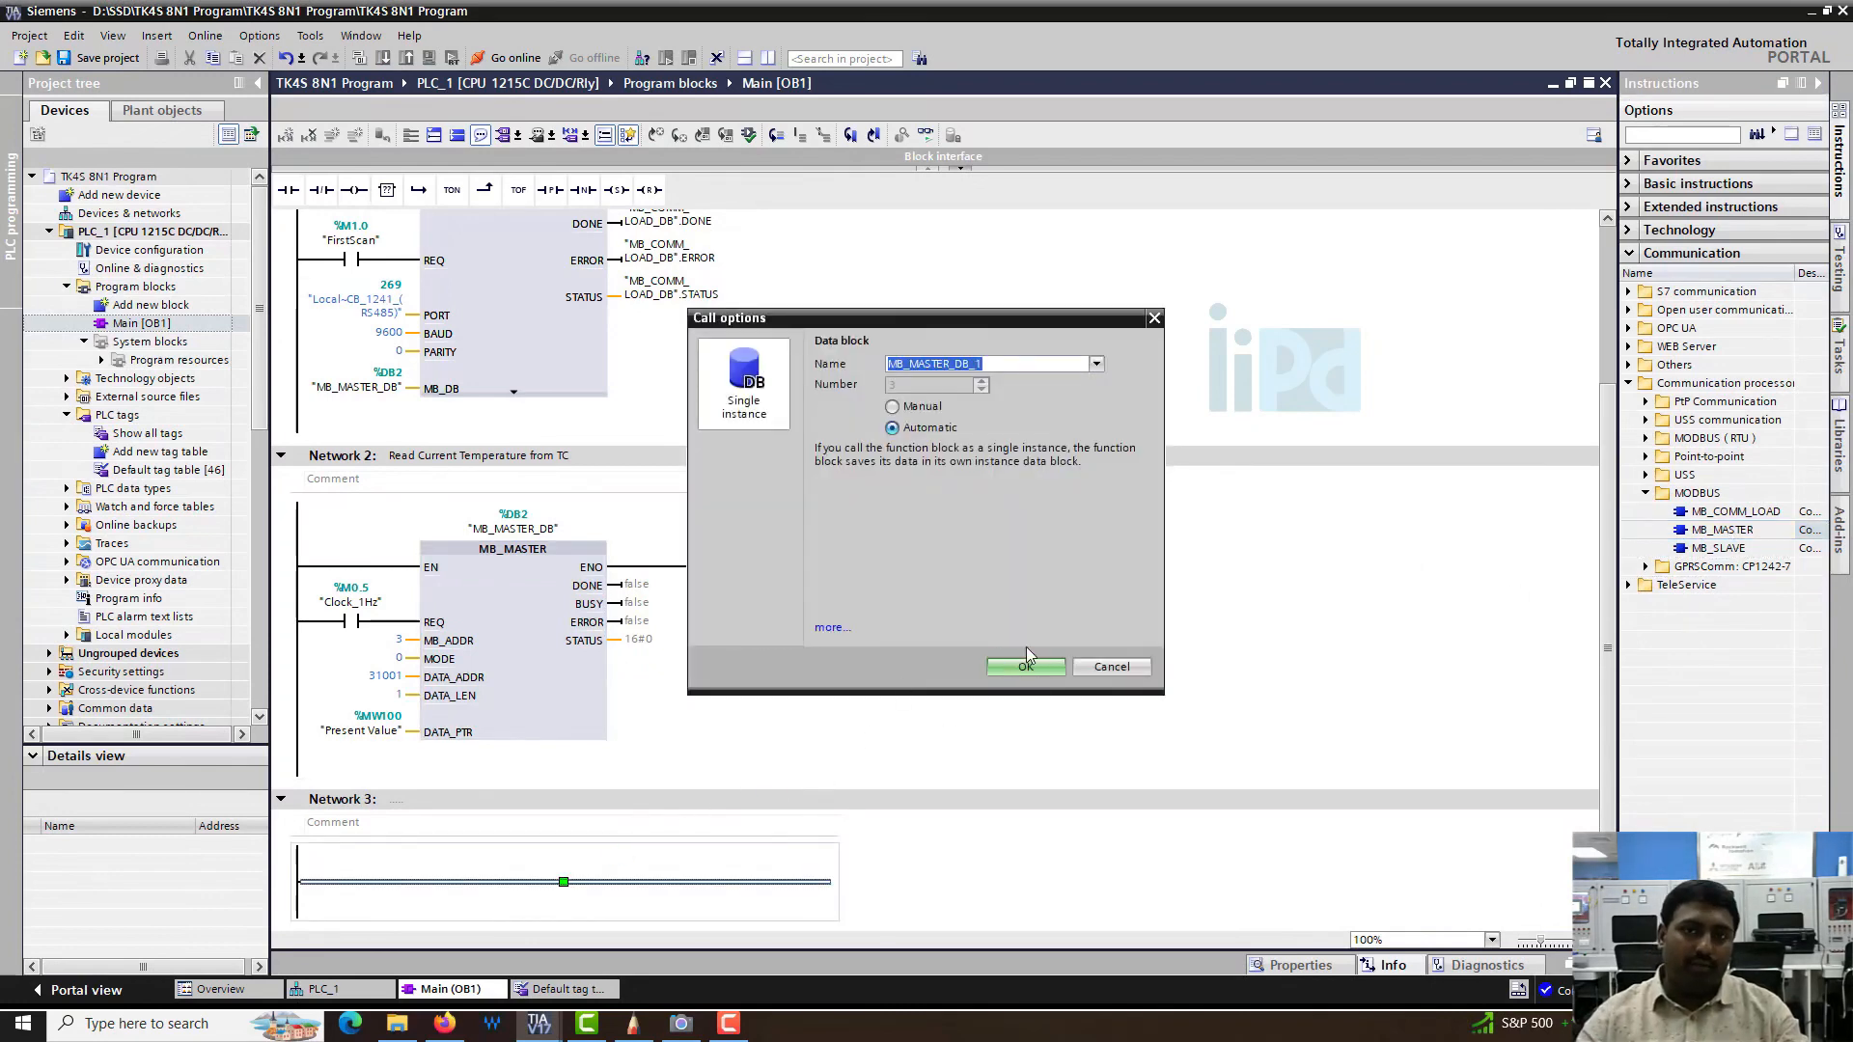
- Accept the Call options, then rename Network 3's instance from MB_MASTER_DB_1 to MB_MASTER_DB
left_click(1025, 666)
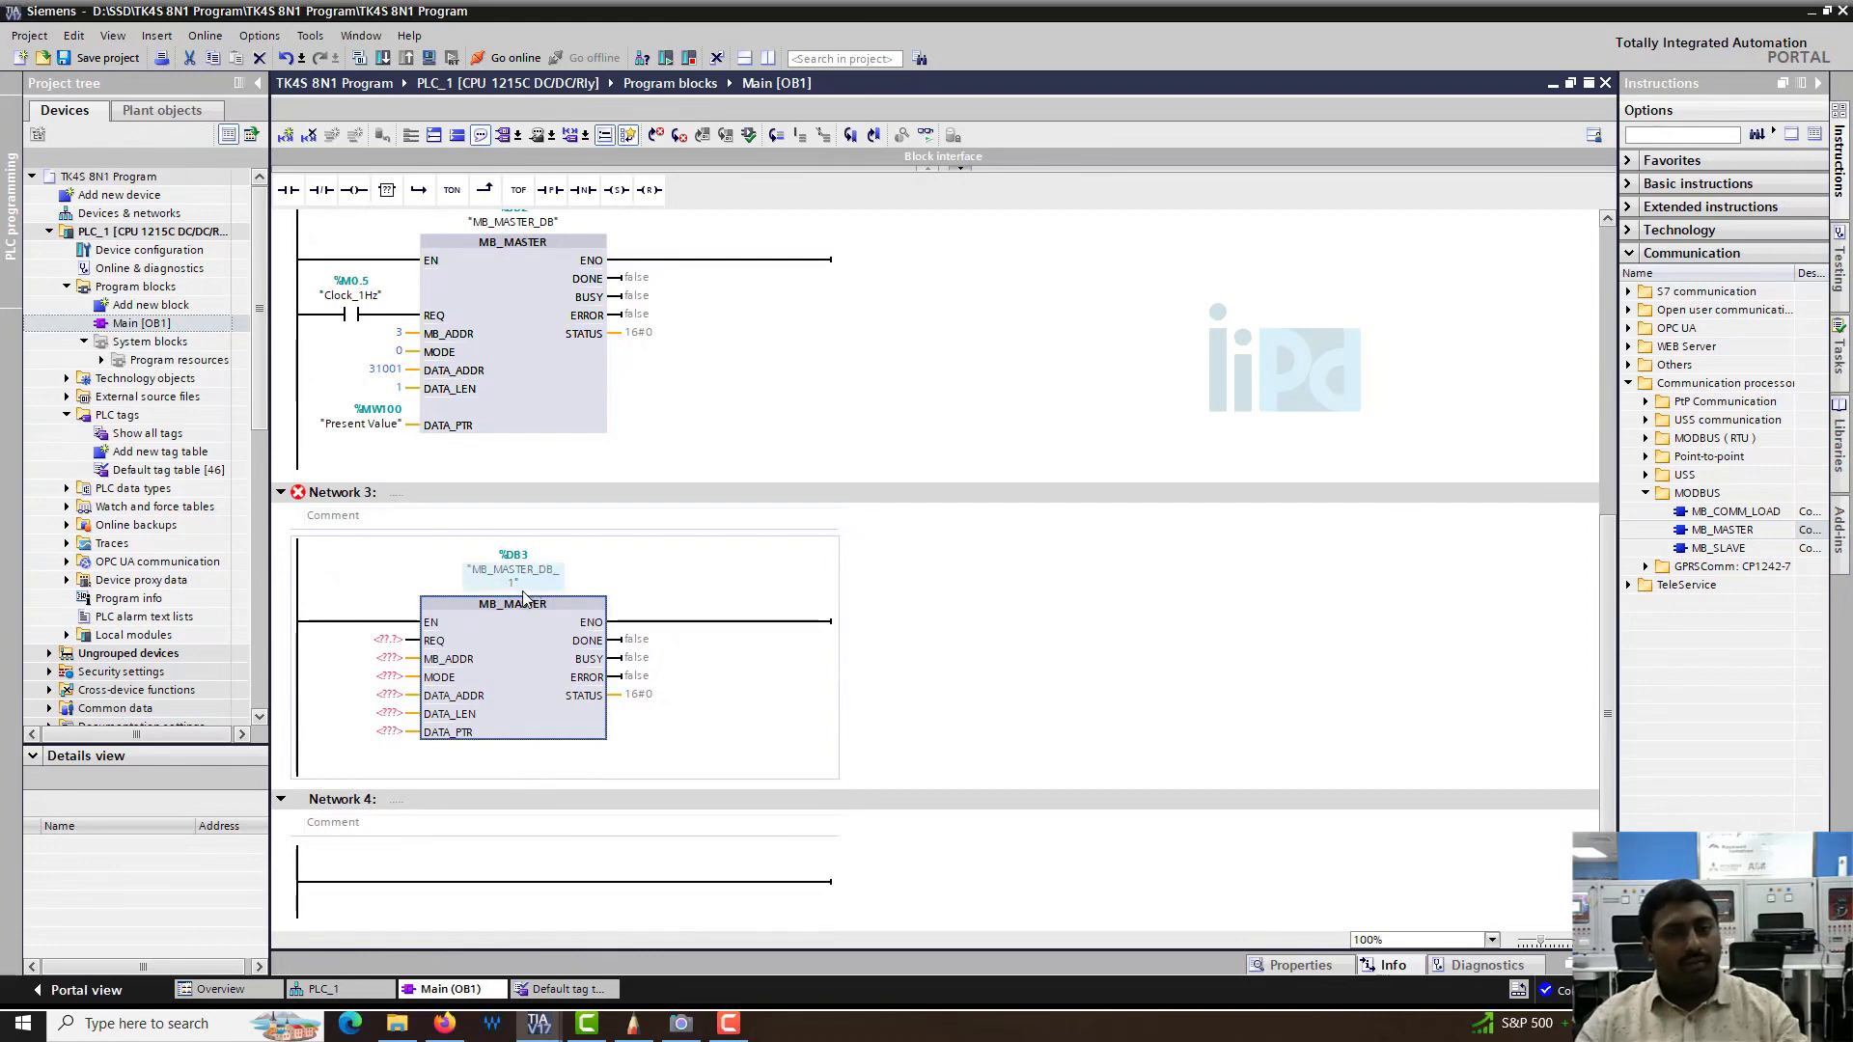
scroll("up", 3)
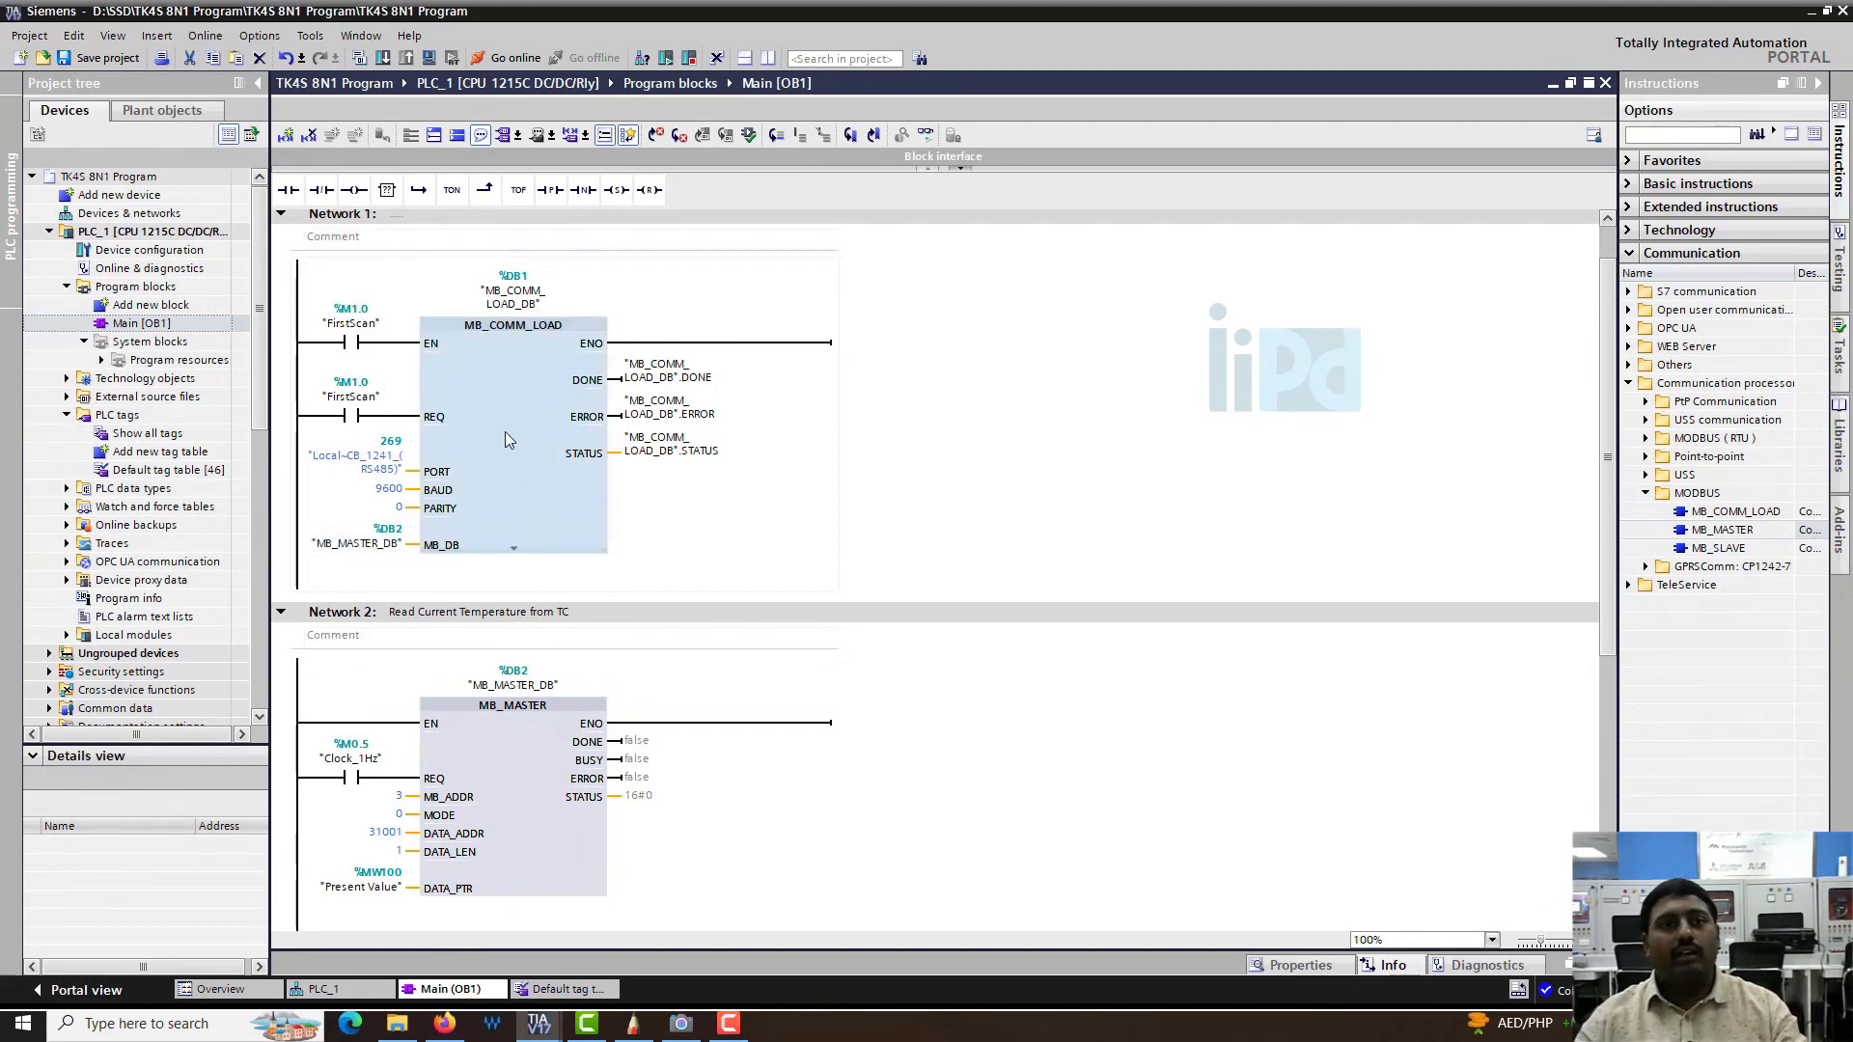
mouse_move(494, 428)
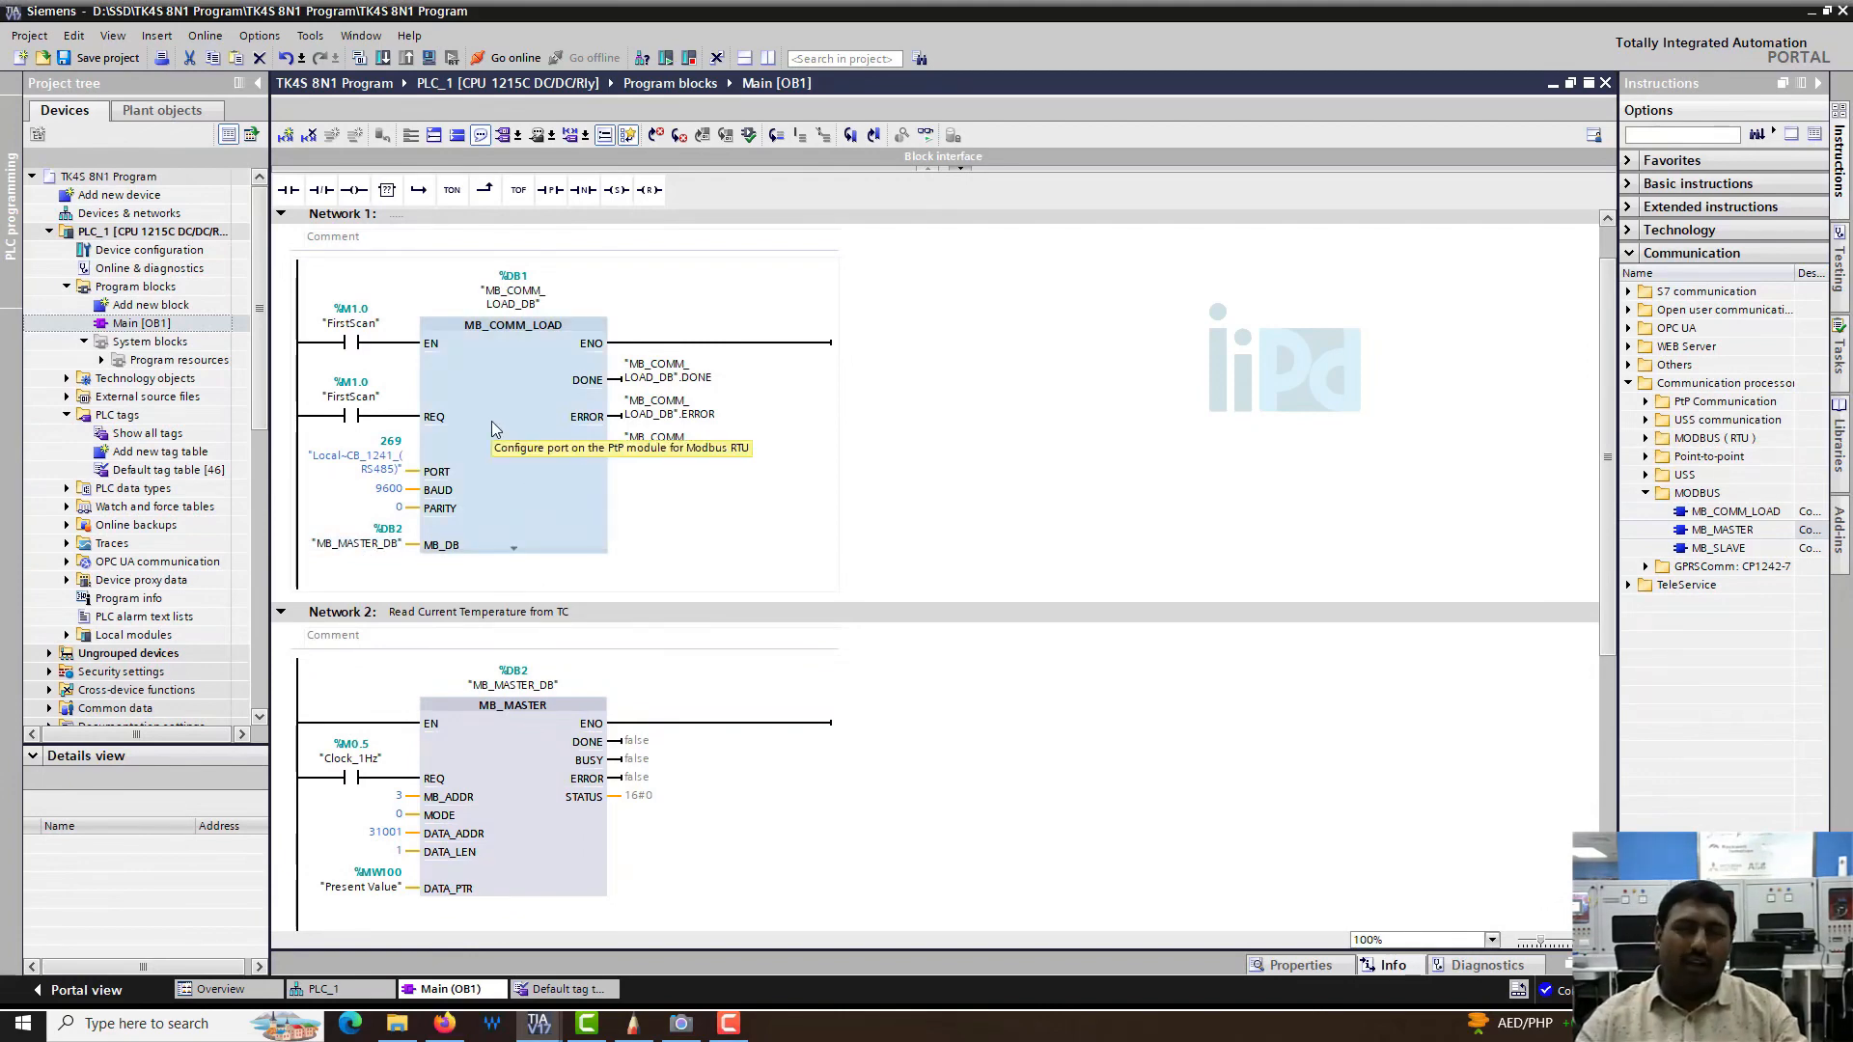
scroll("down", 3)
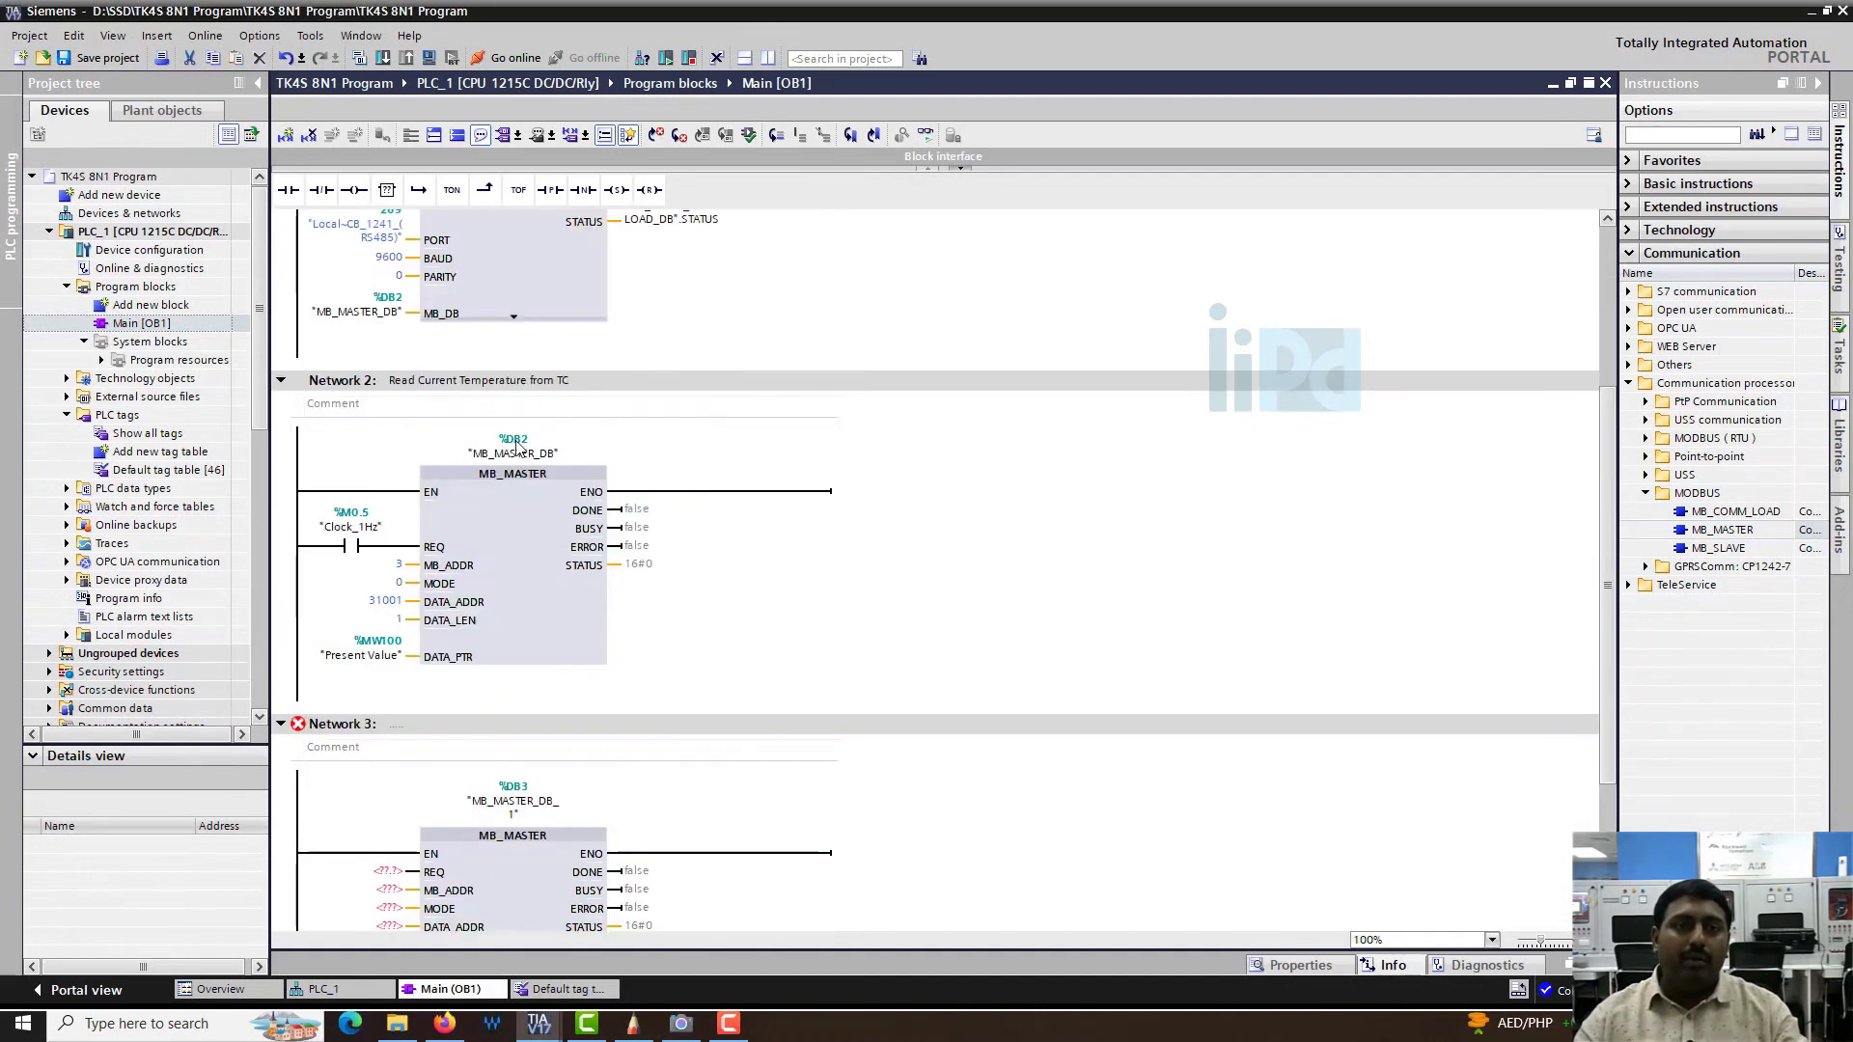
mouse_move(514, 452)
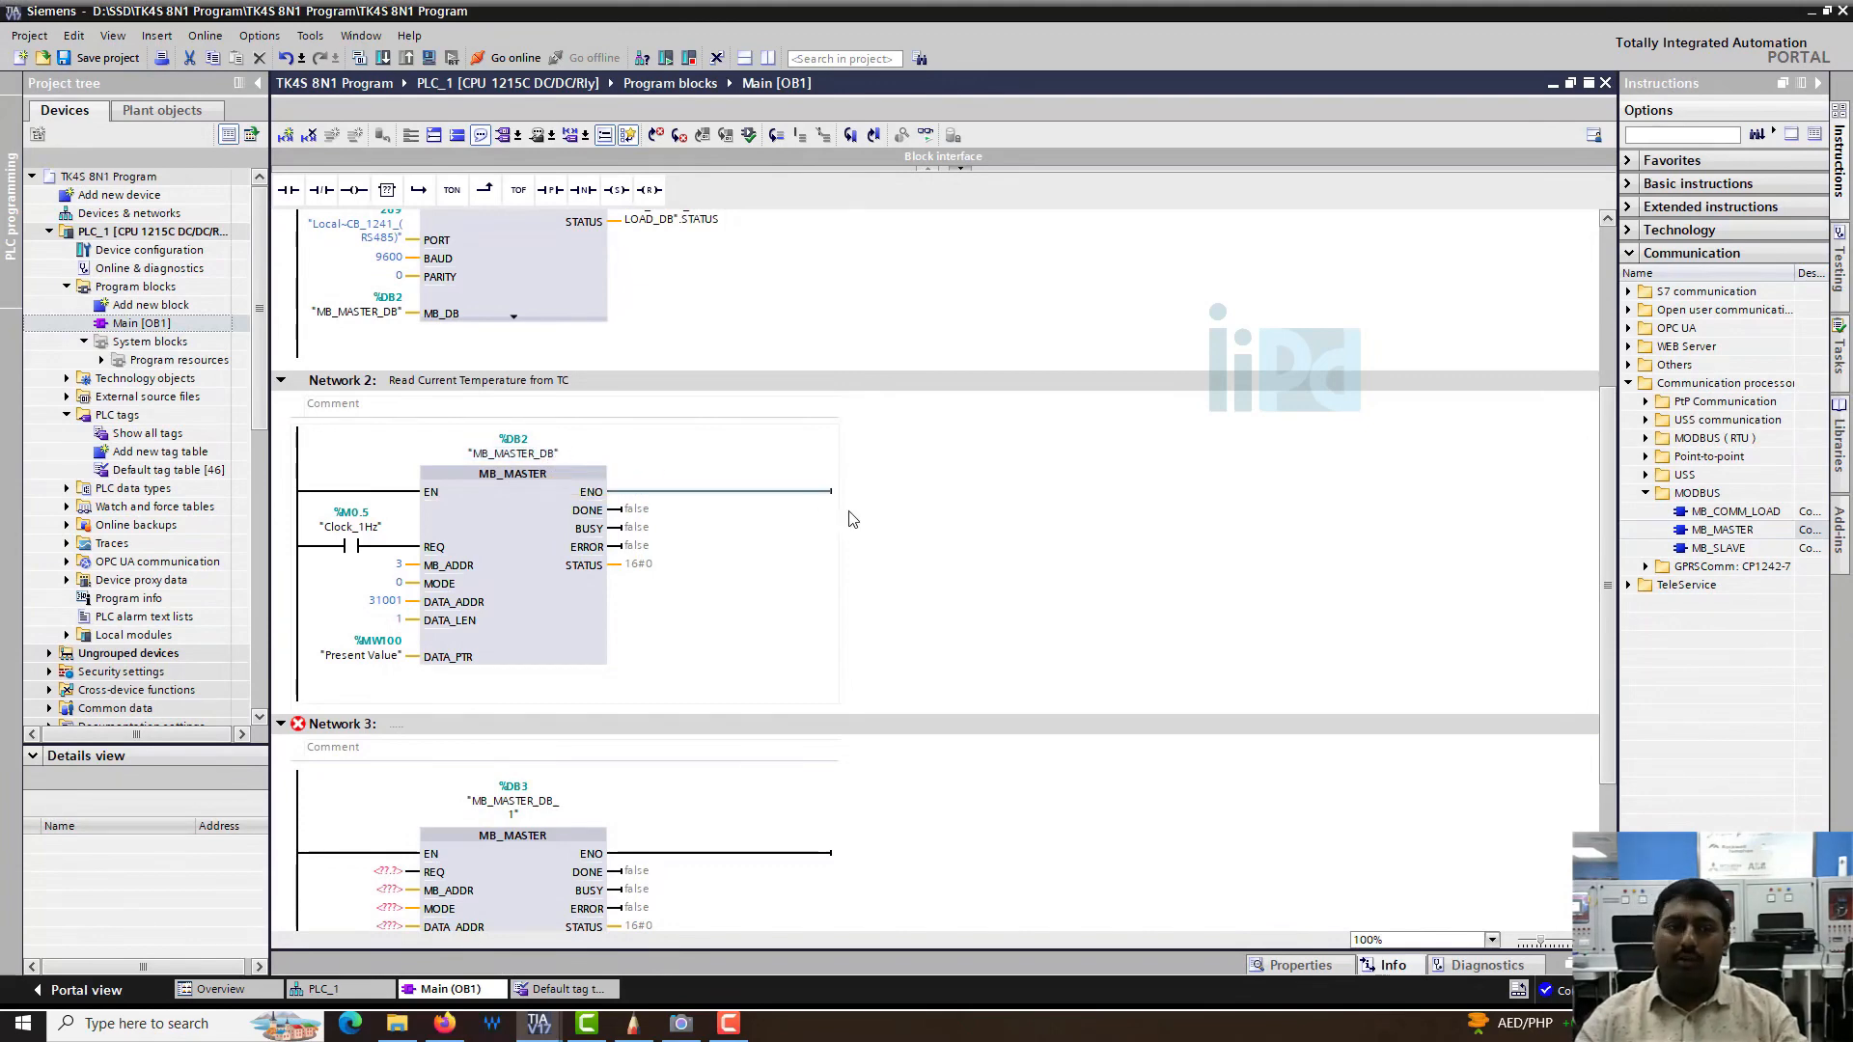
scroll("down", 3)
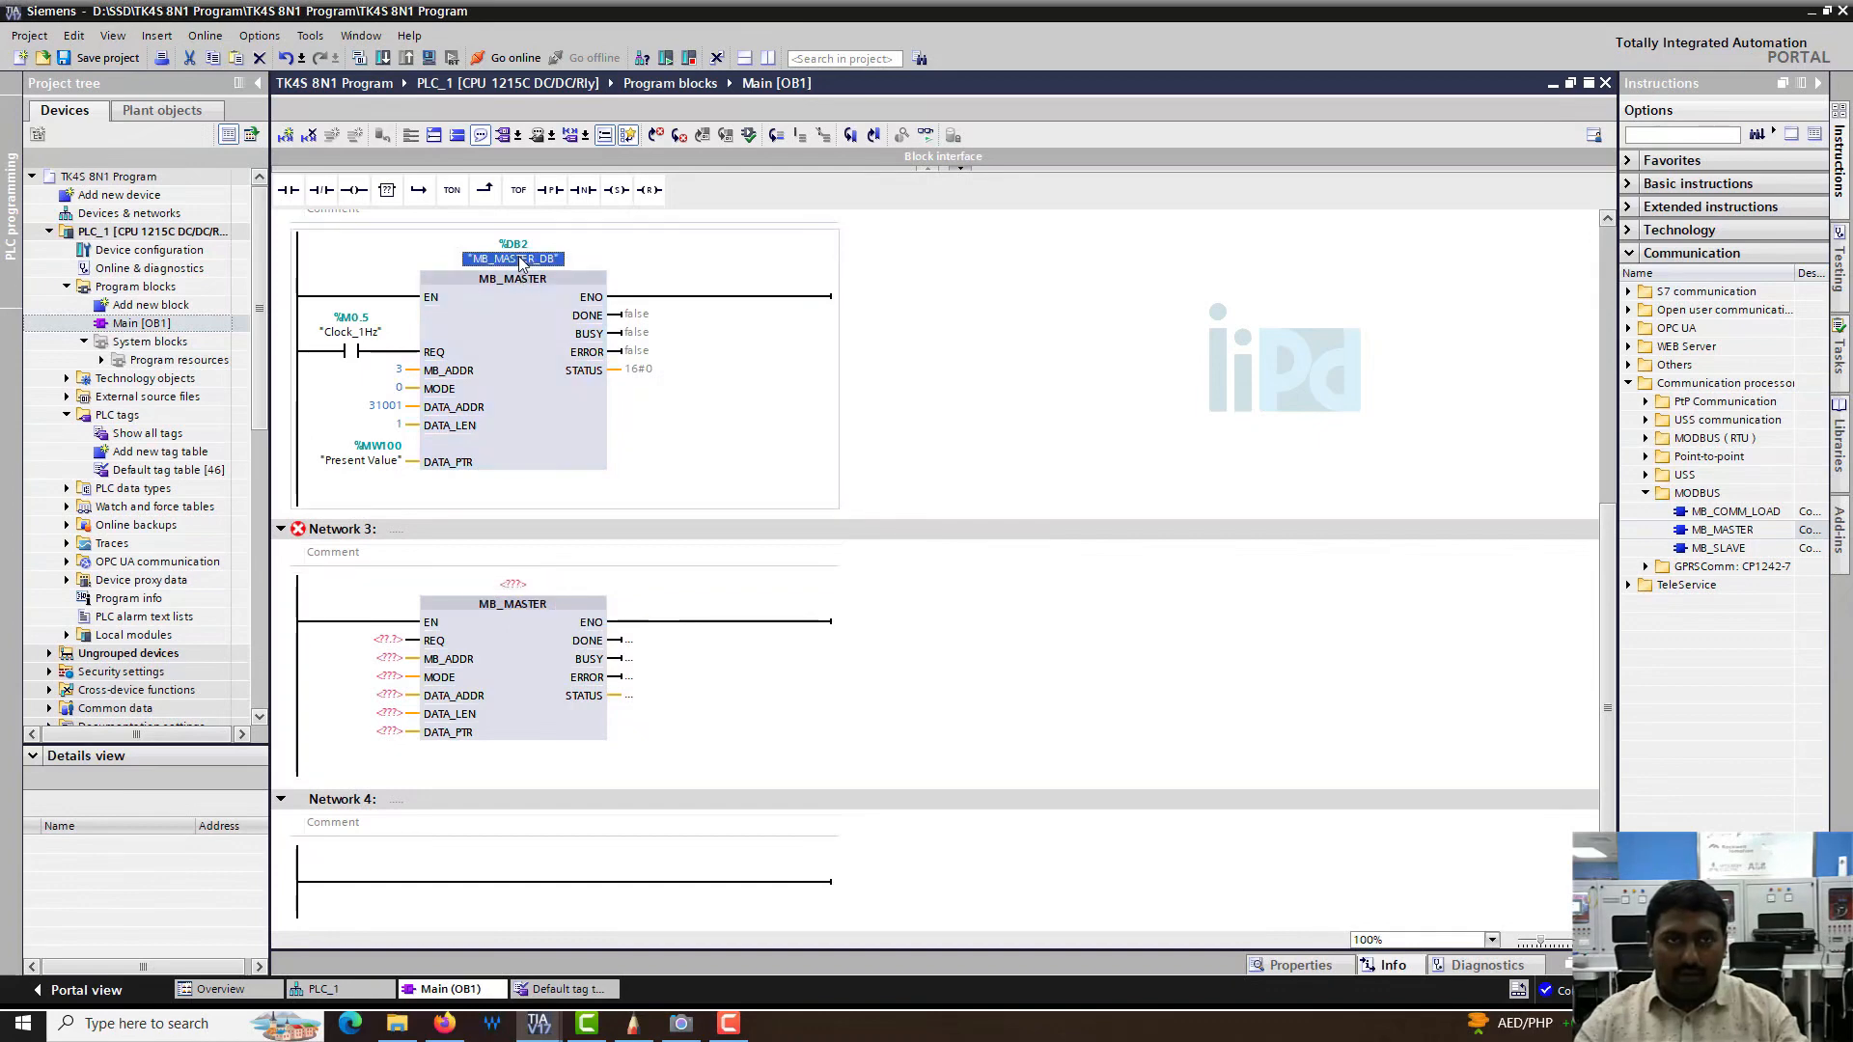
mouse_move(544, 577)
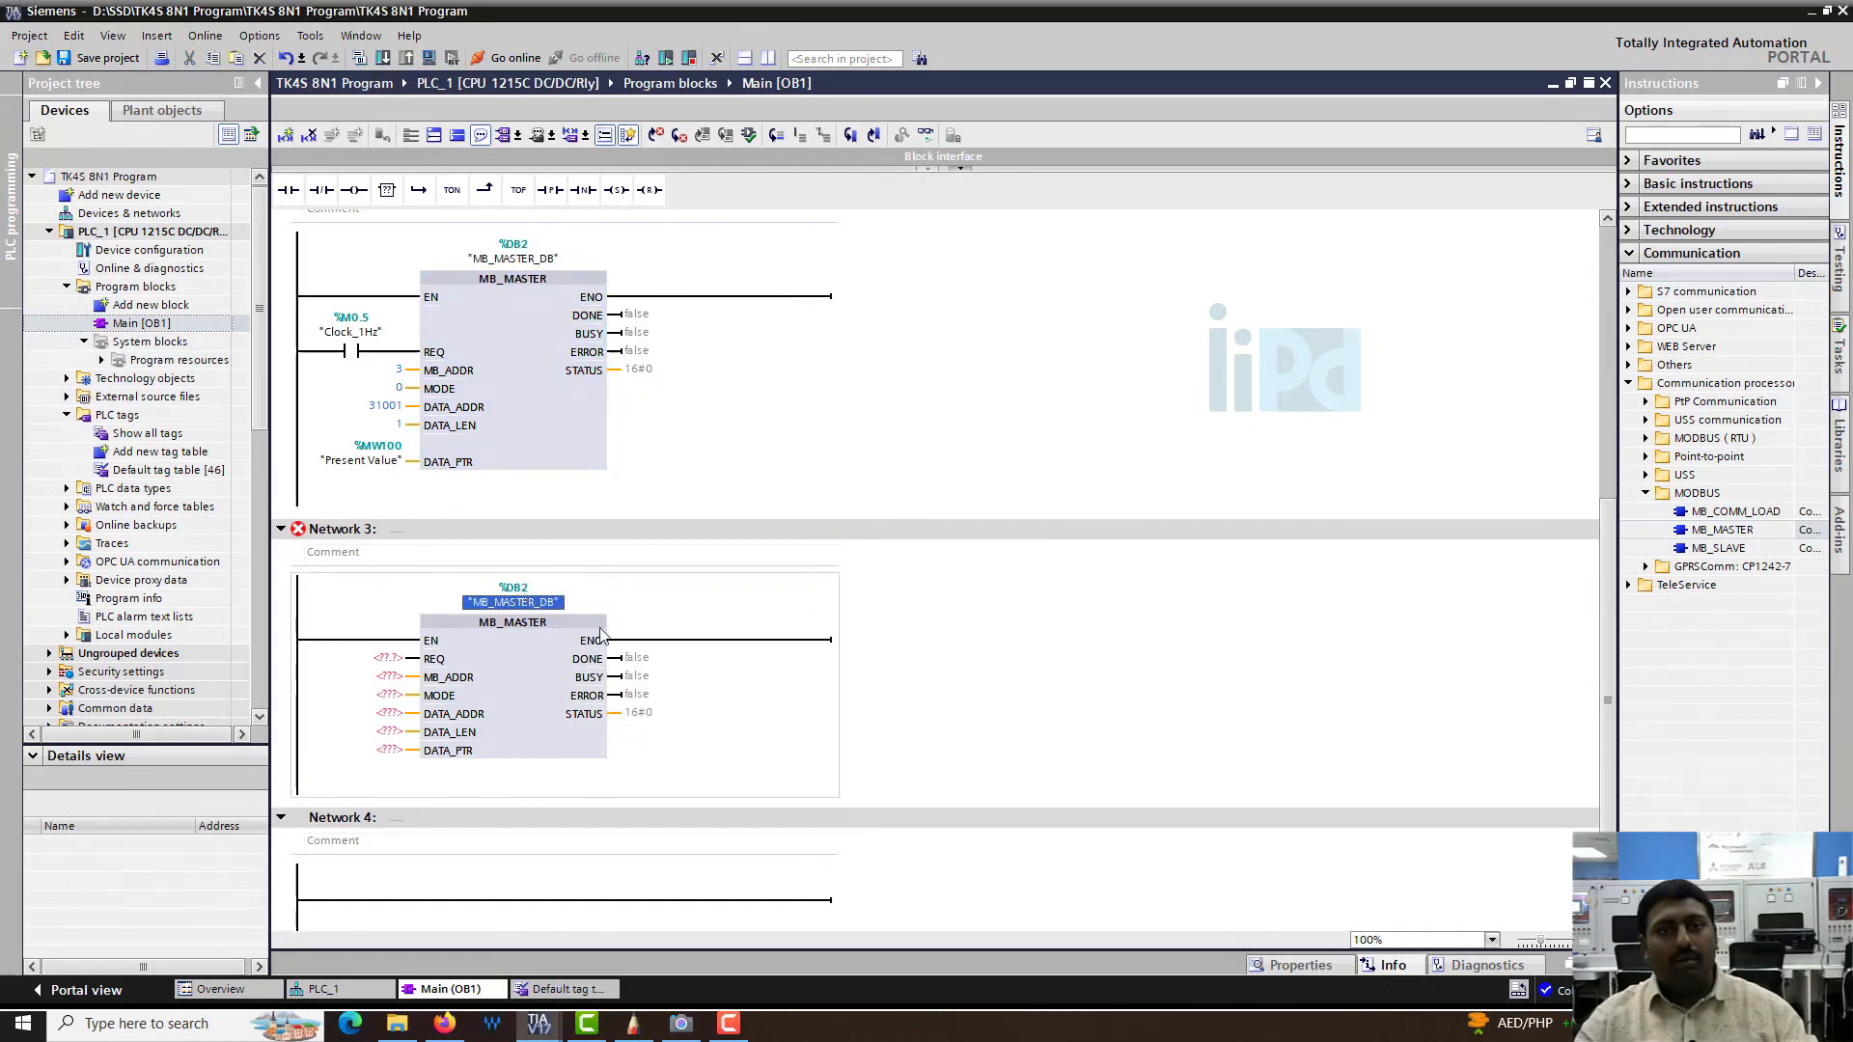
left_click(1034, 700)
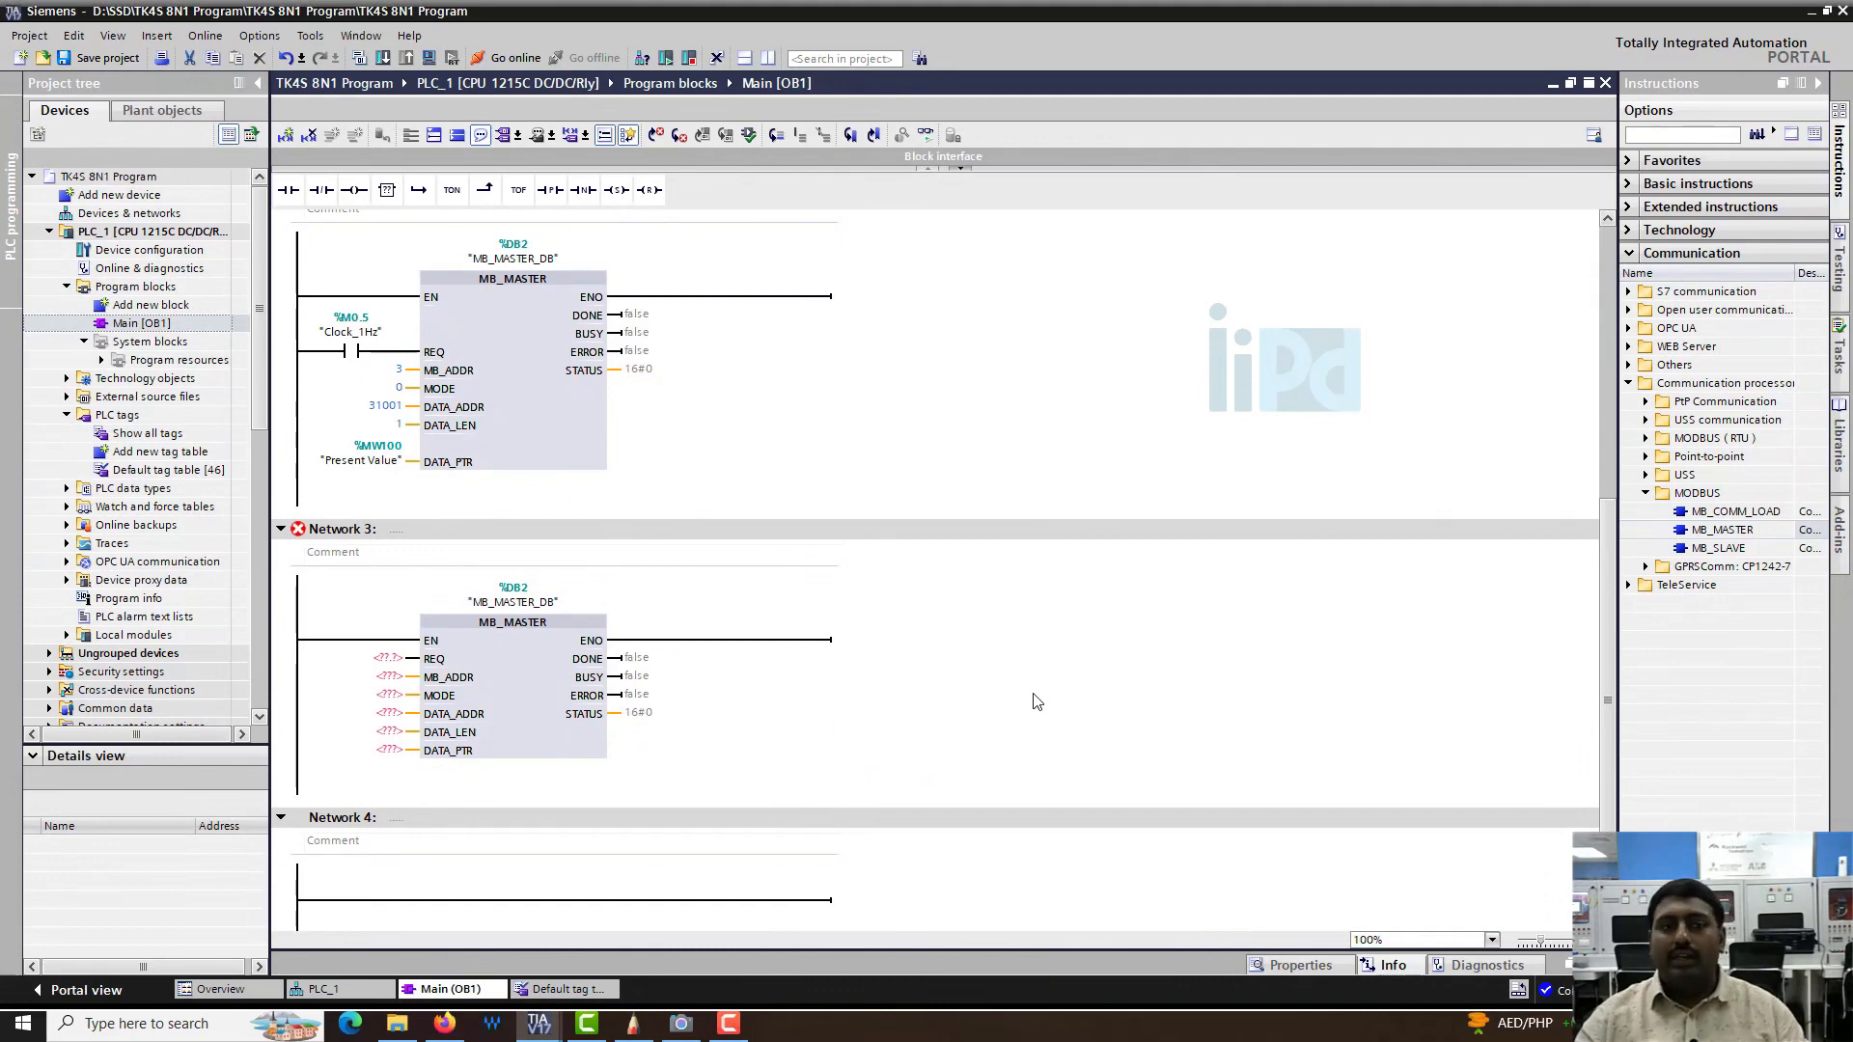
- Place a Clock_1Hz (%M0.5) edge contact on Network 3's REQ and select the block for help
left_click(378, 658)
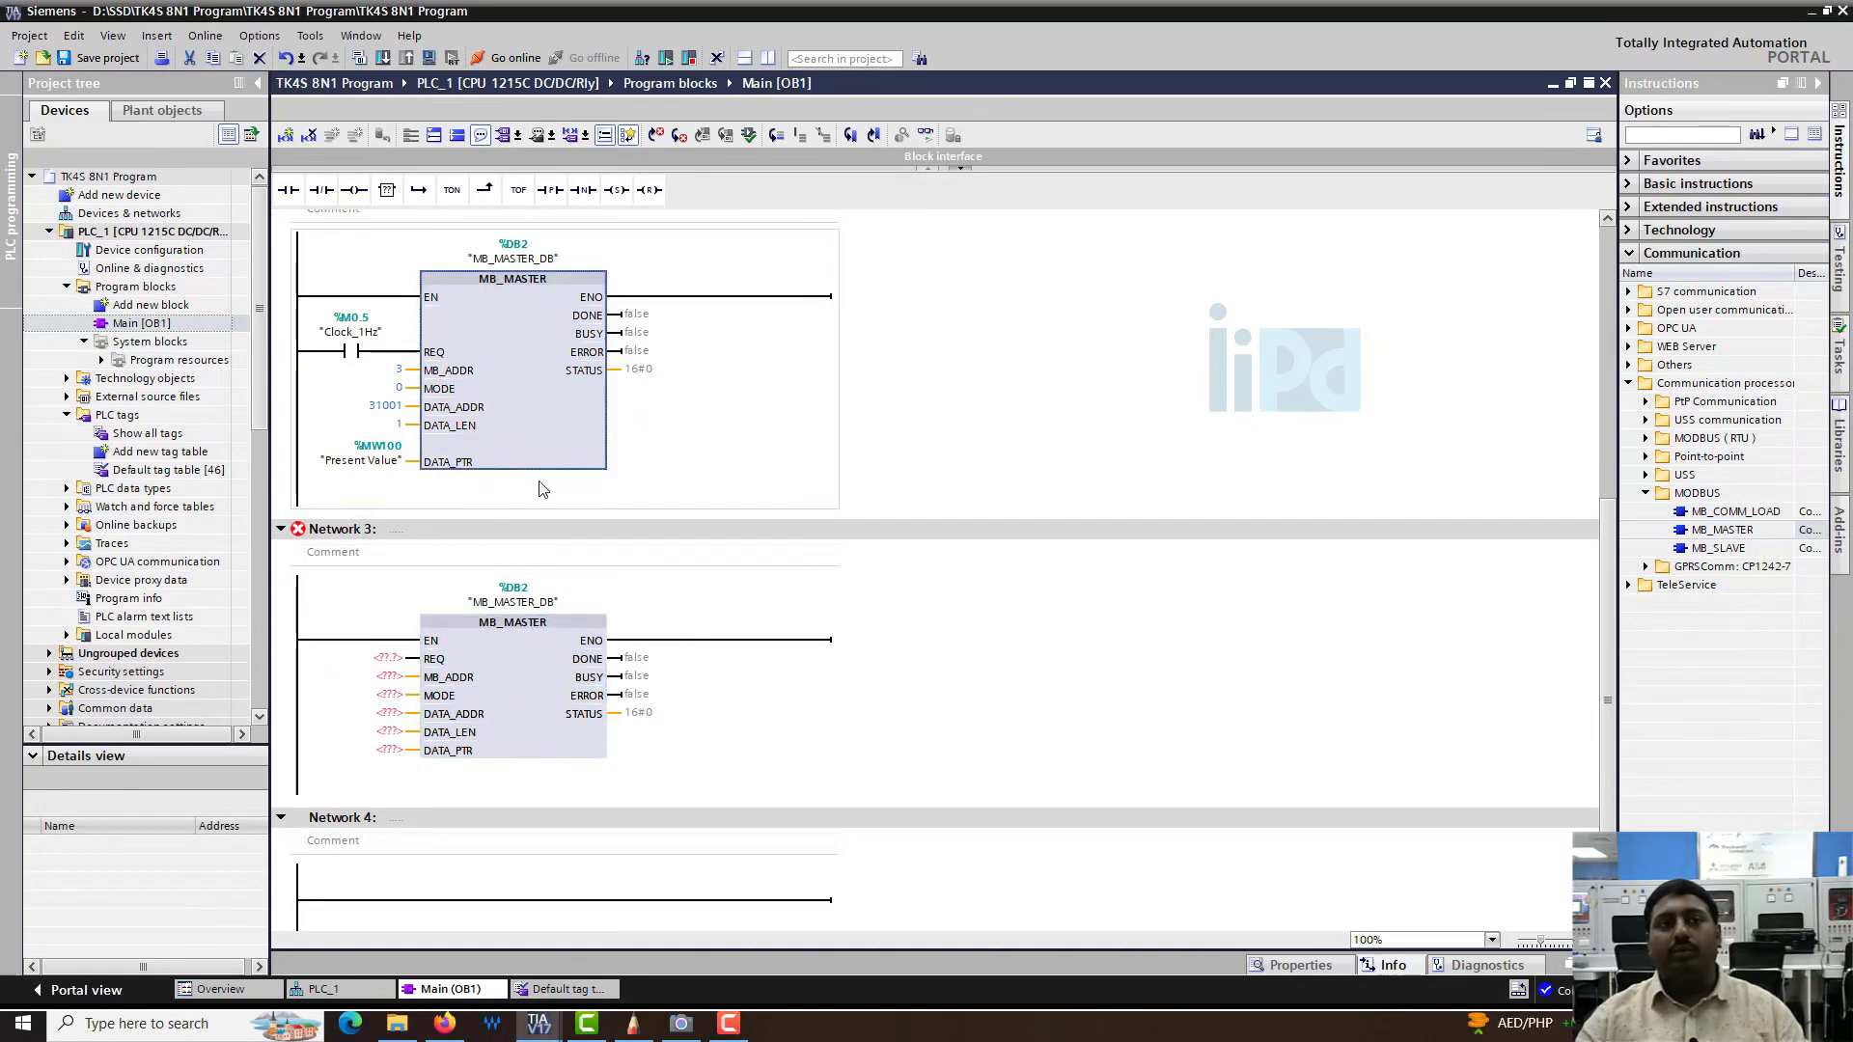
mouse_move(444, 366)
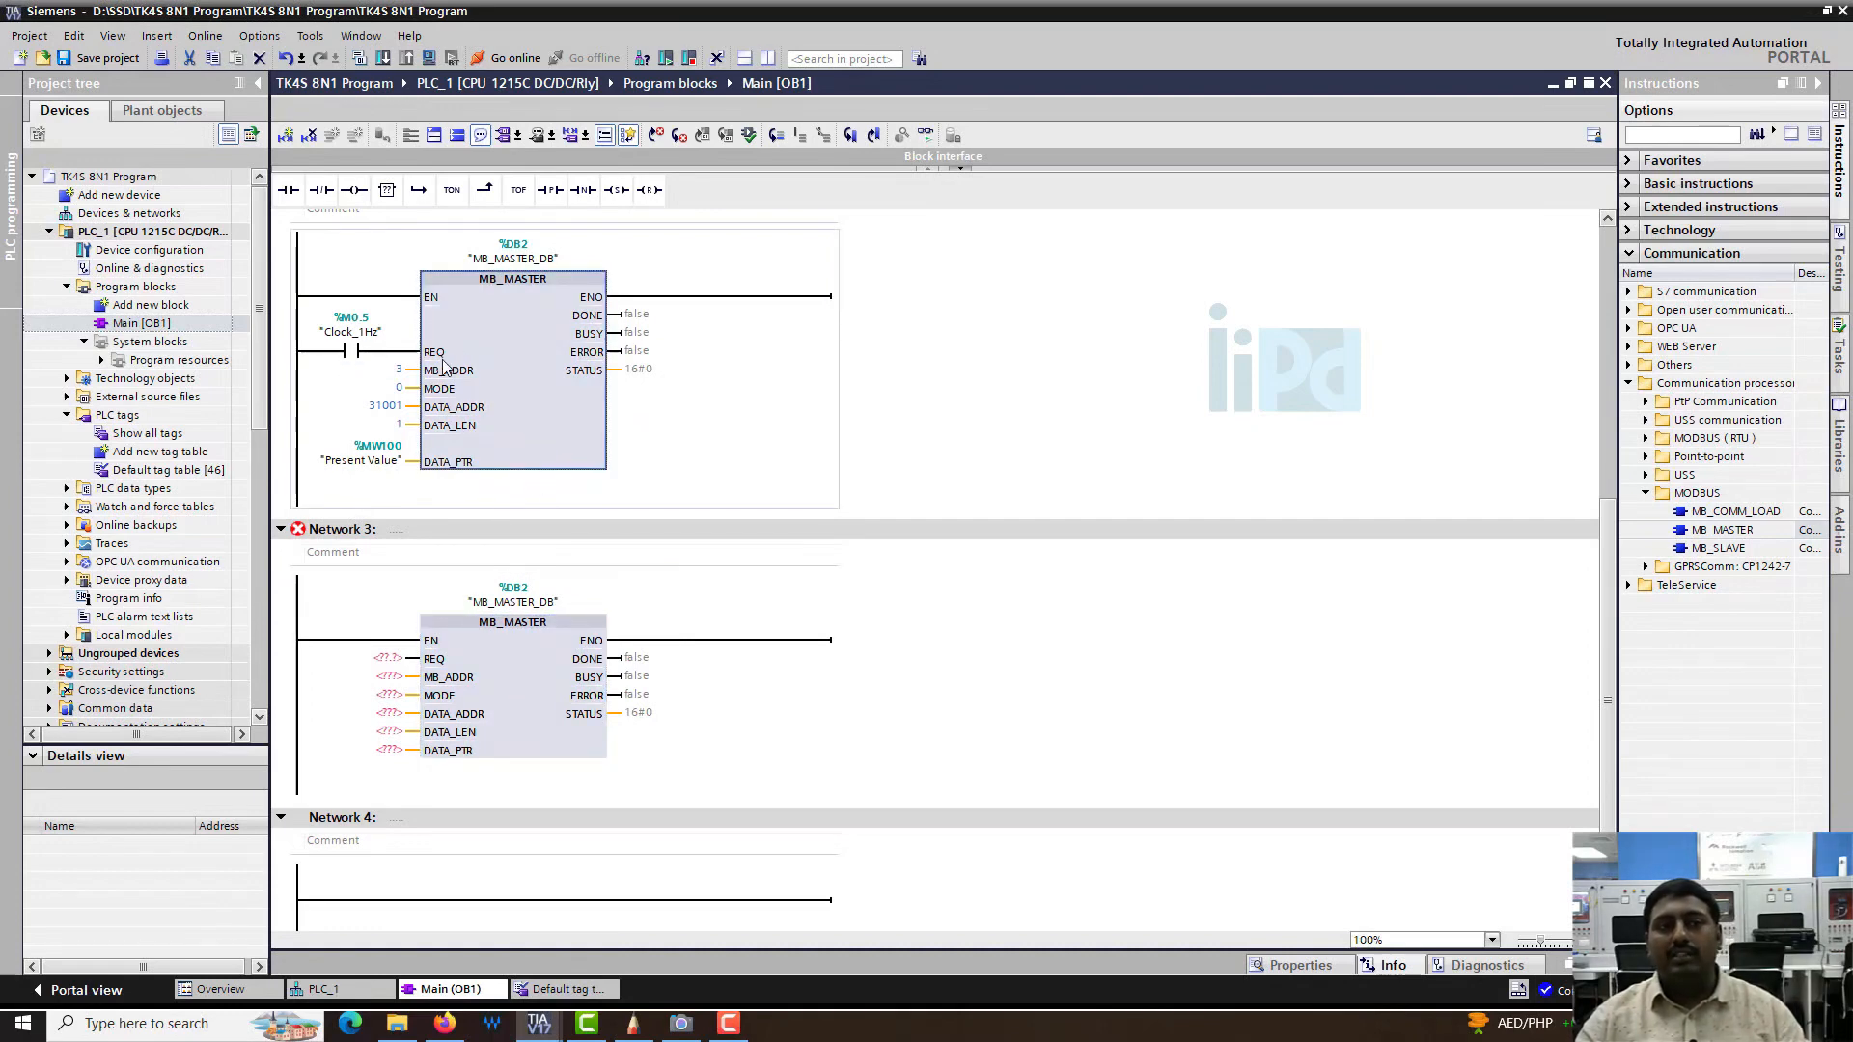
mouse_move(444, 372)
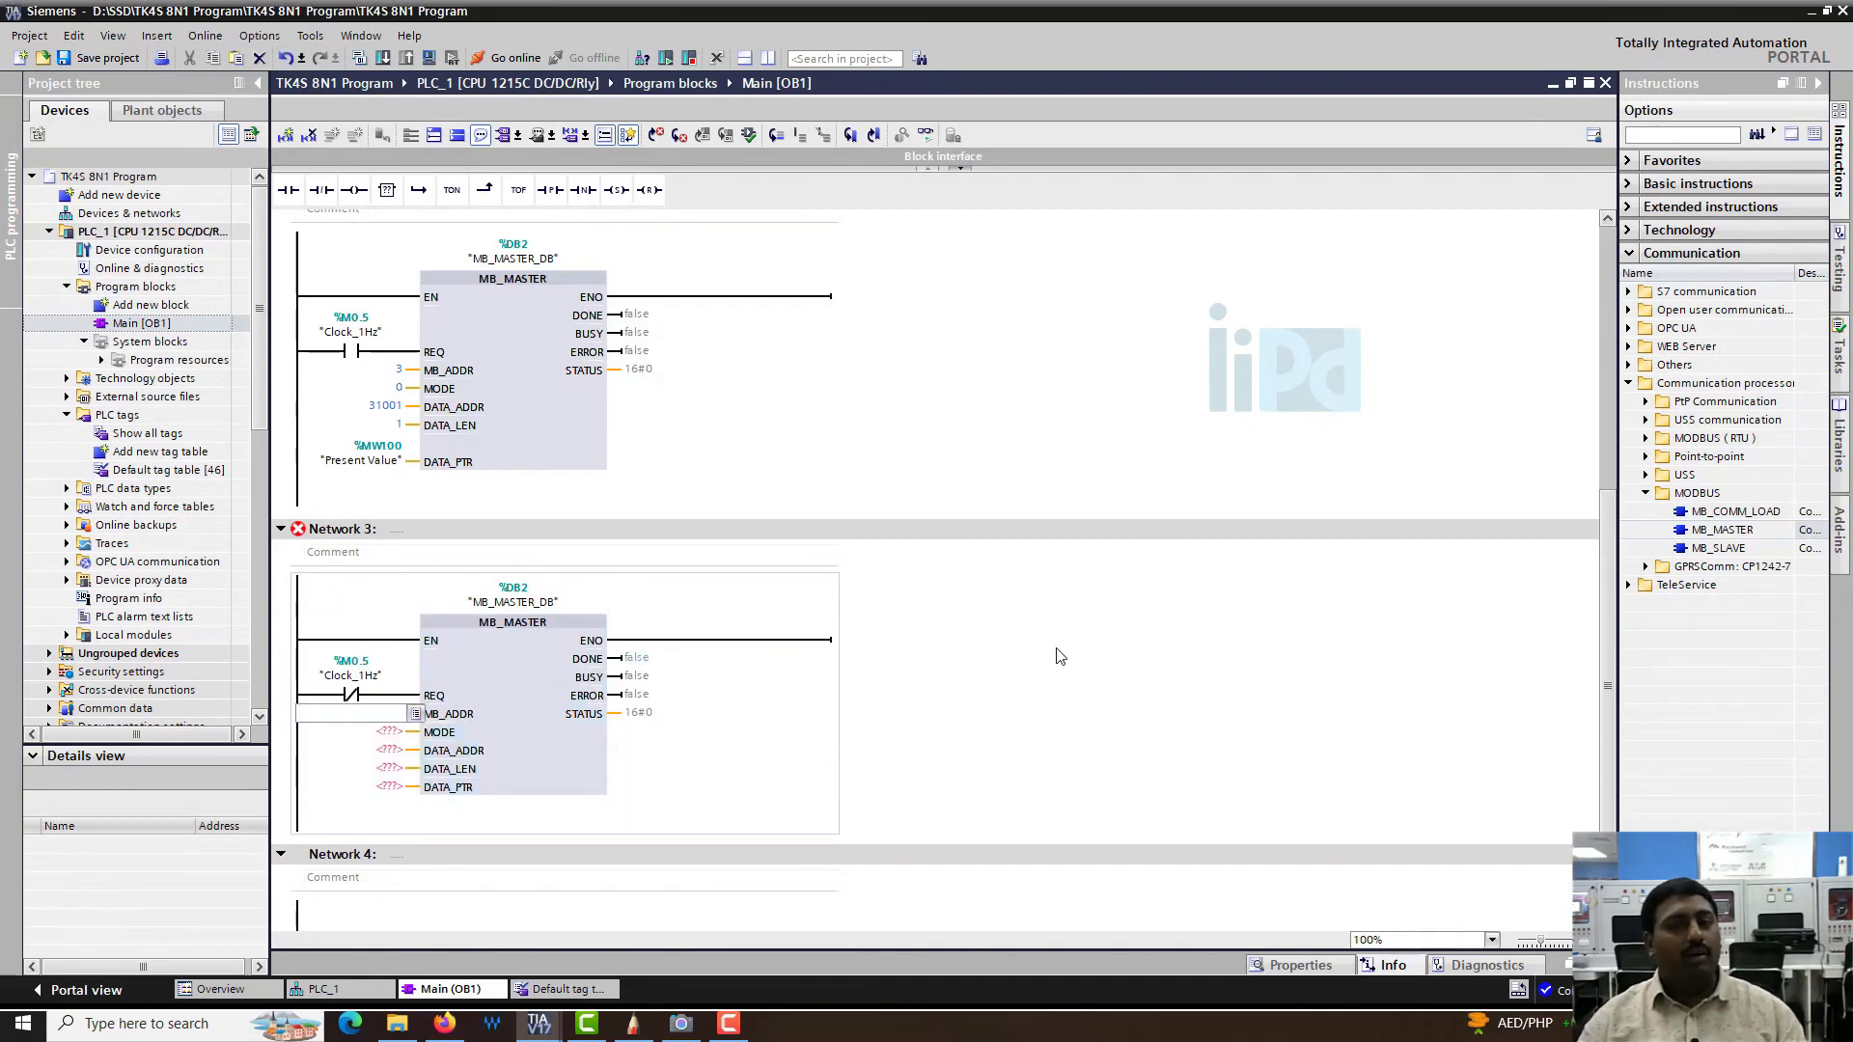
left_click(448, 714)
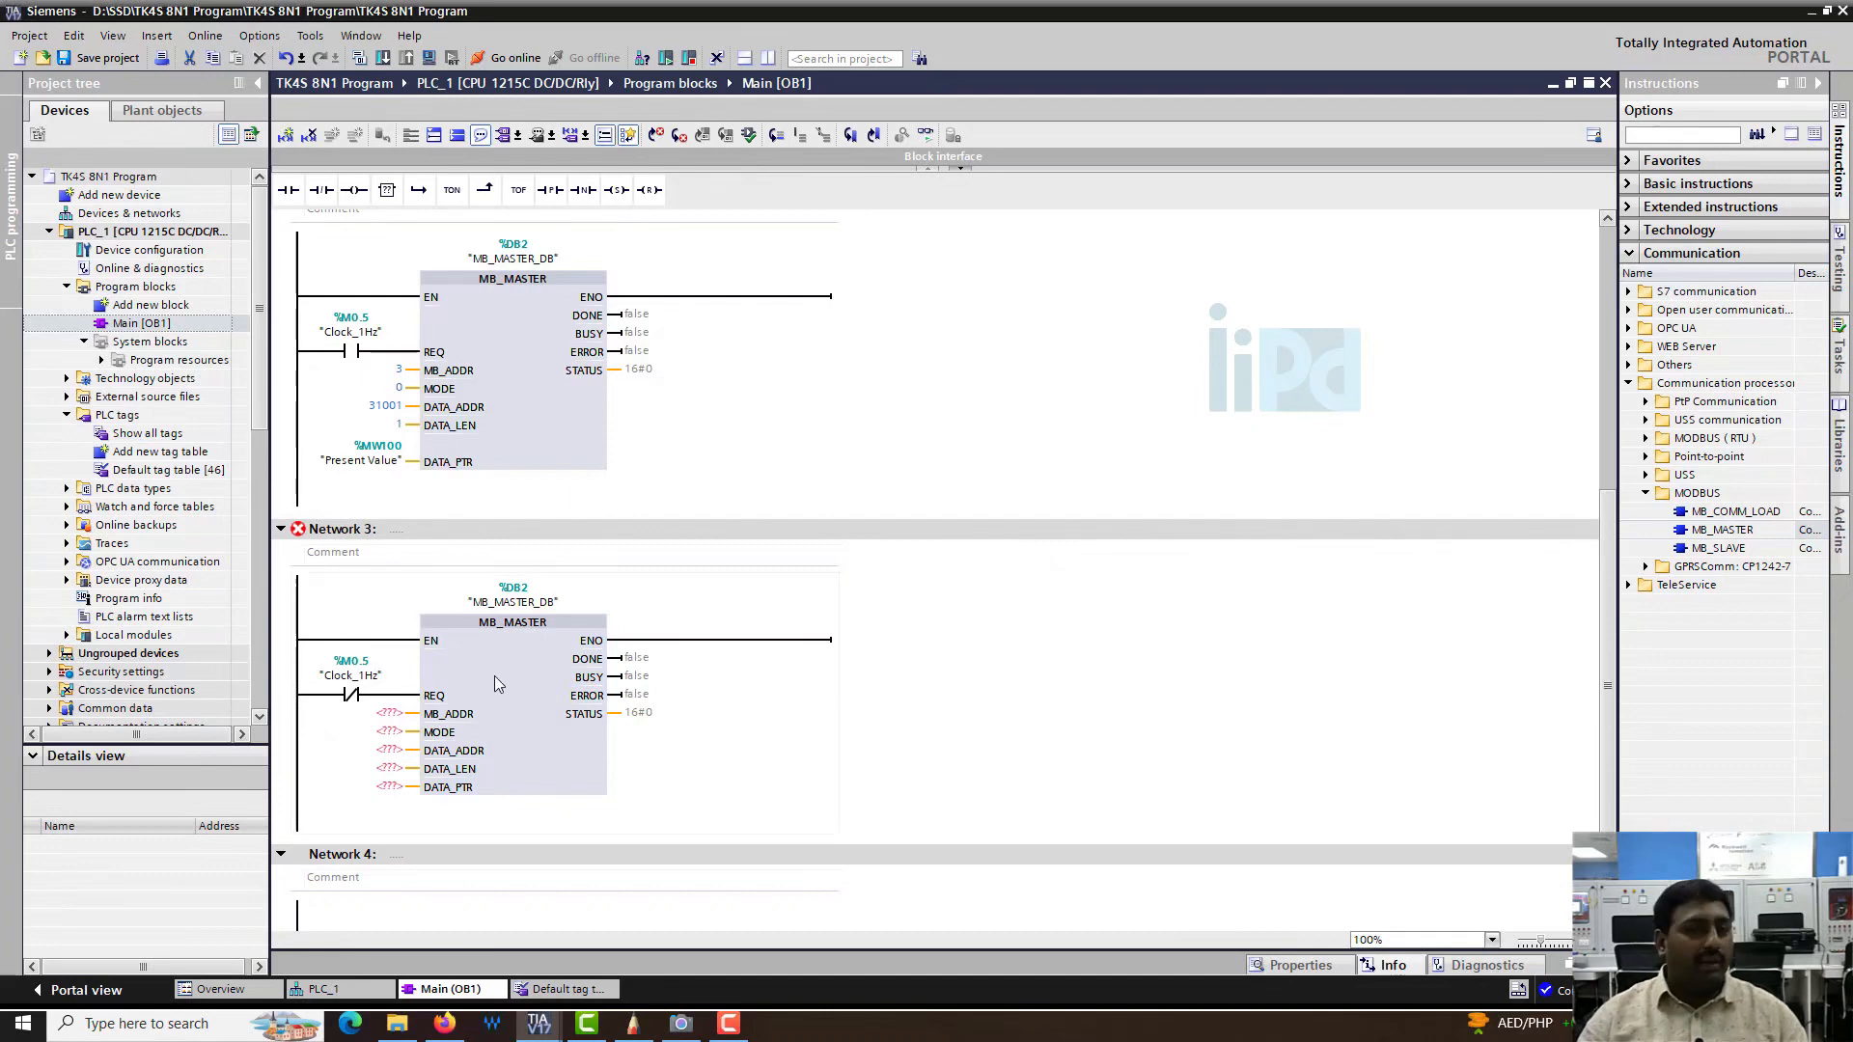
left_click(390, 714)
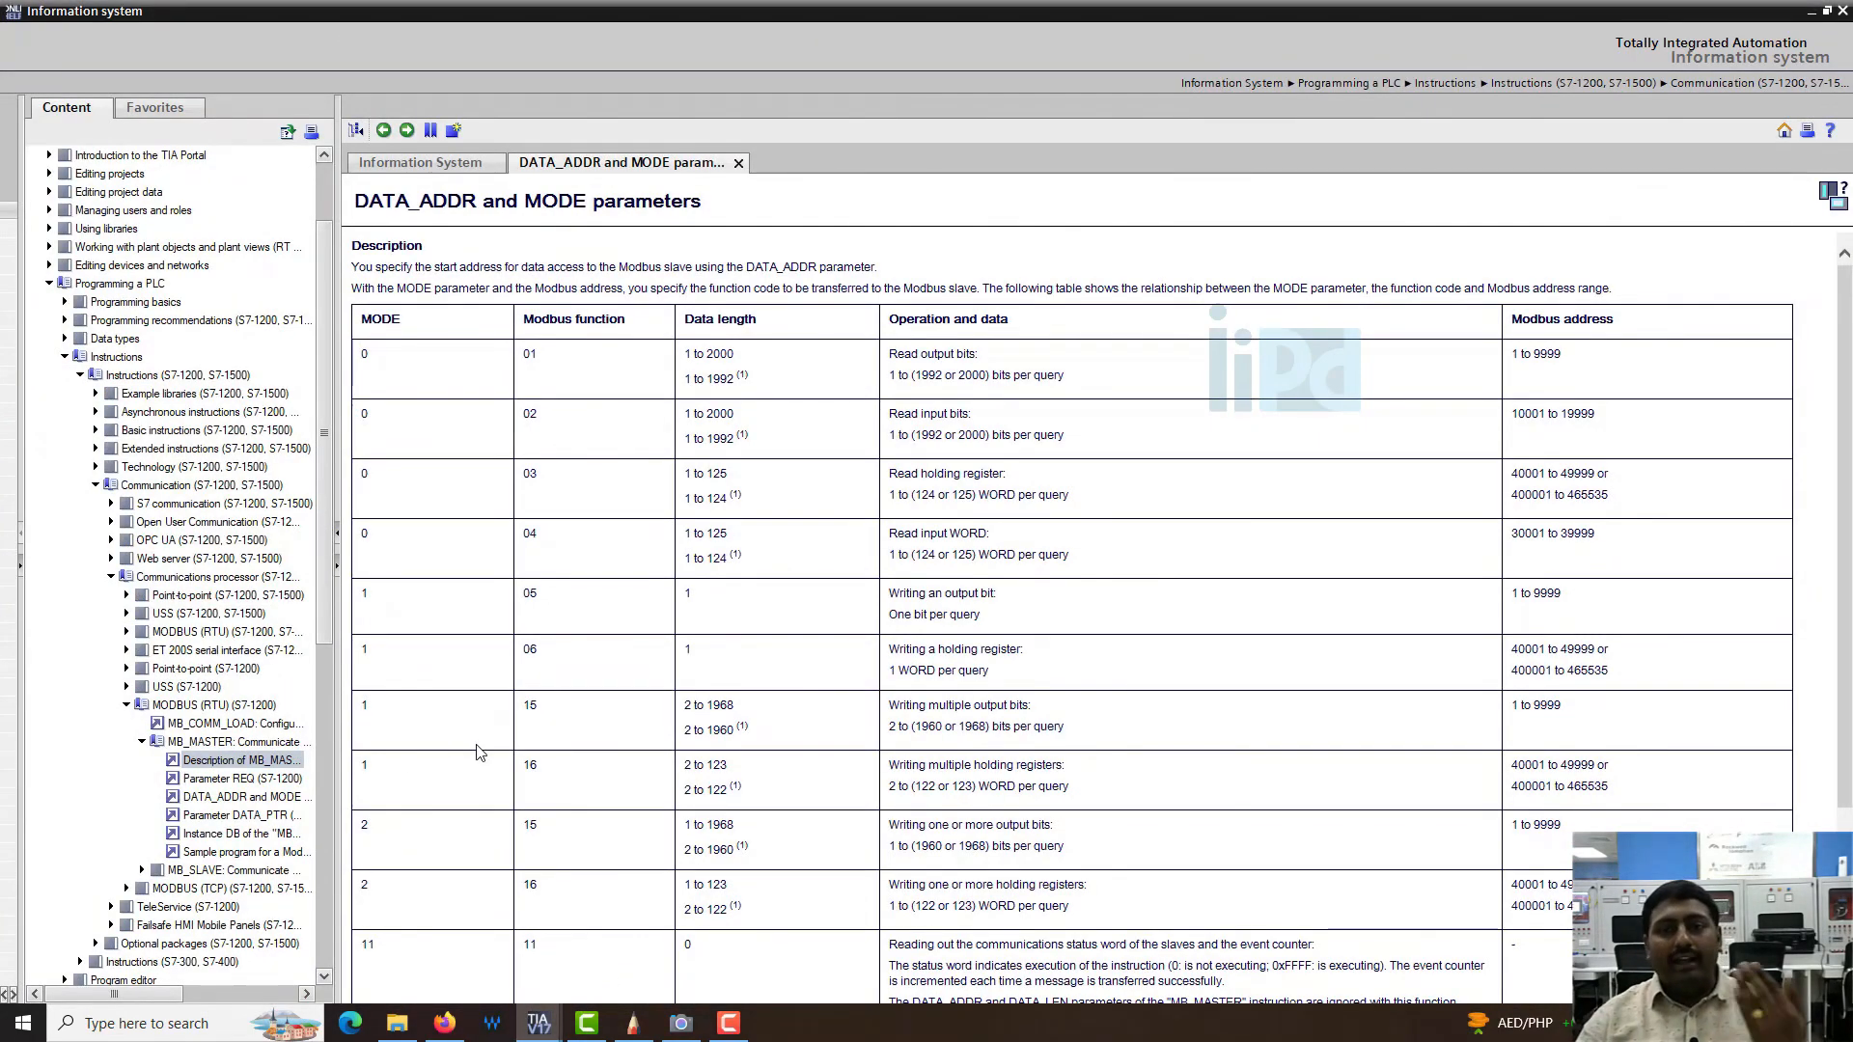
mouse_move(919, 672)
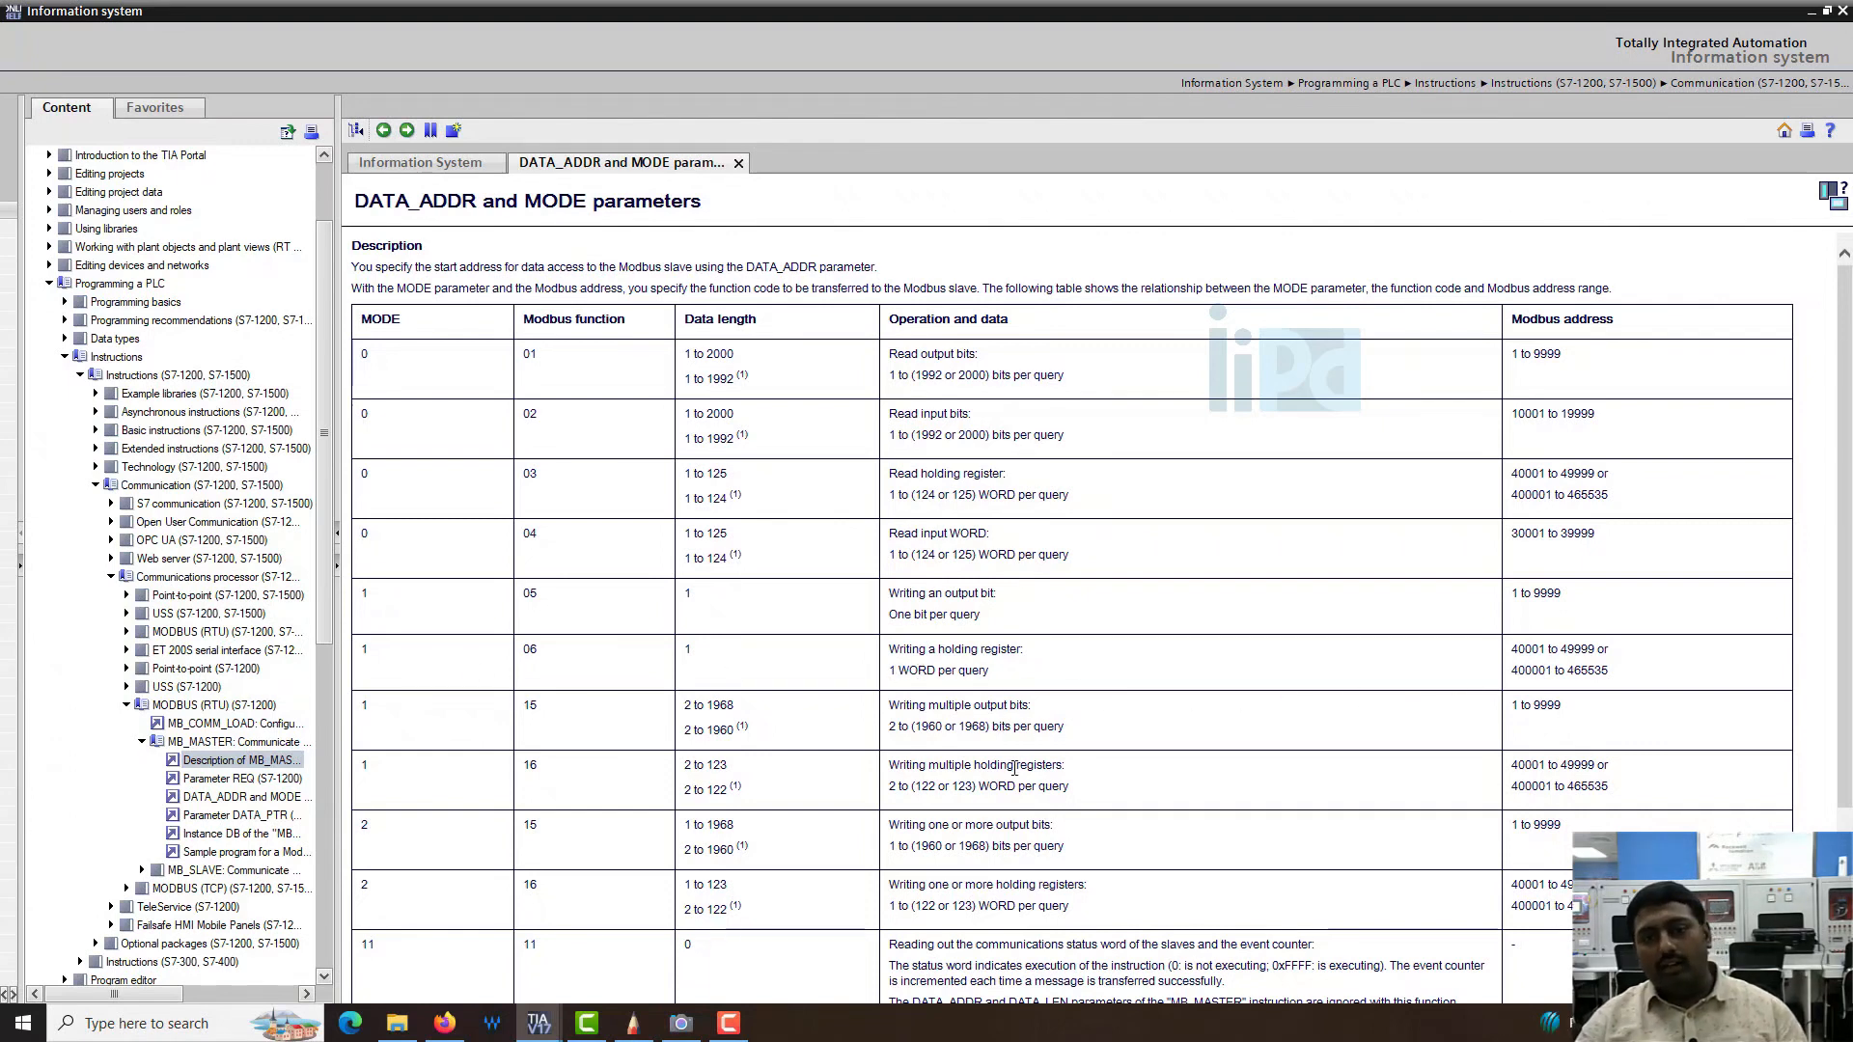
mouse_move(408, 658)
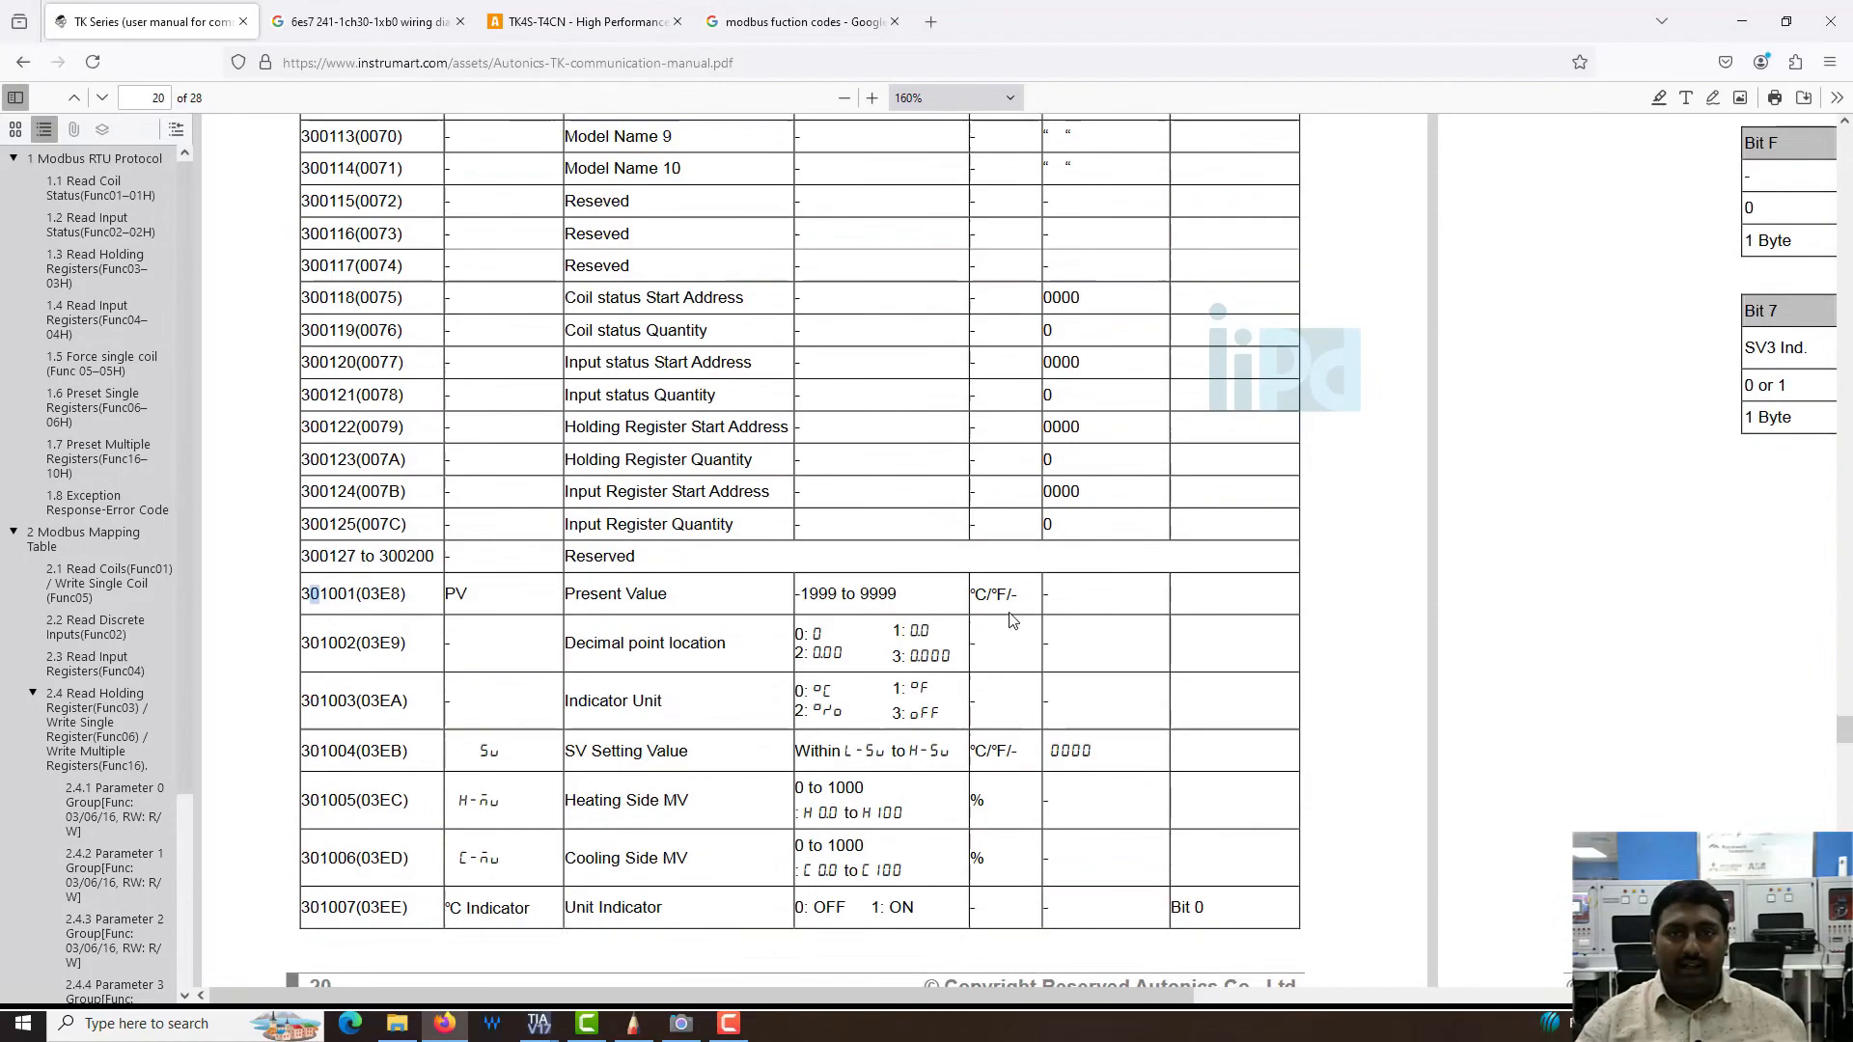
- Go to page 22 of the Autonics TK manual and zoom to 170% on the holding register table
left_click(843, 97)
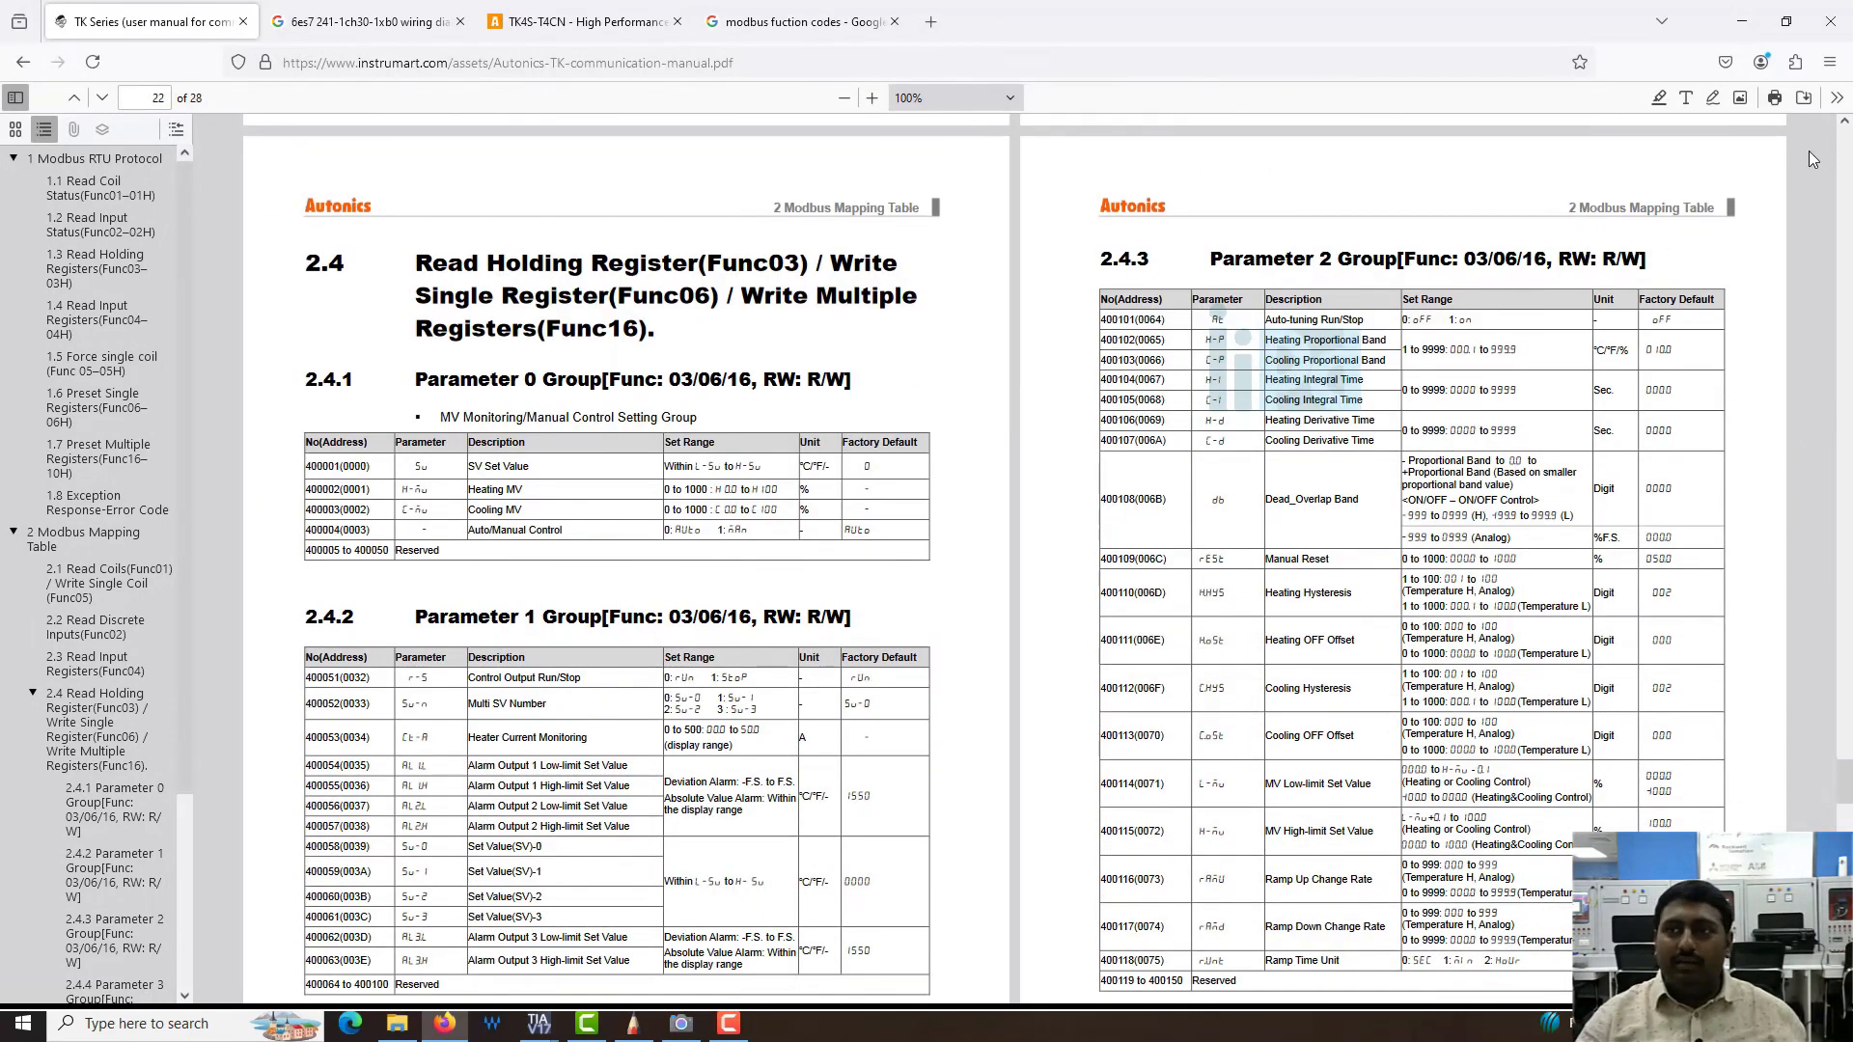
left_click(872, 97)
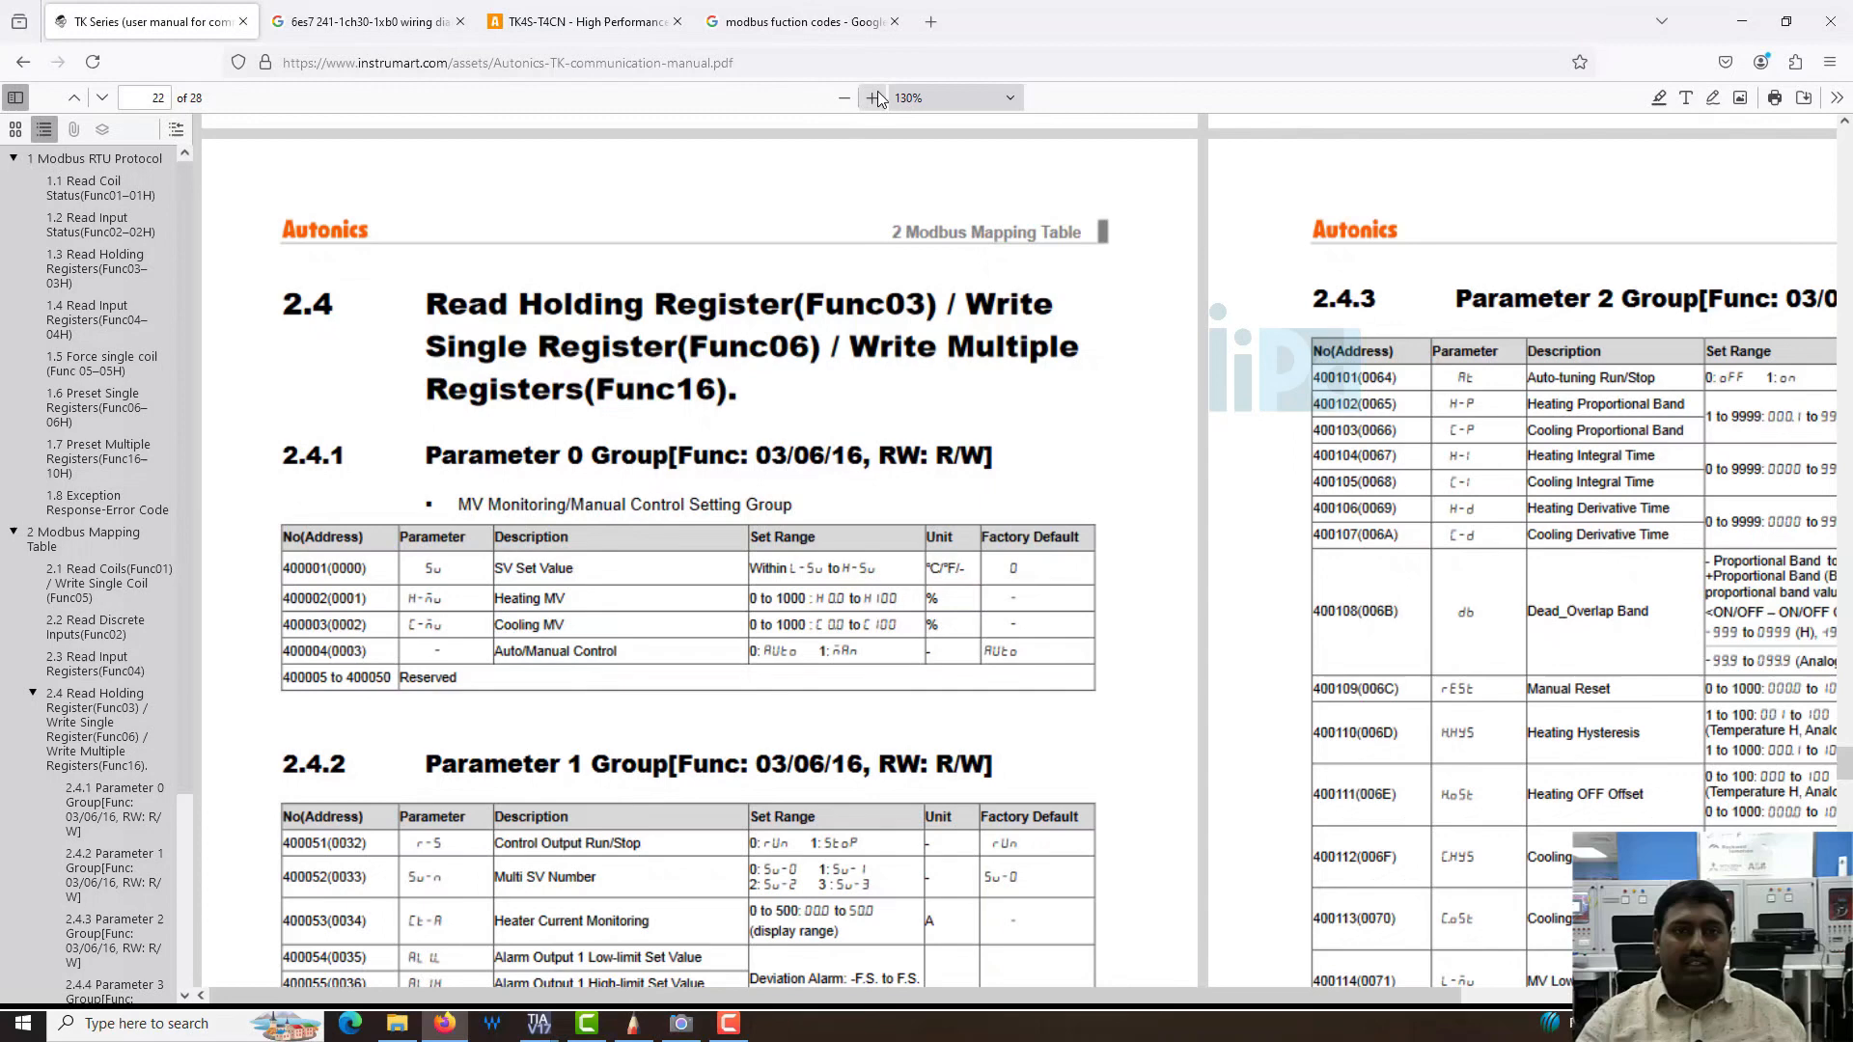
left_click(872, 96)
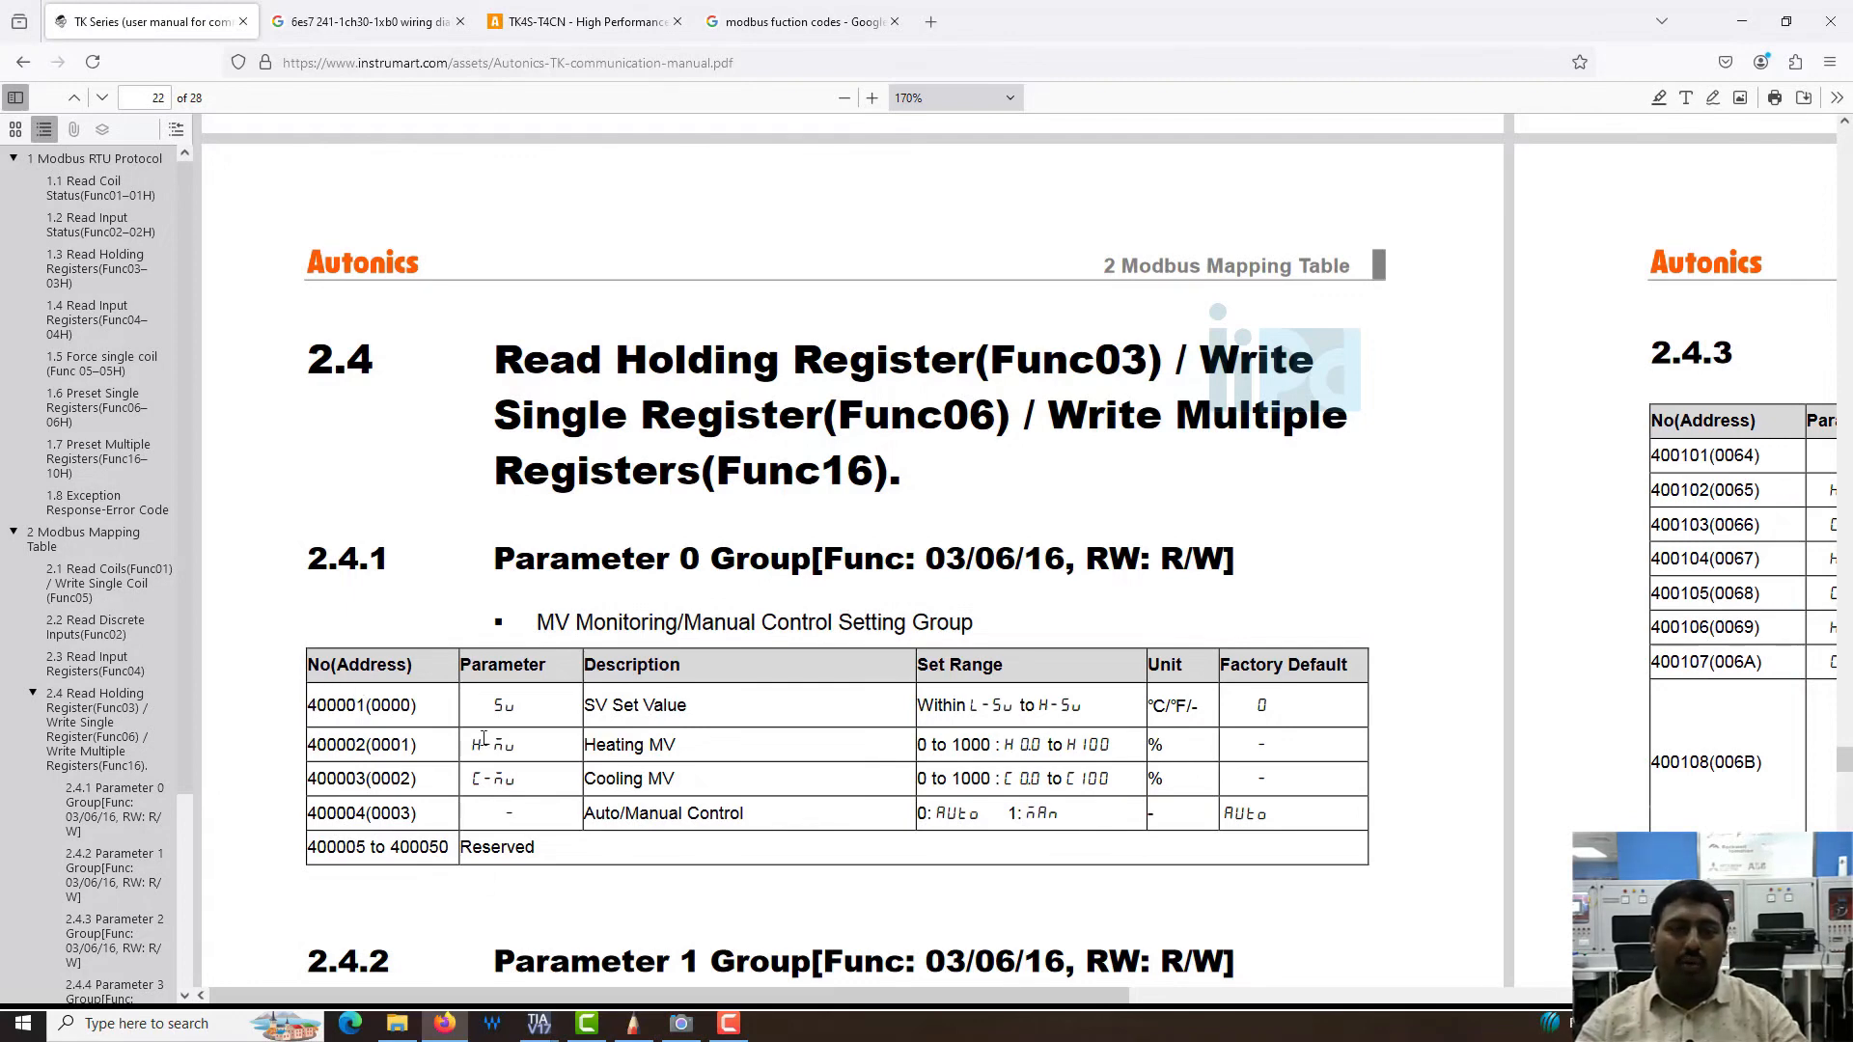
mouse_move(708, 708)
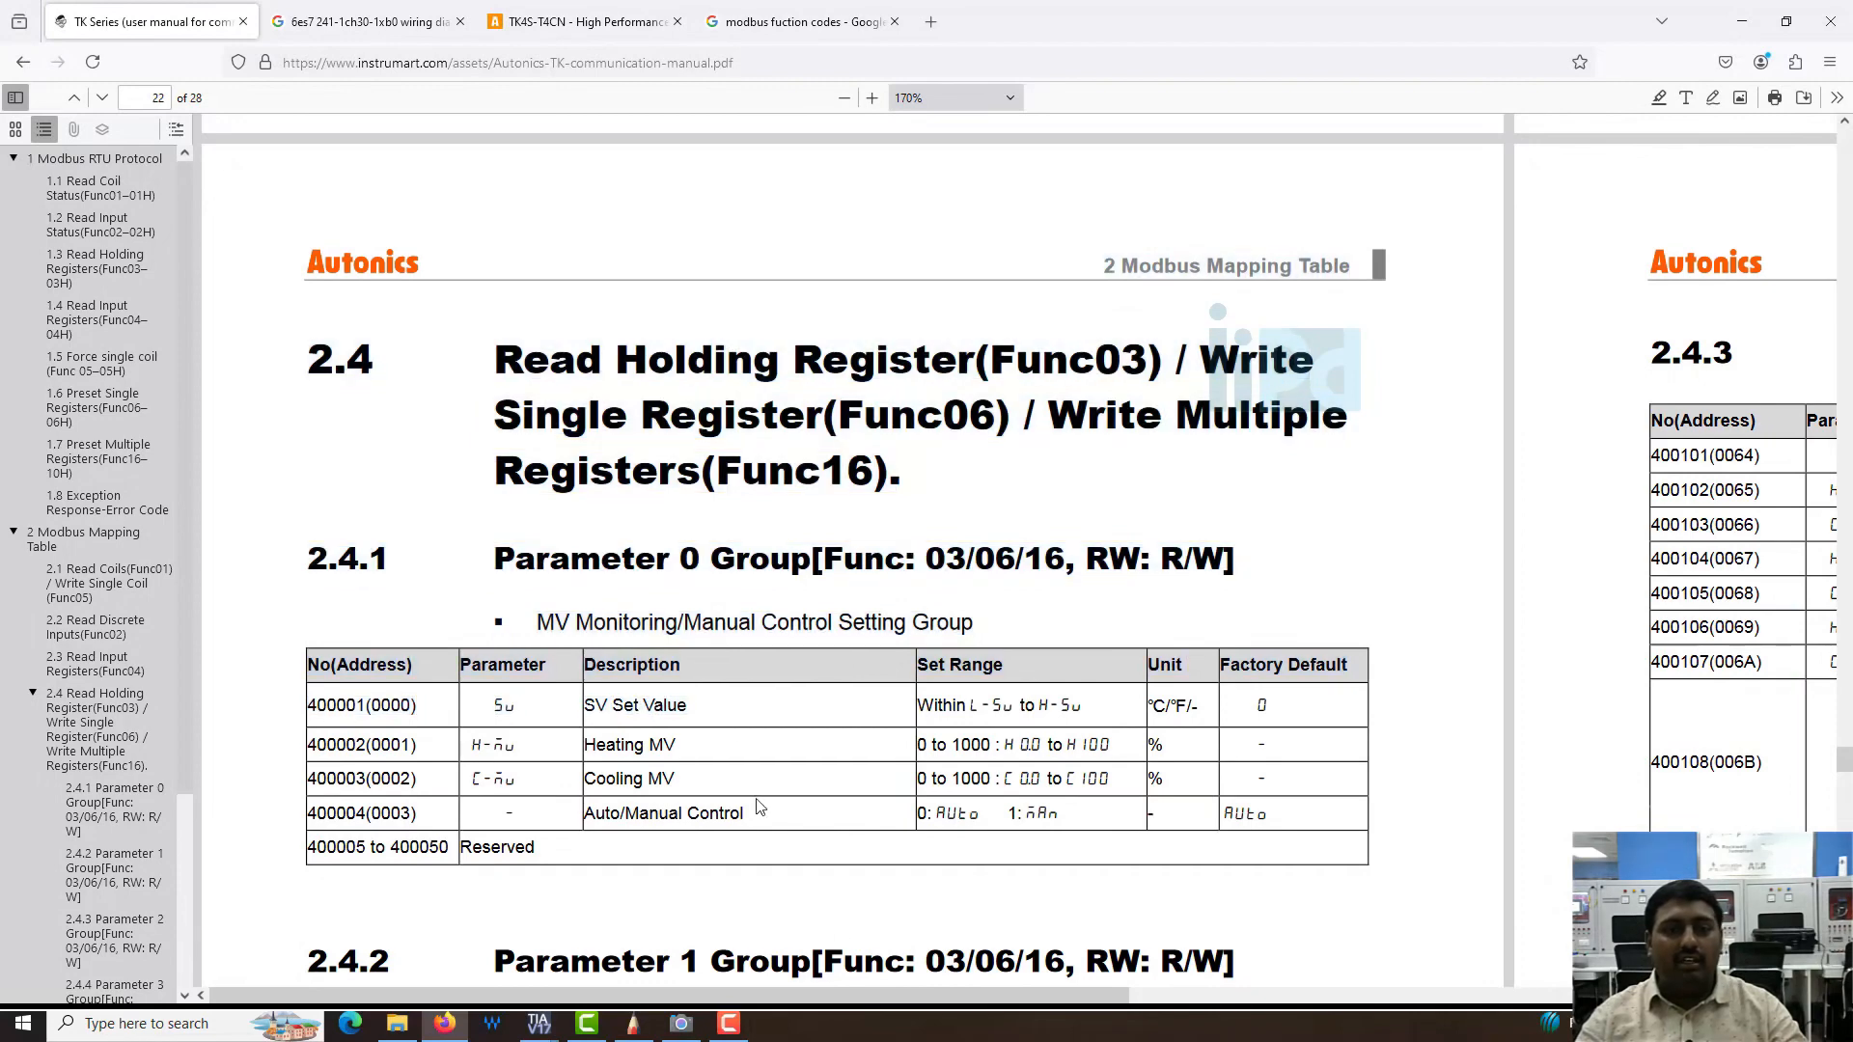
mouse_move(538, 1023)
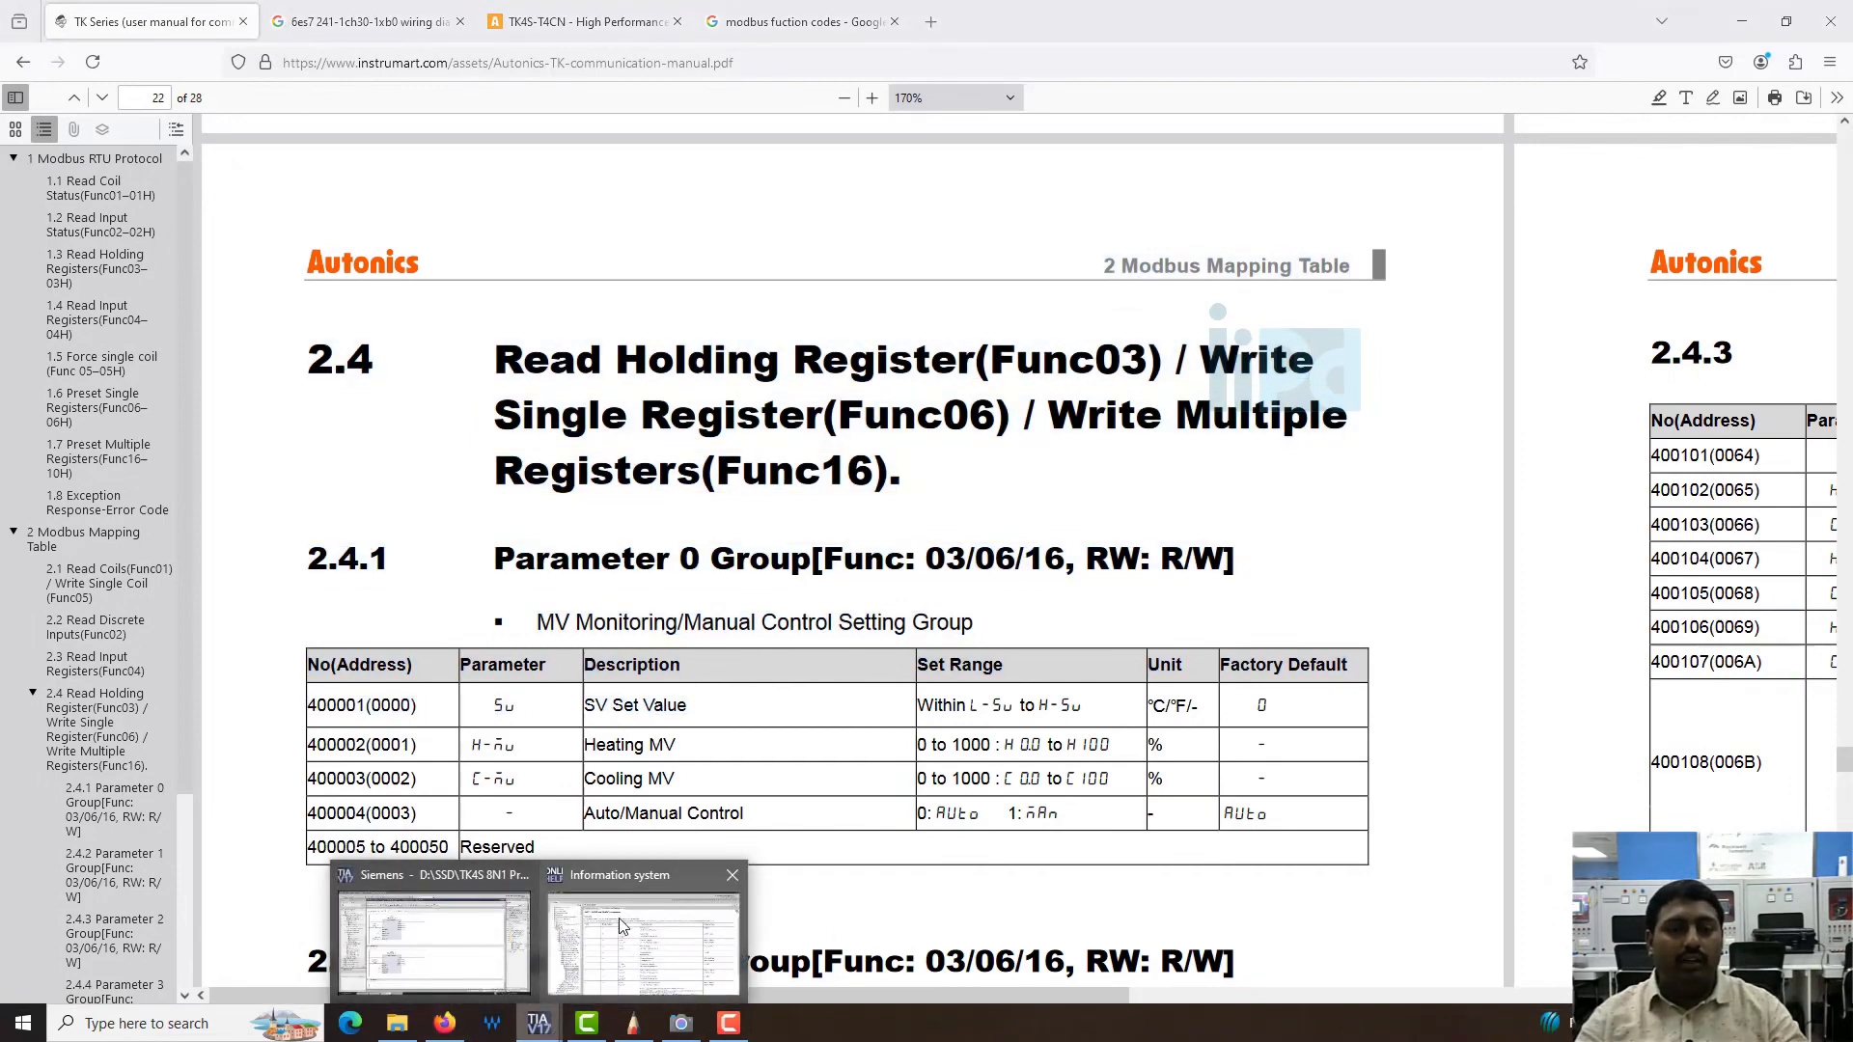
- Give Network 3's MB_MASTER MB_ADDR 3, MODE 1, DATA_ADDR 40001, DATA_LEN 1 and select DATA_PTR
left_click(432, 934)
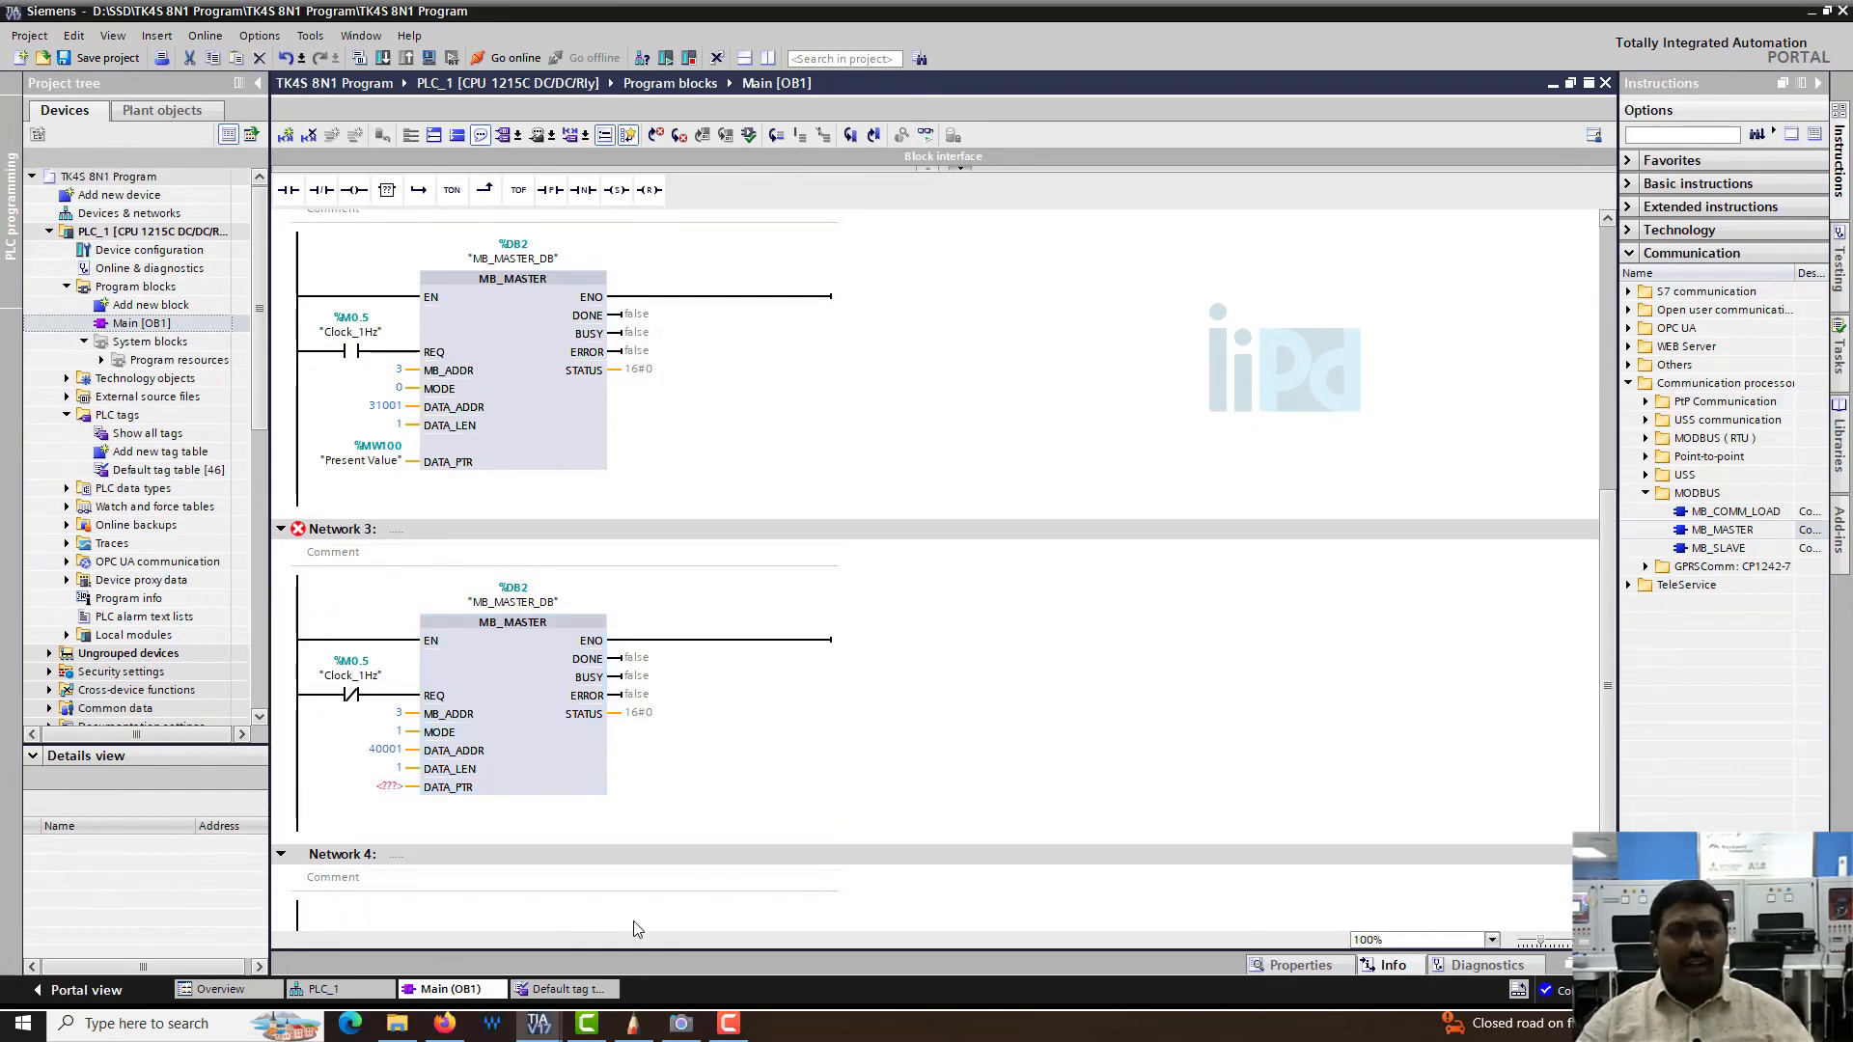
left_click(348, 1023)
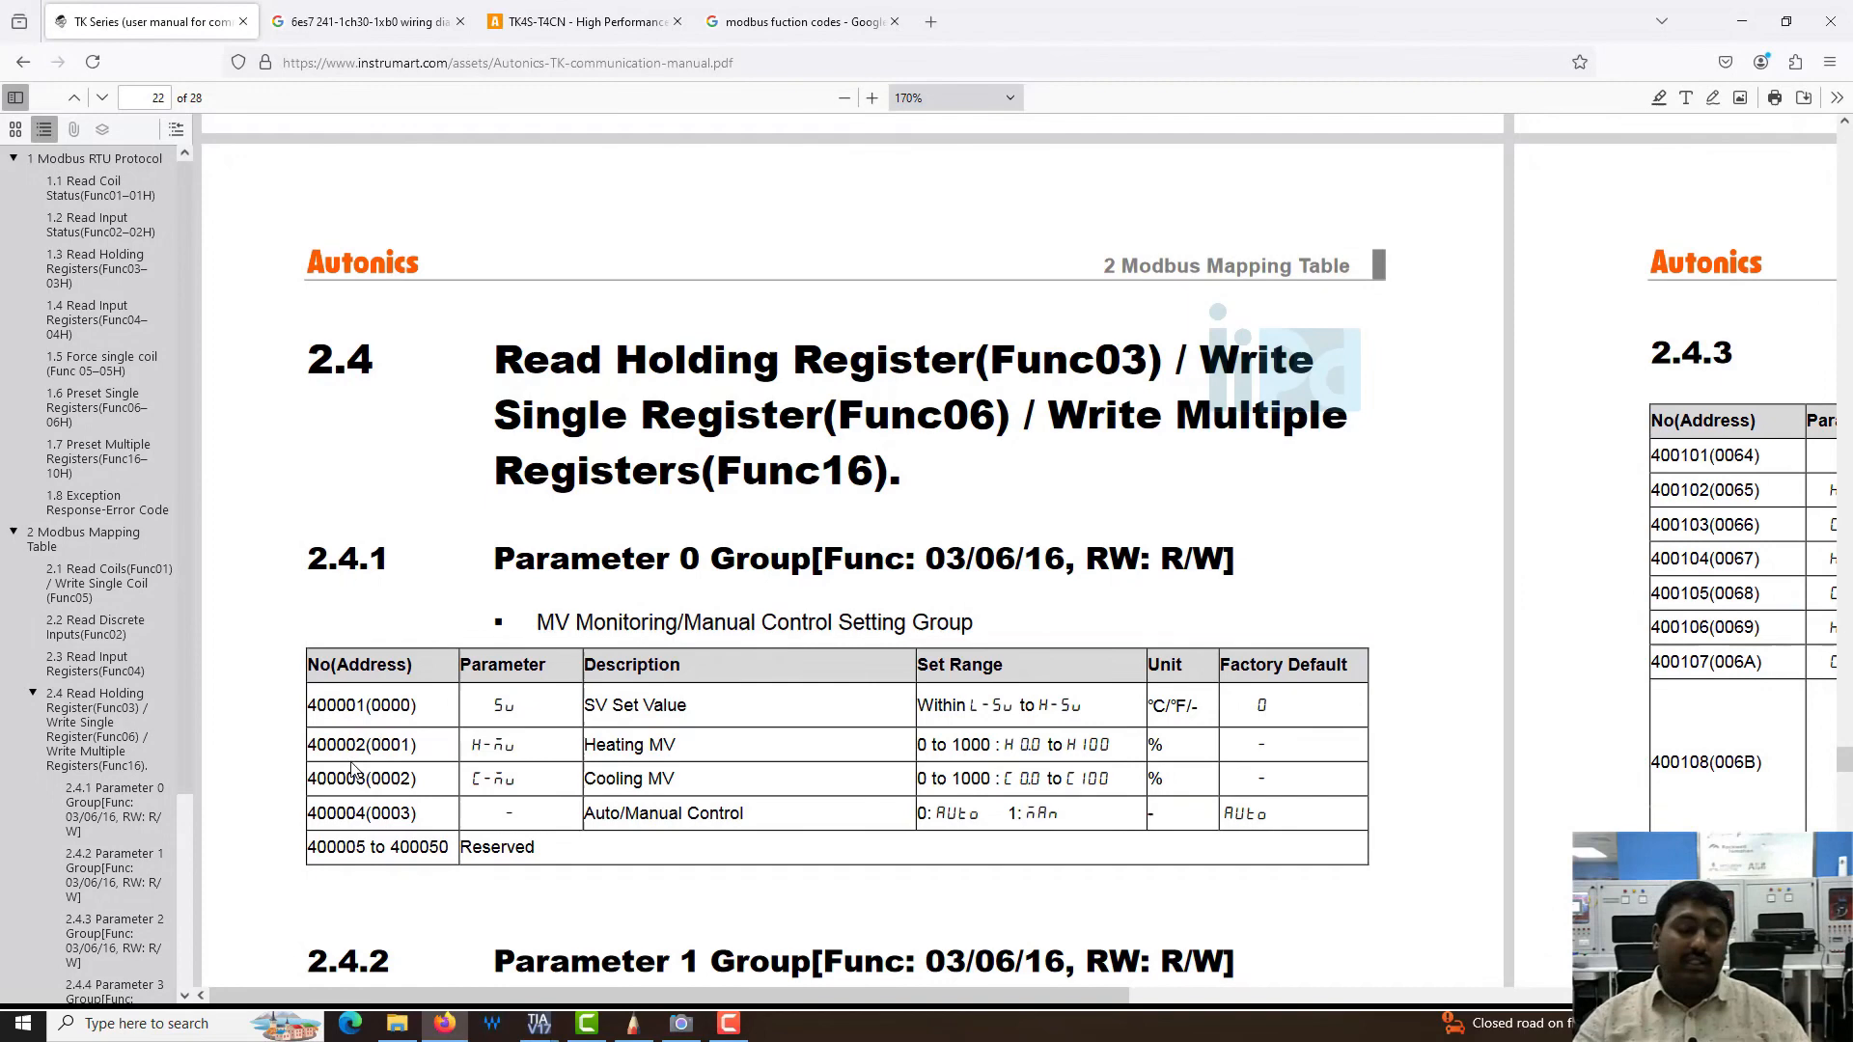
left_click(539, 1023)
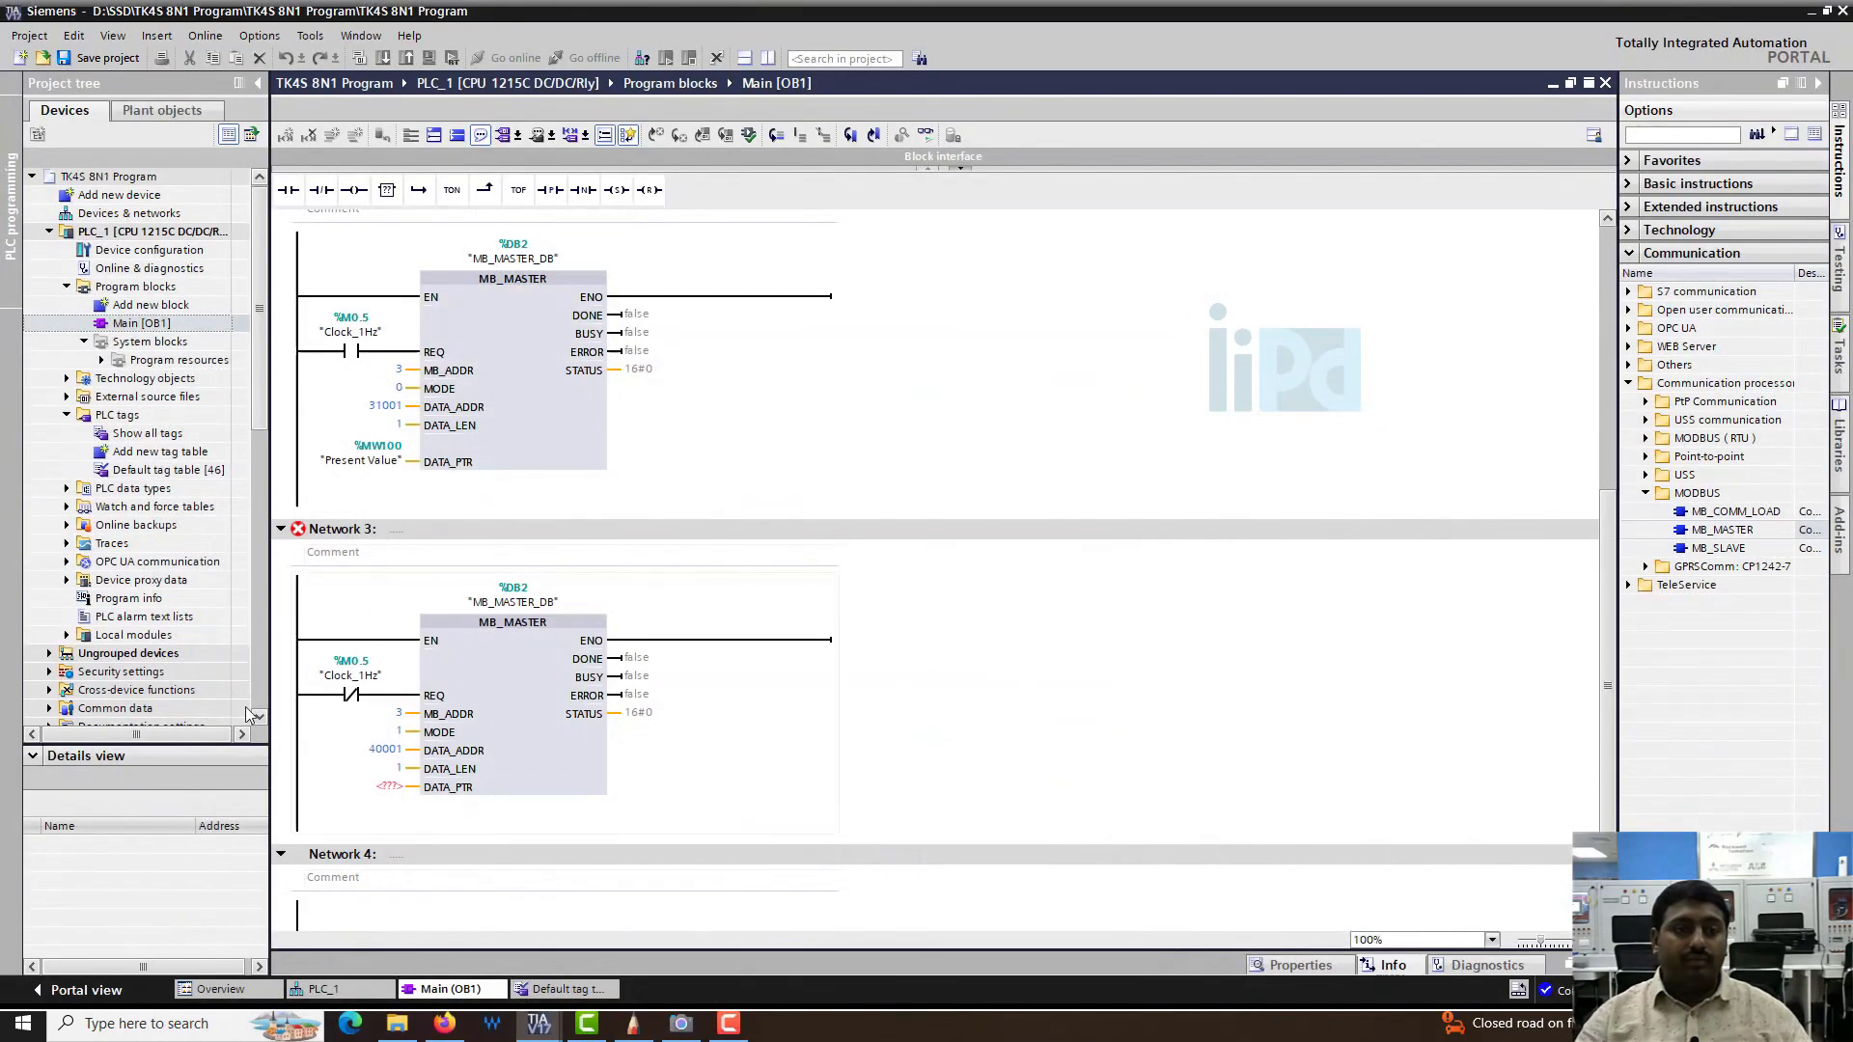
left_click(378, 787)
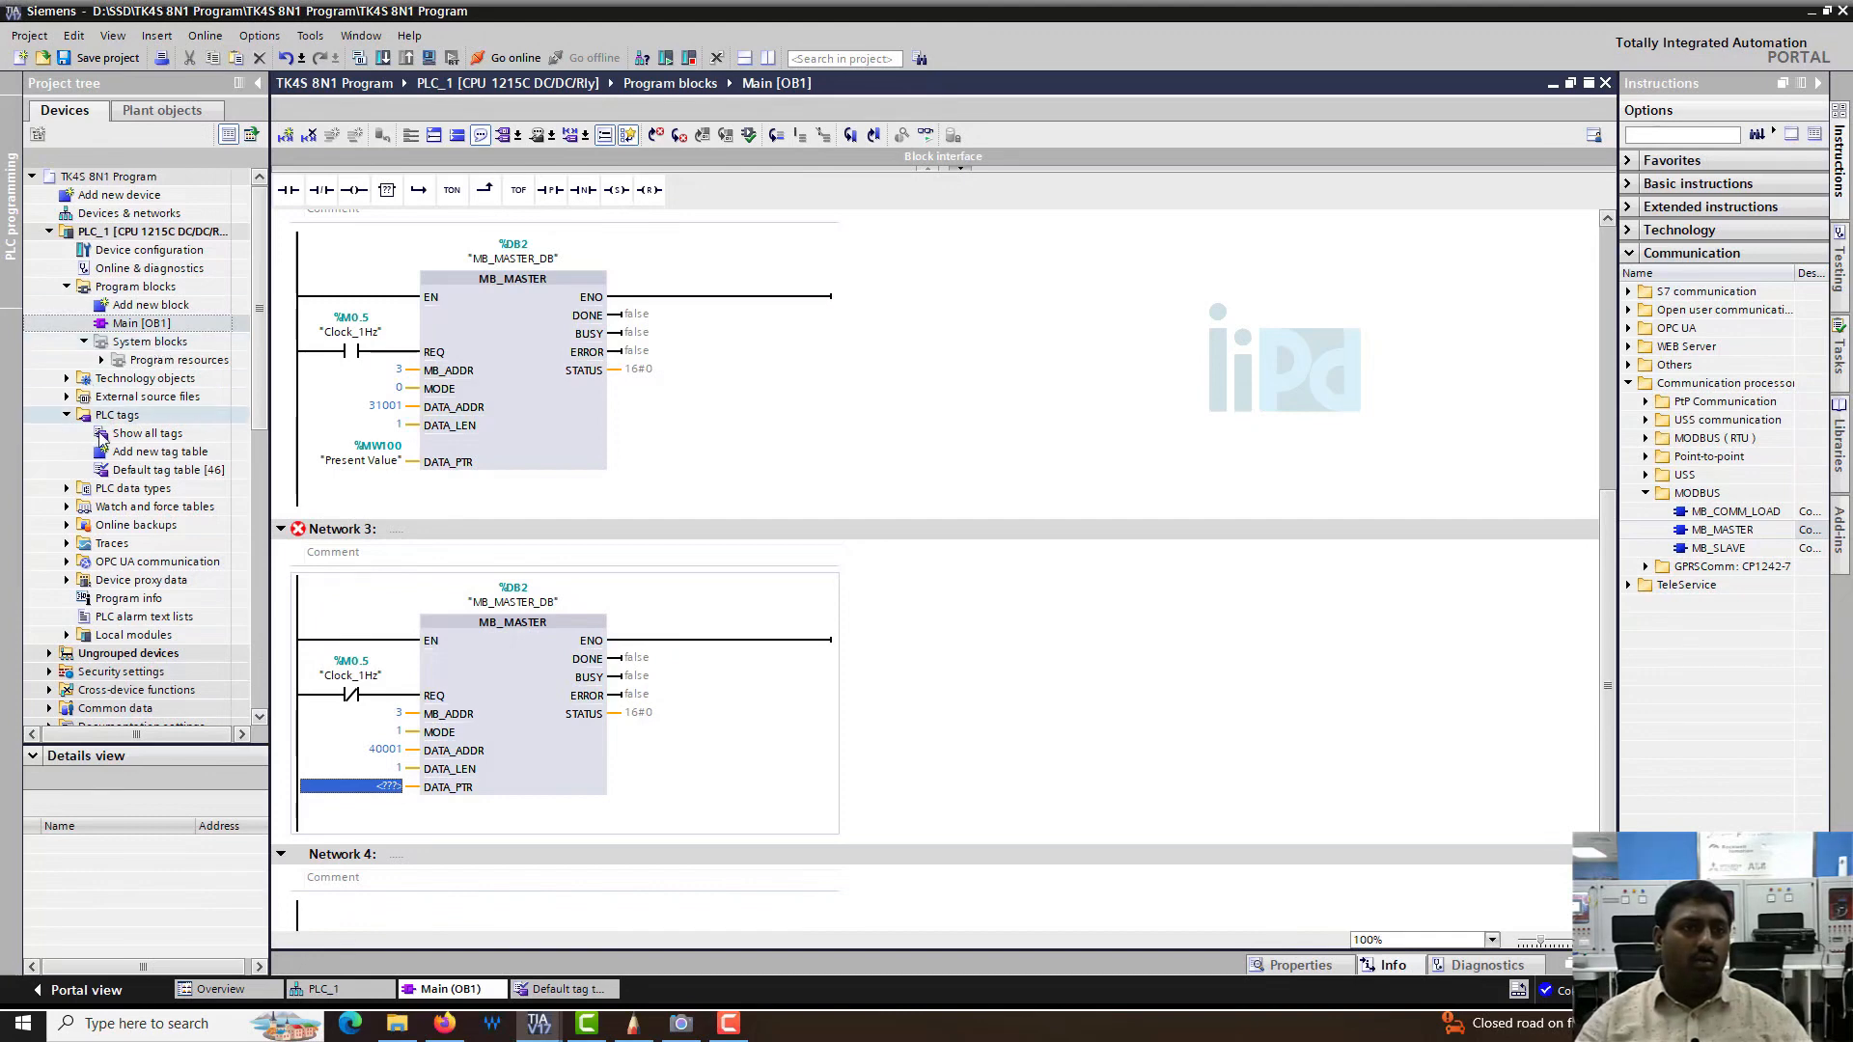
- Add tag 'Set Point' (Int, %MW102), assign it to Network 3's DATA_PTR and compile without errors
double_click(166, 469)
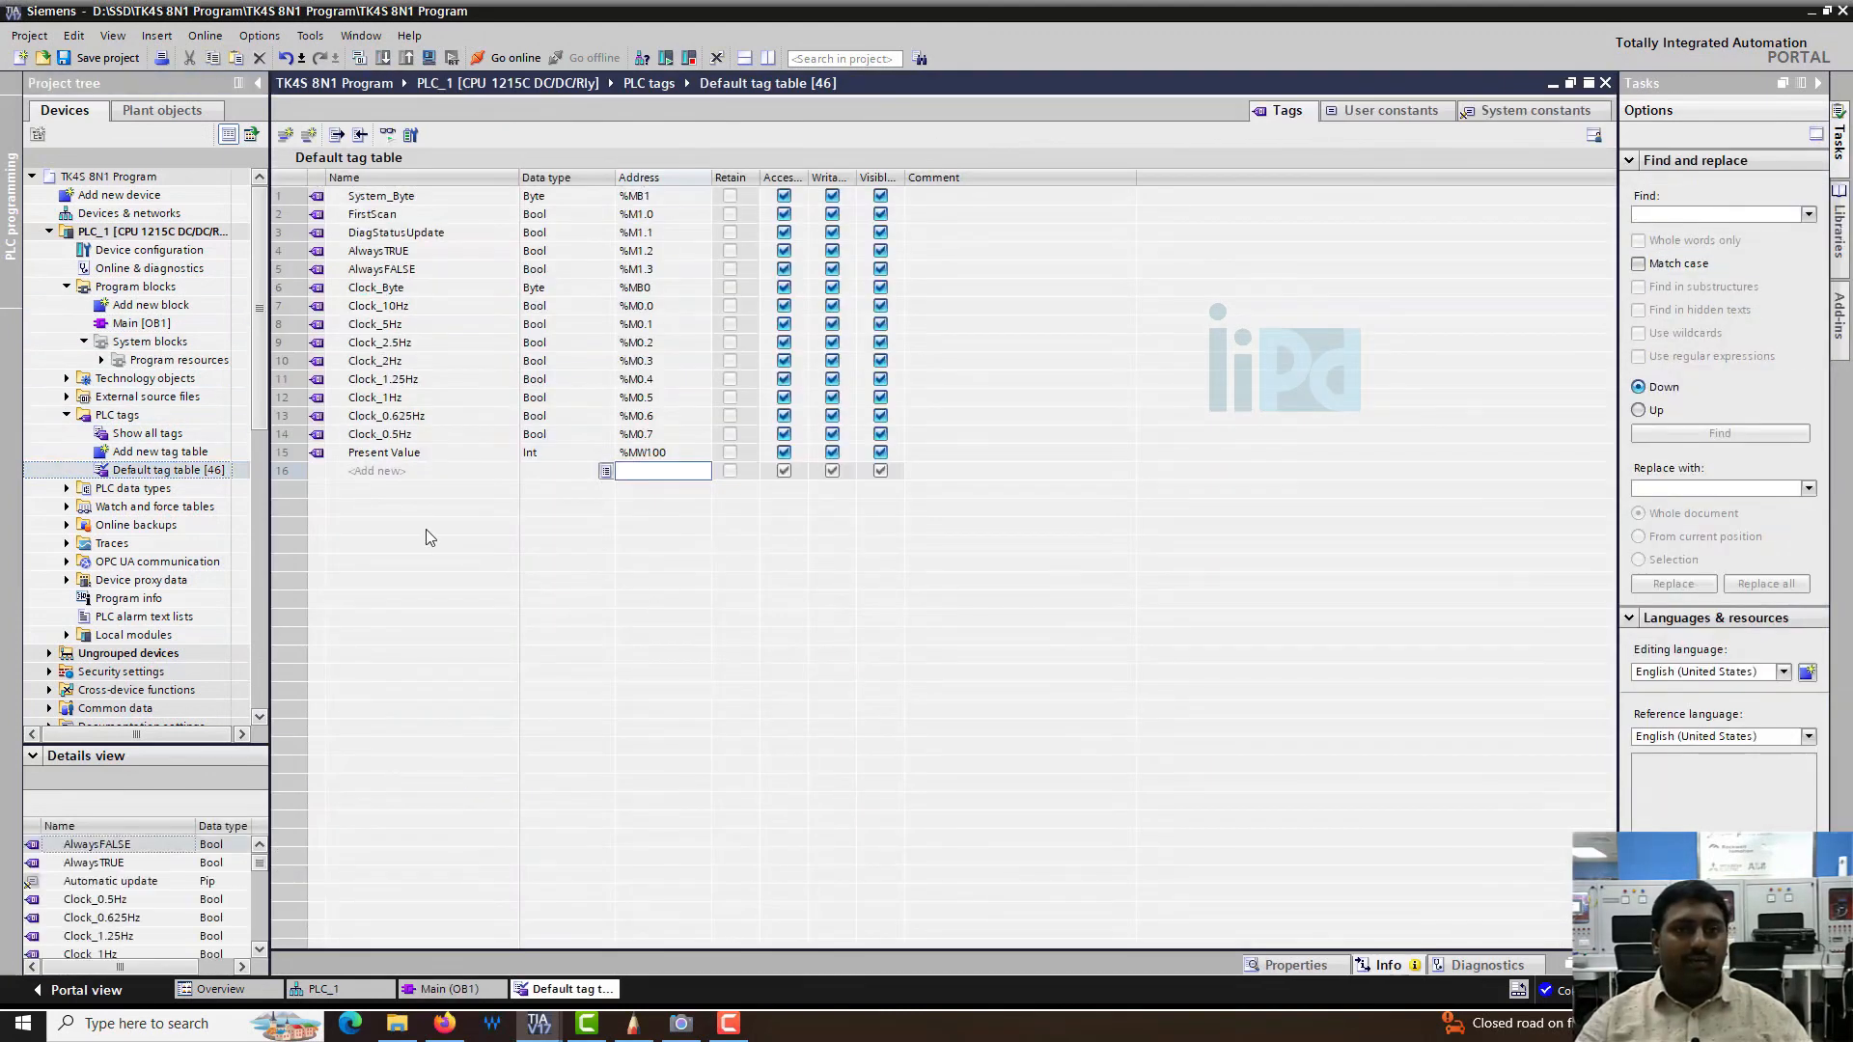
type("S")
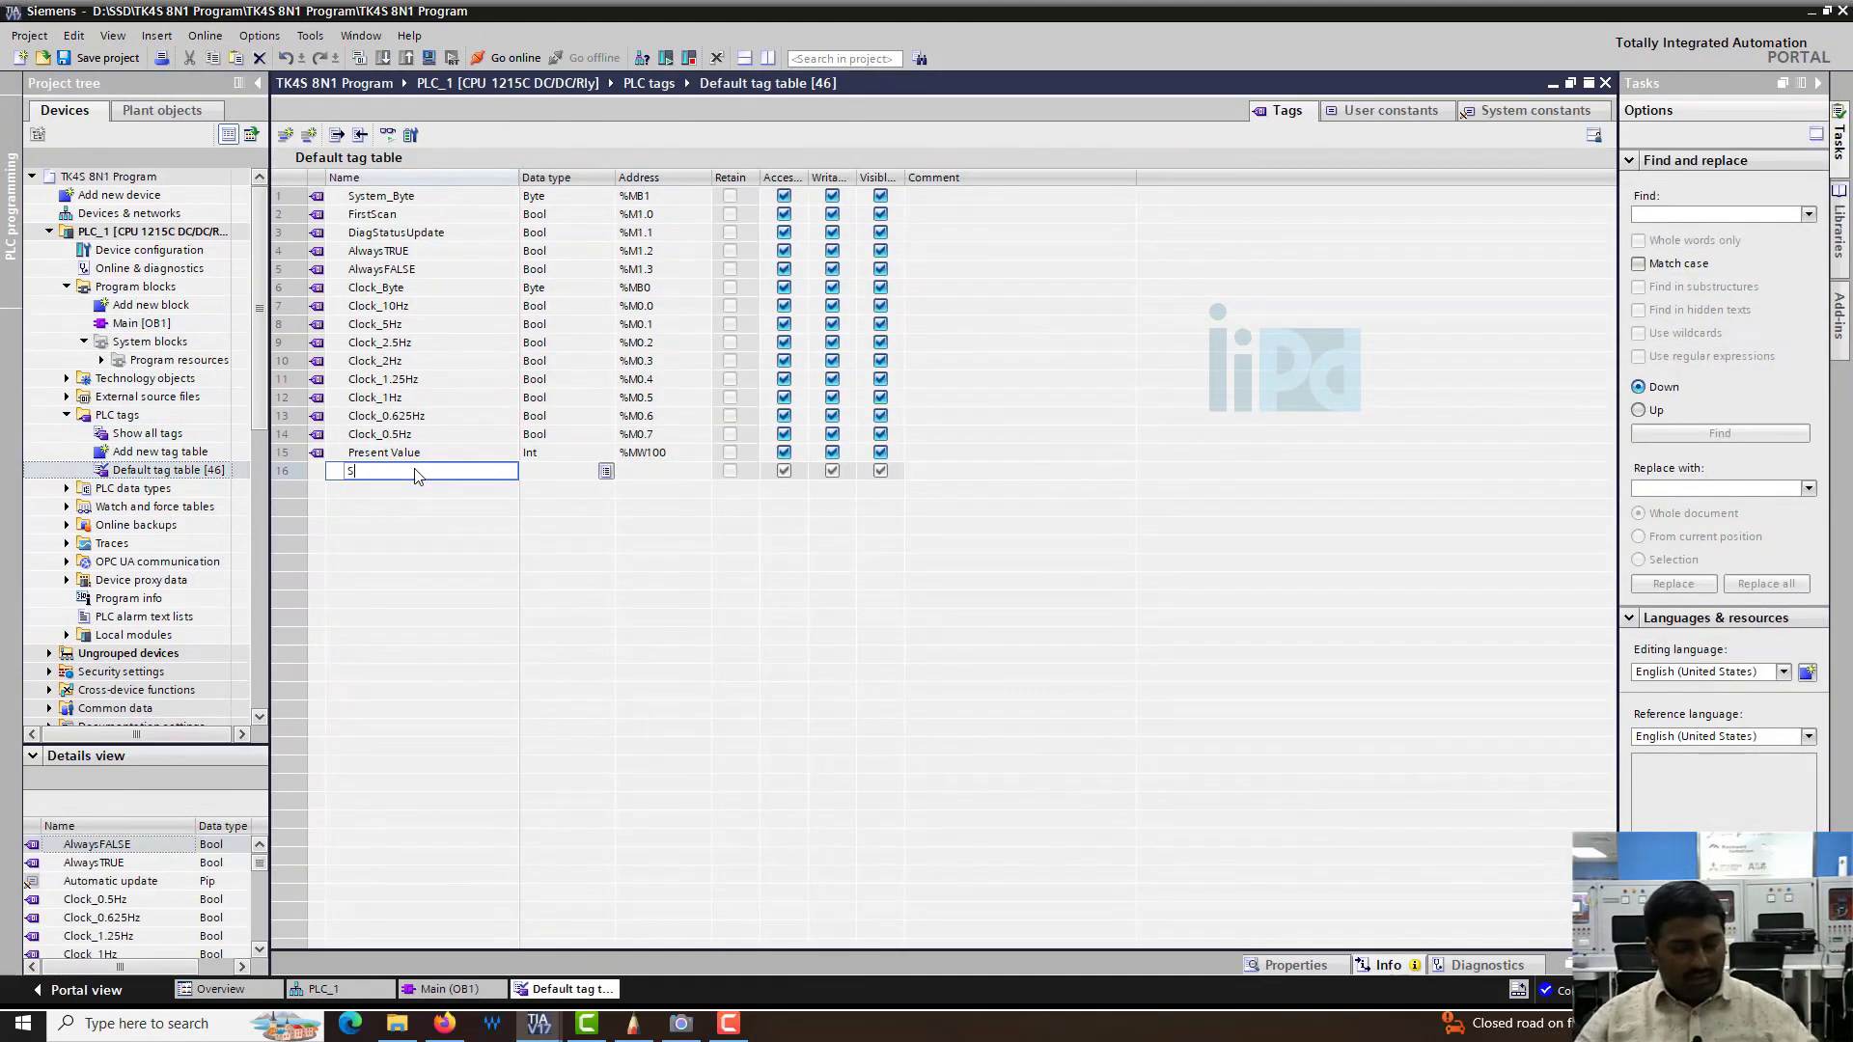
type("et Point")
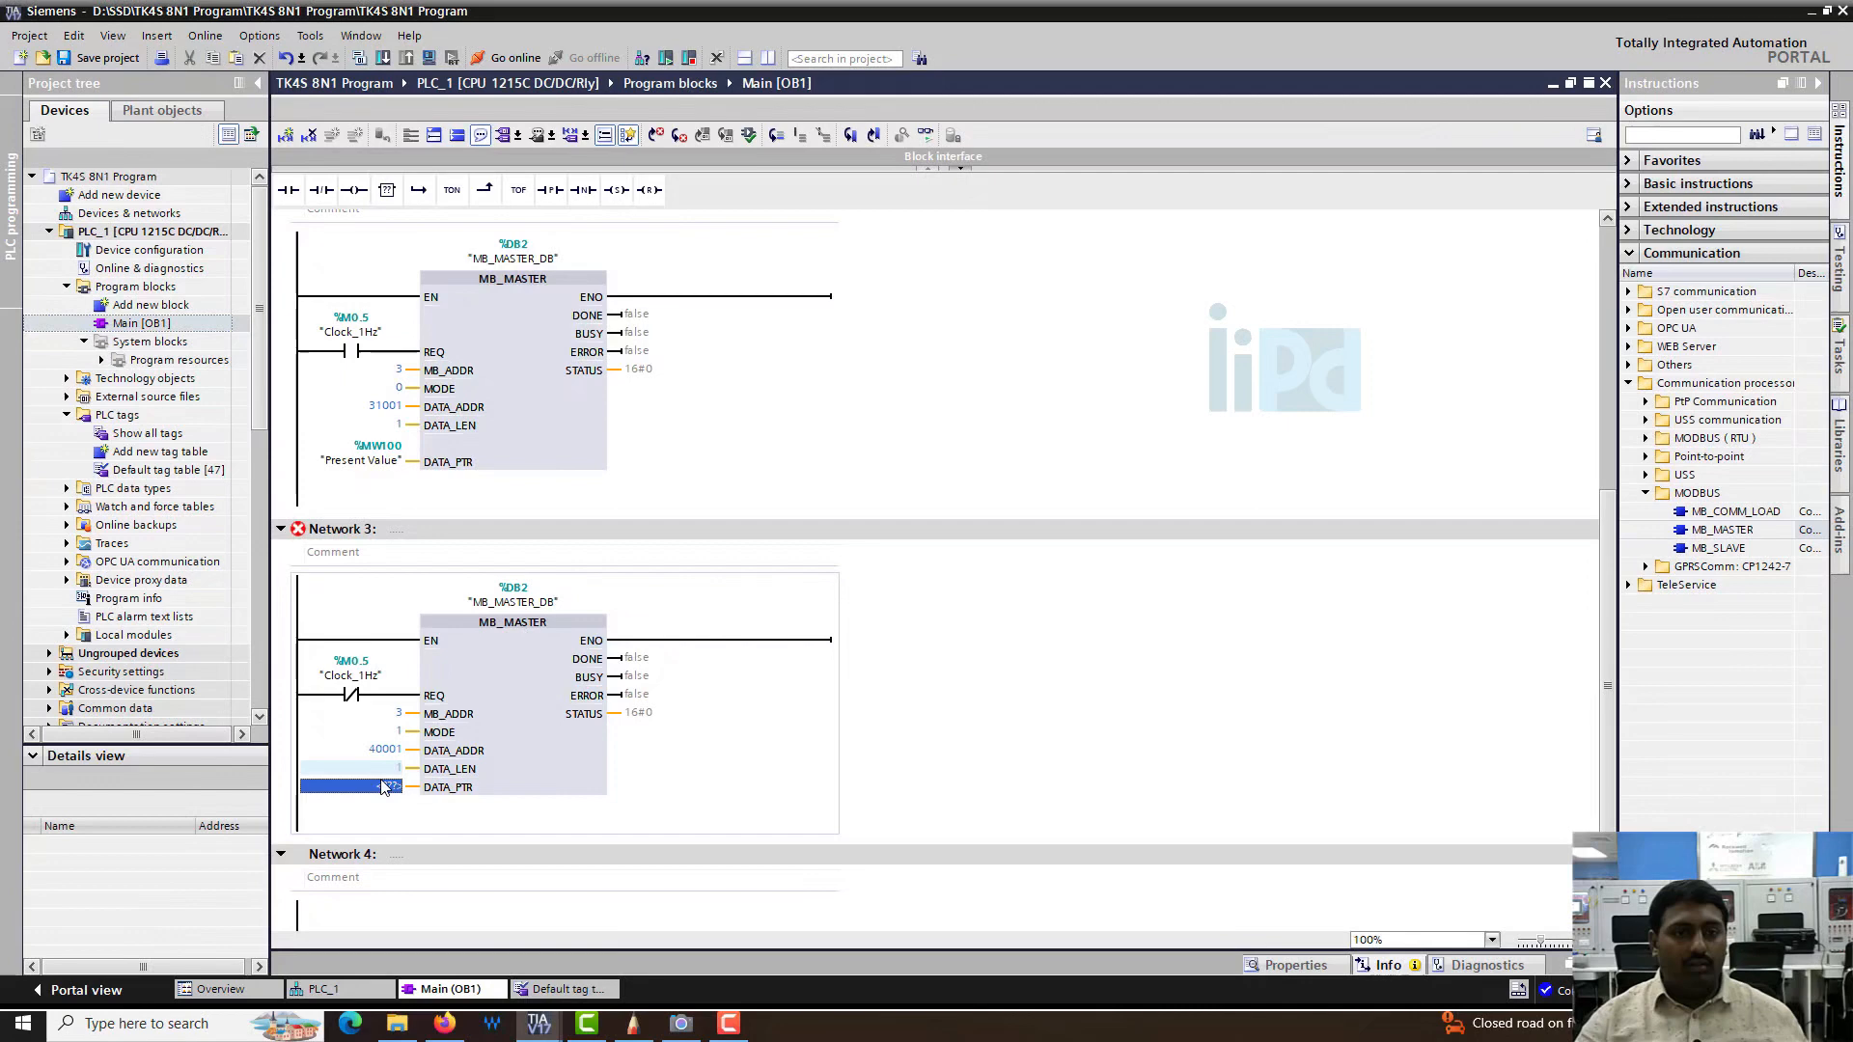
type("\"Set Point\"")
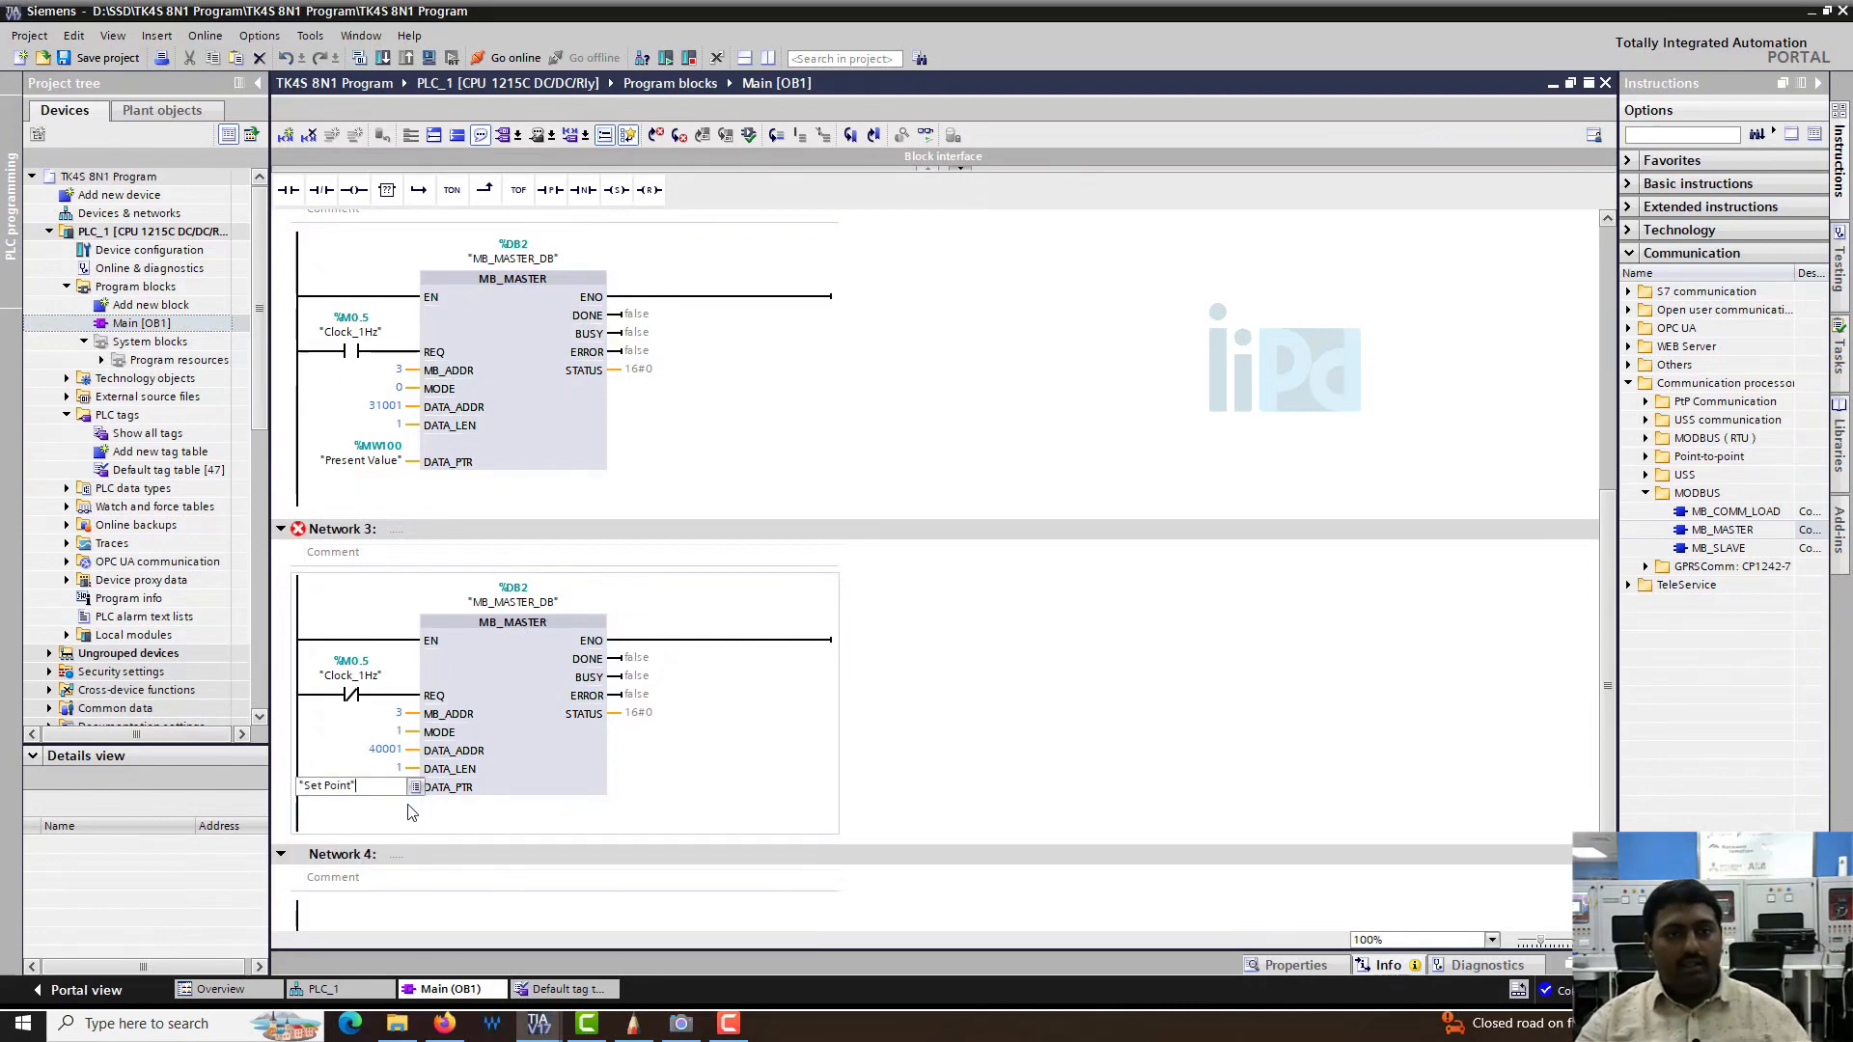
scroll("up", 3)
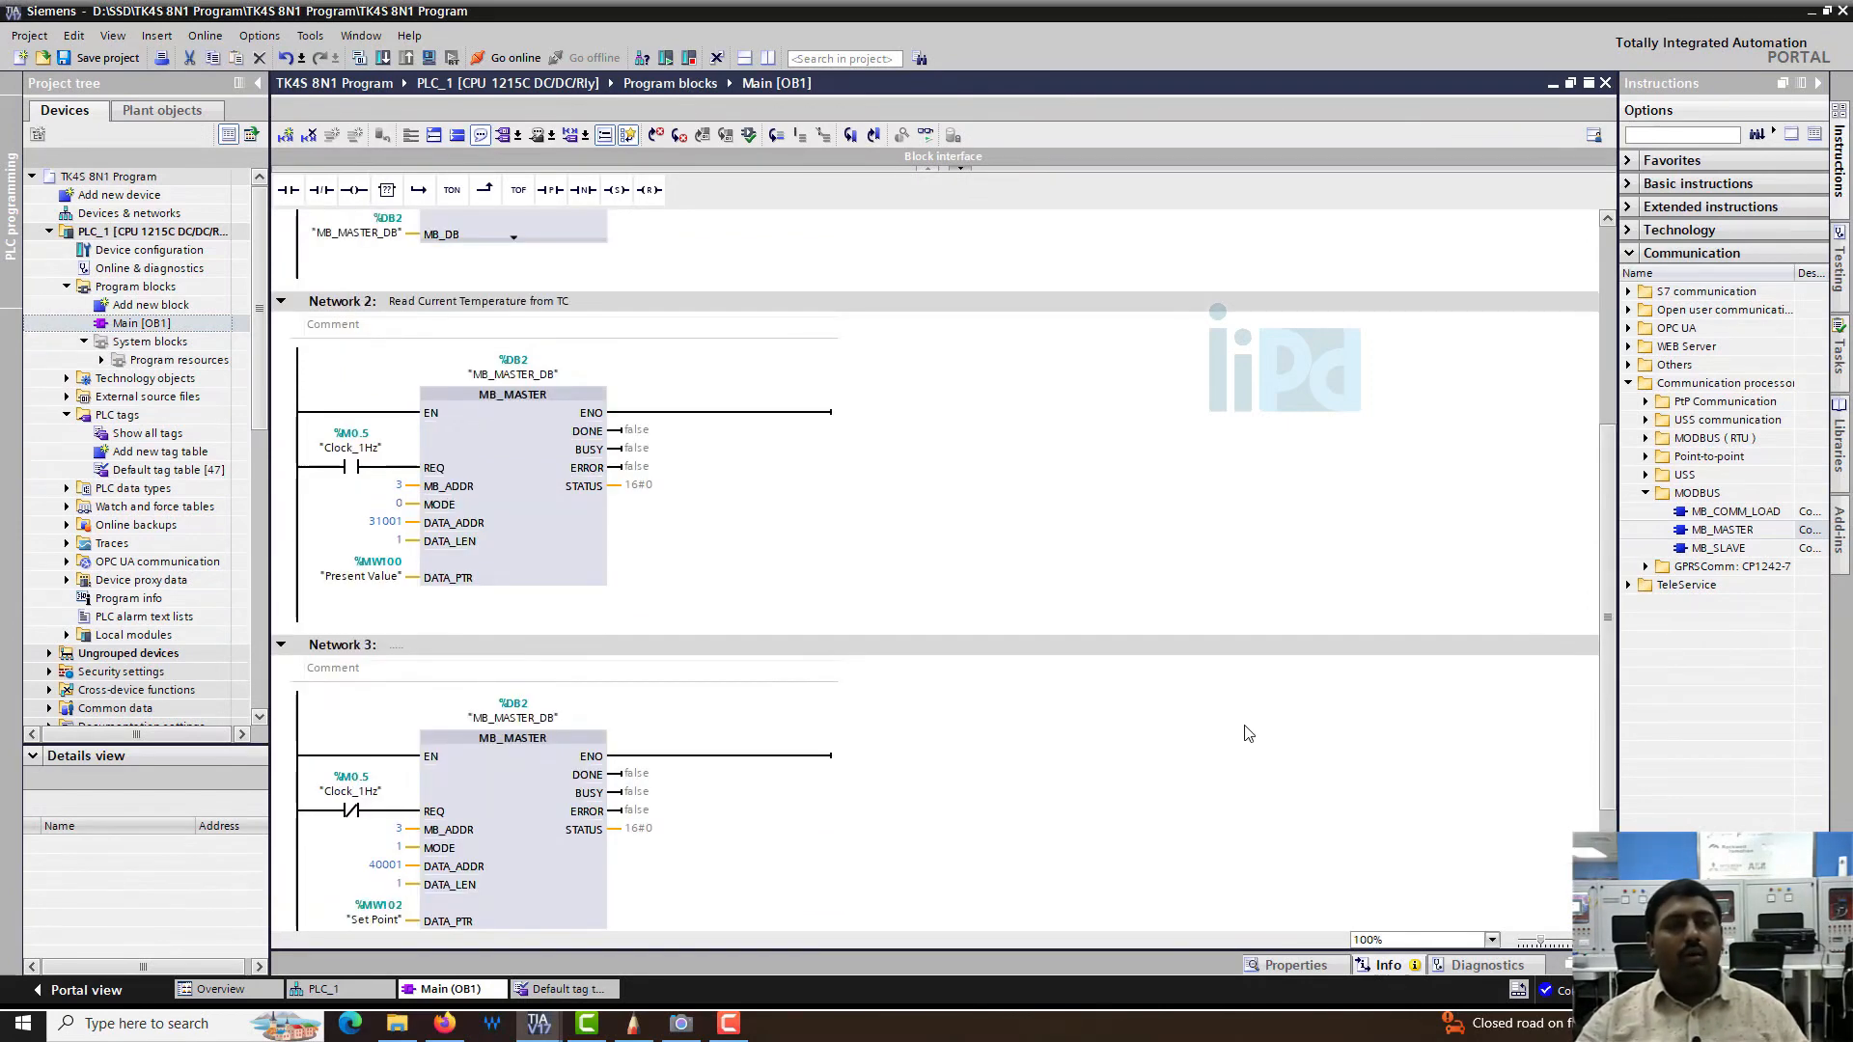
scroll("down", 3)
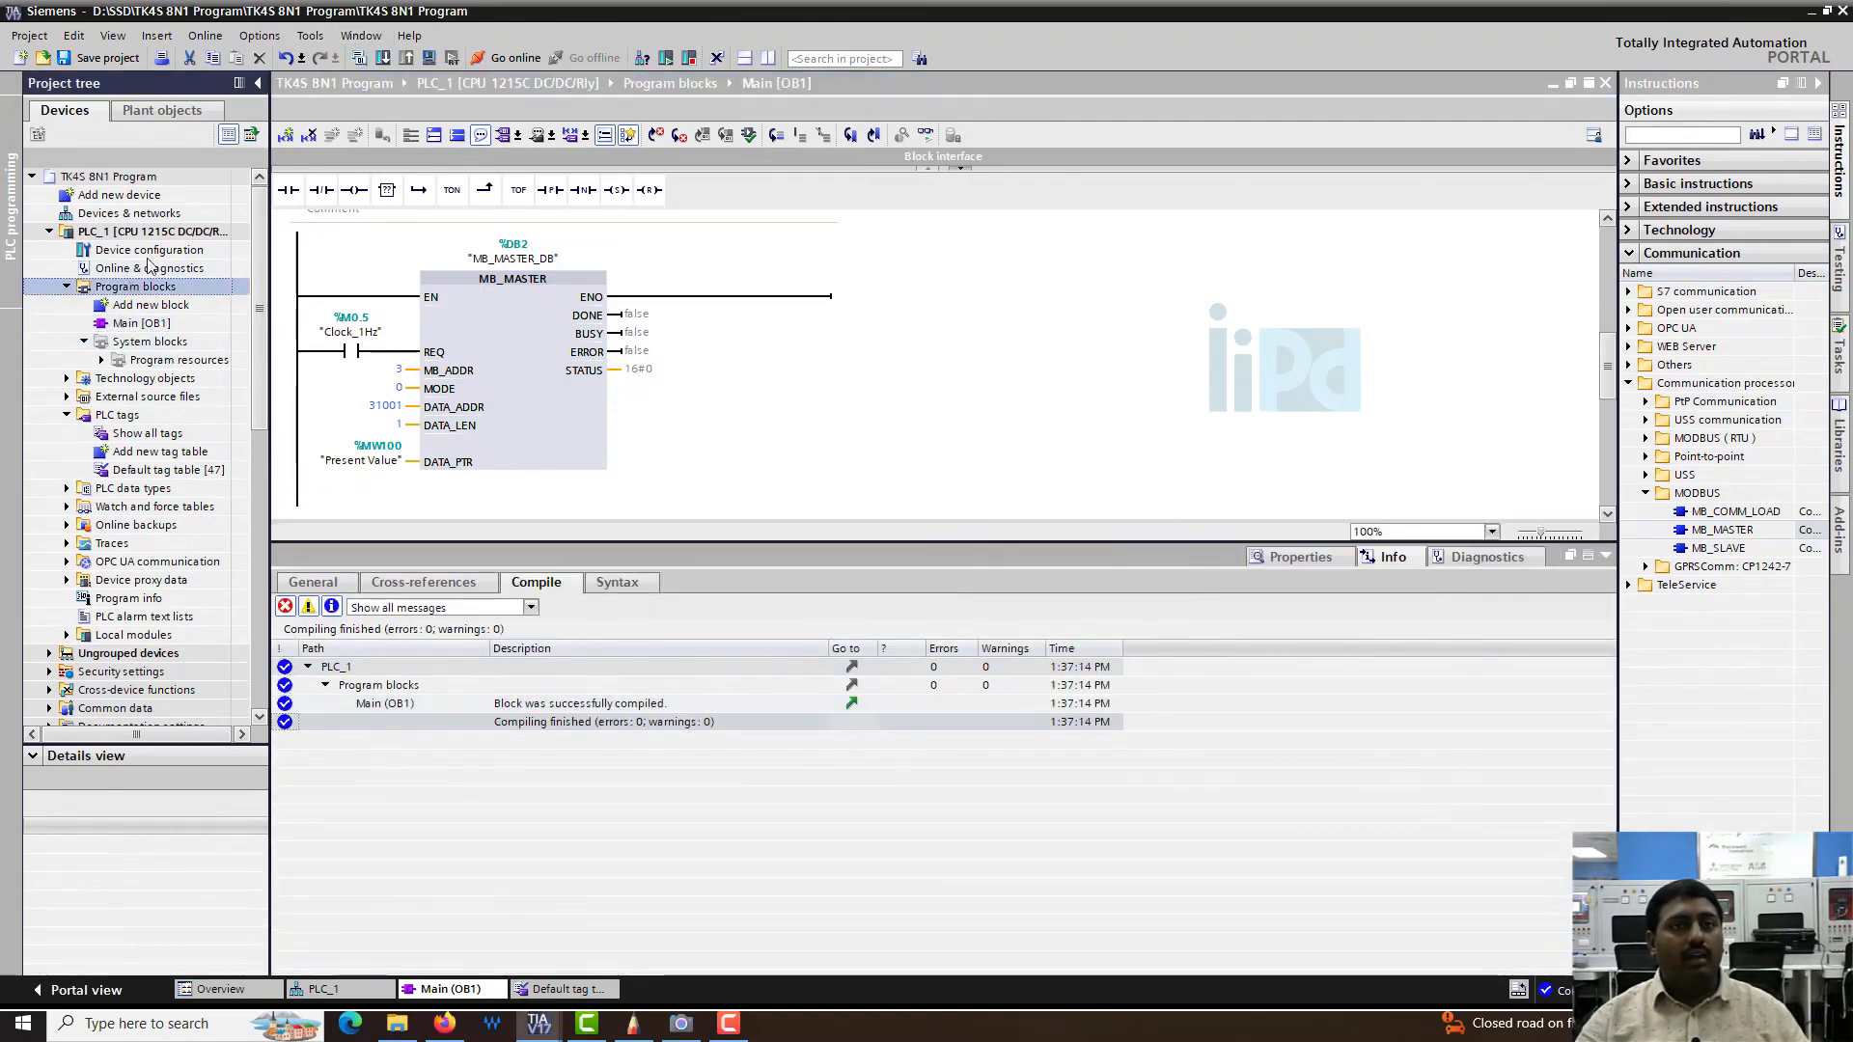
- Download the program to PLC_1 through Load preview and finish the download
left_click(135, 285)
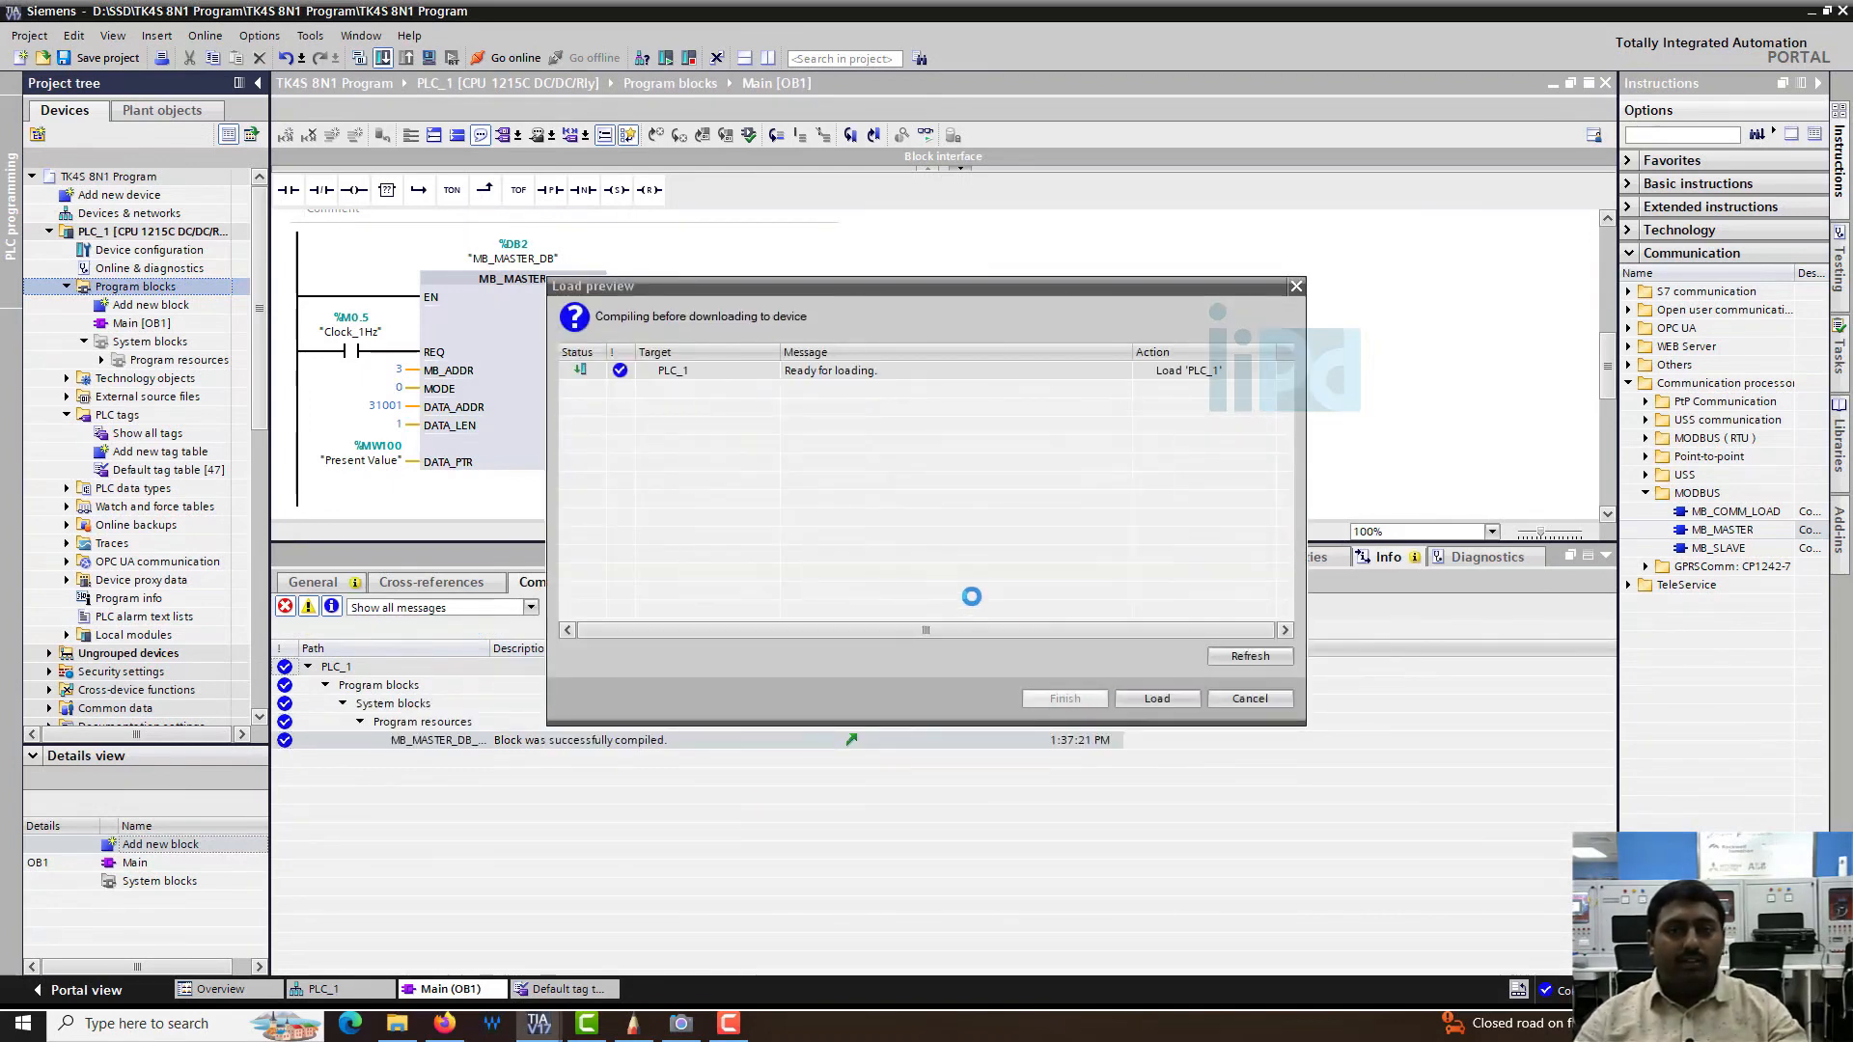
left_click(1156, 696)
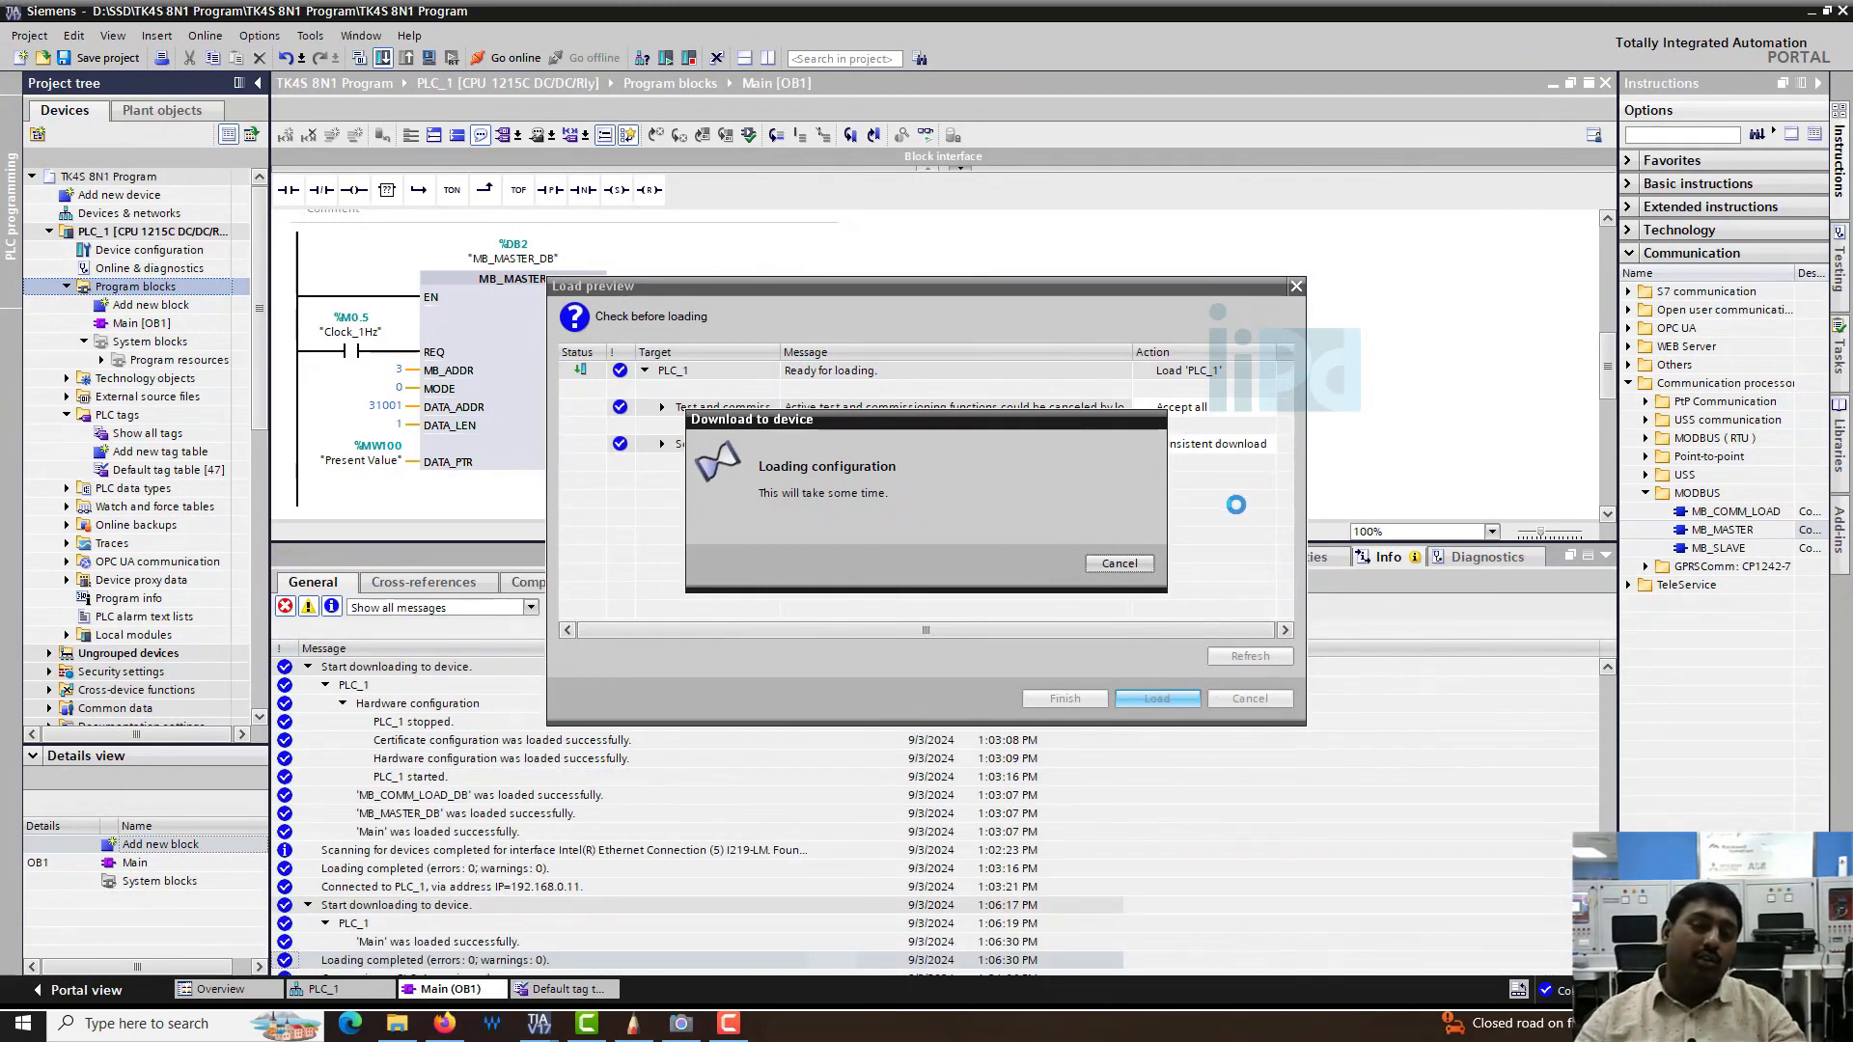
left_click(1156, 699)
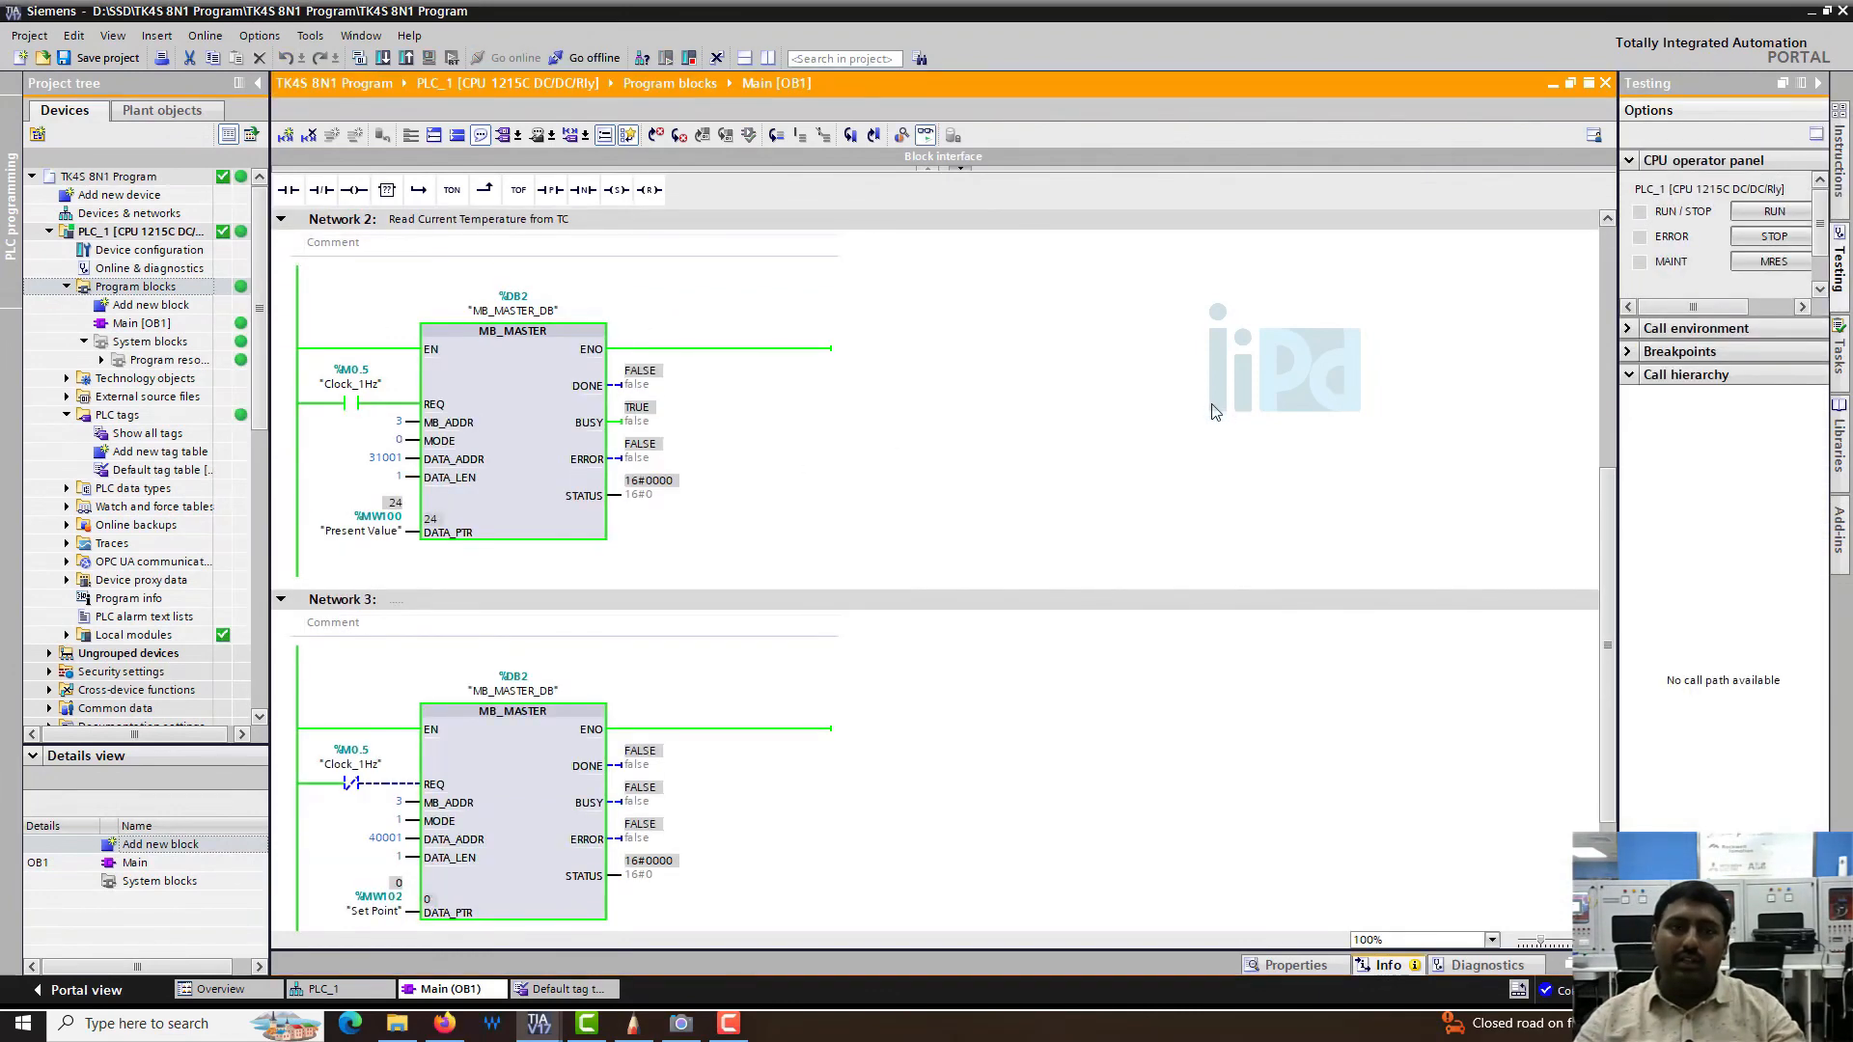
- Switch the CPU to RUN from the operator panel and check Network 2 reads Present Value 24
scroll("down", 3)
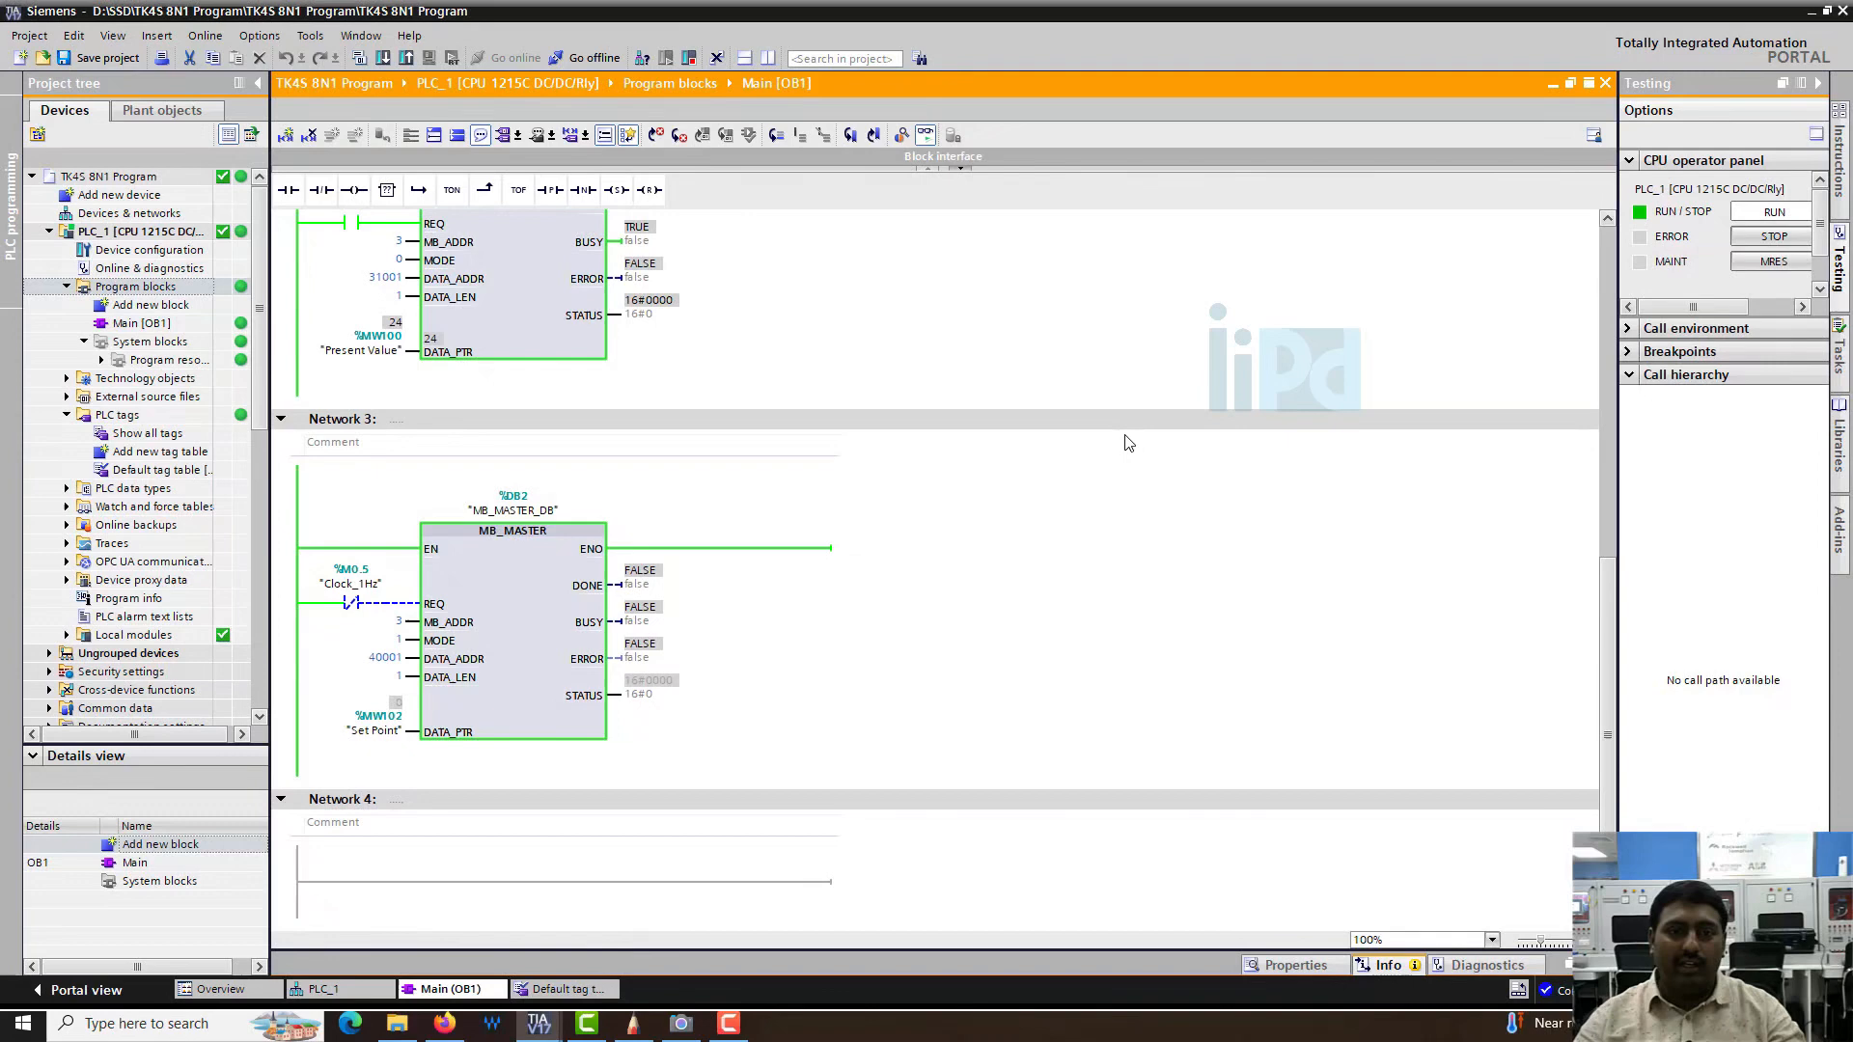
scroll("up", 3)
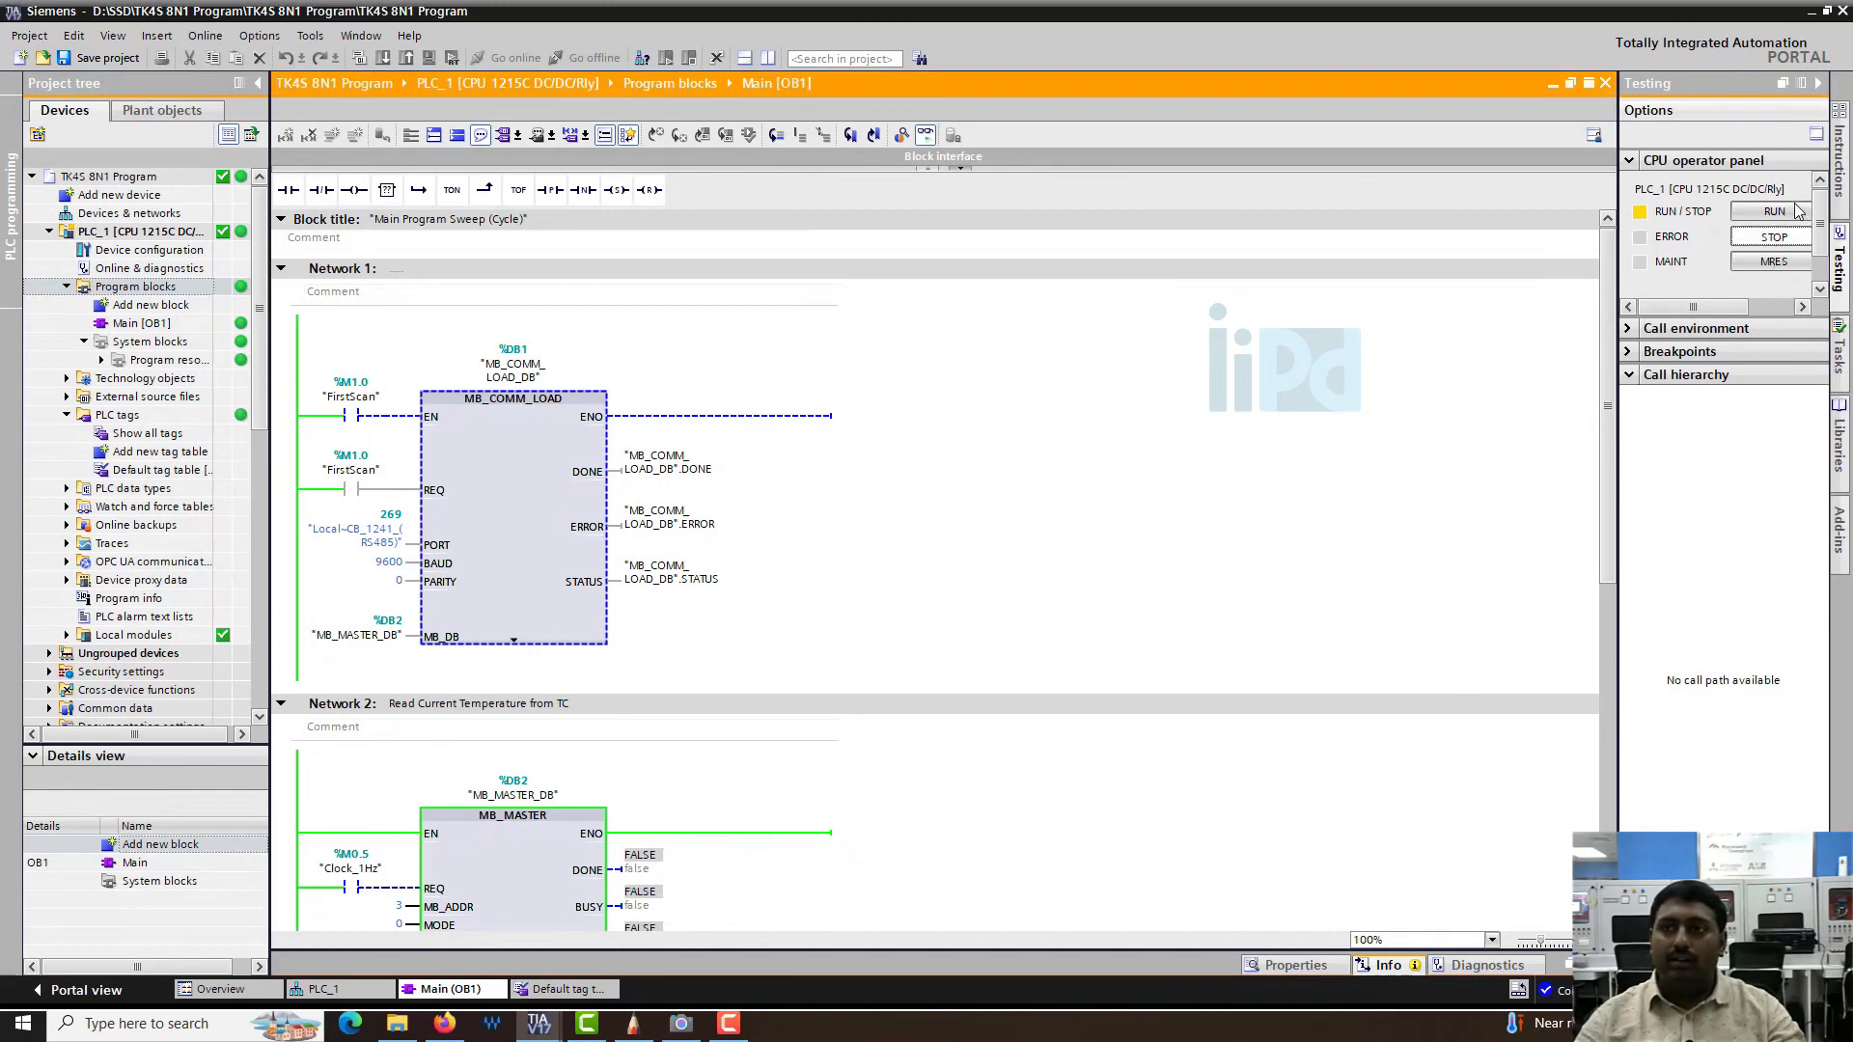
left_click(1772, 211)
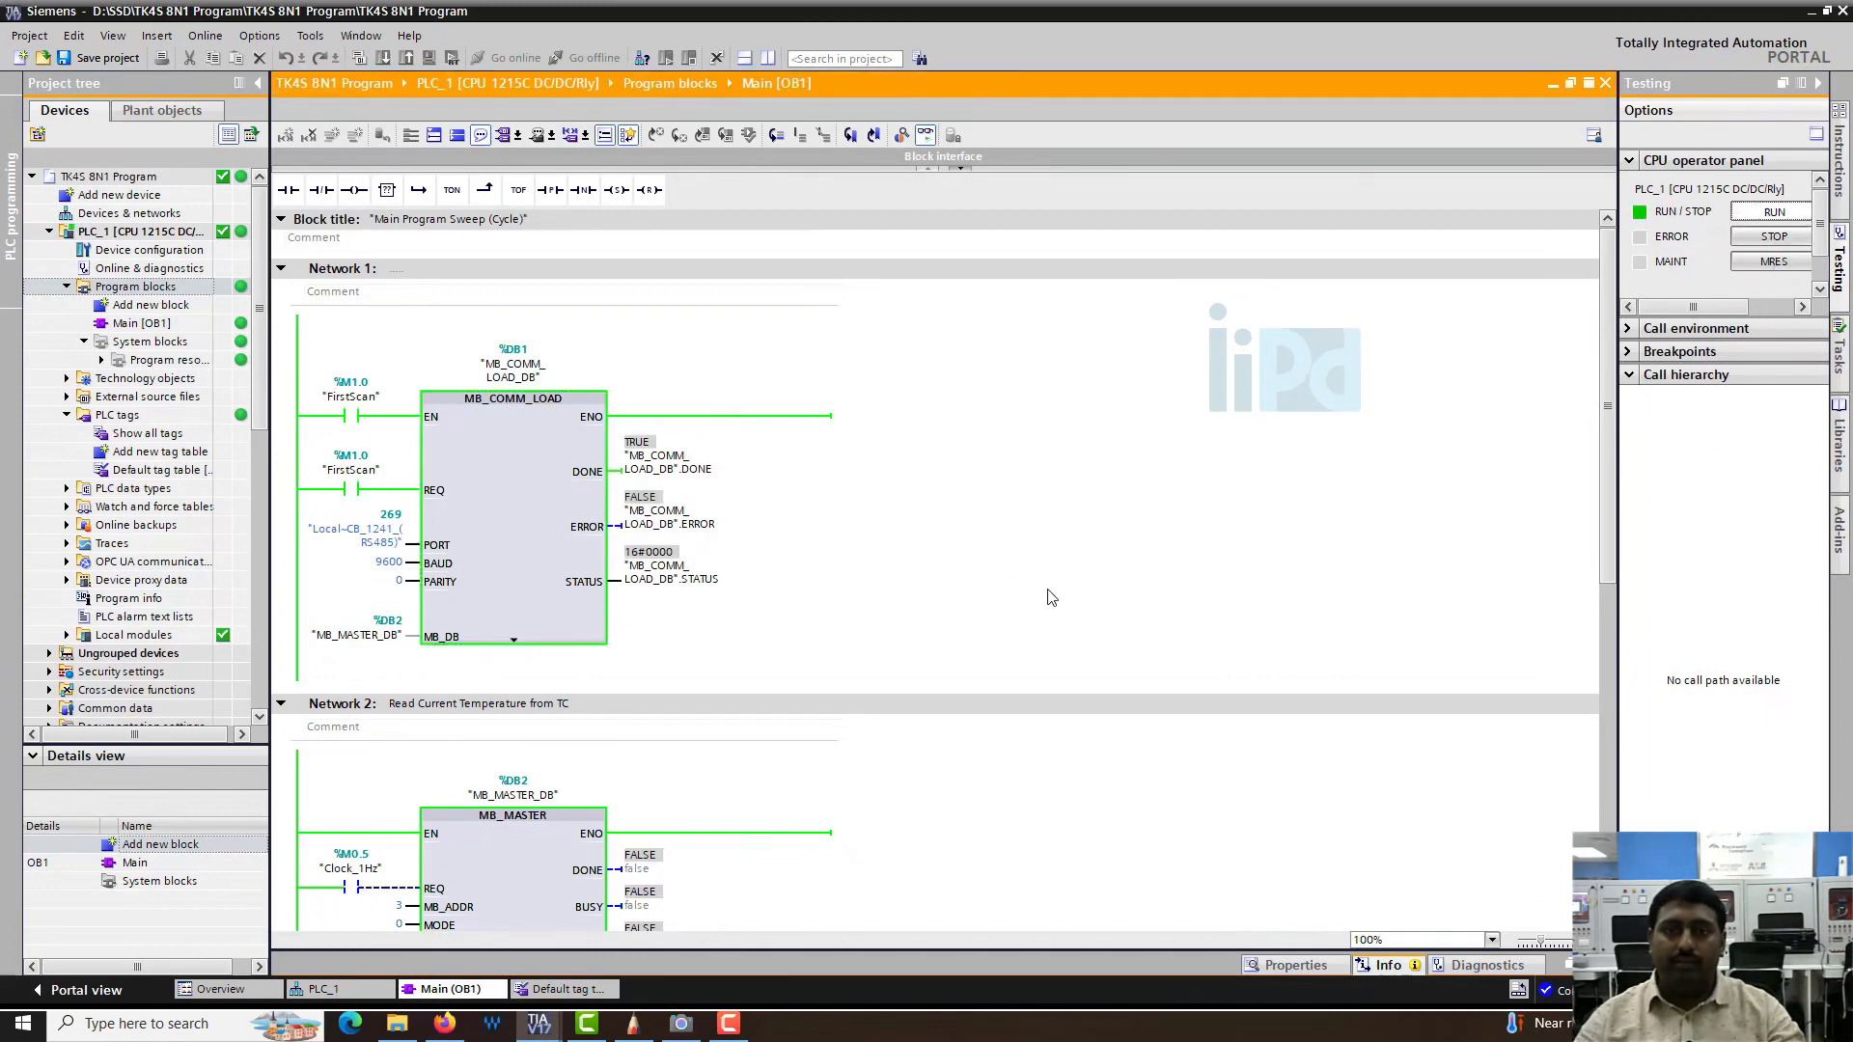
scroll("down", 3)
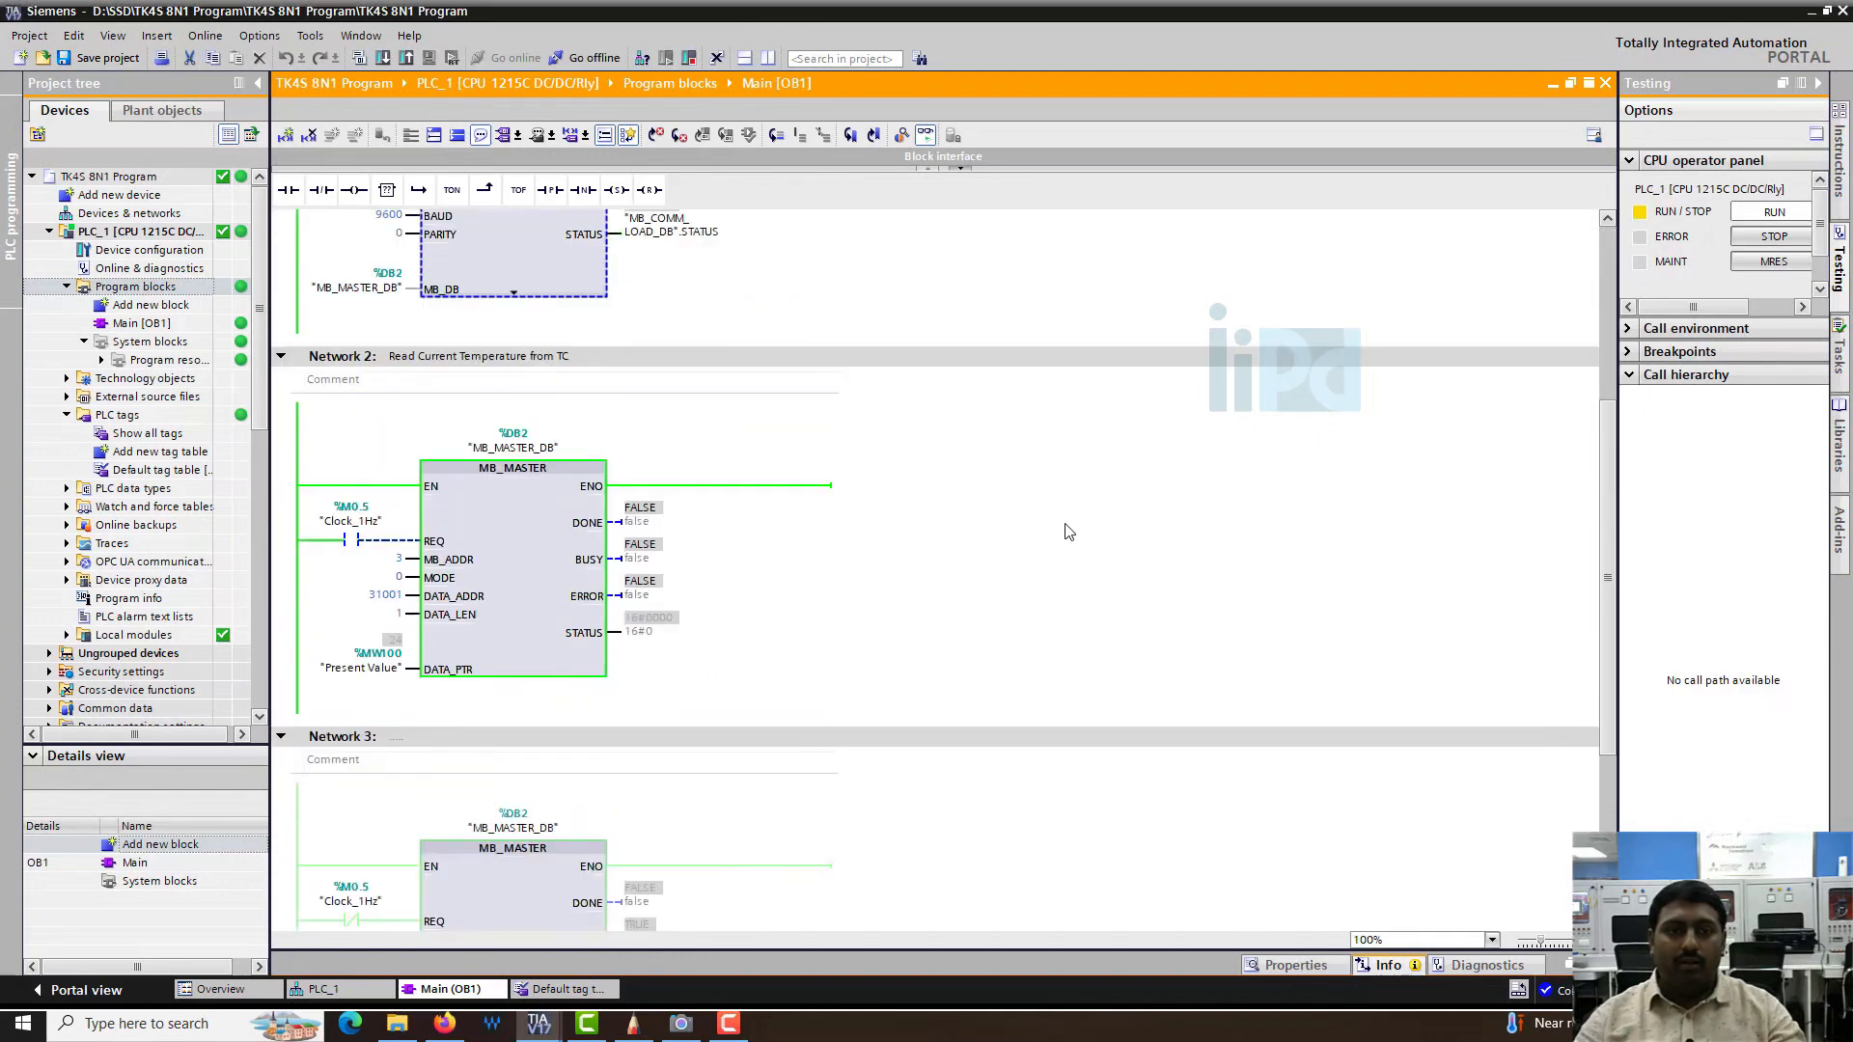
scroll("down", 3)
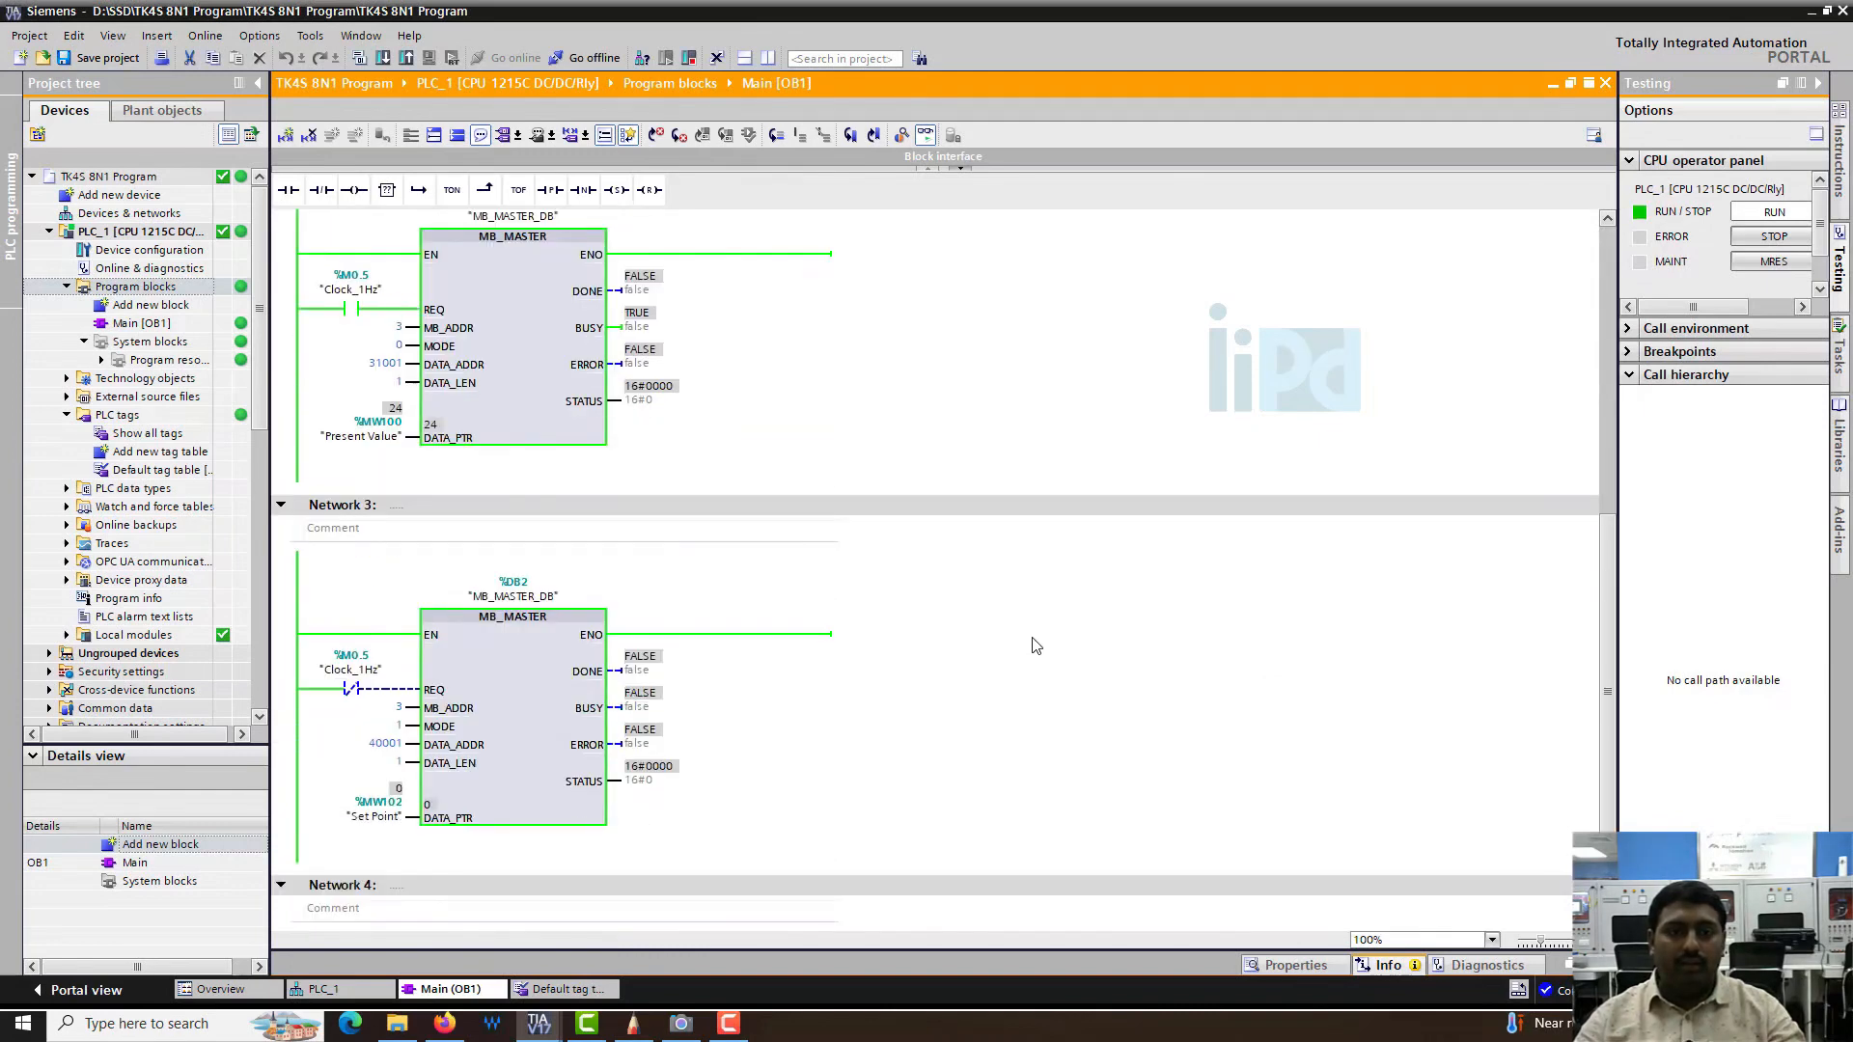
scroll("up", 3)
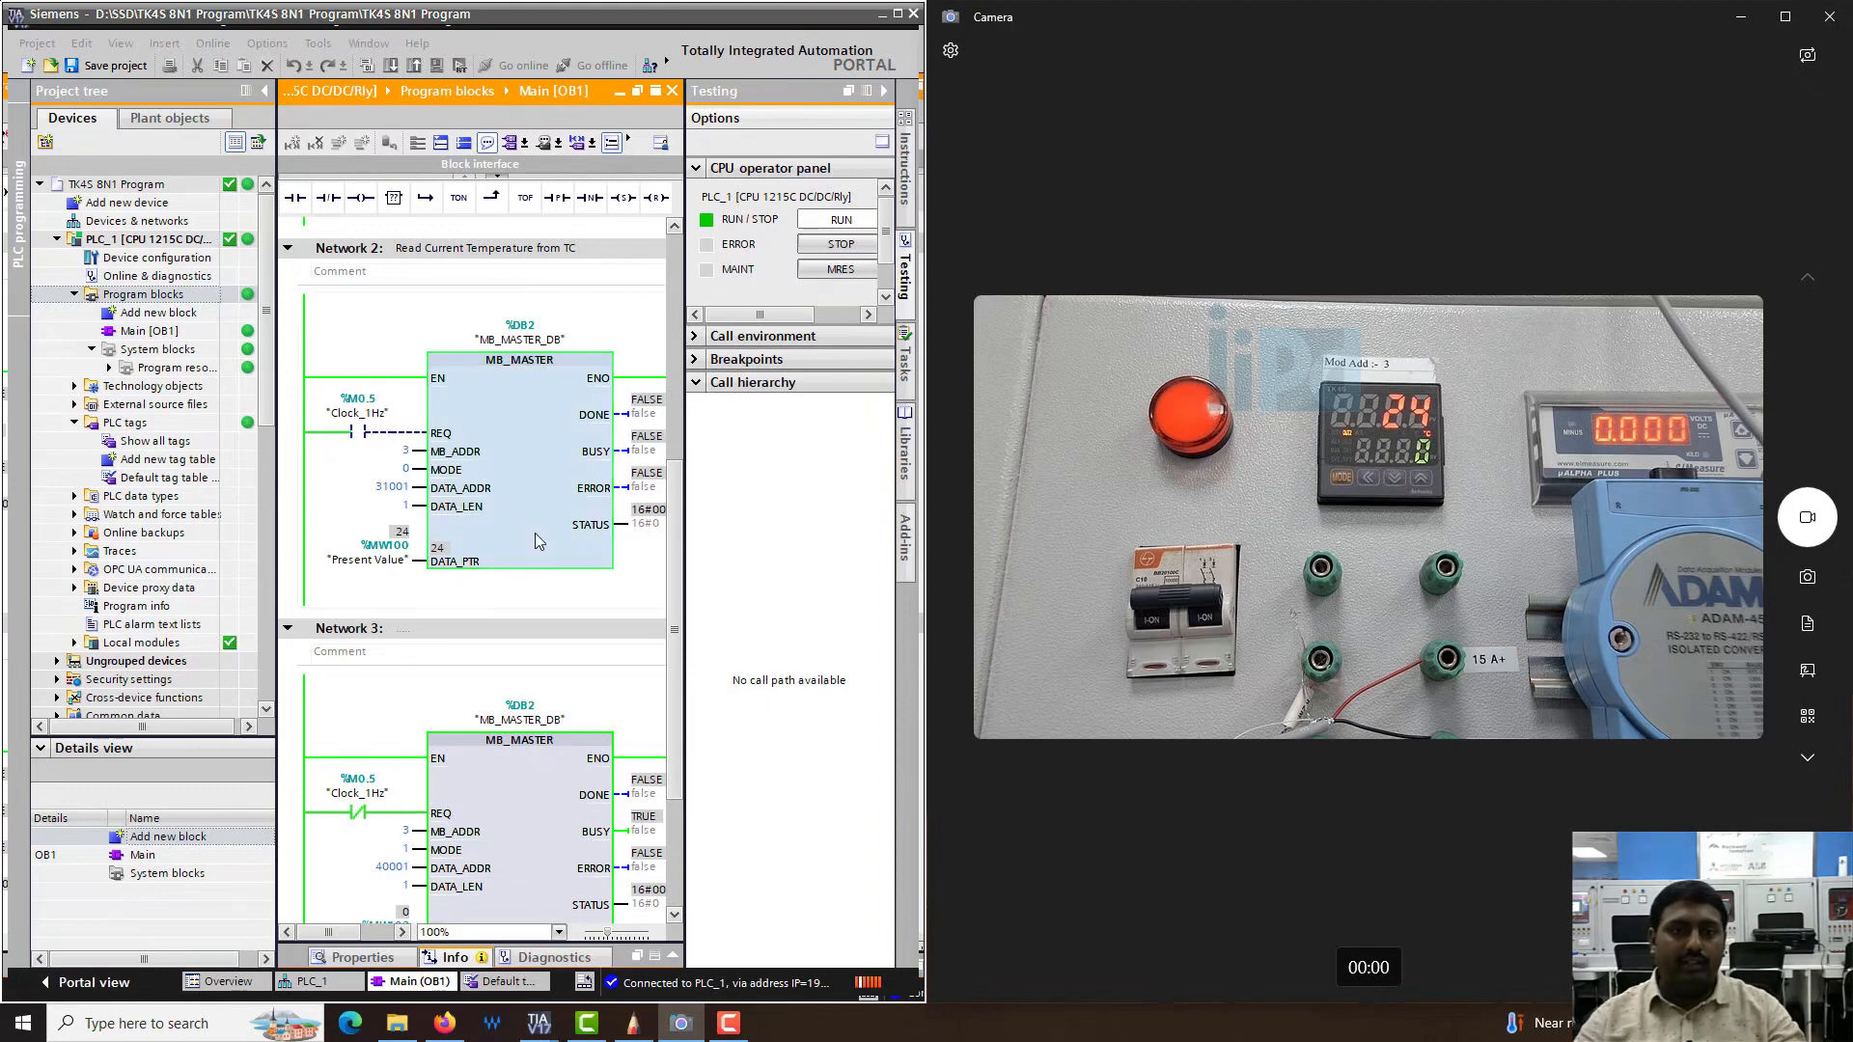
- Modify Set Point (%MW102) online to 25 and watch the controller's set value change
scroll("down", 3)
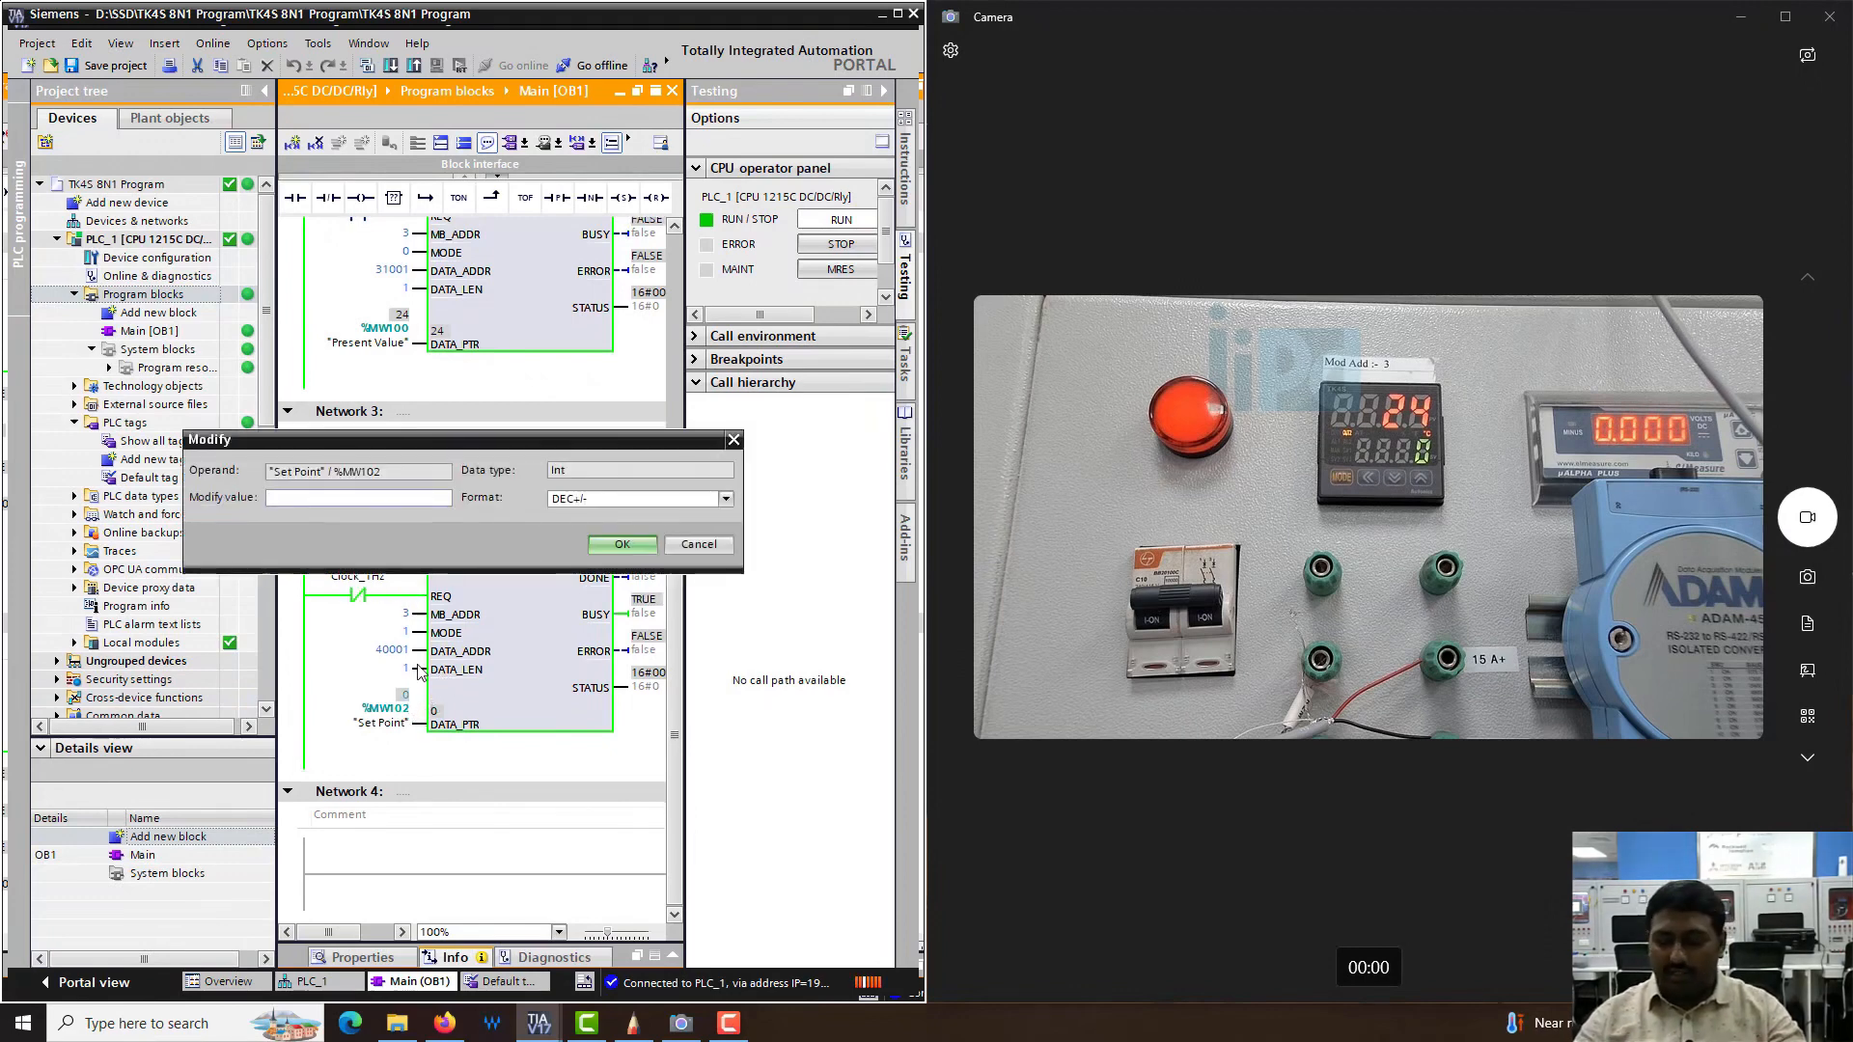
type("2")
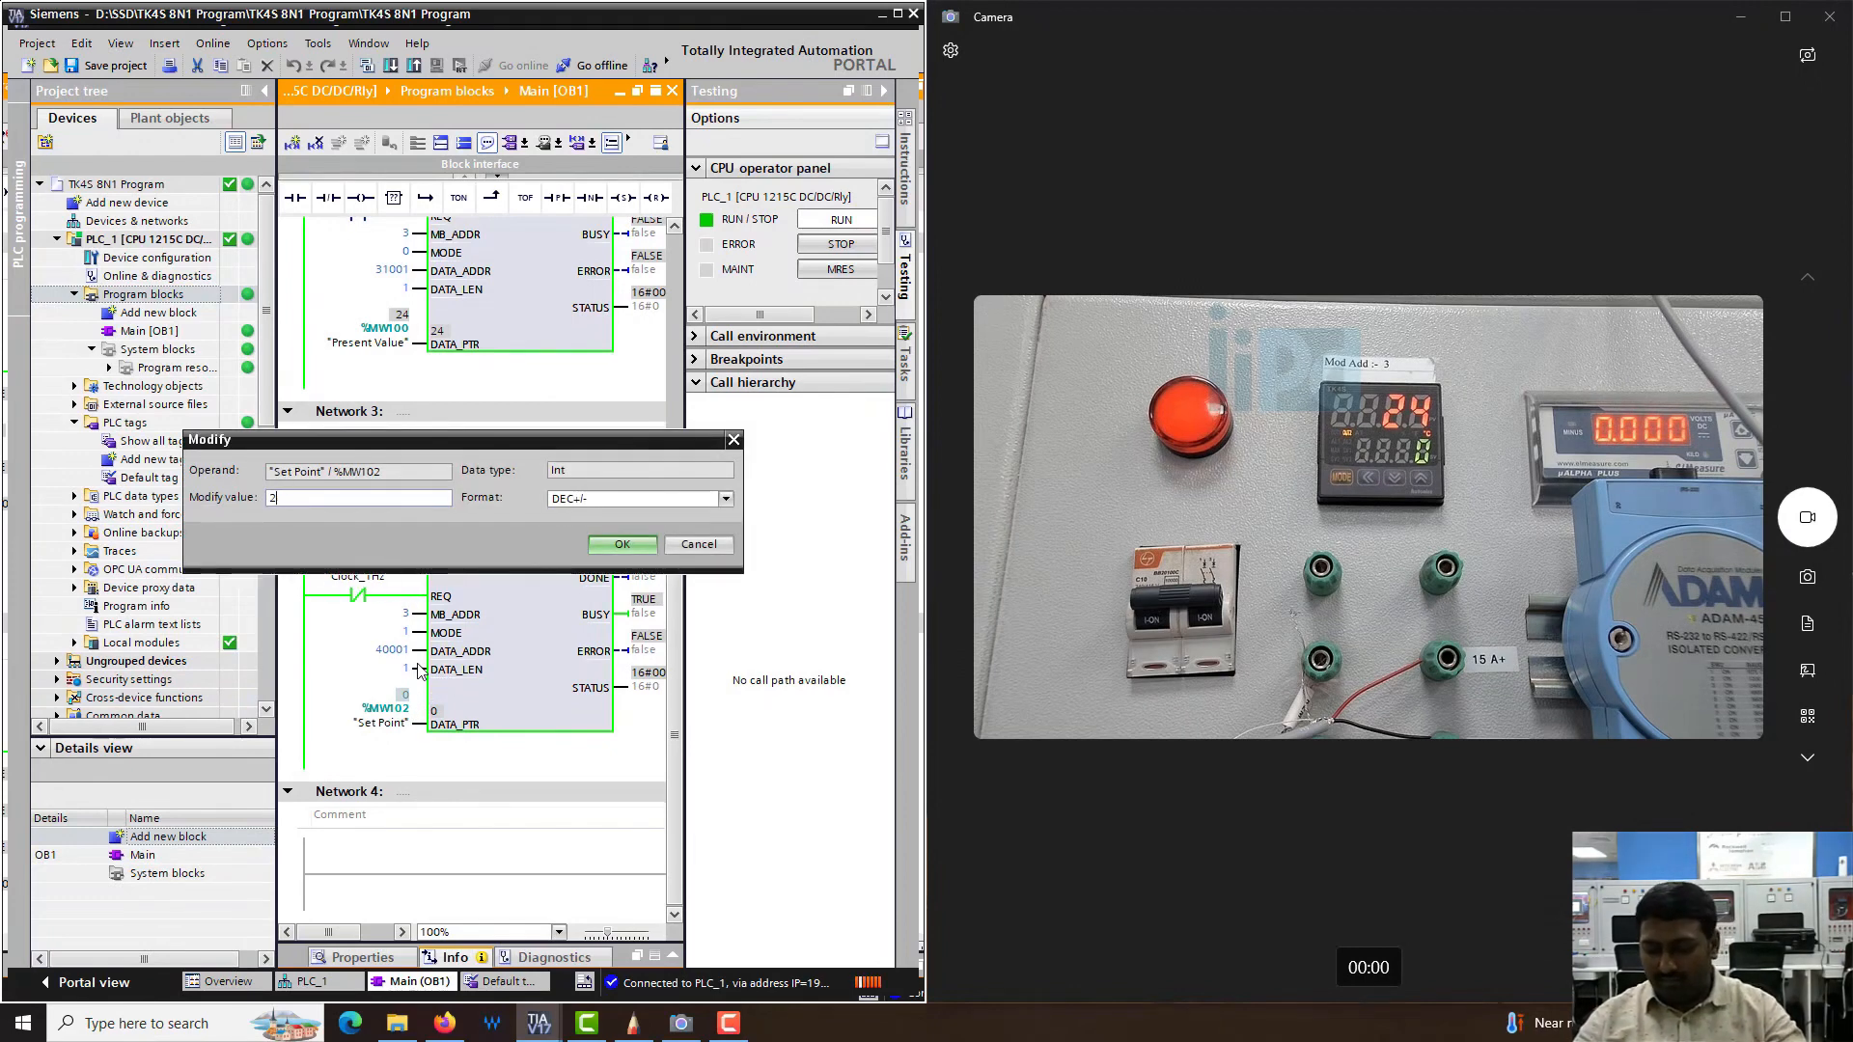
type("5")
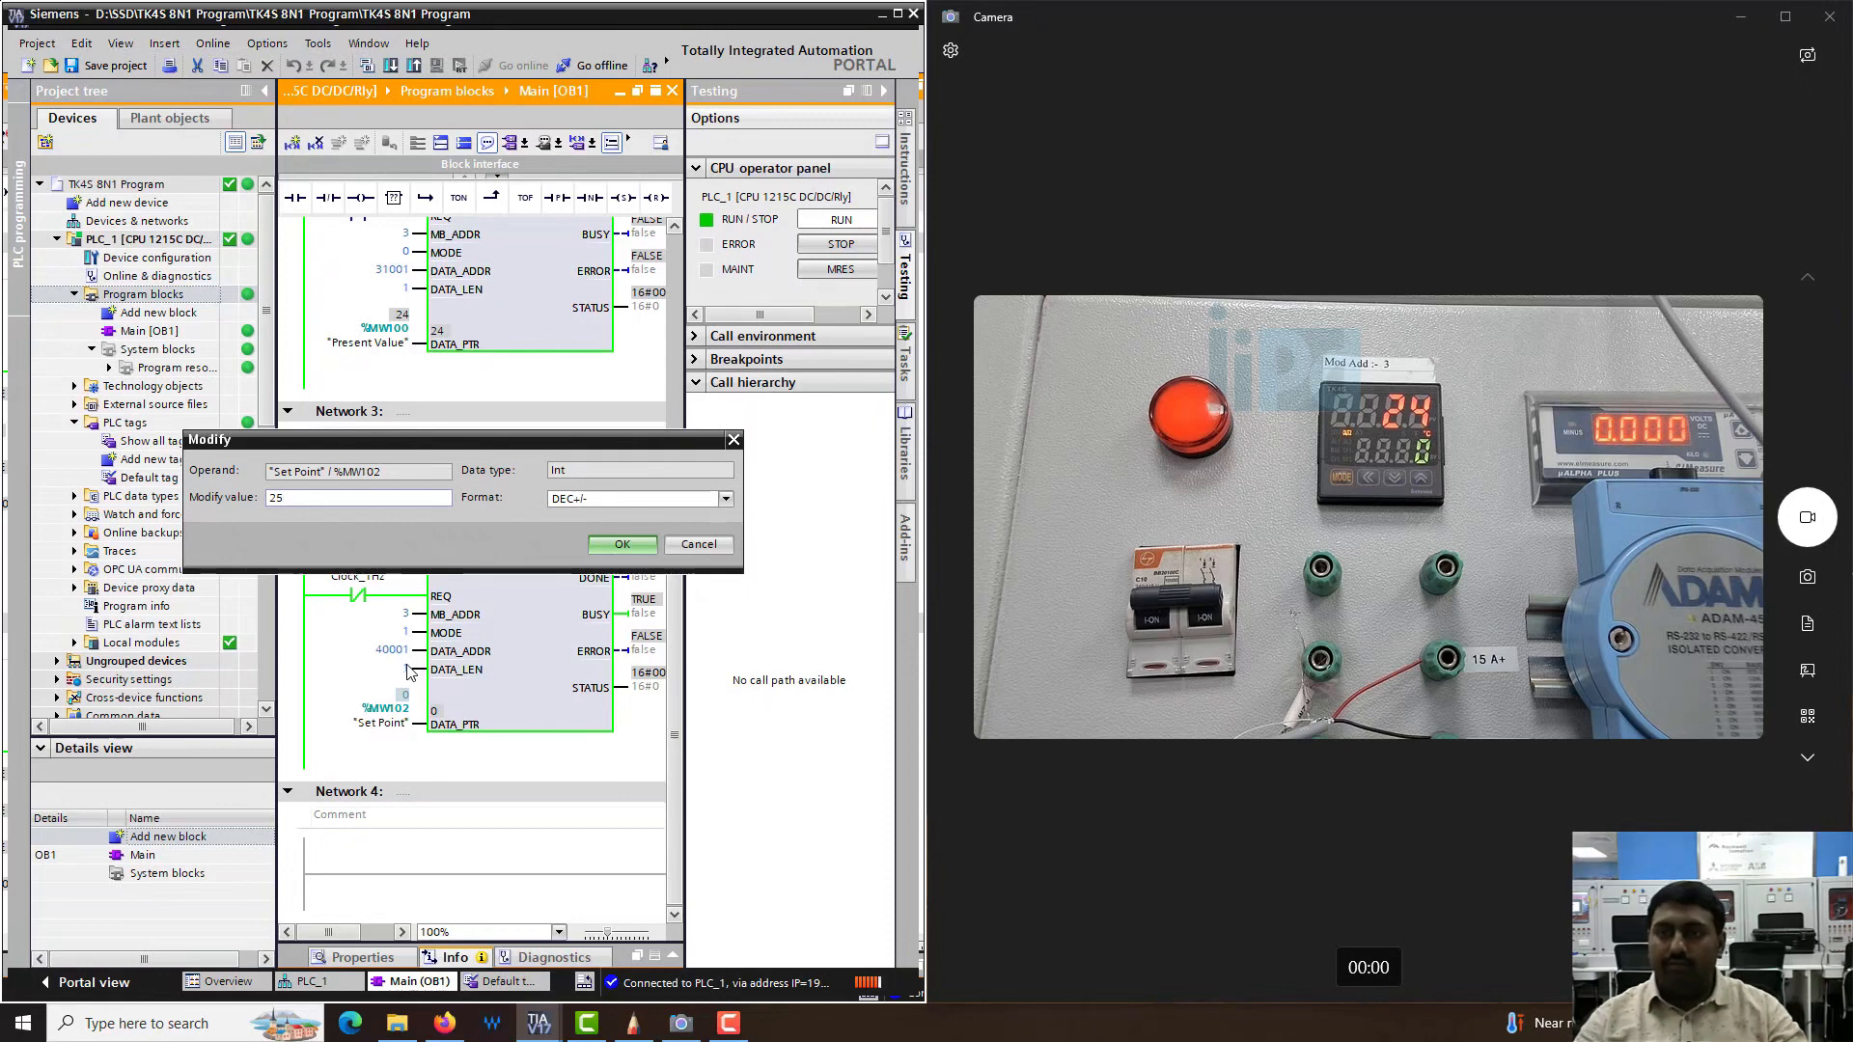
left_click(619, 544)
type("30")
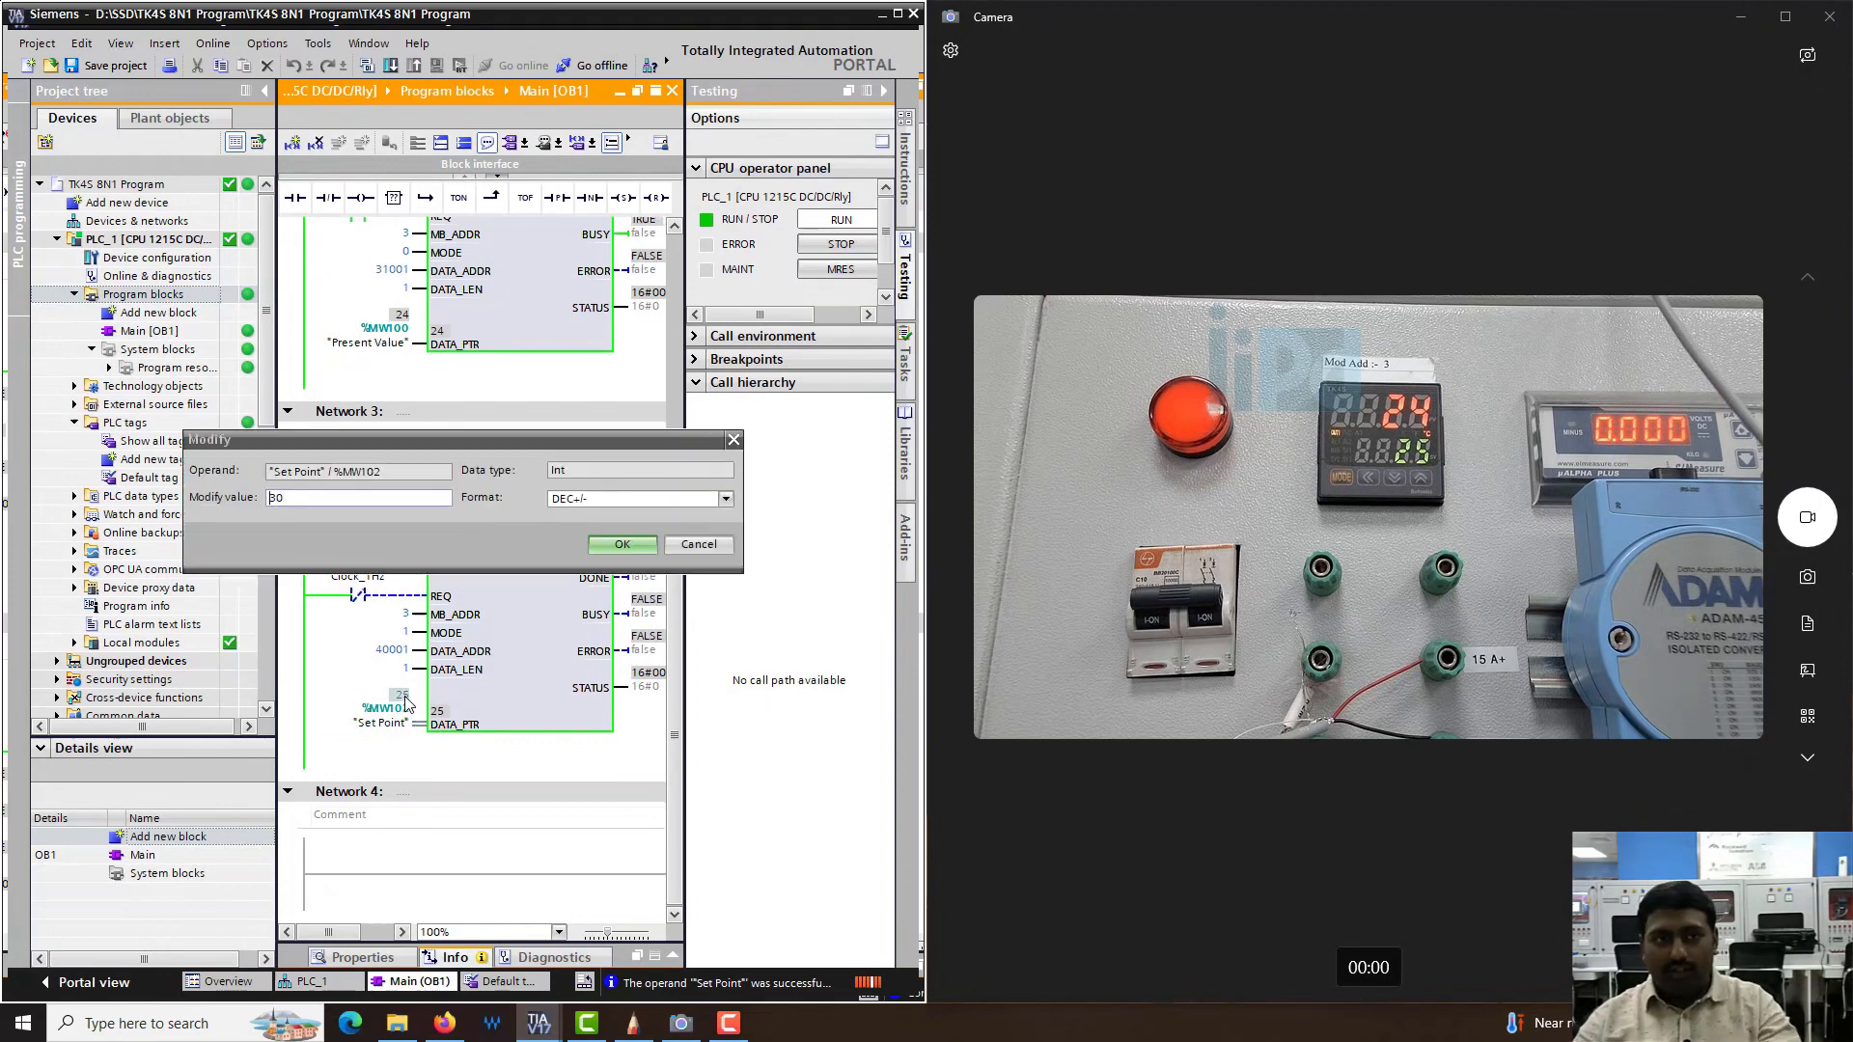
left_click(621, 544)
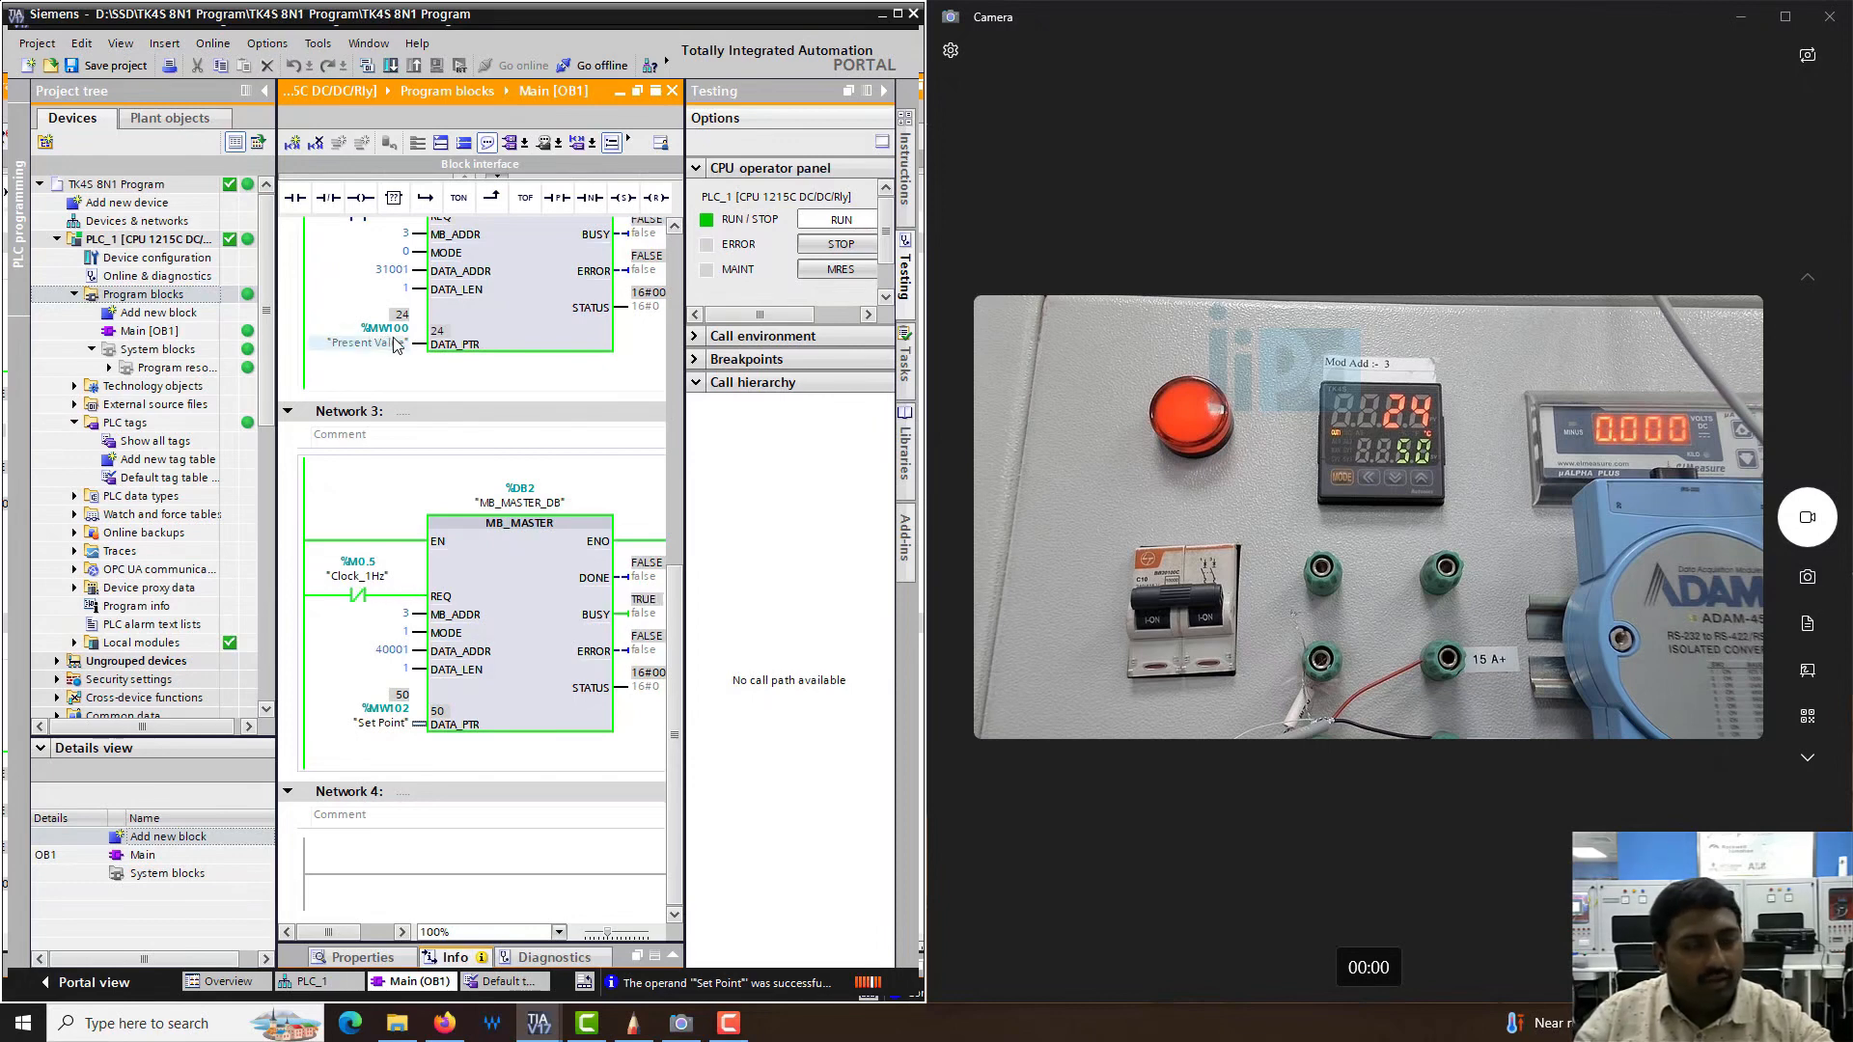
mouse_move(396, 344)
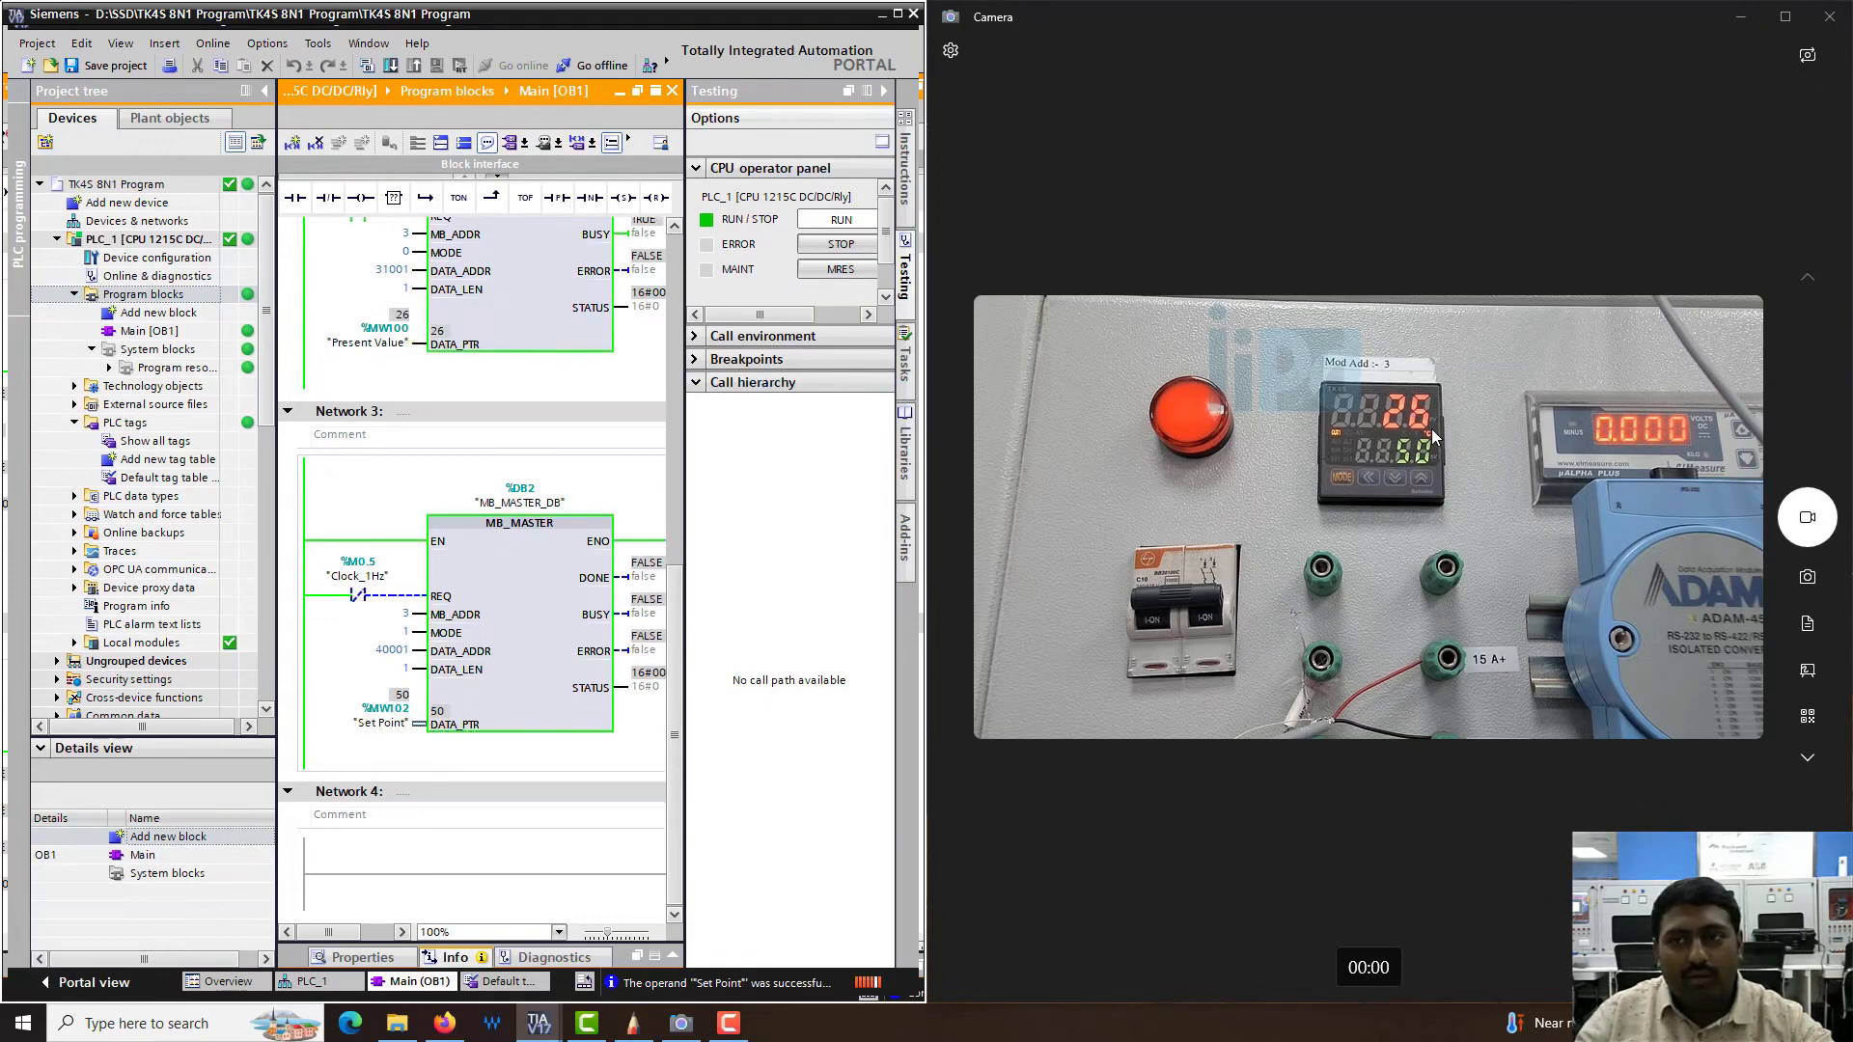
mouse_move(1424, 382)
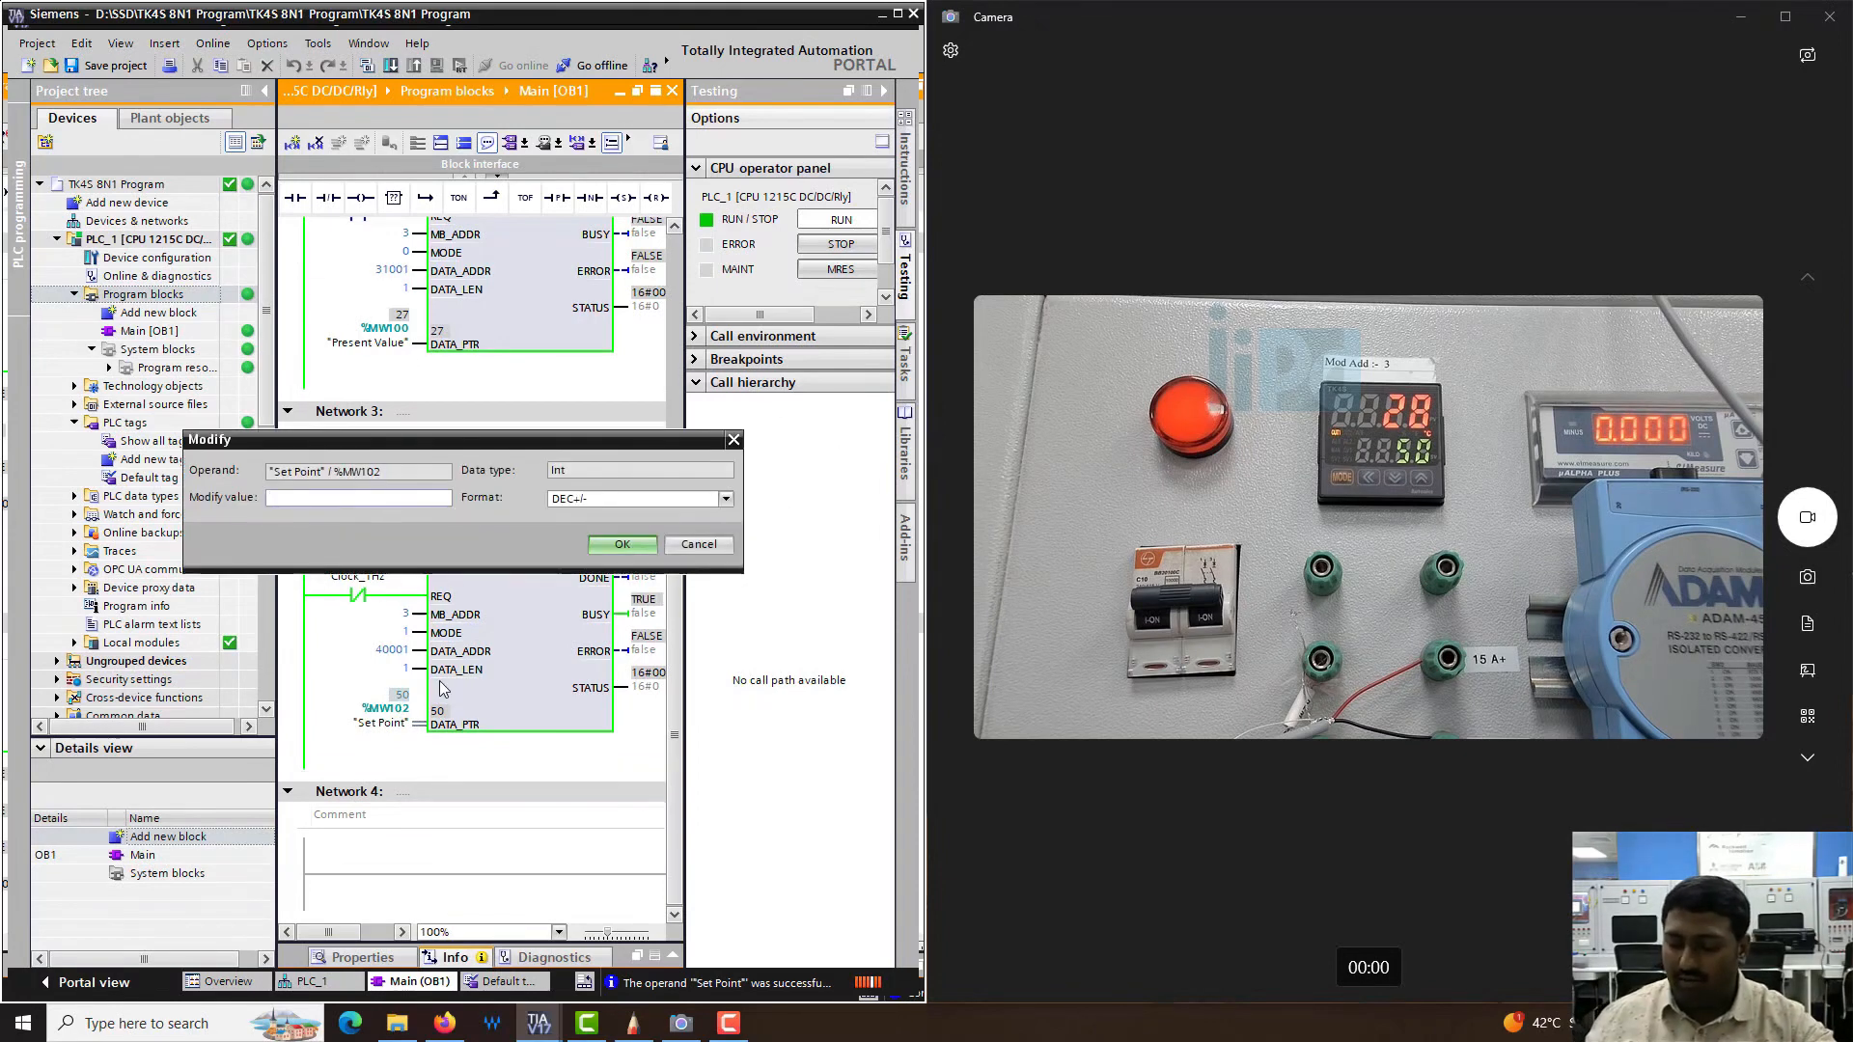
- Modify Set Point online to 20, leaving the controller at set value 20 with Present Value 29
type("20")
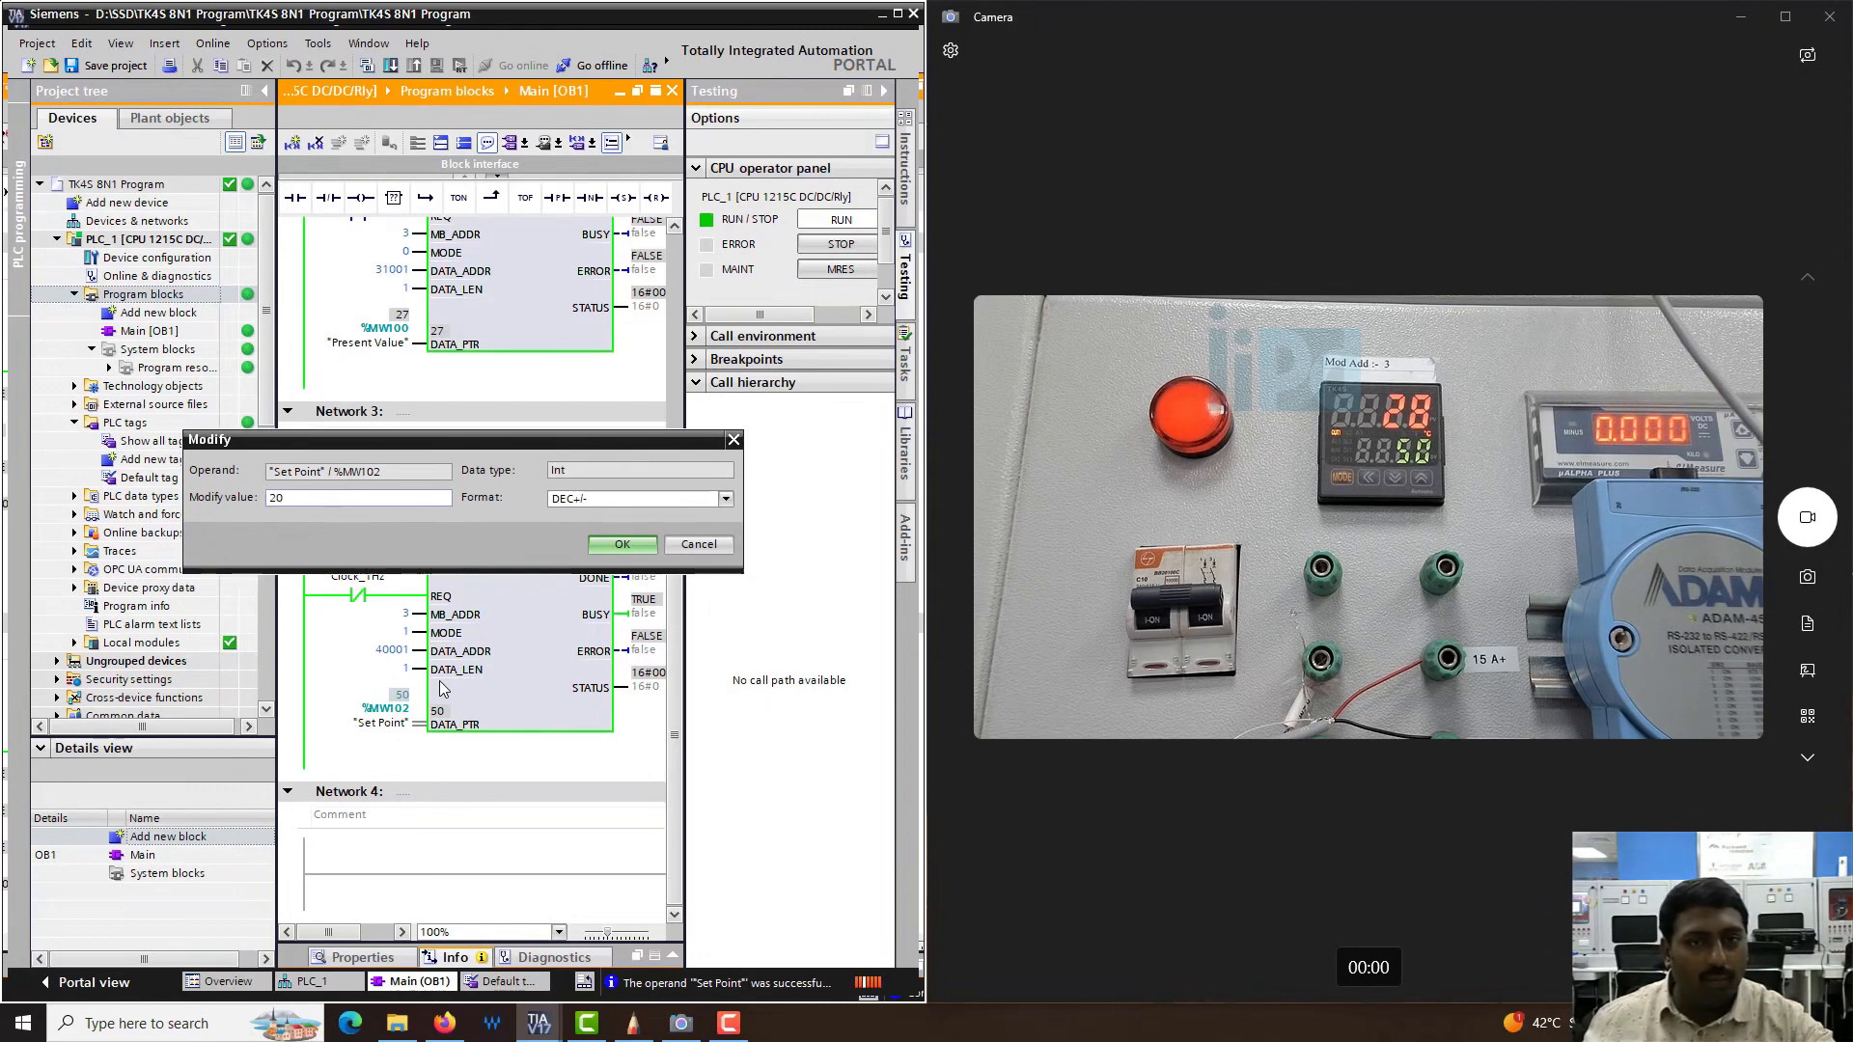
left_click(621, 544)
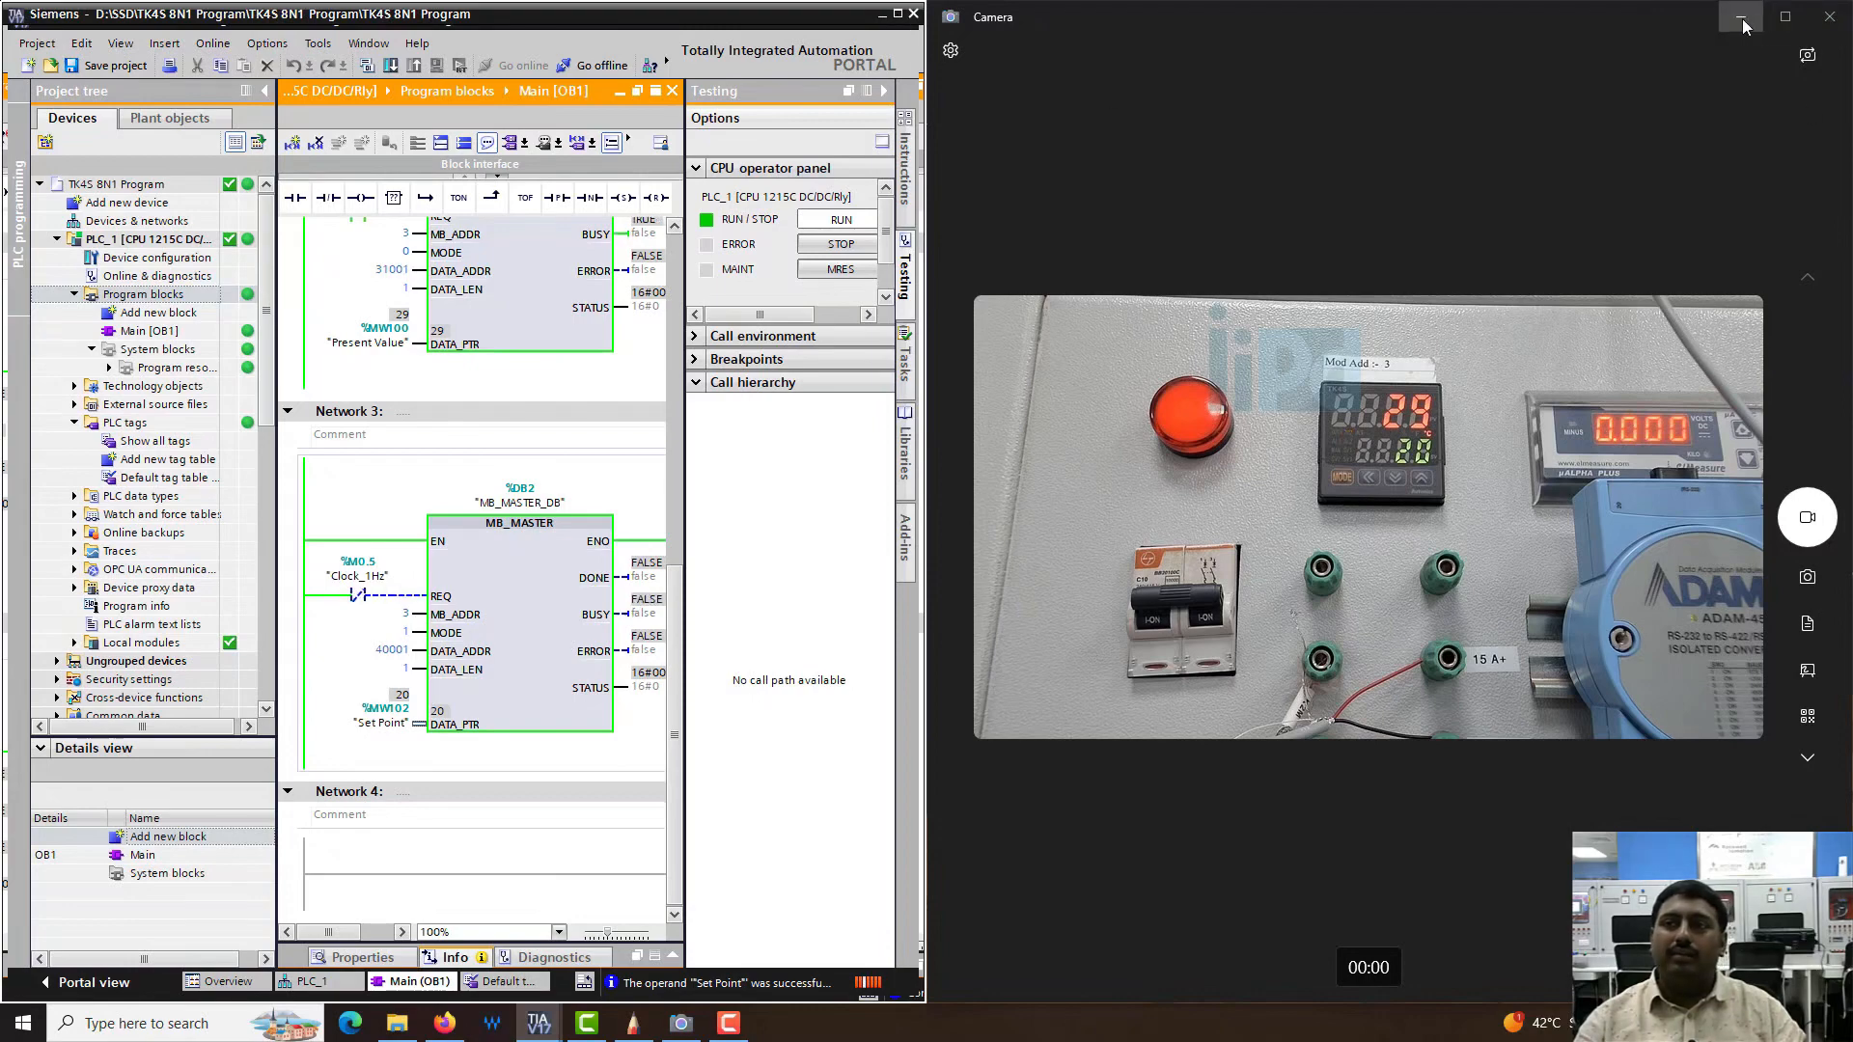
- Minimize the Camera window and review Networks 2 and 3 full-size in the editor
left_click(1740, 18)
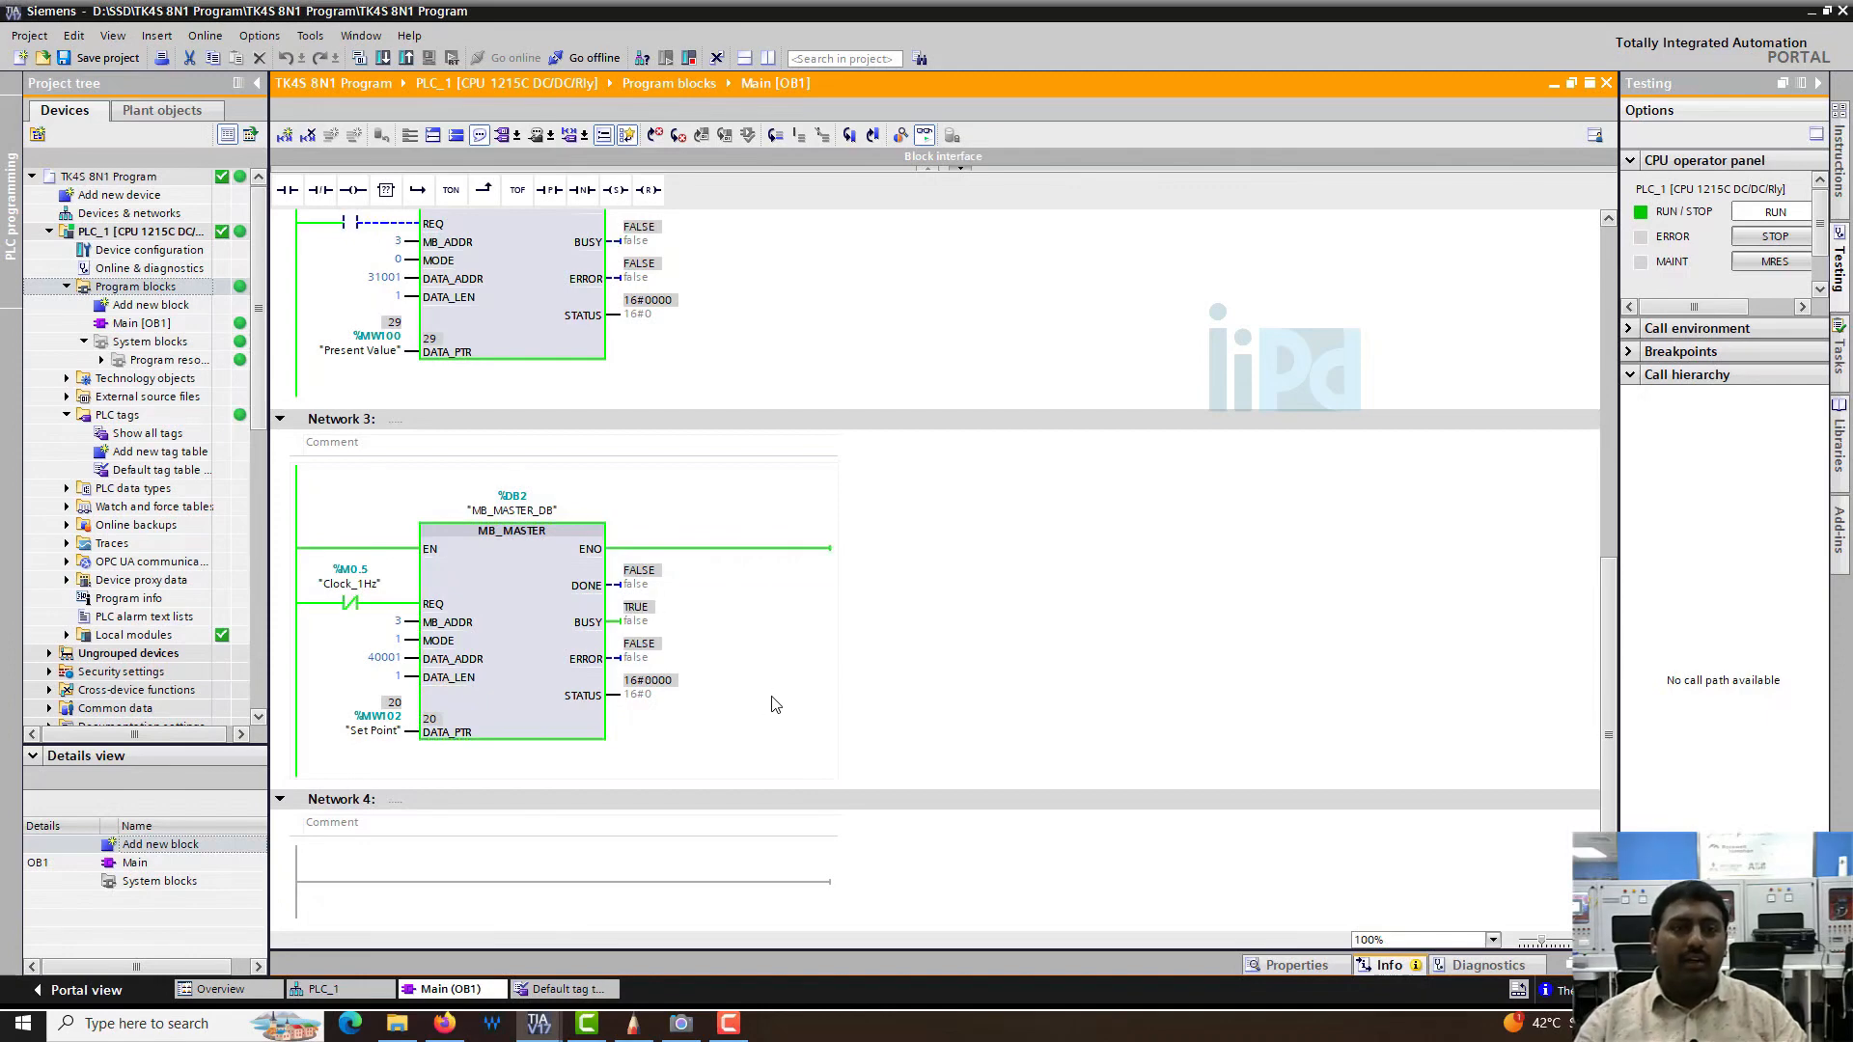
scroll("down", 3)
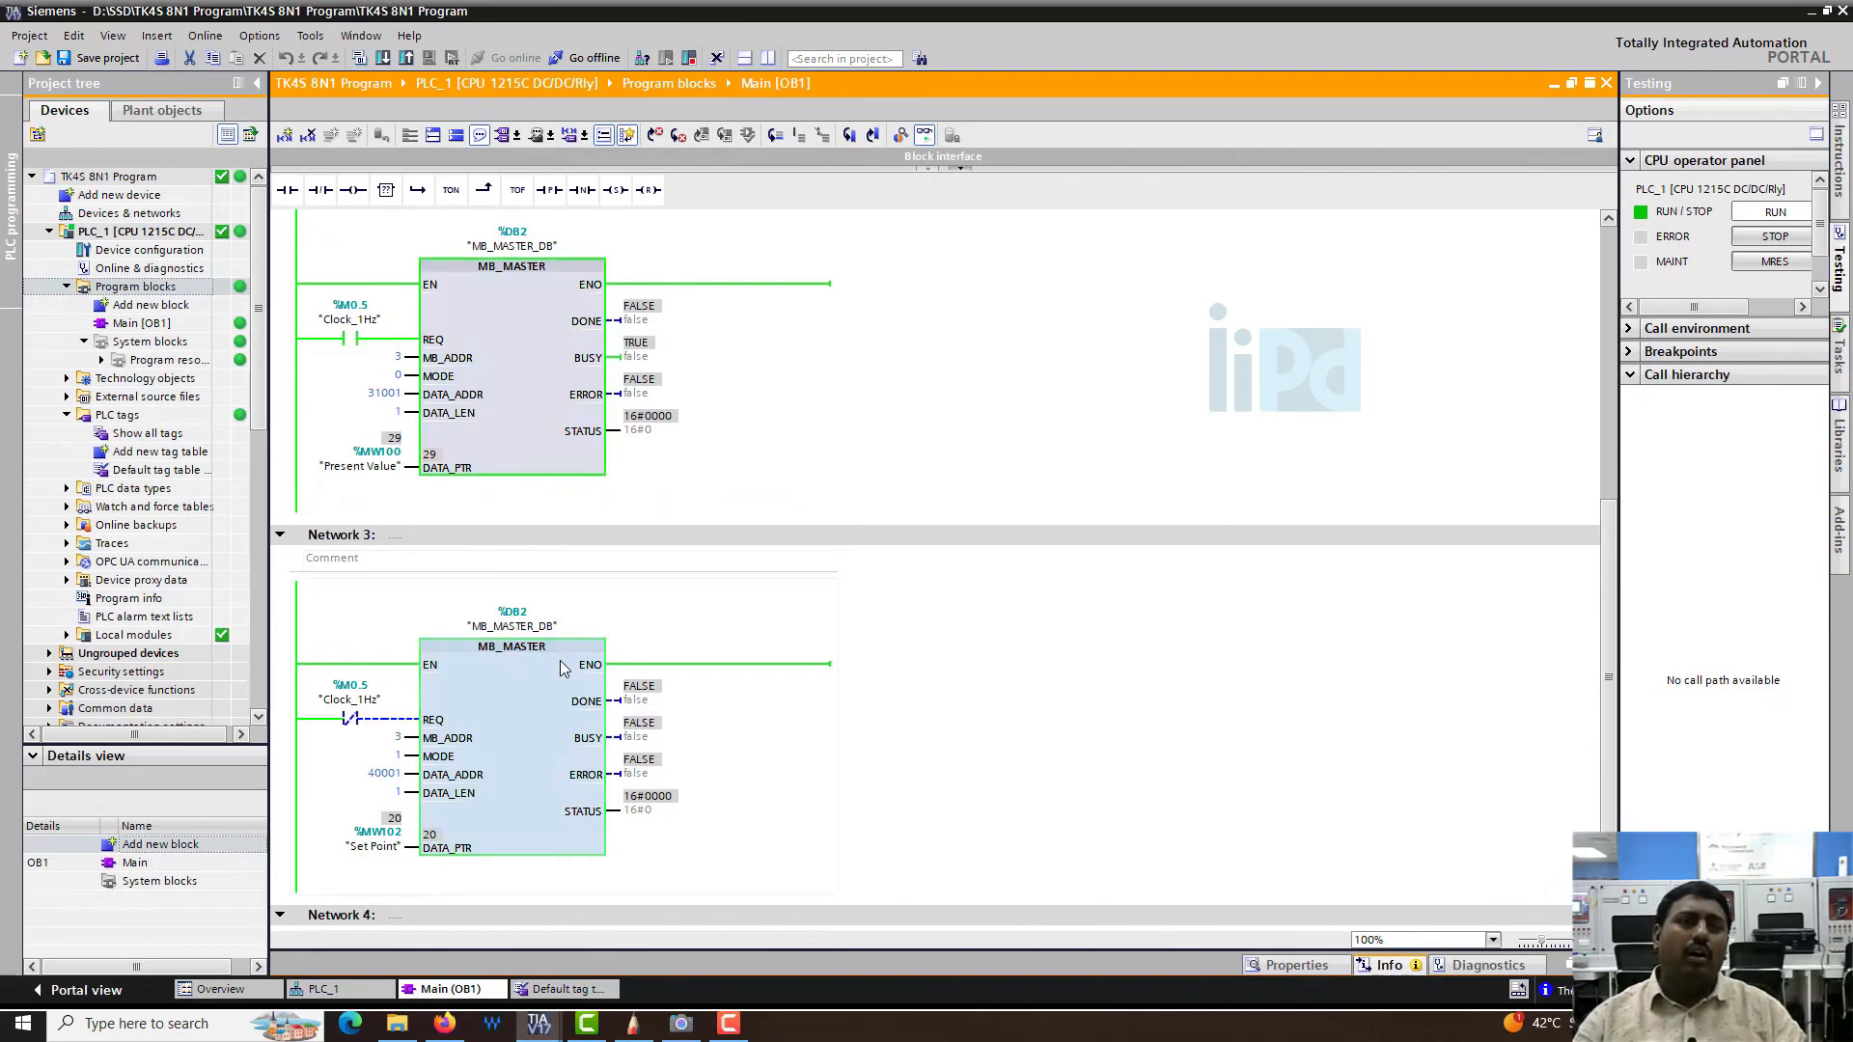
mouse_move(556, 658)
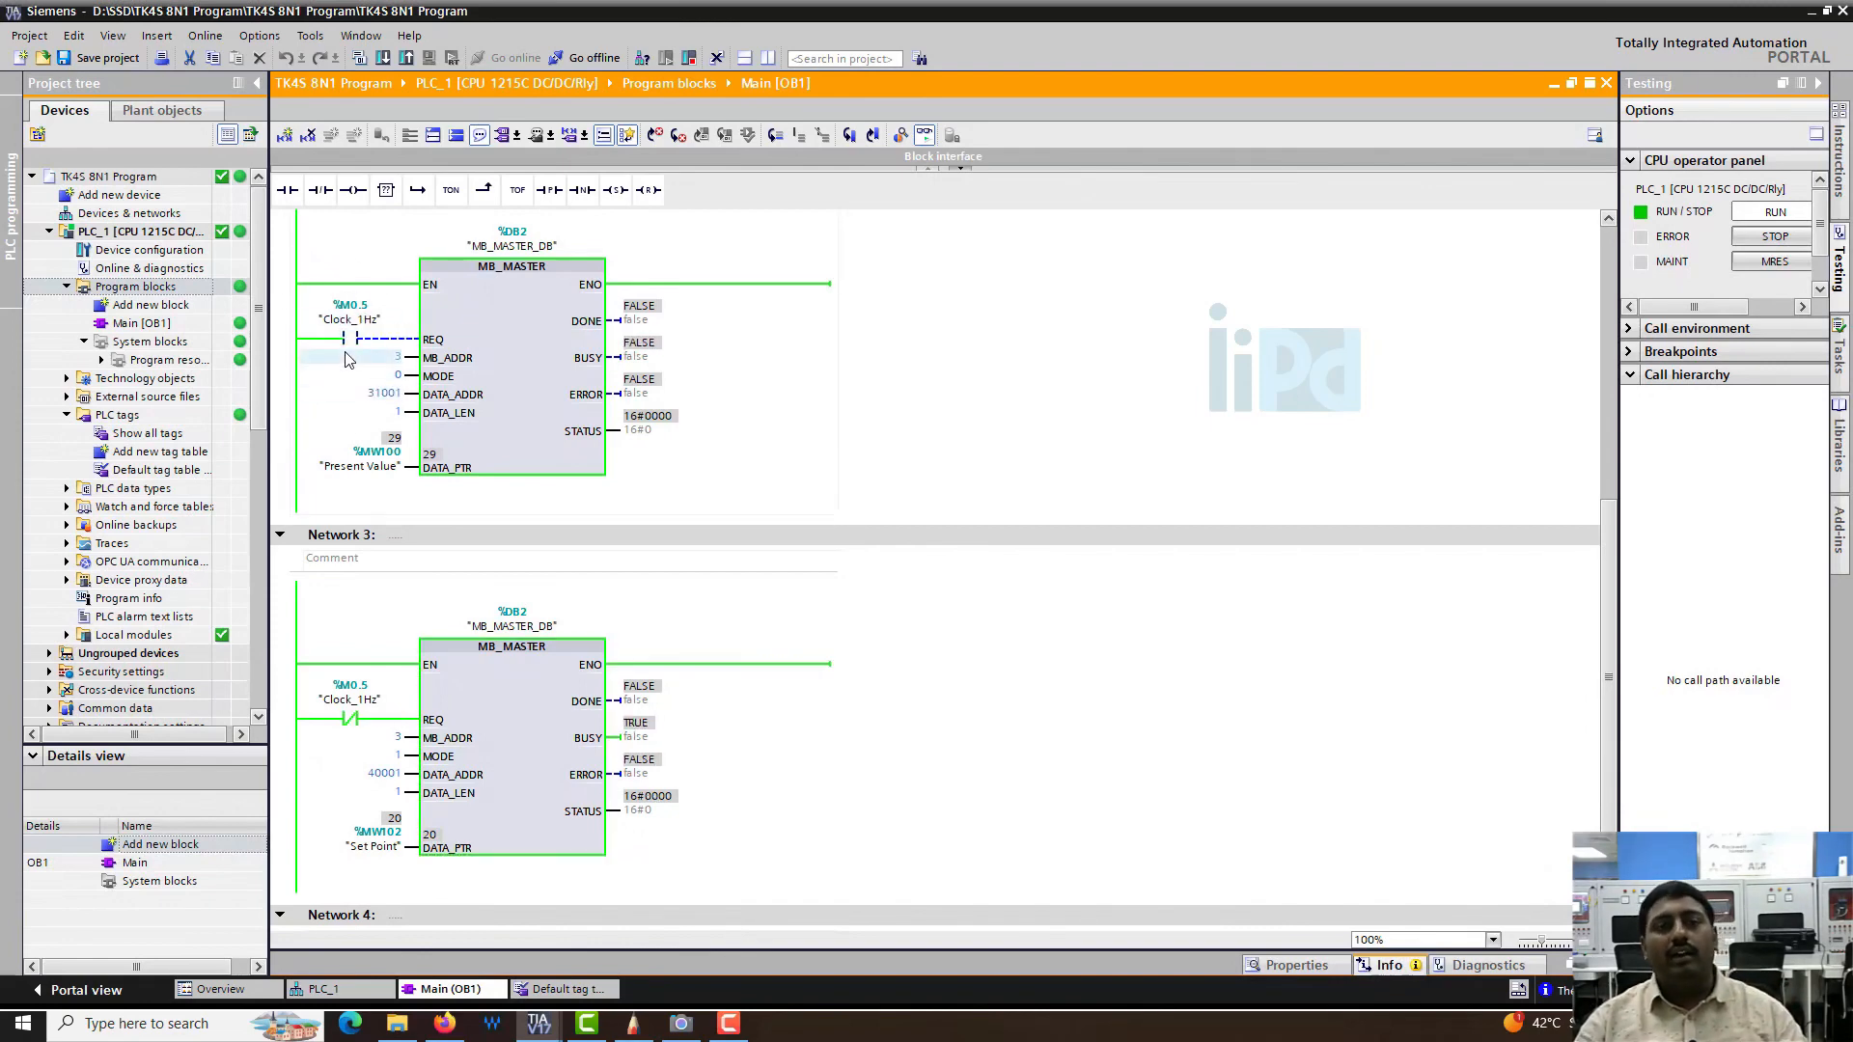
mouse_move(343, 350)
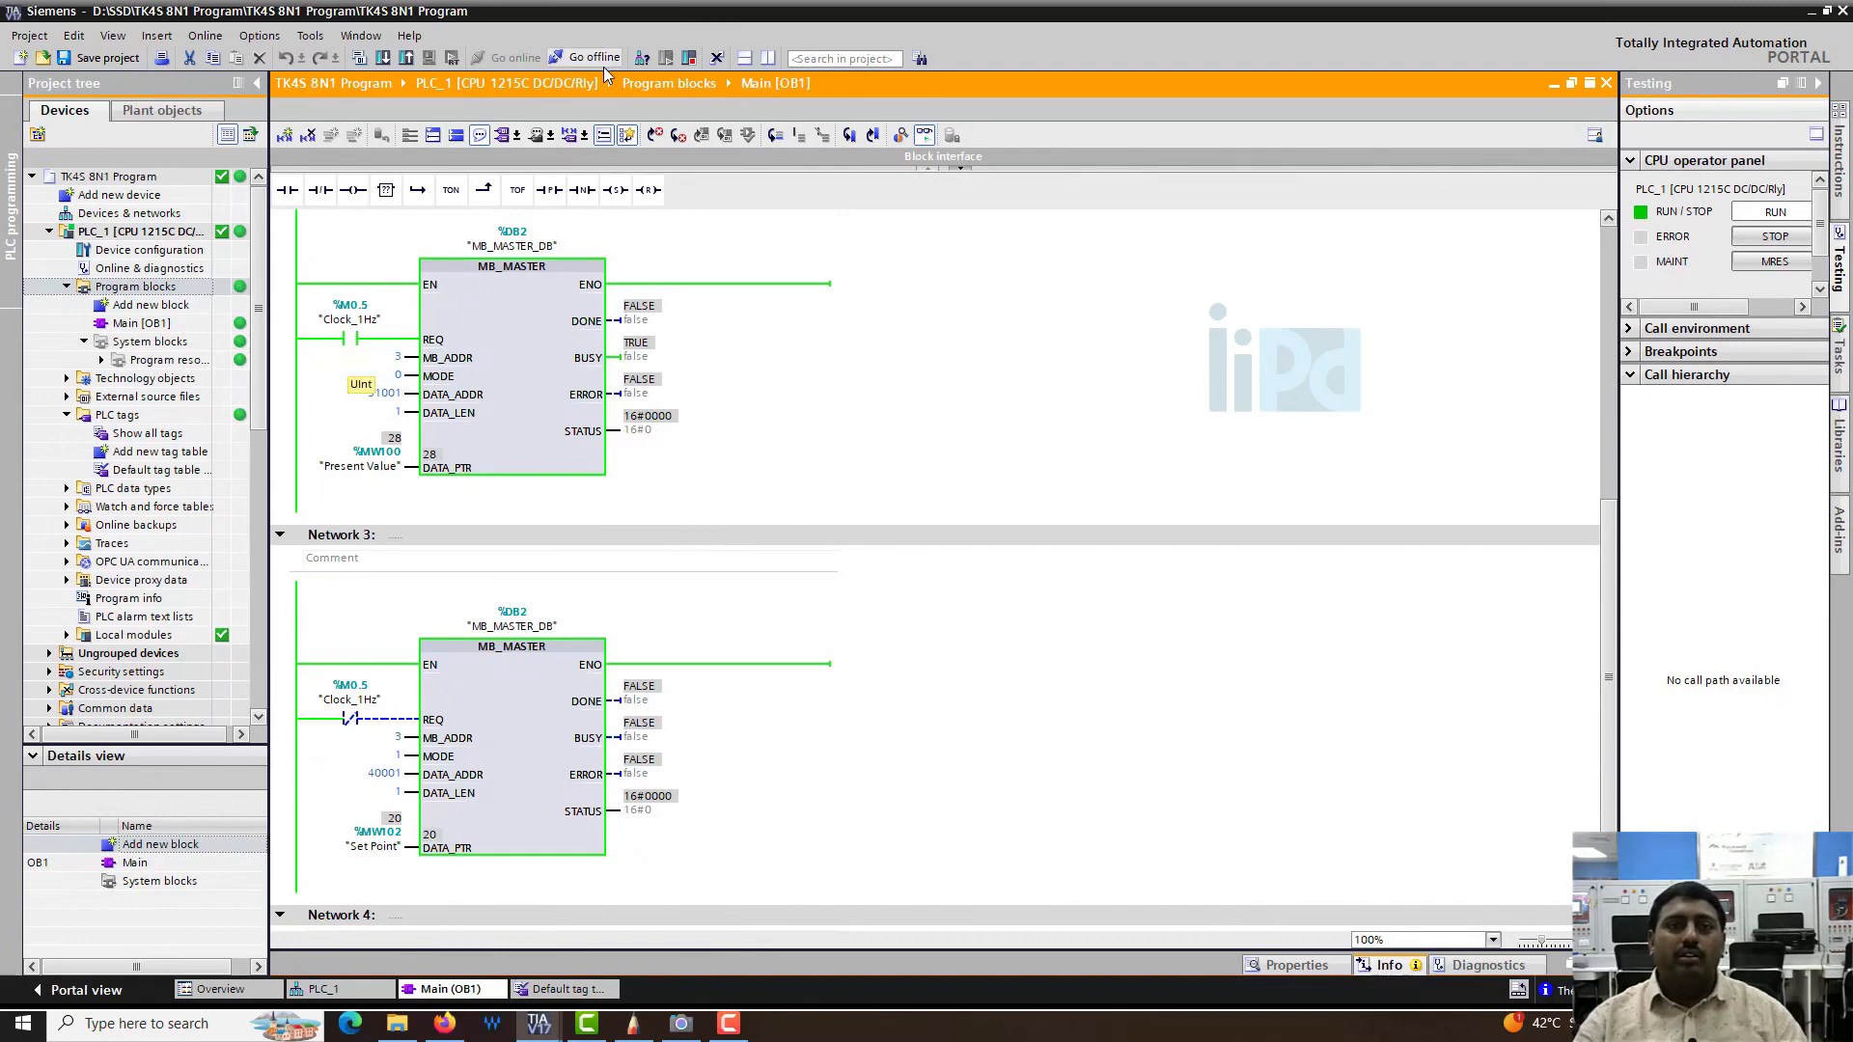
- Go offline and drive REQ with a P edge contact (M20.0) in Network 2 and an N edge (M20.1) in Network 3
left_click(587, 56)
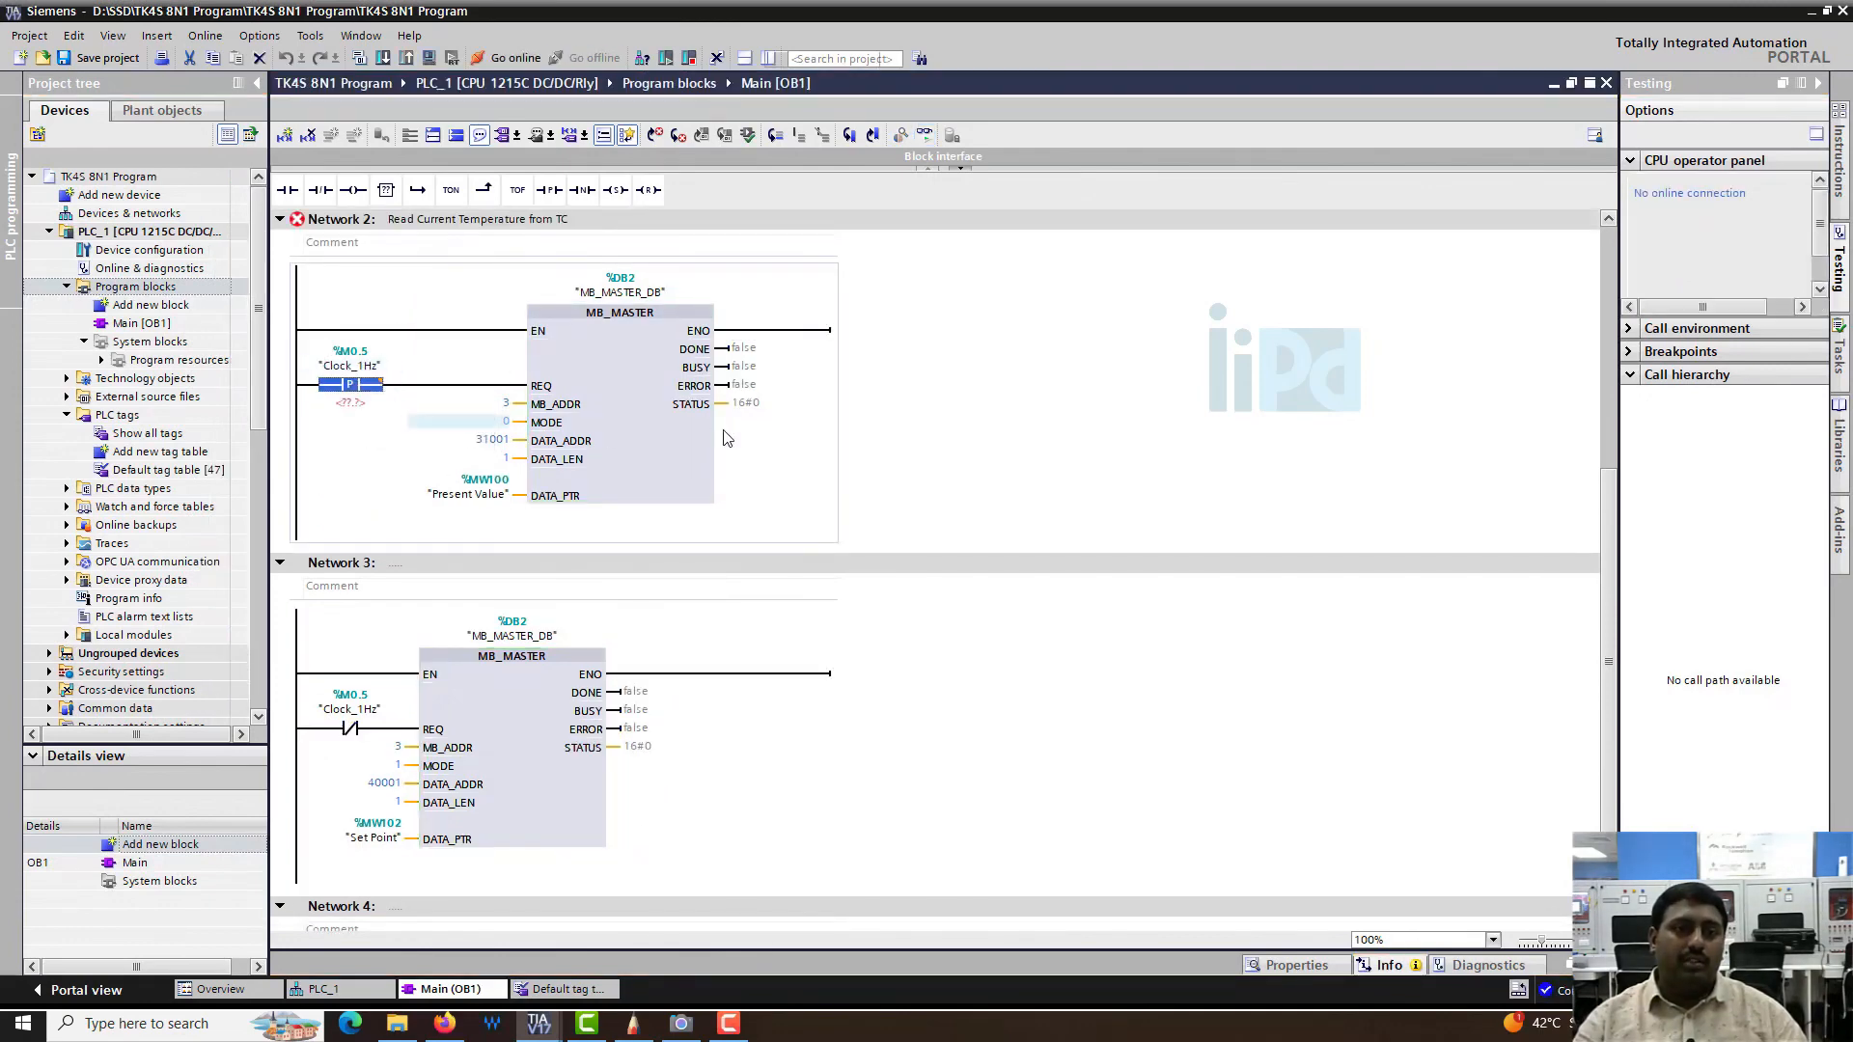
left_click(352, 401)
type("%M20.0")
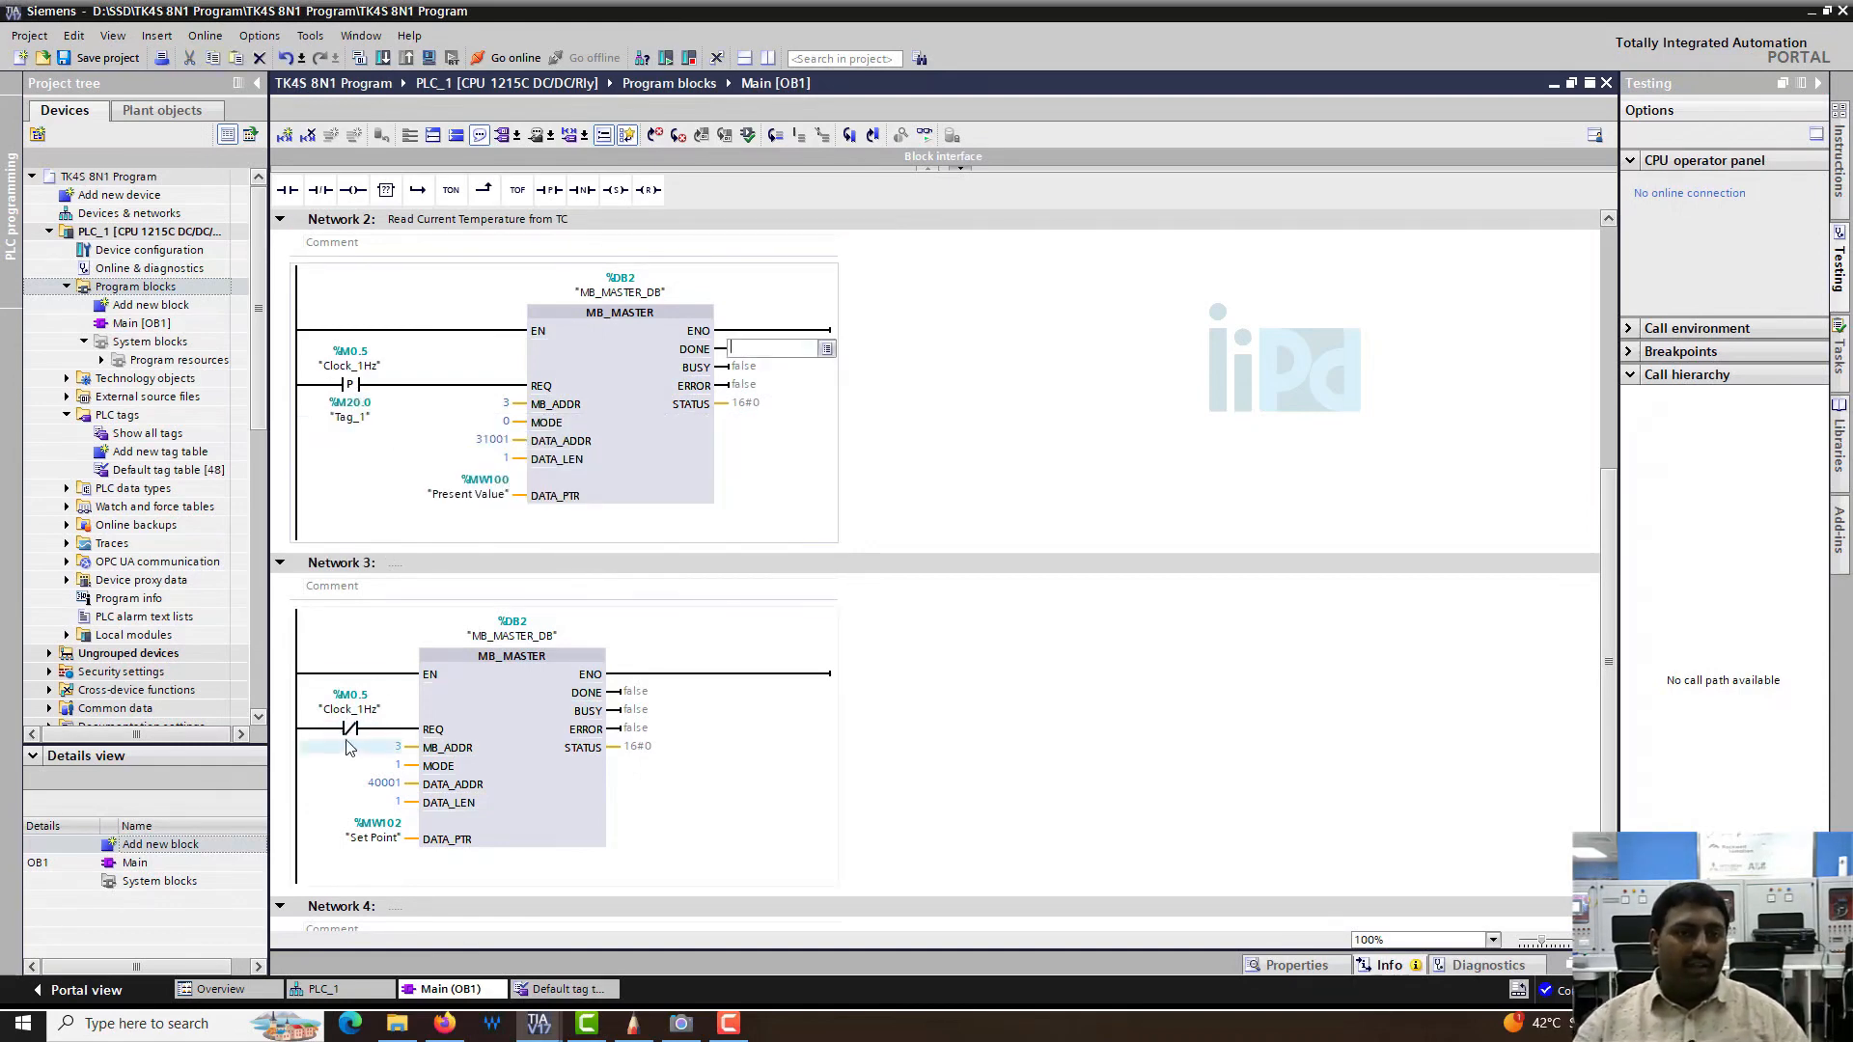
left_click(352, 728)
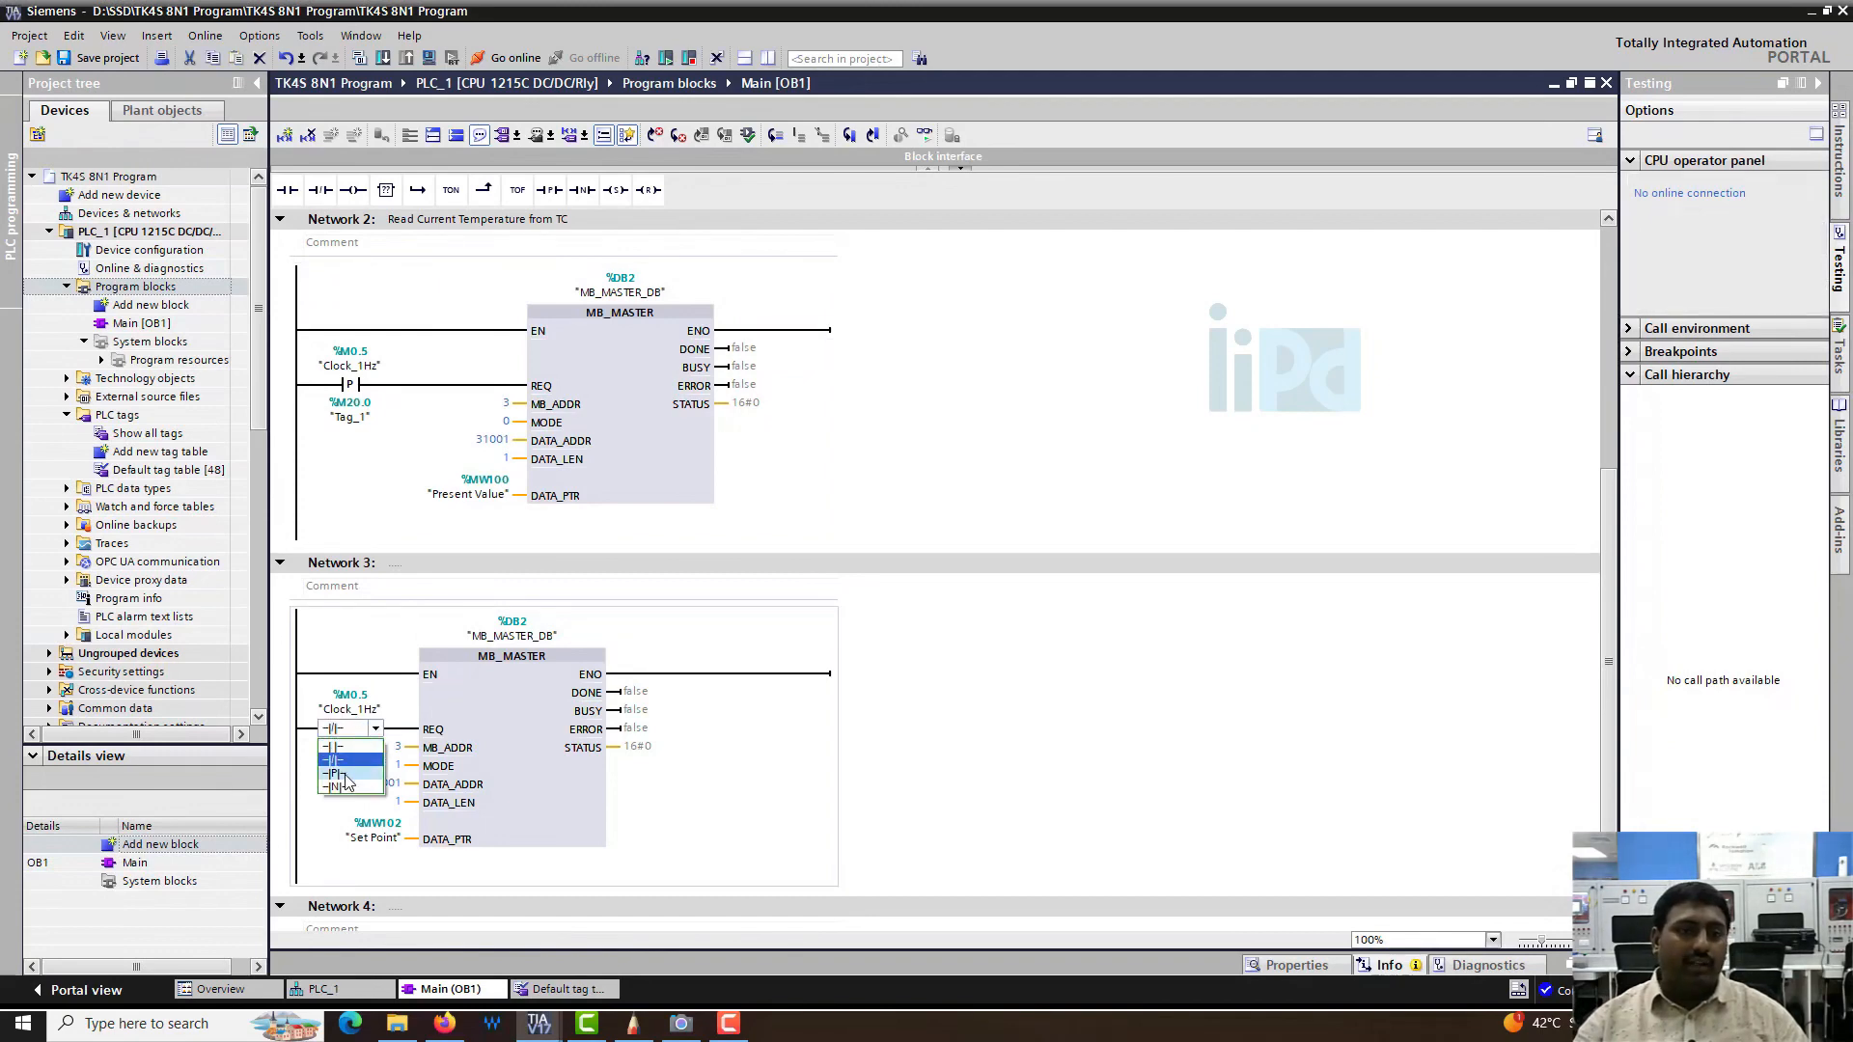
left_click(334, 770)
type("%M20.1")
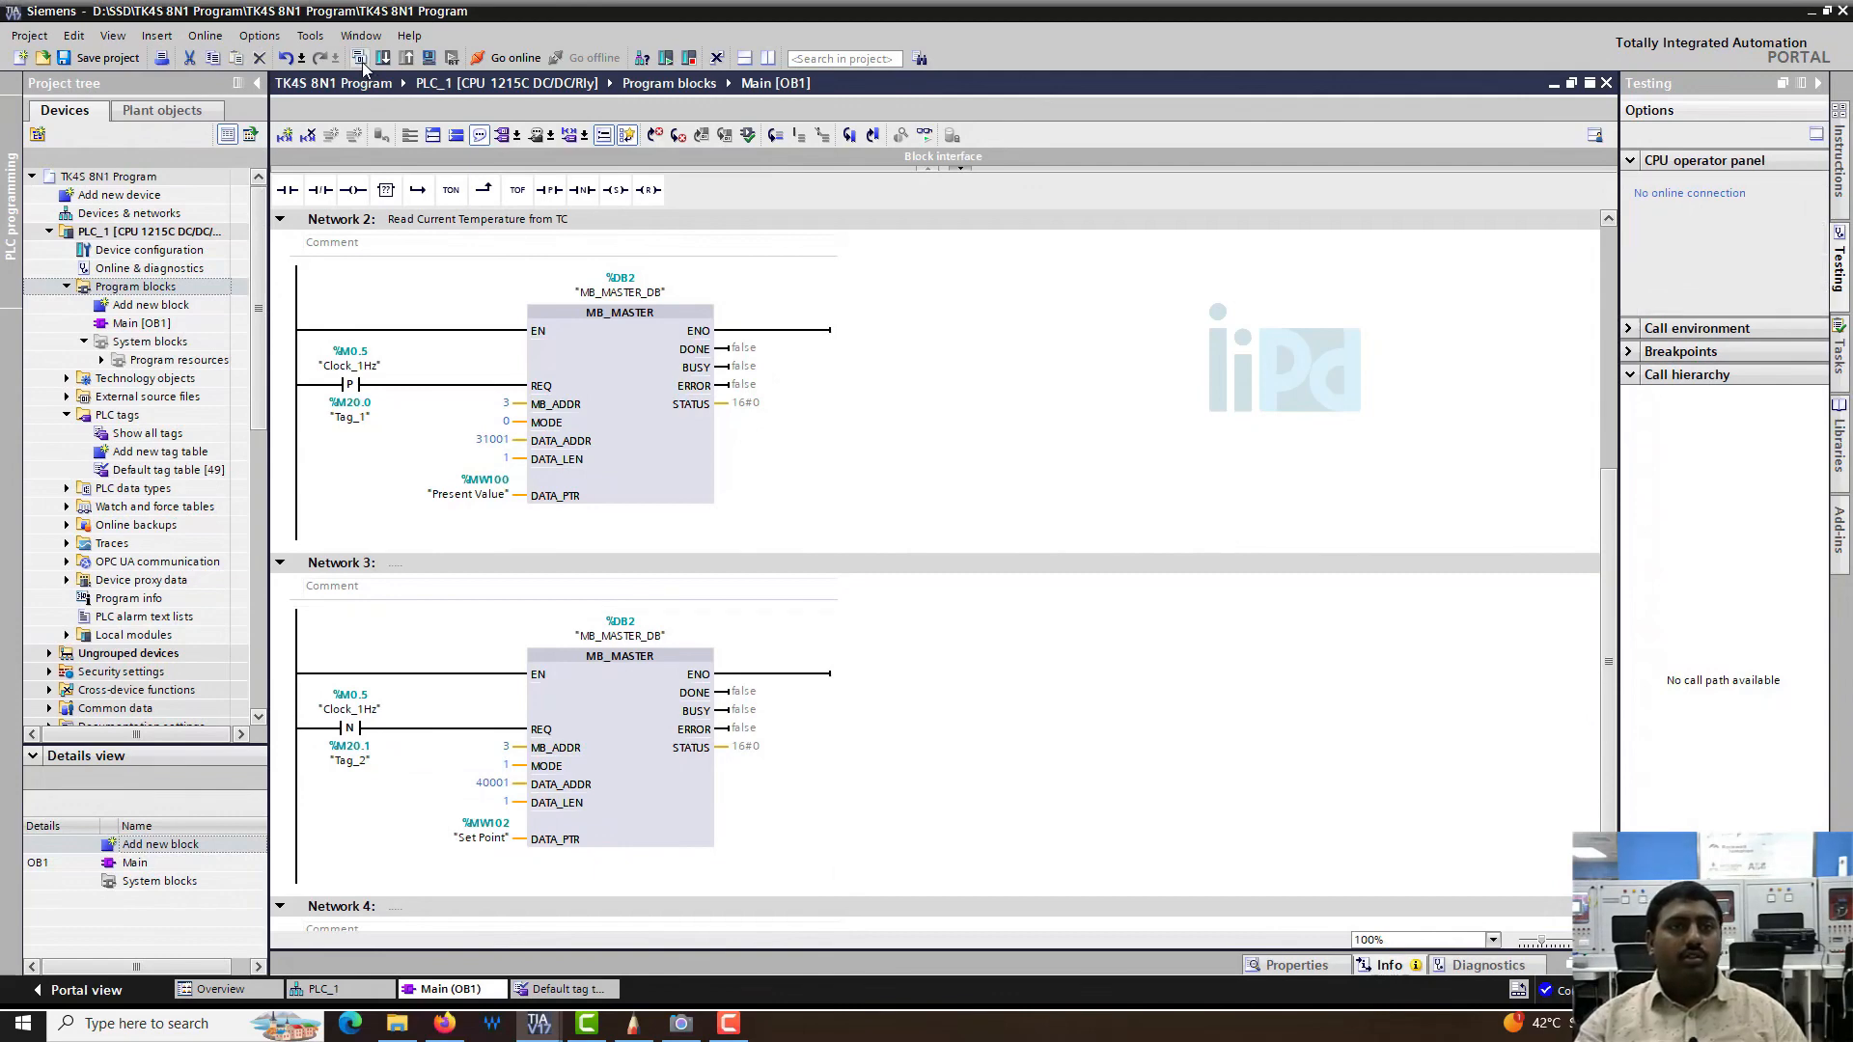
- Compile the edited program and start the download to the device
left_click(359, 58)
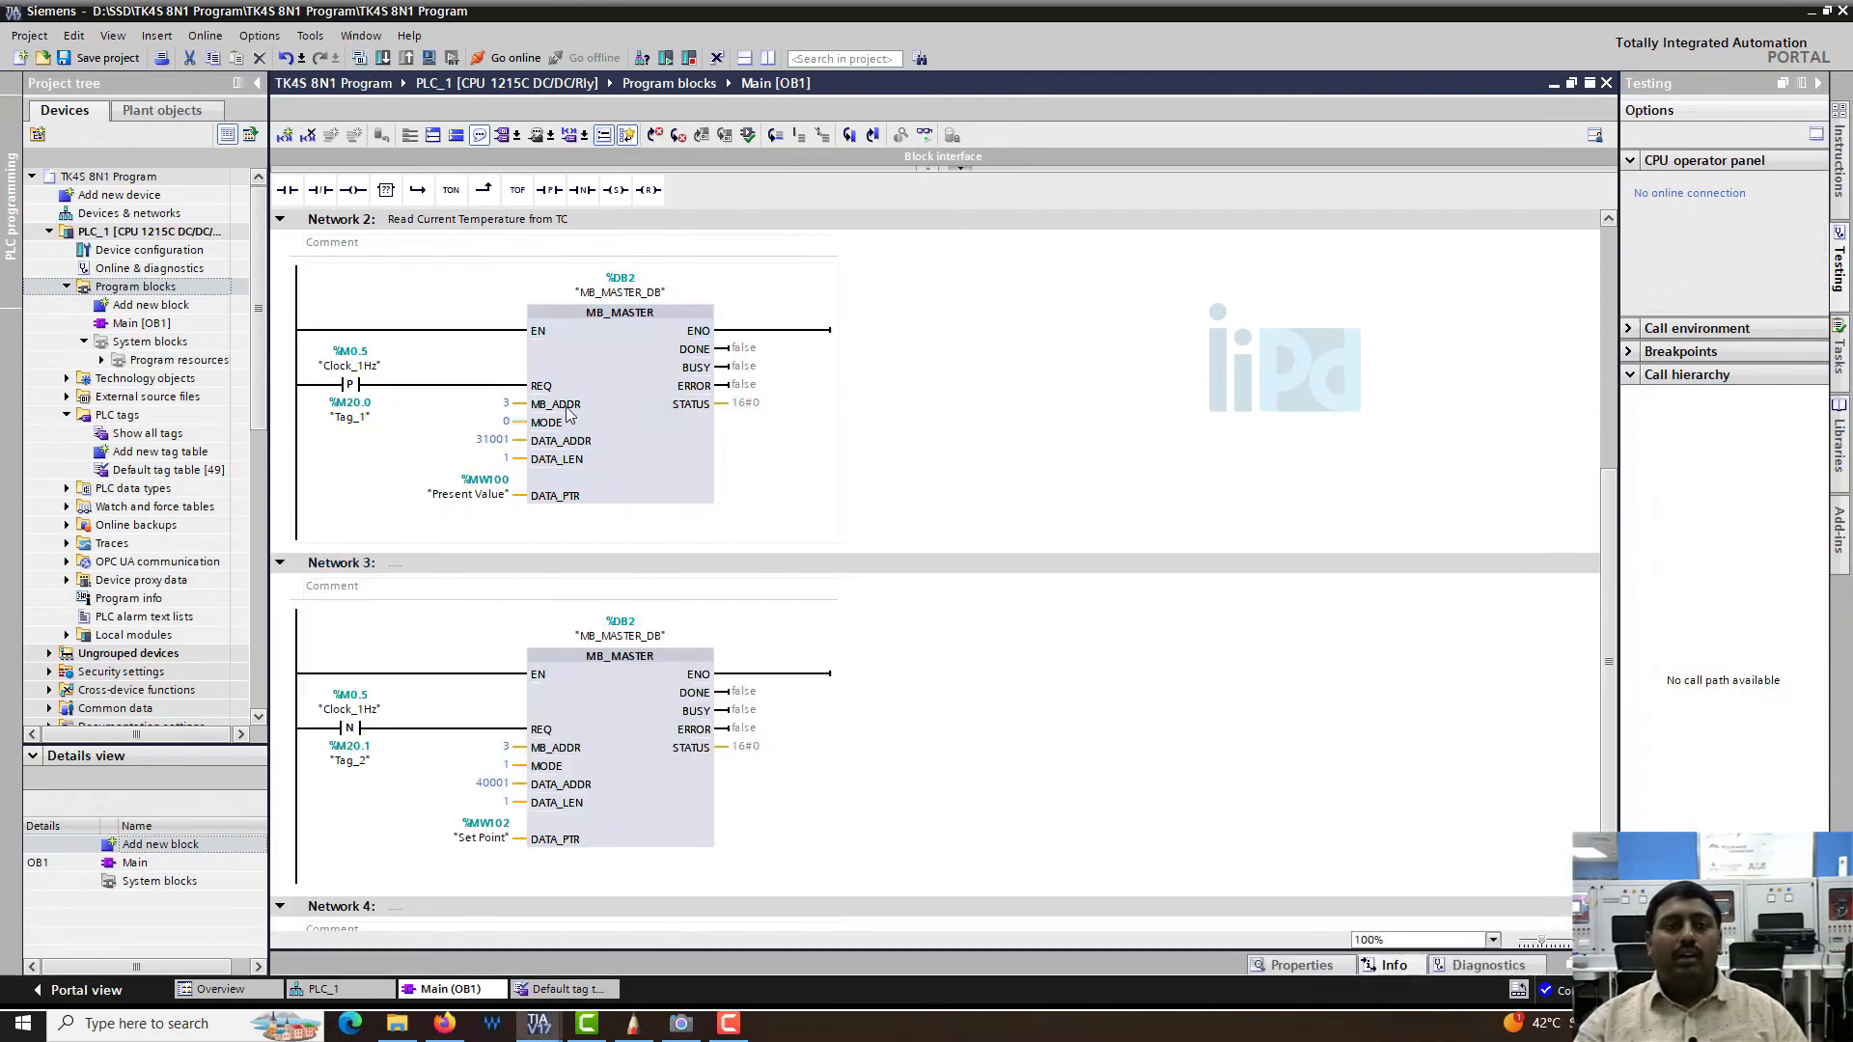
mouse_move(766, 388)
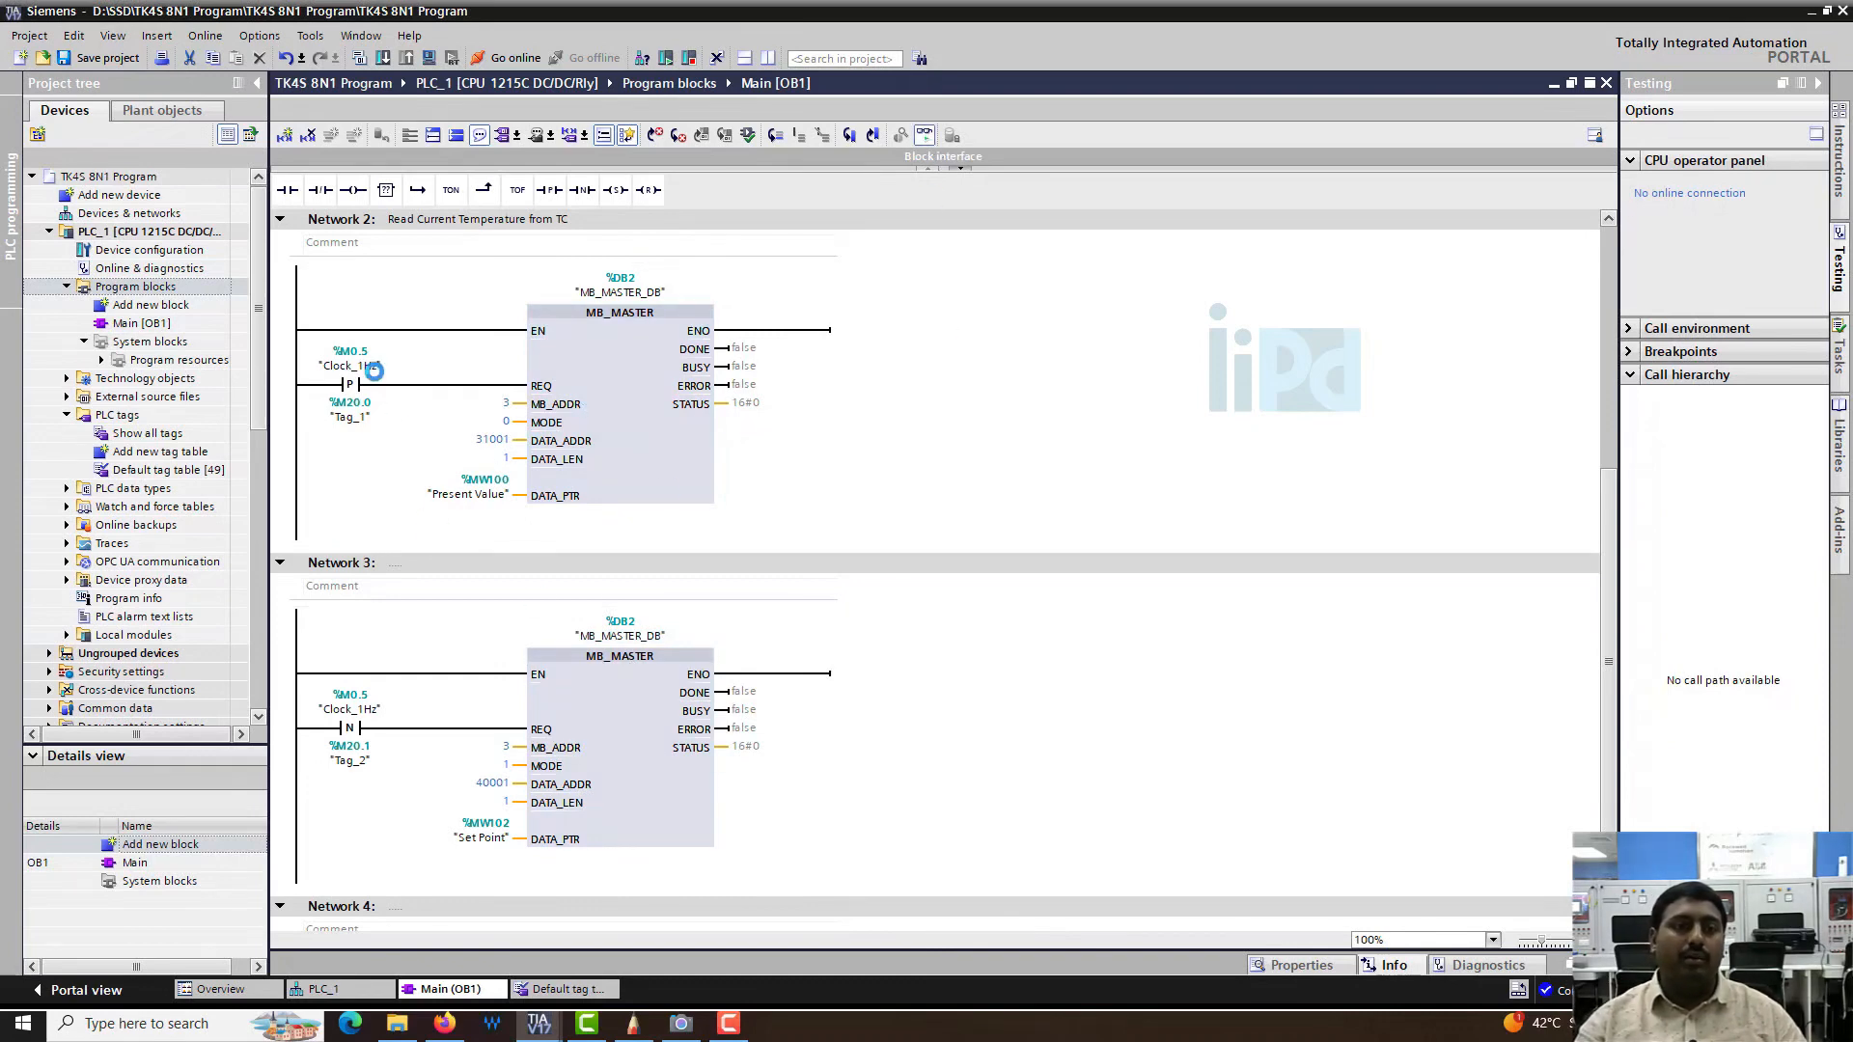
left_click(513, 56)
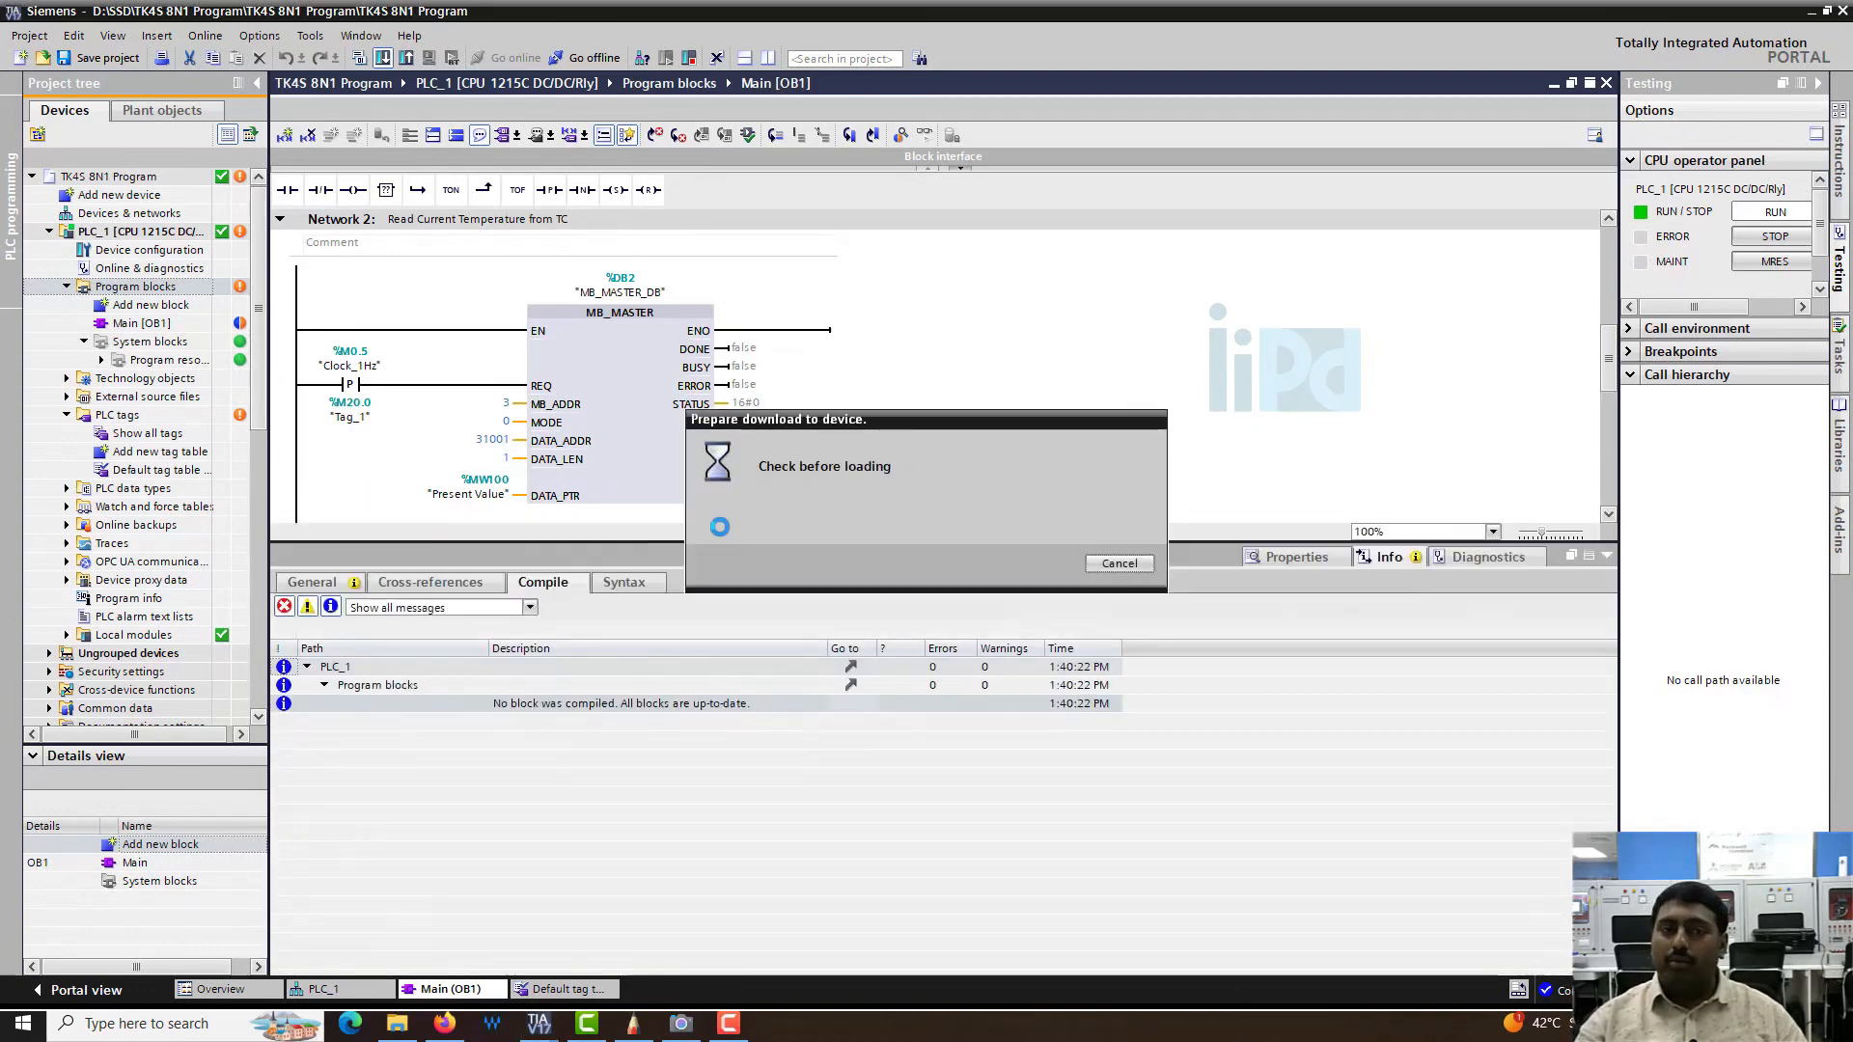
- Load the program into PLC_1, close the Inspector pane and go online monitoring Main
left_click(1156, 699)
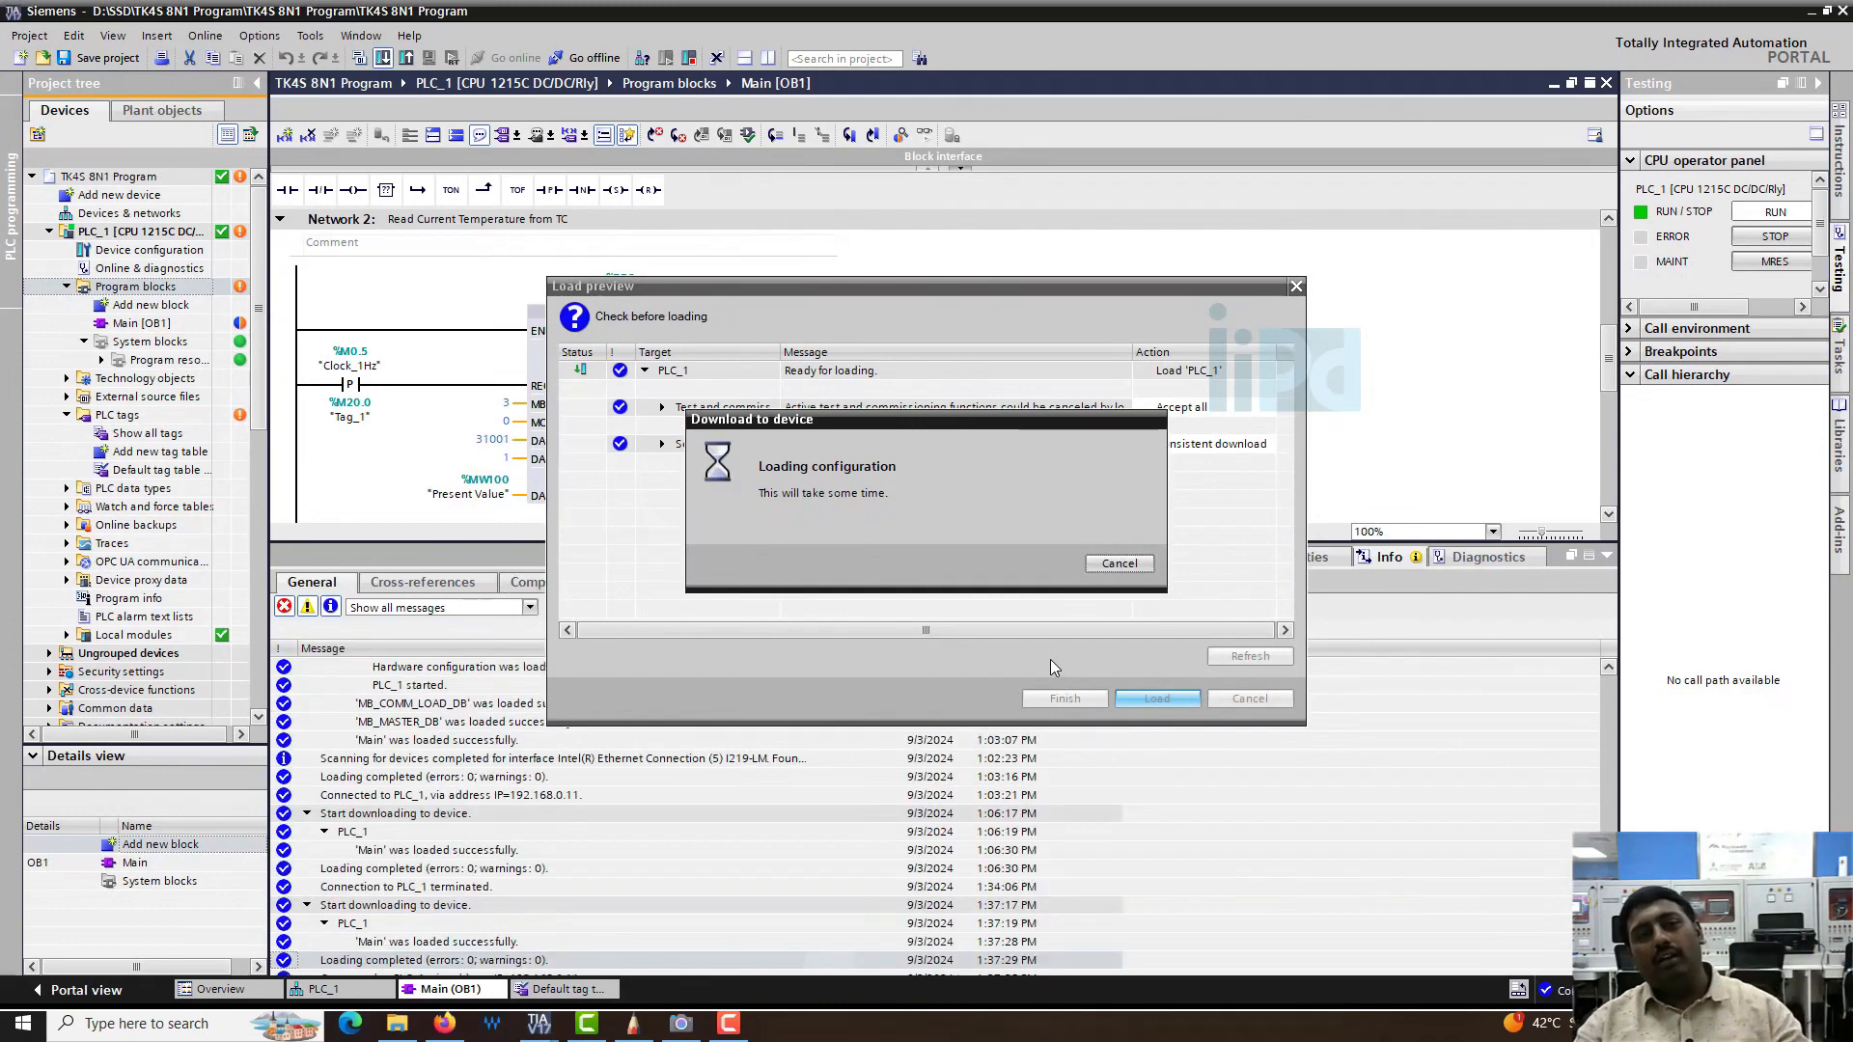
mouse_move(1052, 668)
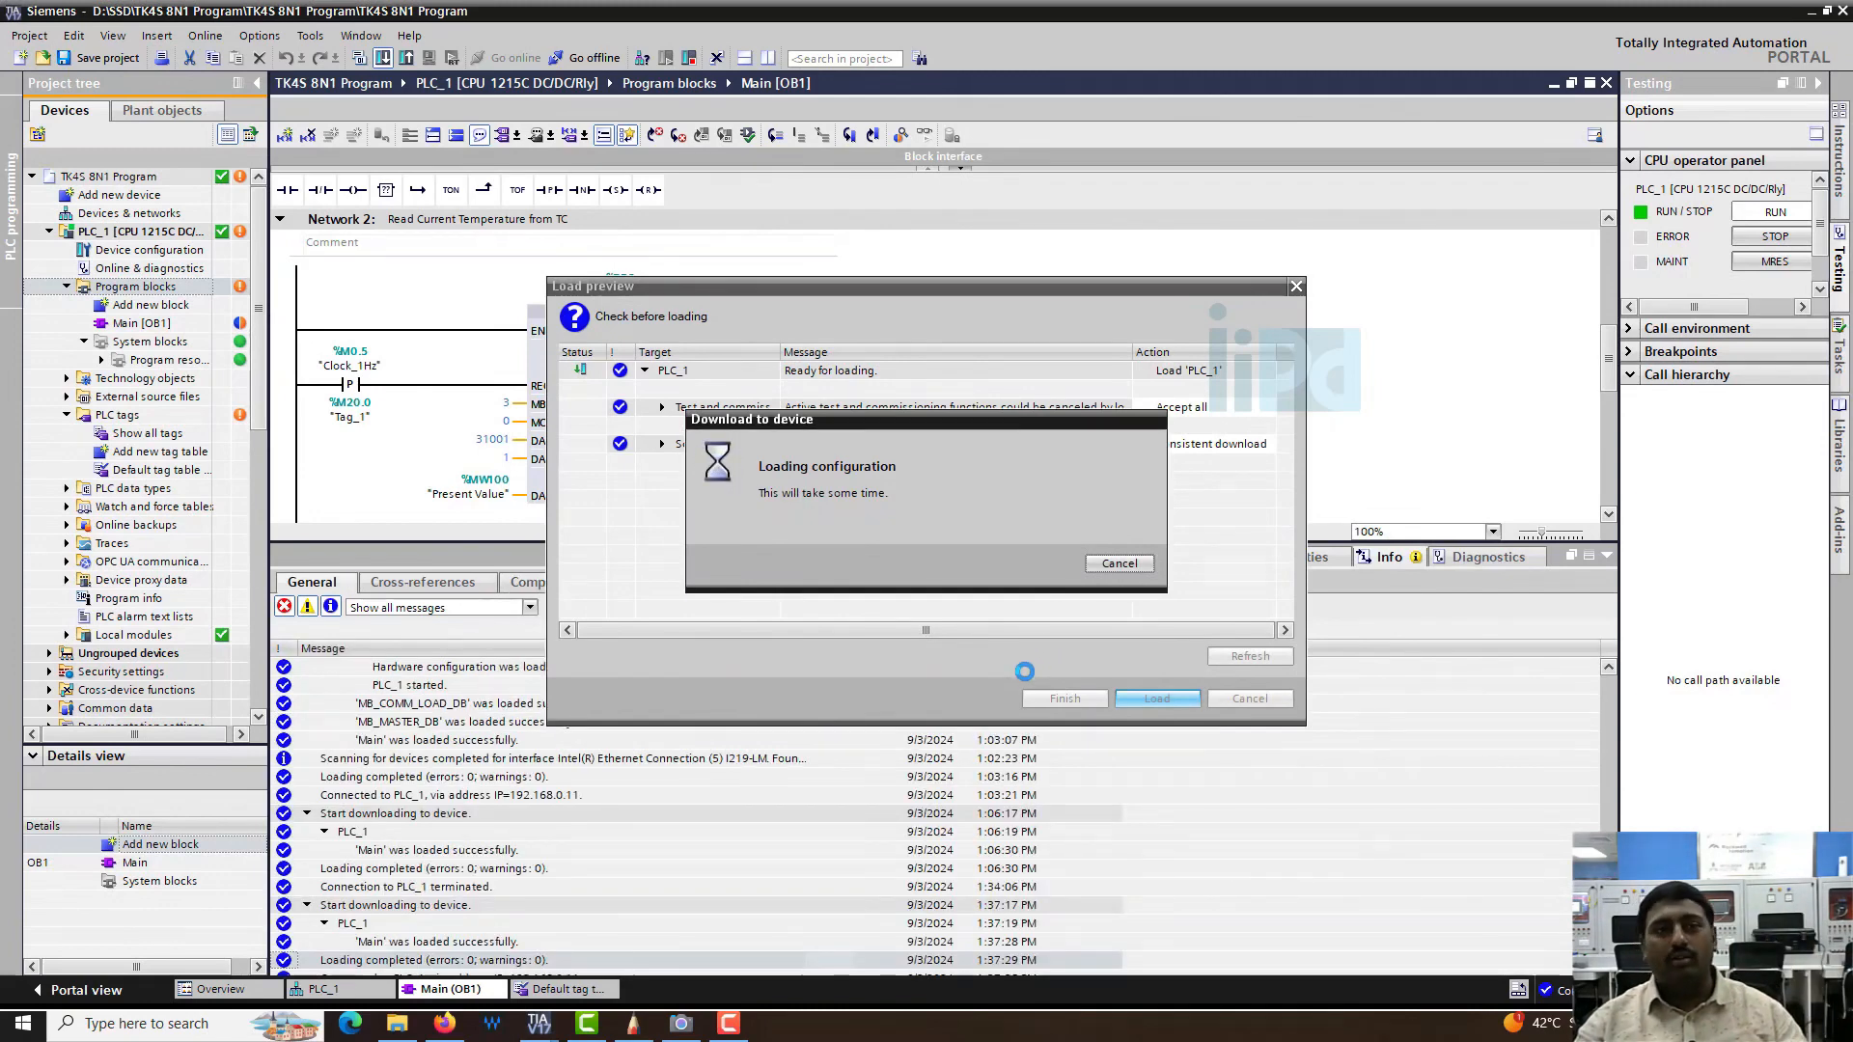
left_click(1156, 698)
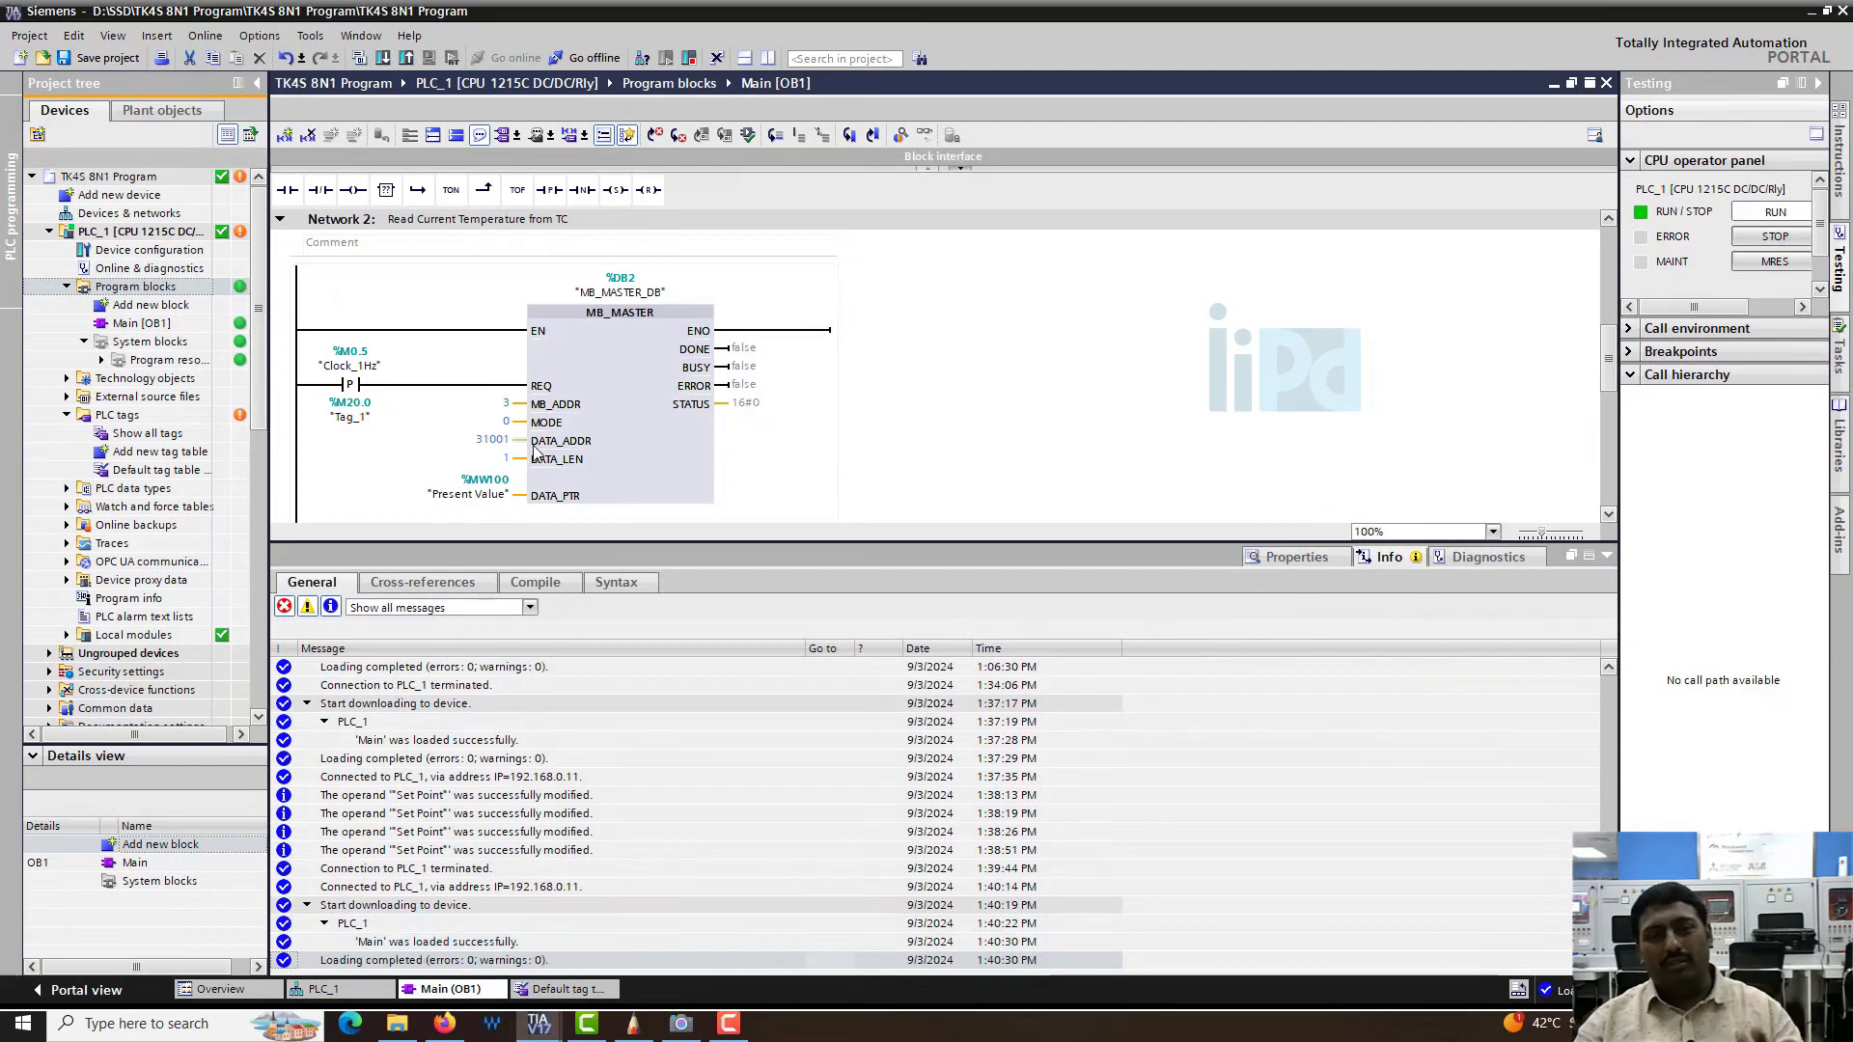
mouse_move(812, 456)
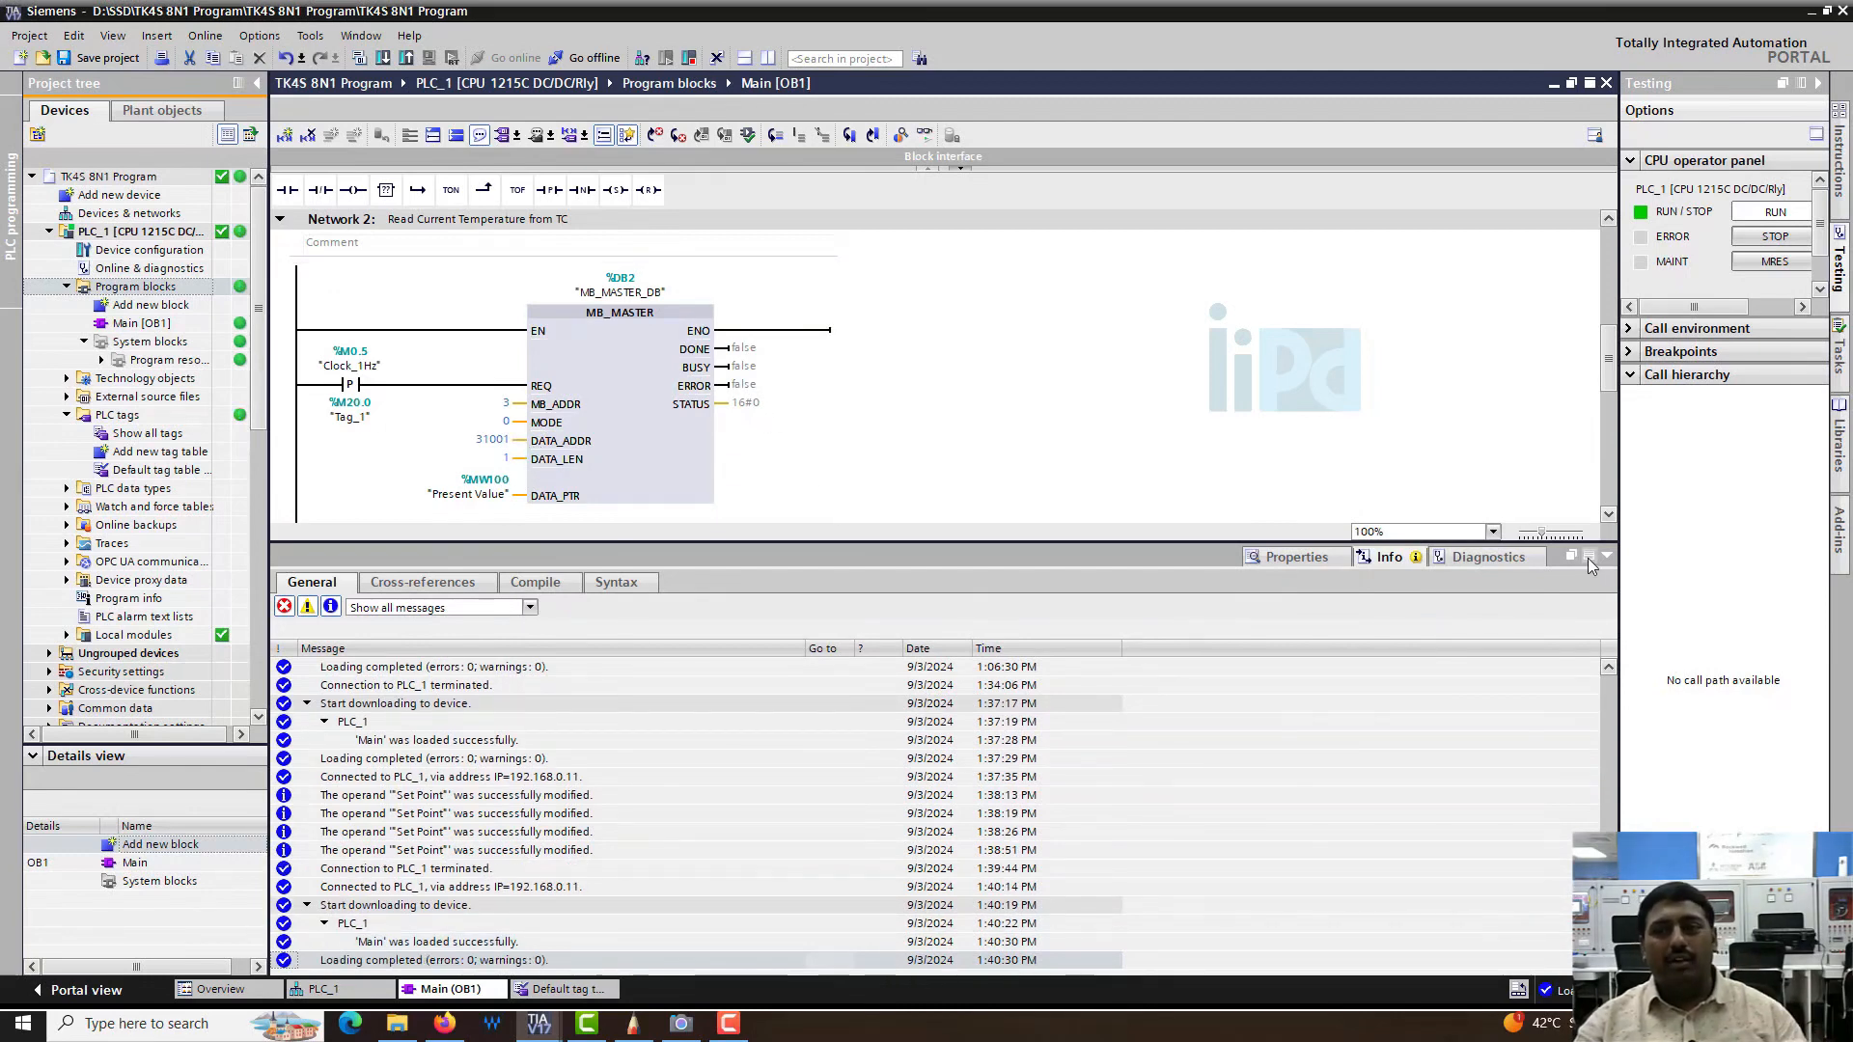
left_click(1604, 556)
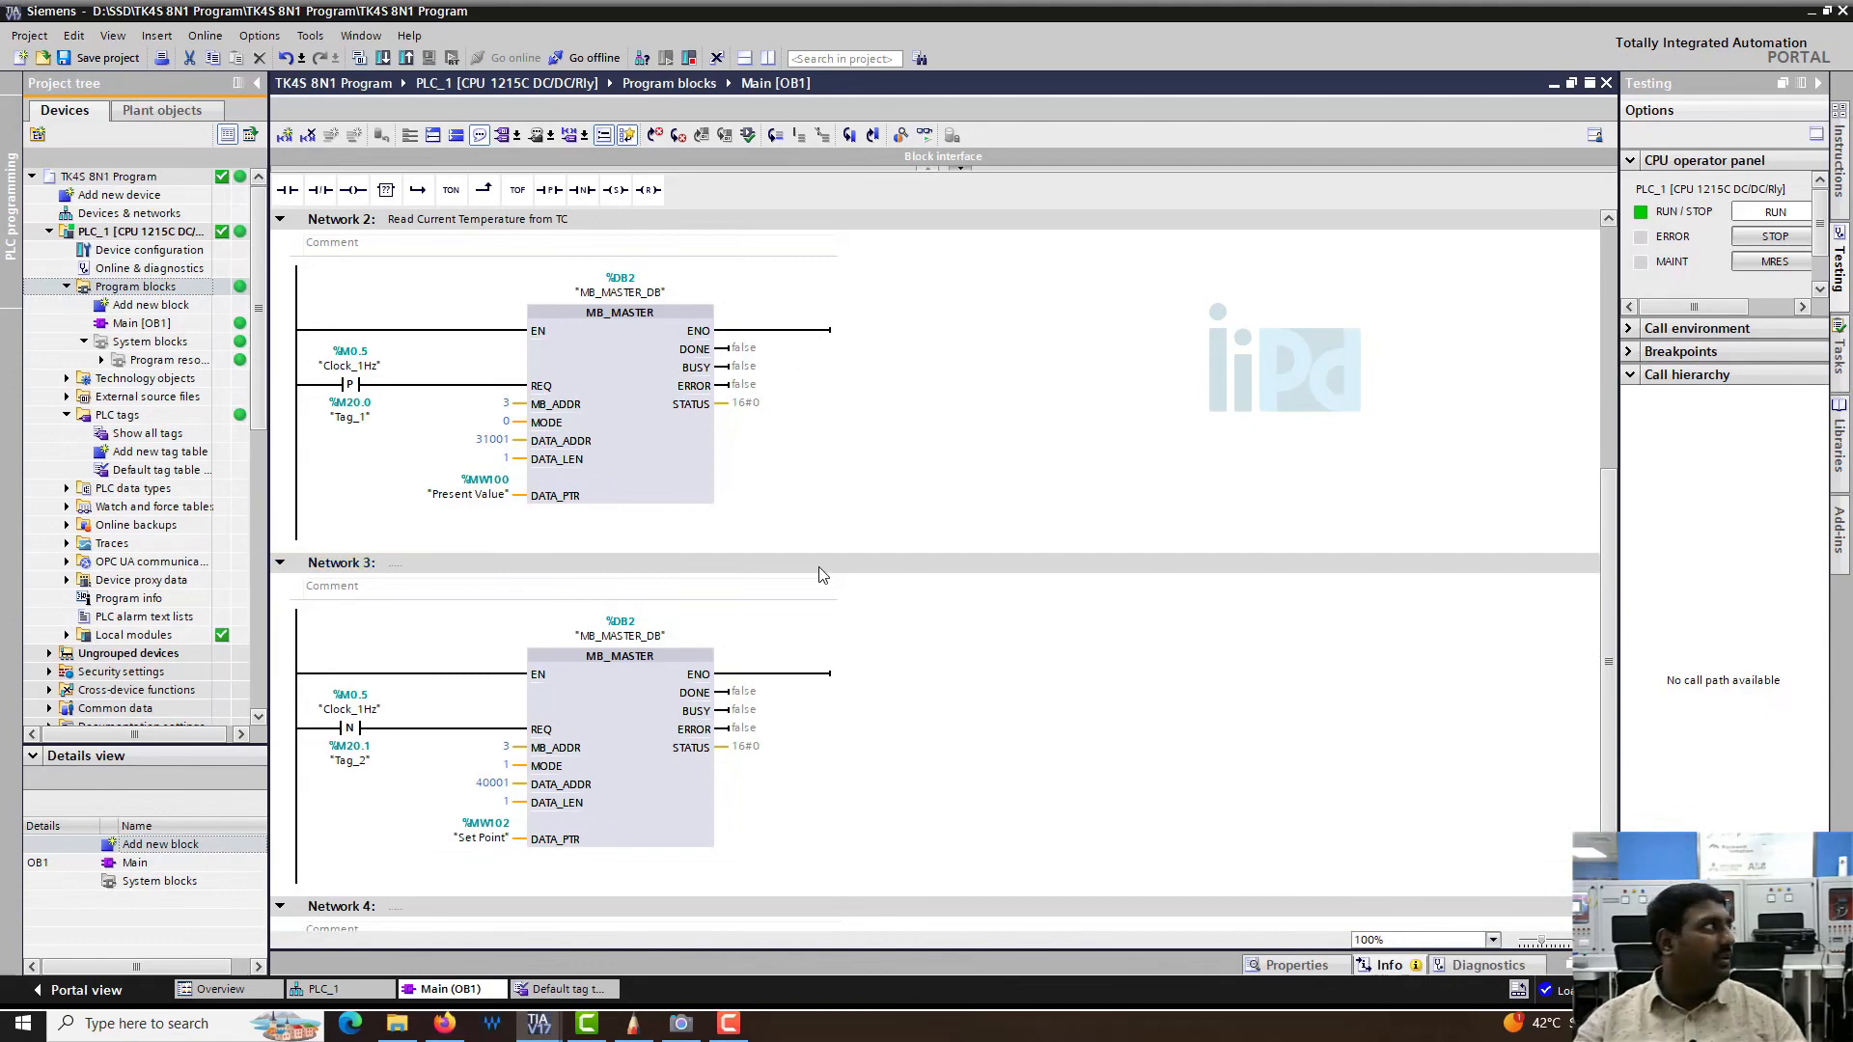
mouse_move(898, 573)
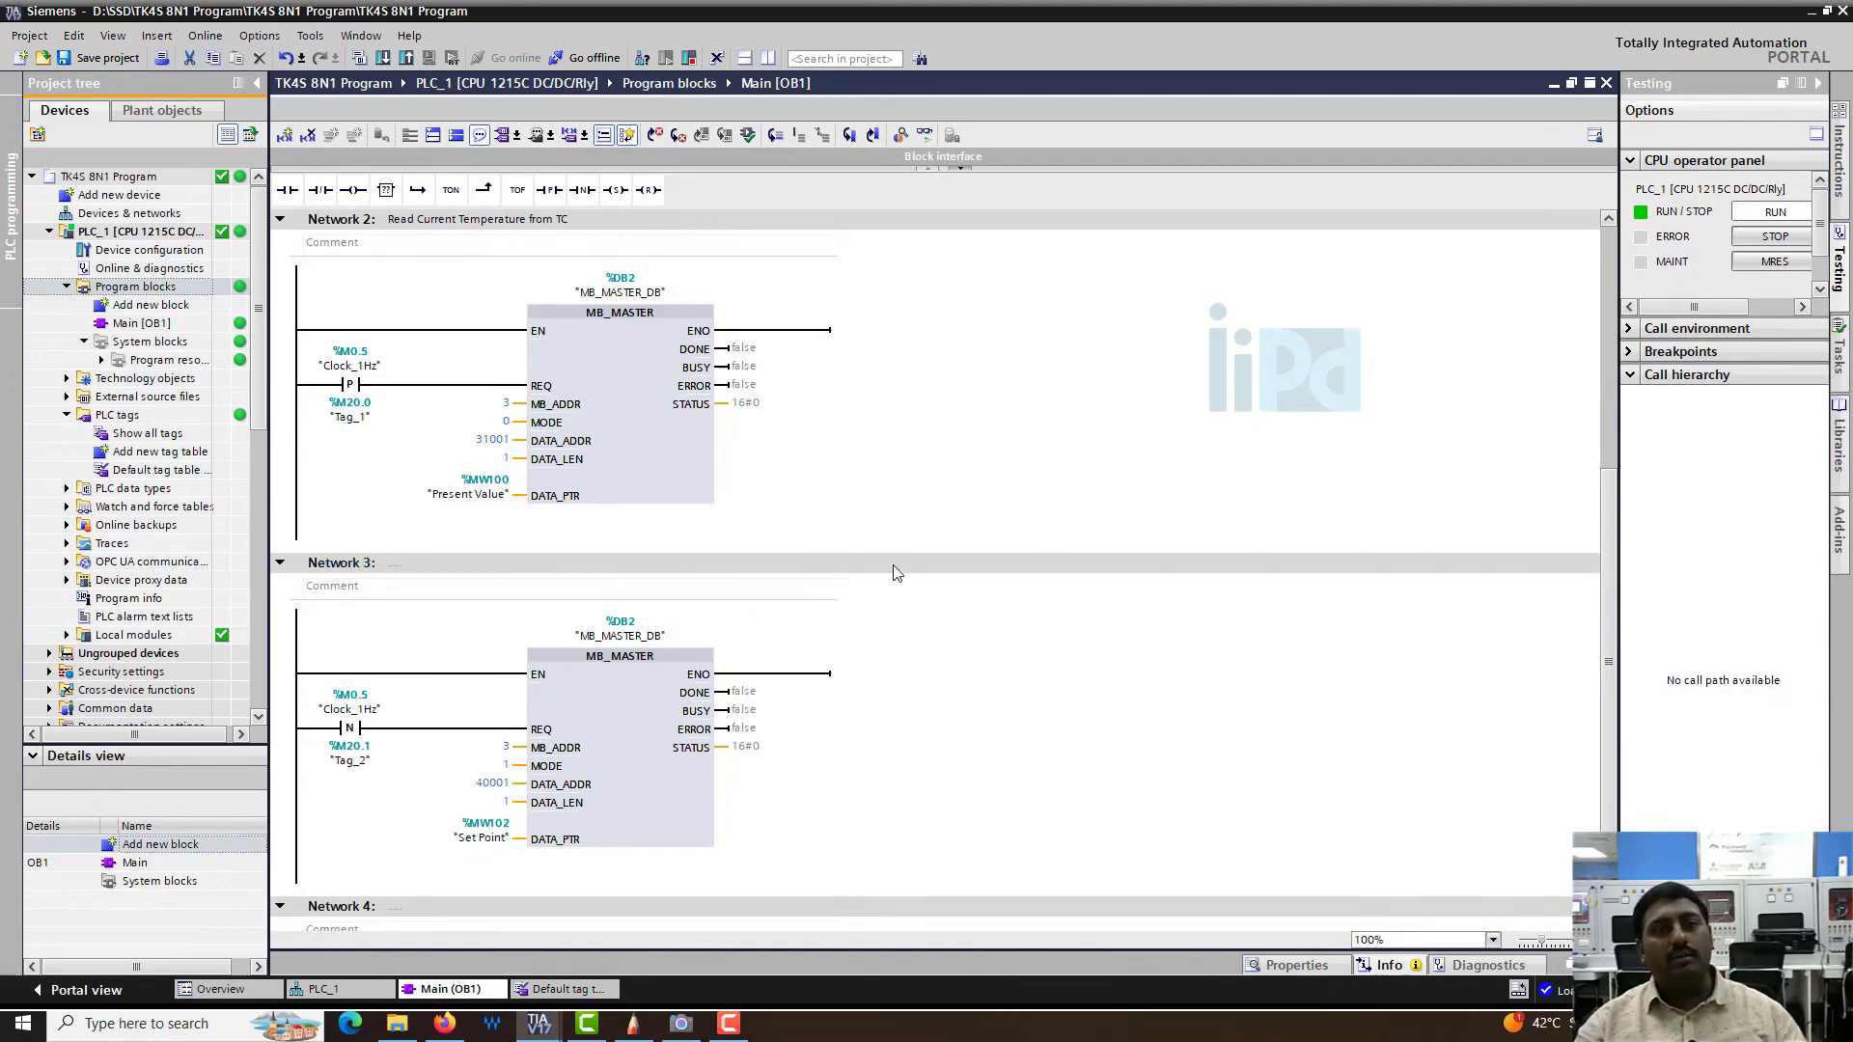
mouse_move(857, 305)
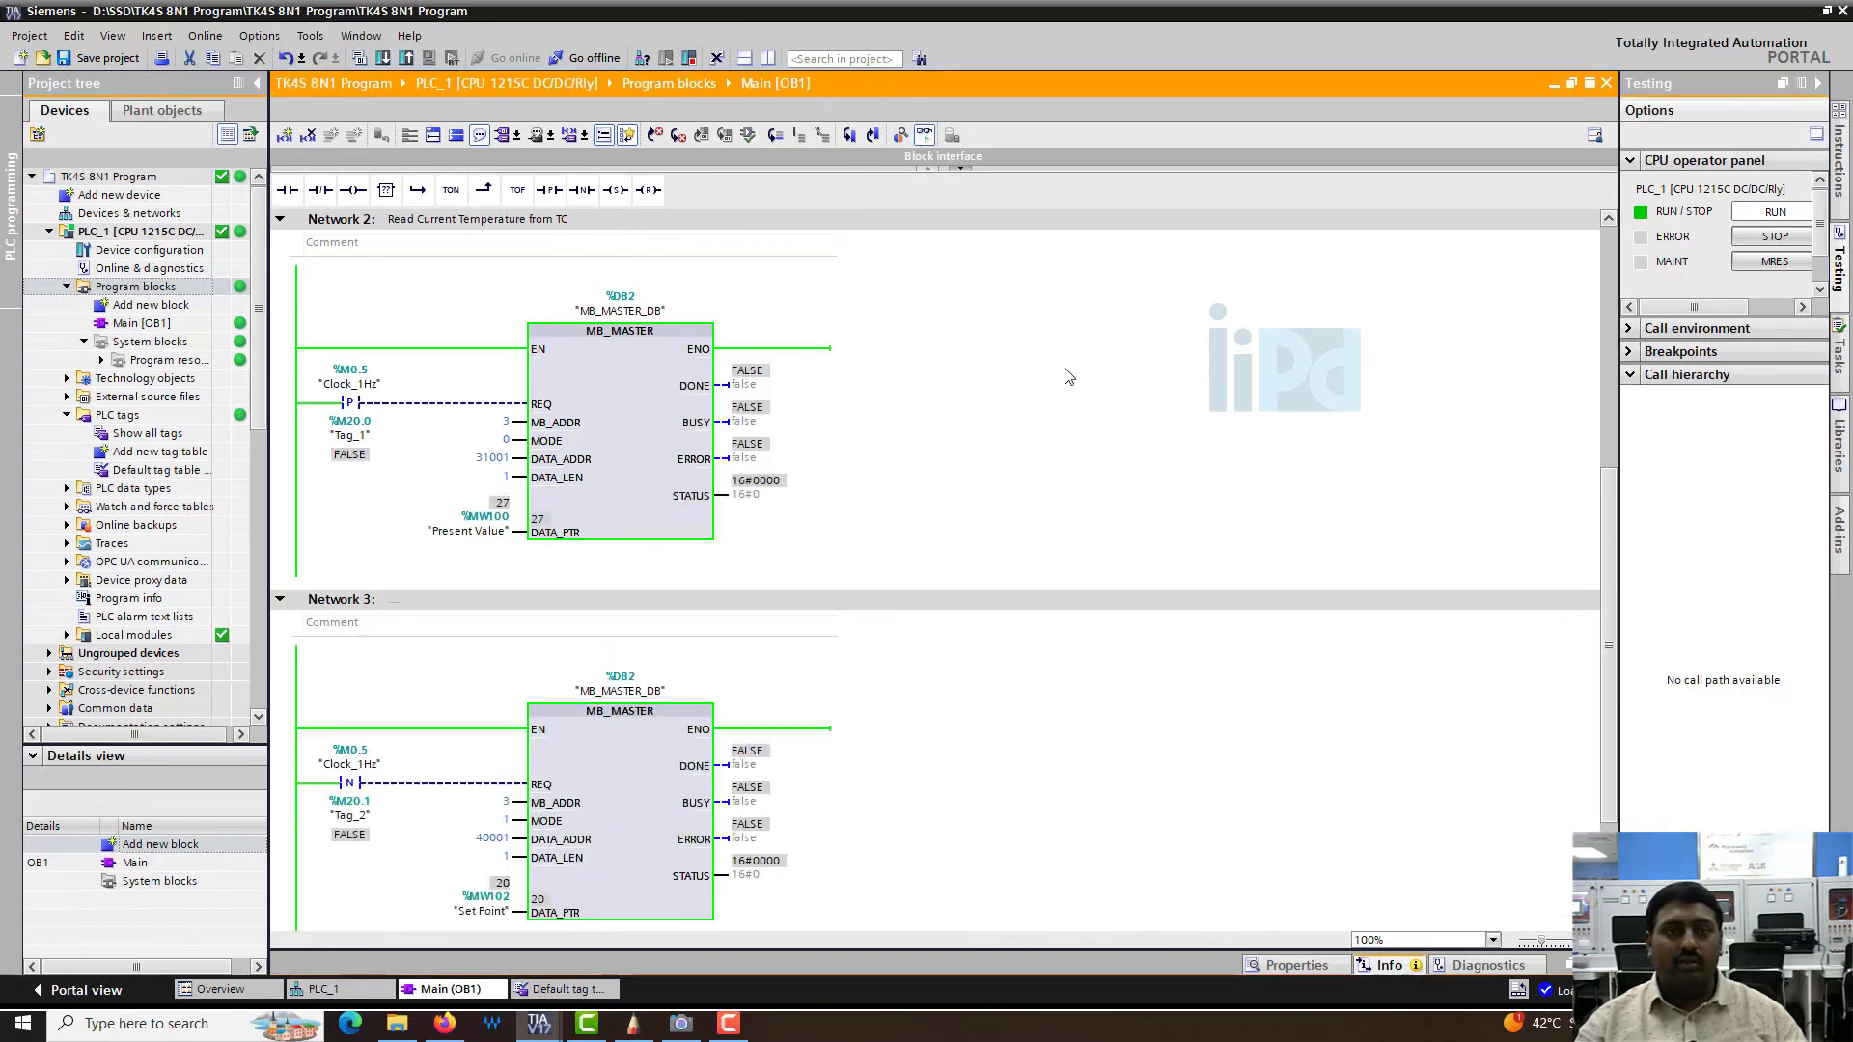
scroll("down", 3)
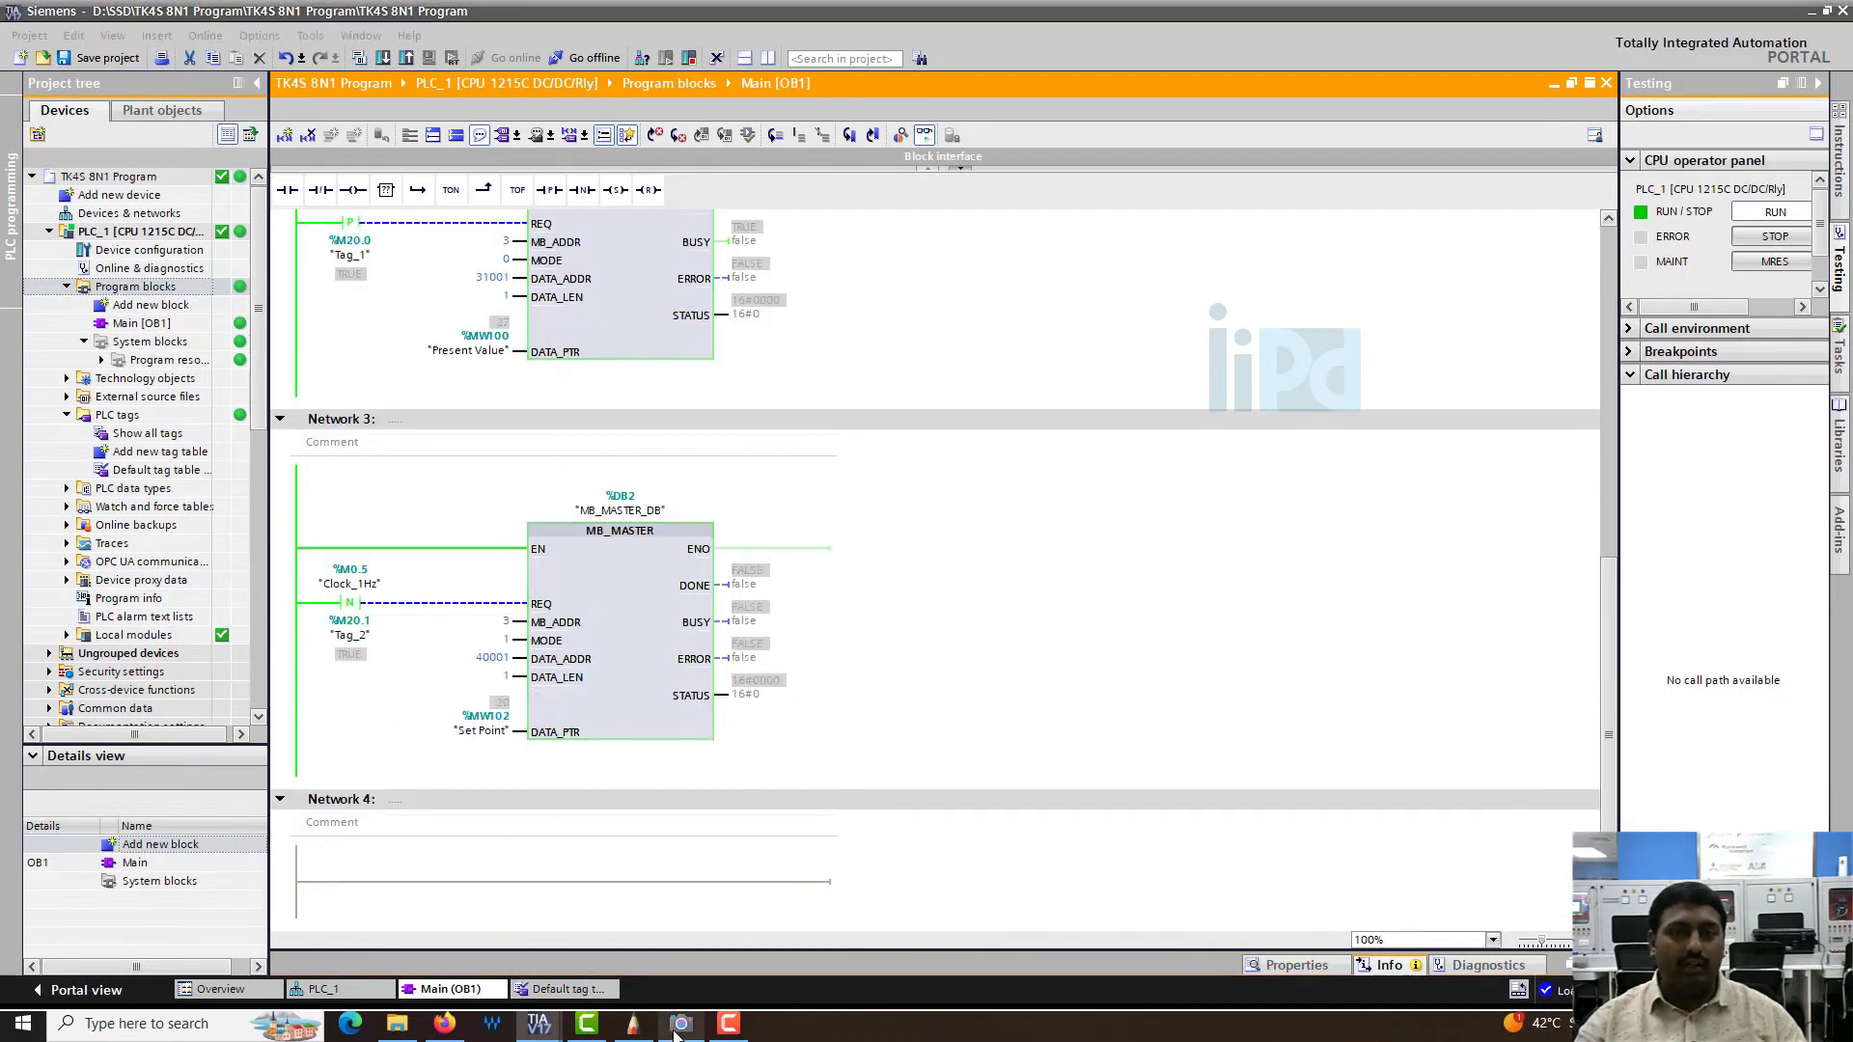
- Restore the Camera window and modify Set Point to 45, checking the panel readout
left_click(679, 1023)
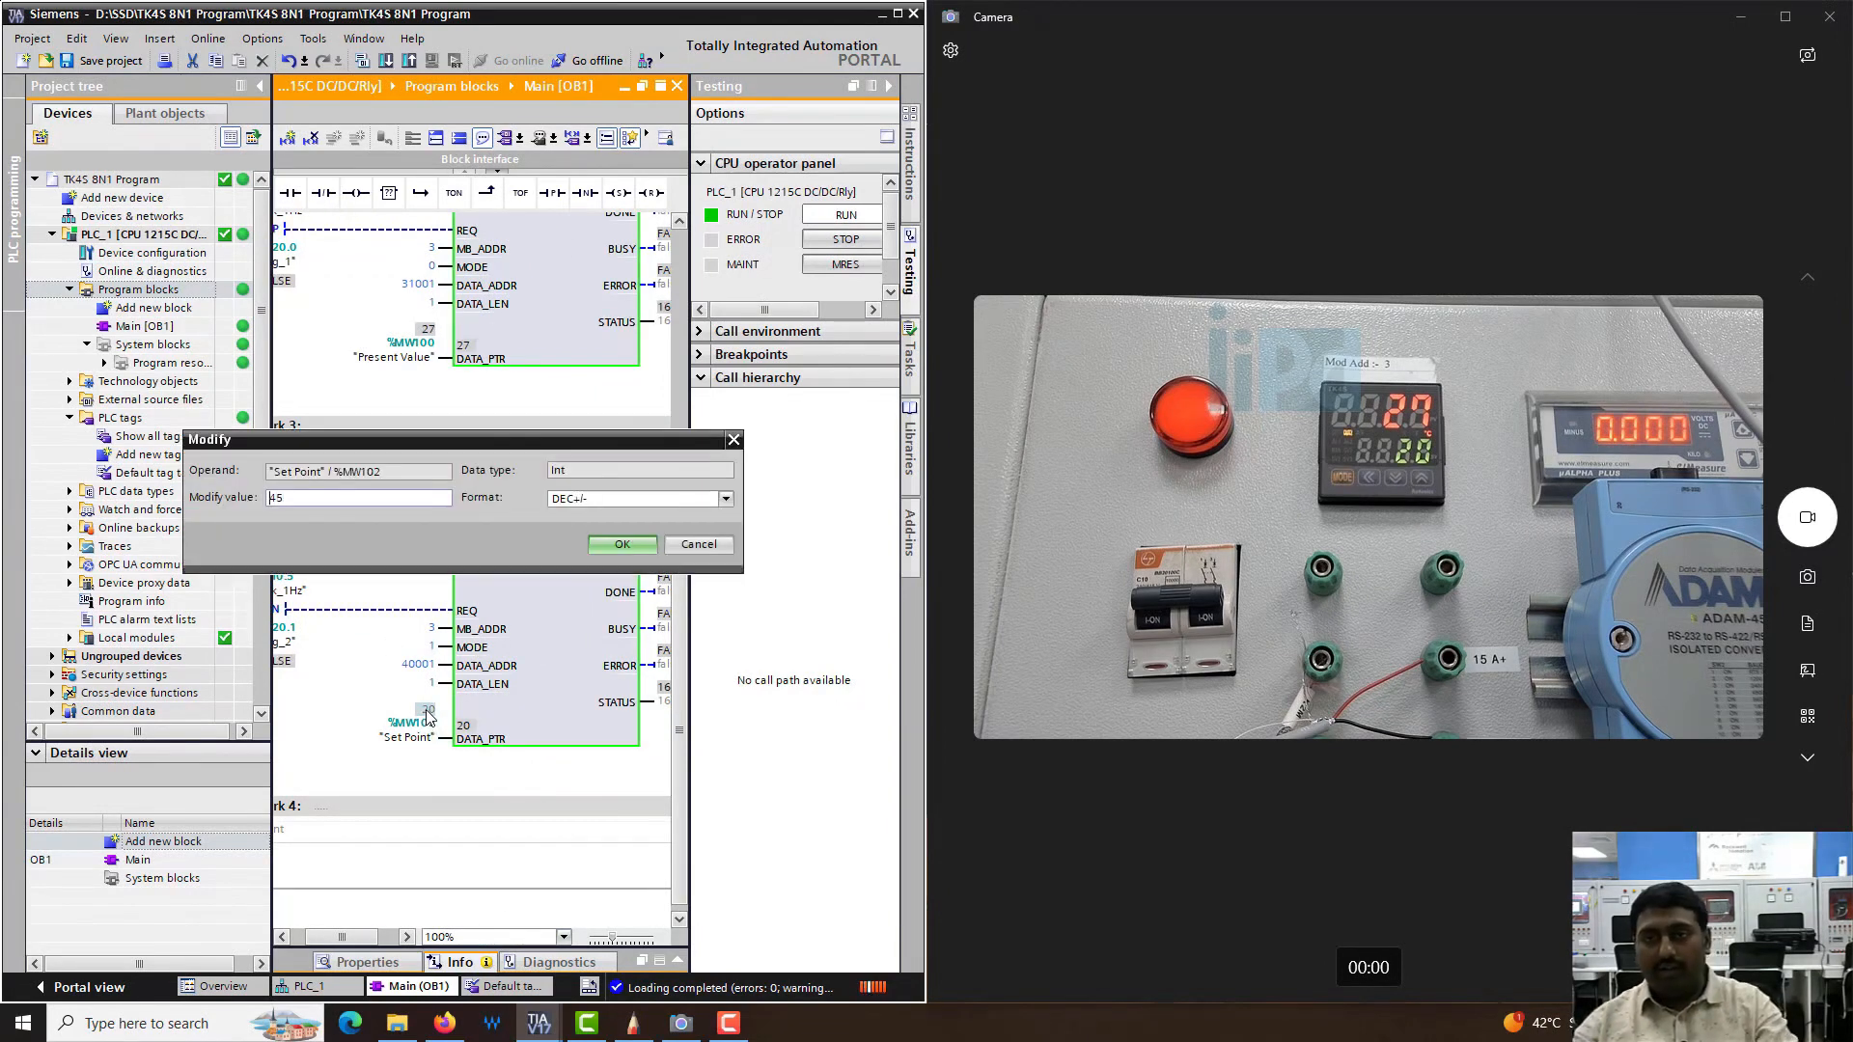
left_click(620, 544)
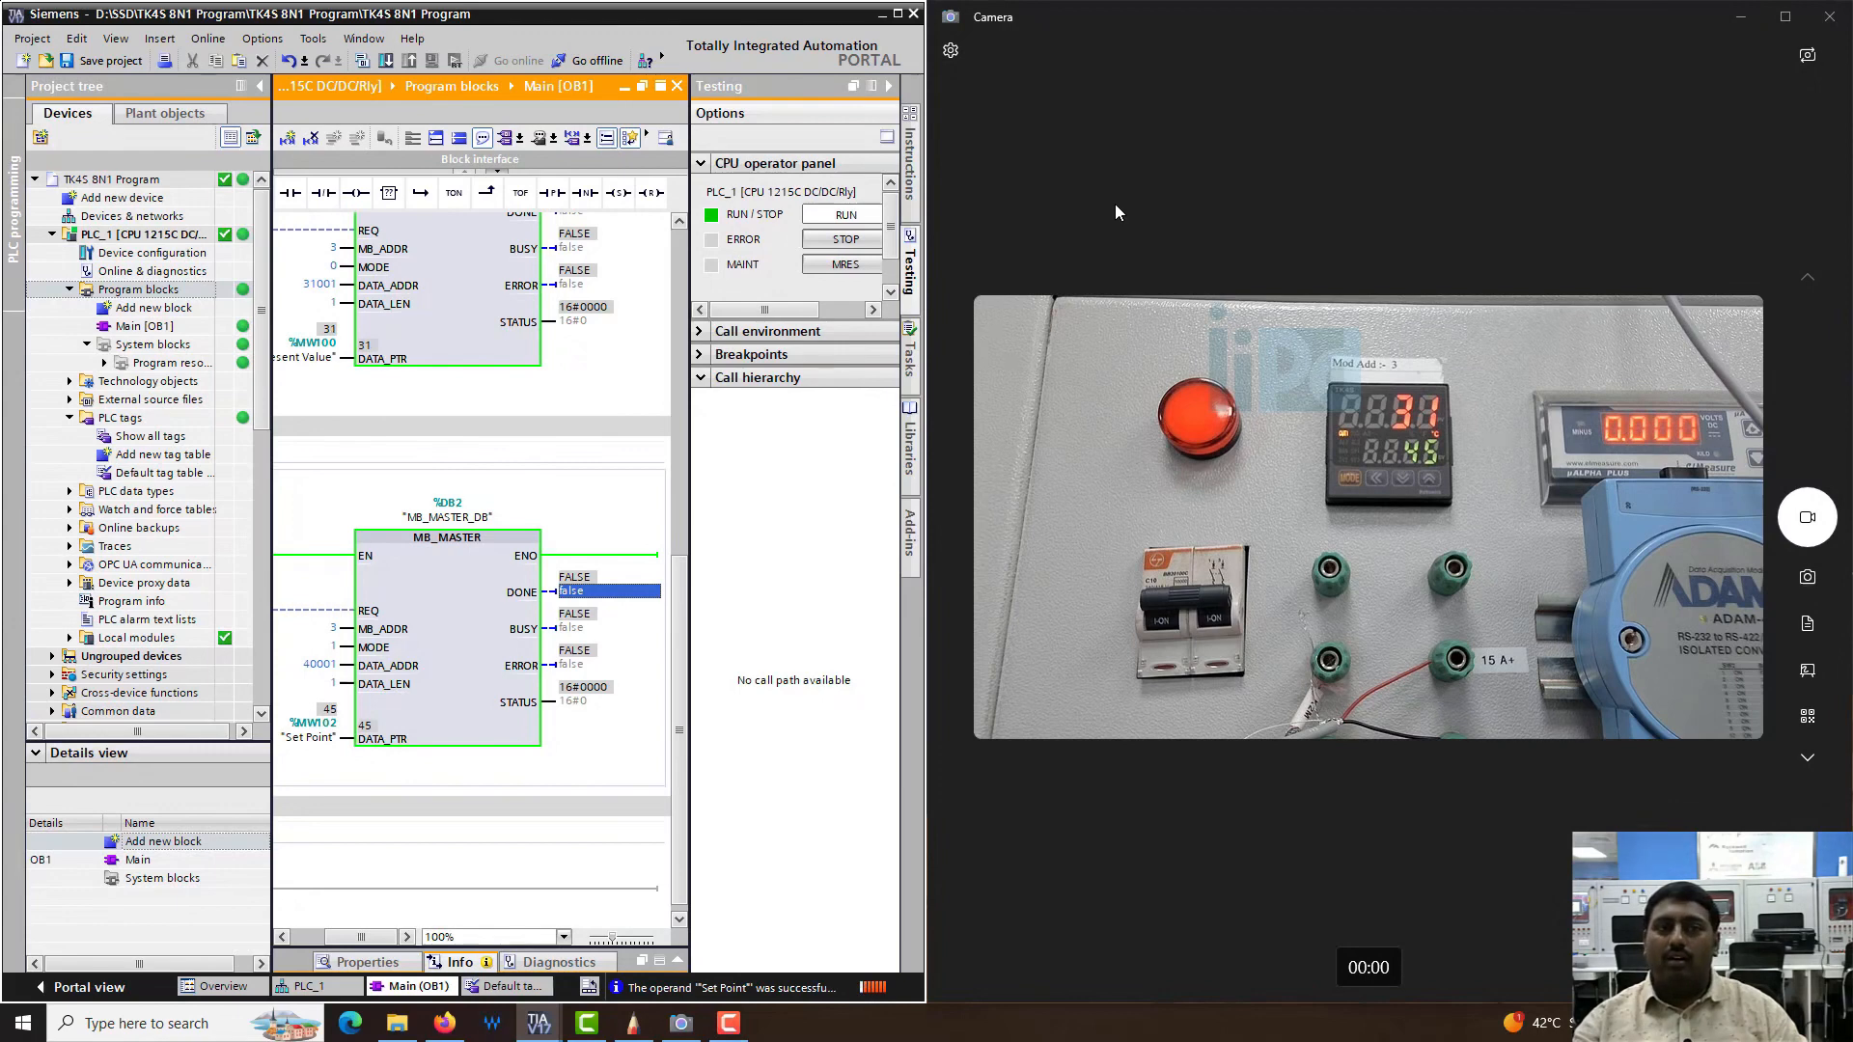
scroll("down", 3)
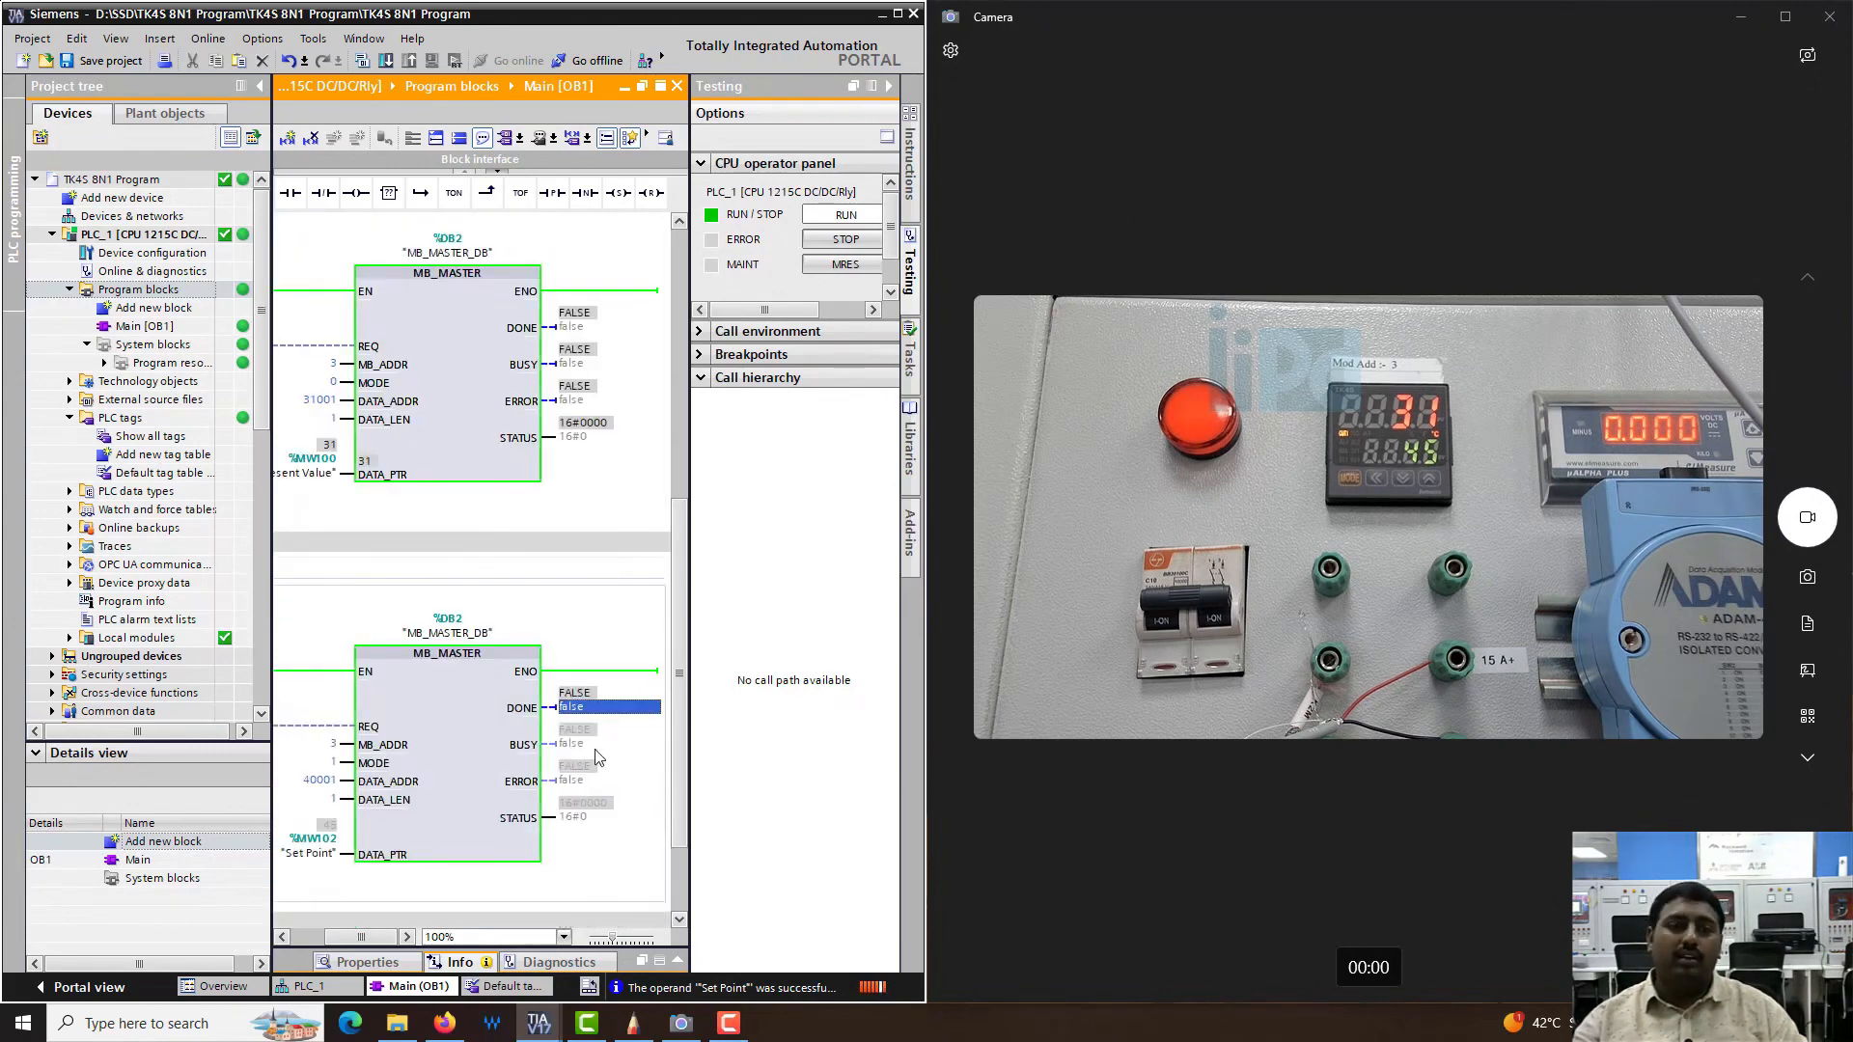